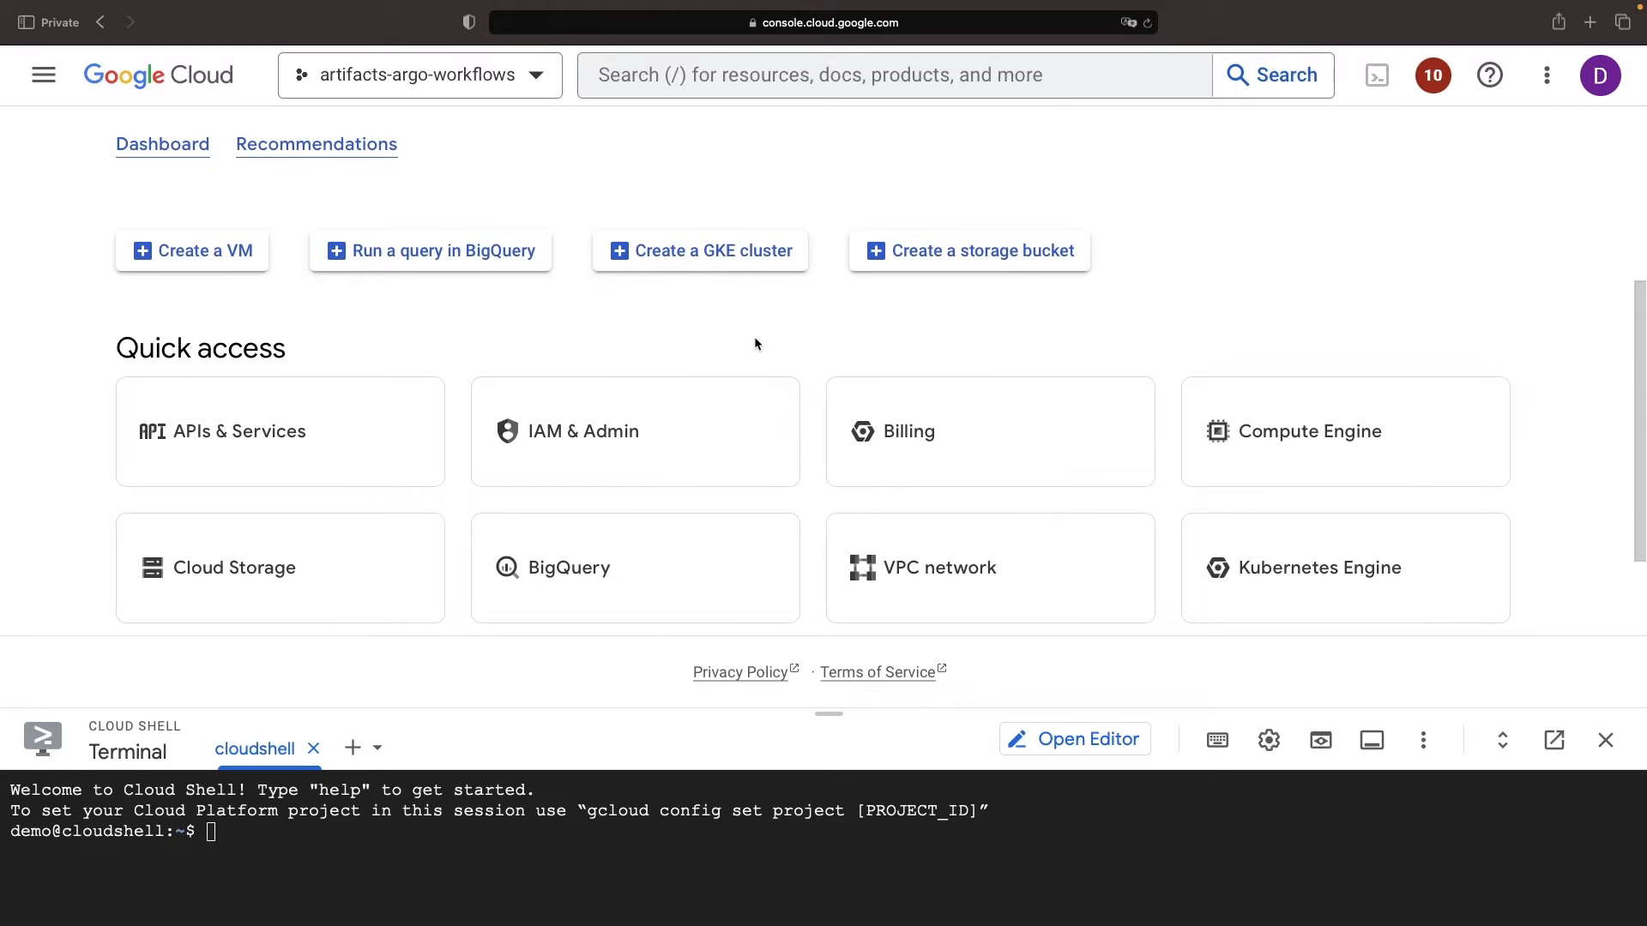
{"action": "mouse_move", "coordinate": [1297, 570]}
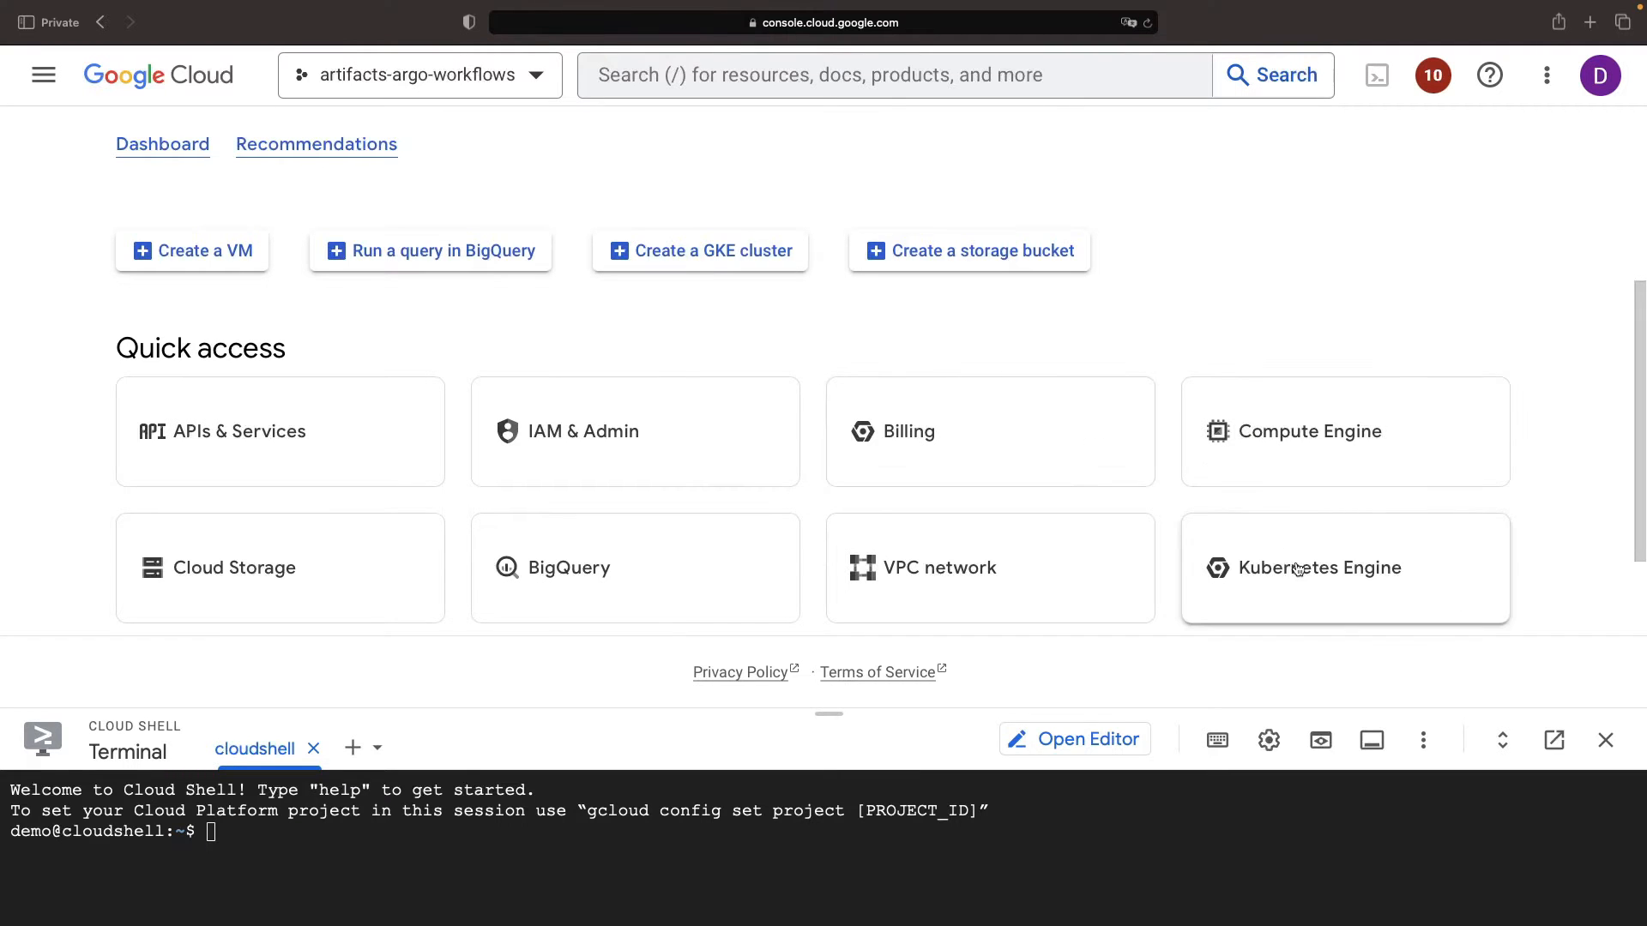
- Open the Kubernetes Engine clusters page from the console home Quick access tile
{"action": "left_click", "coordinate": [1321, 568]}
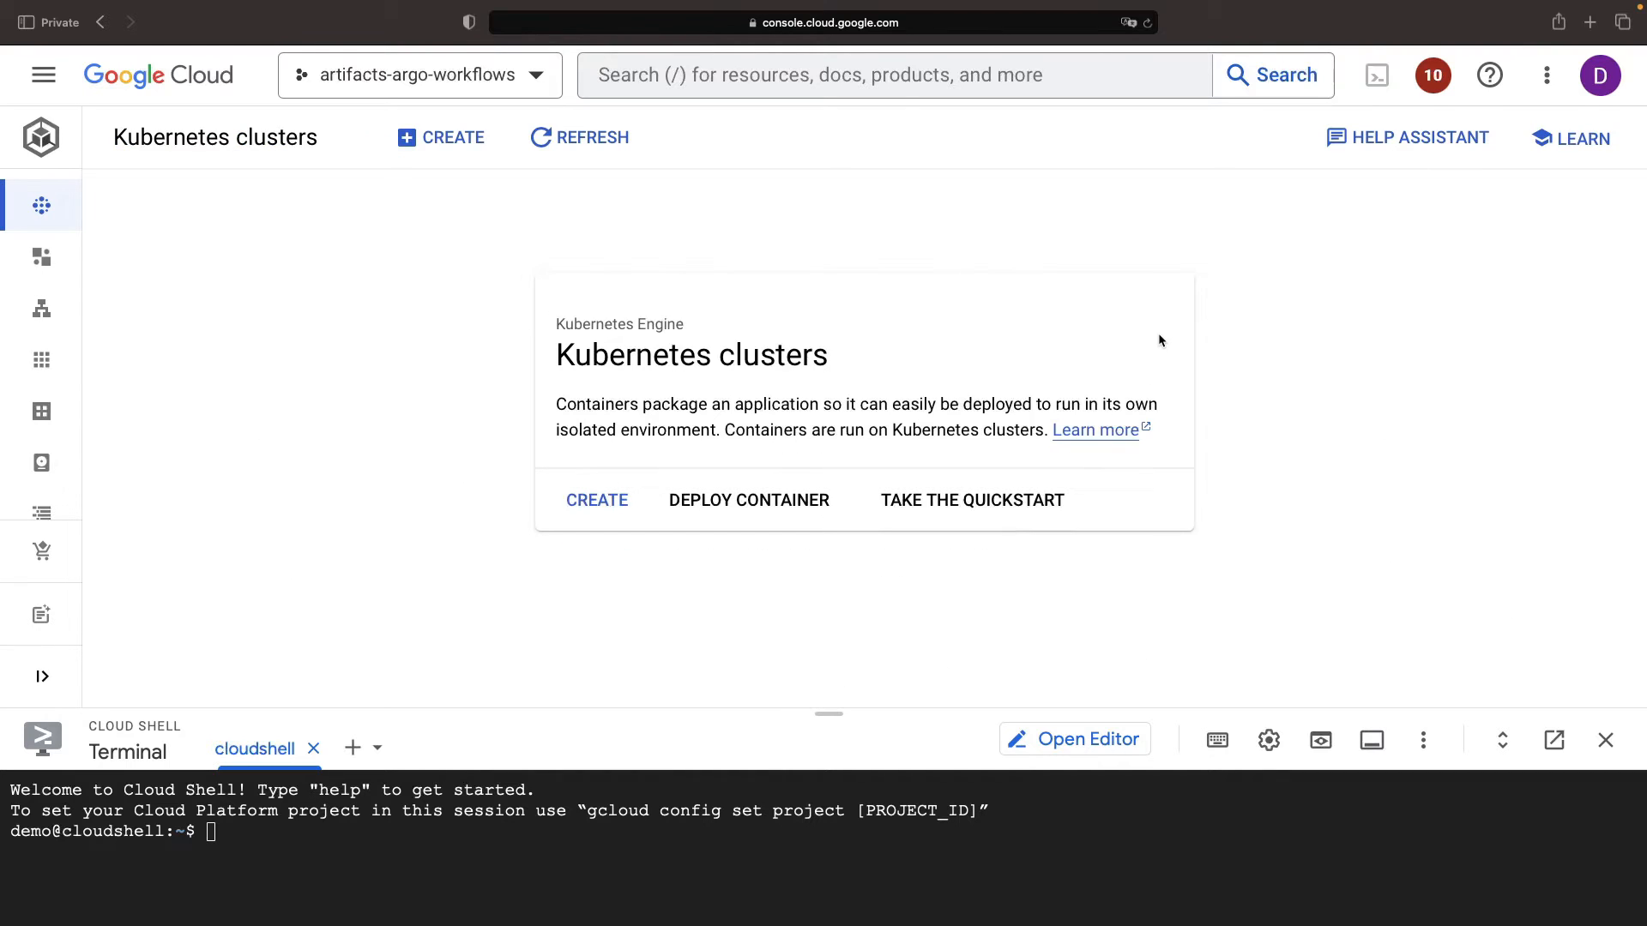
{"action": "mouse_move", "coordinate": [1132, 336]}
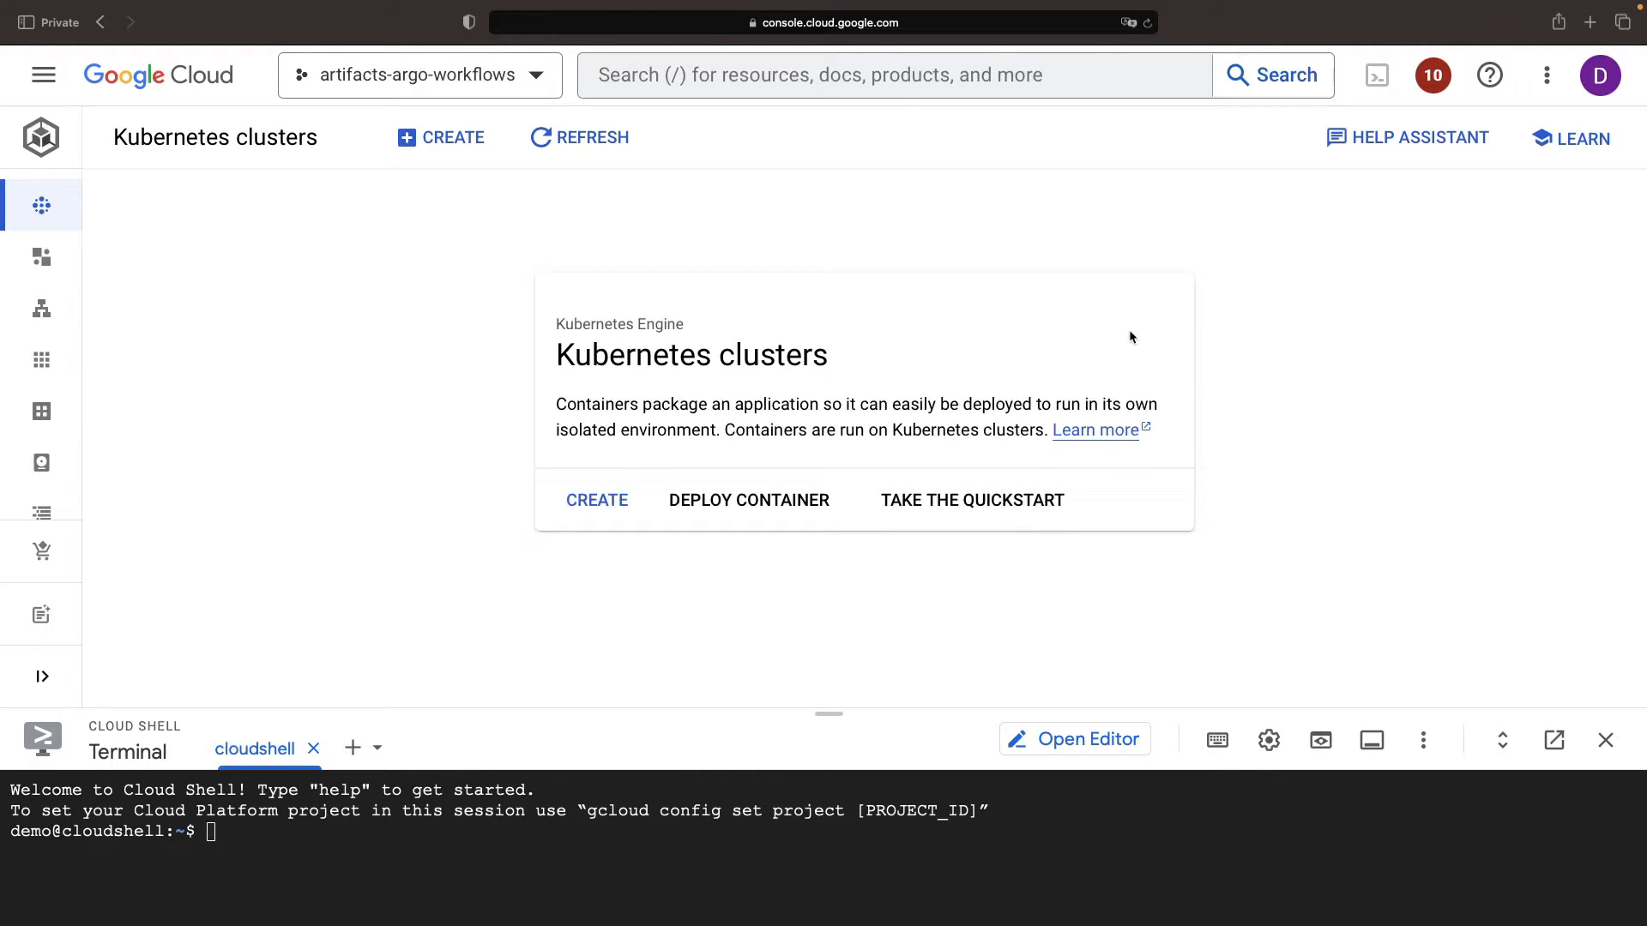
{"action": "mouse_move", "coordinate": [460, 365]}
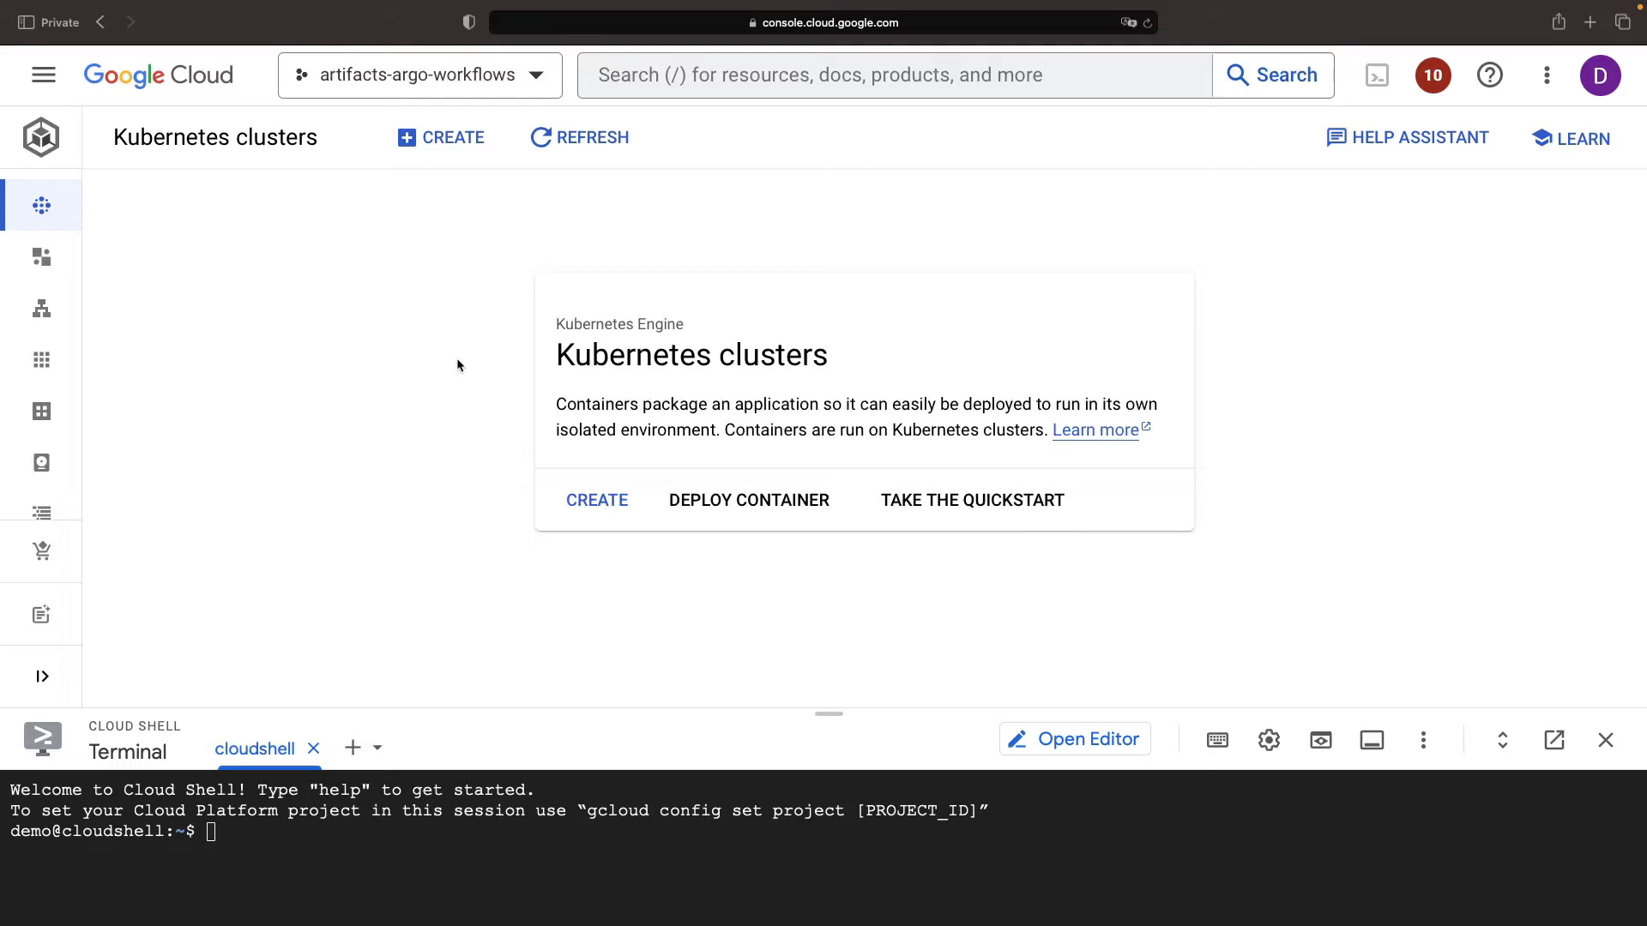
{"action": "mouse_move", "coordinate": [387, 203]}
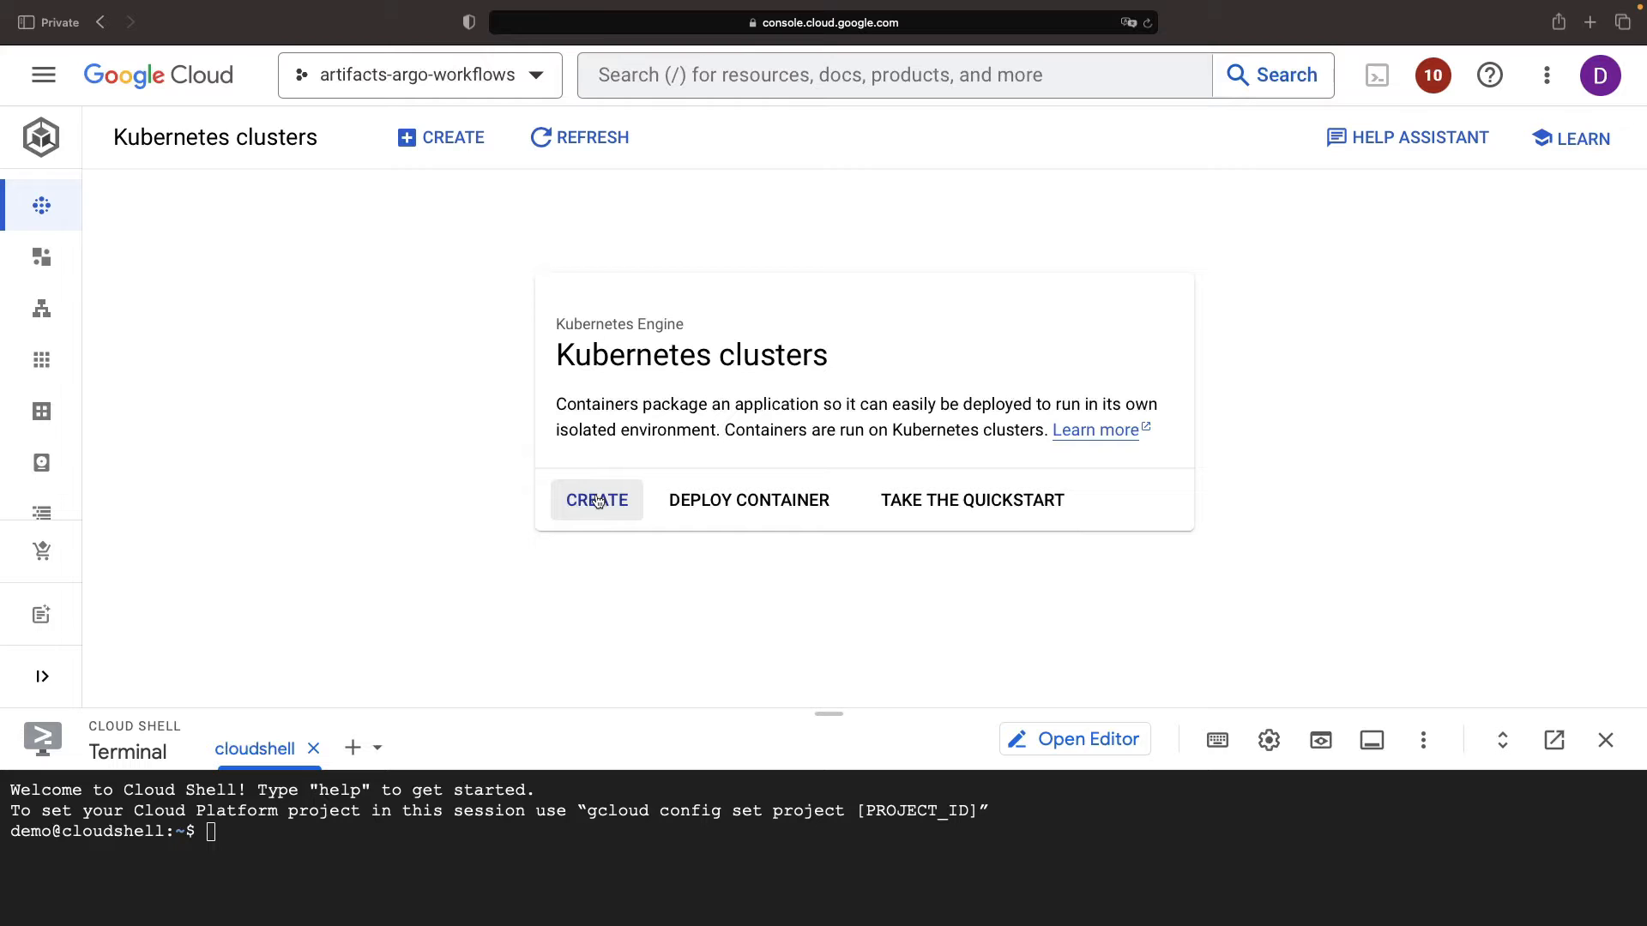
- Create an Autopilot cluster named argo in us-central1 from the cluster creation form
{"action": "left_click", "coordinate": [597, 501]}
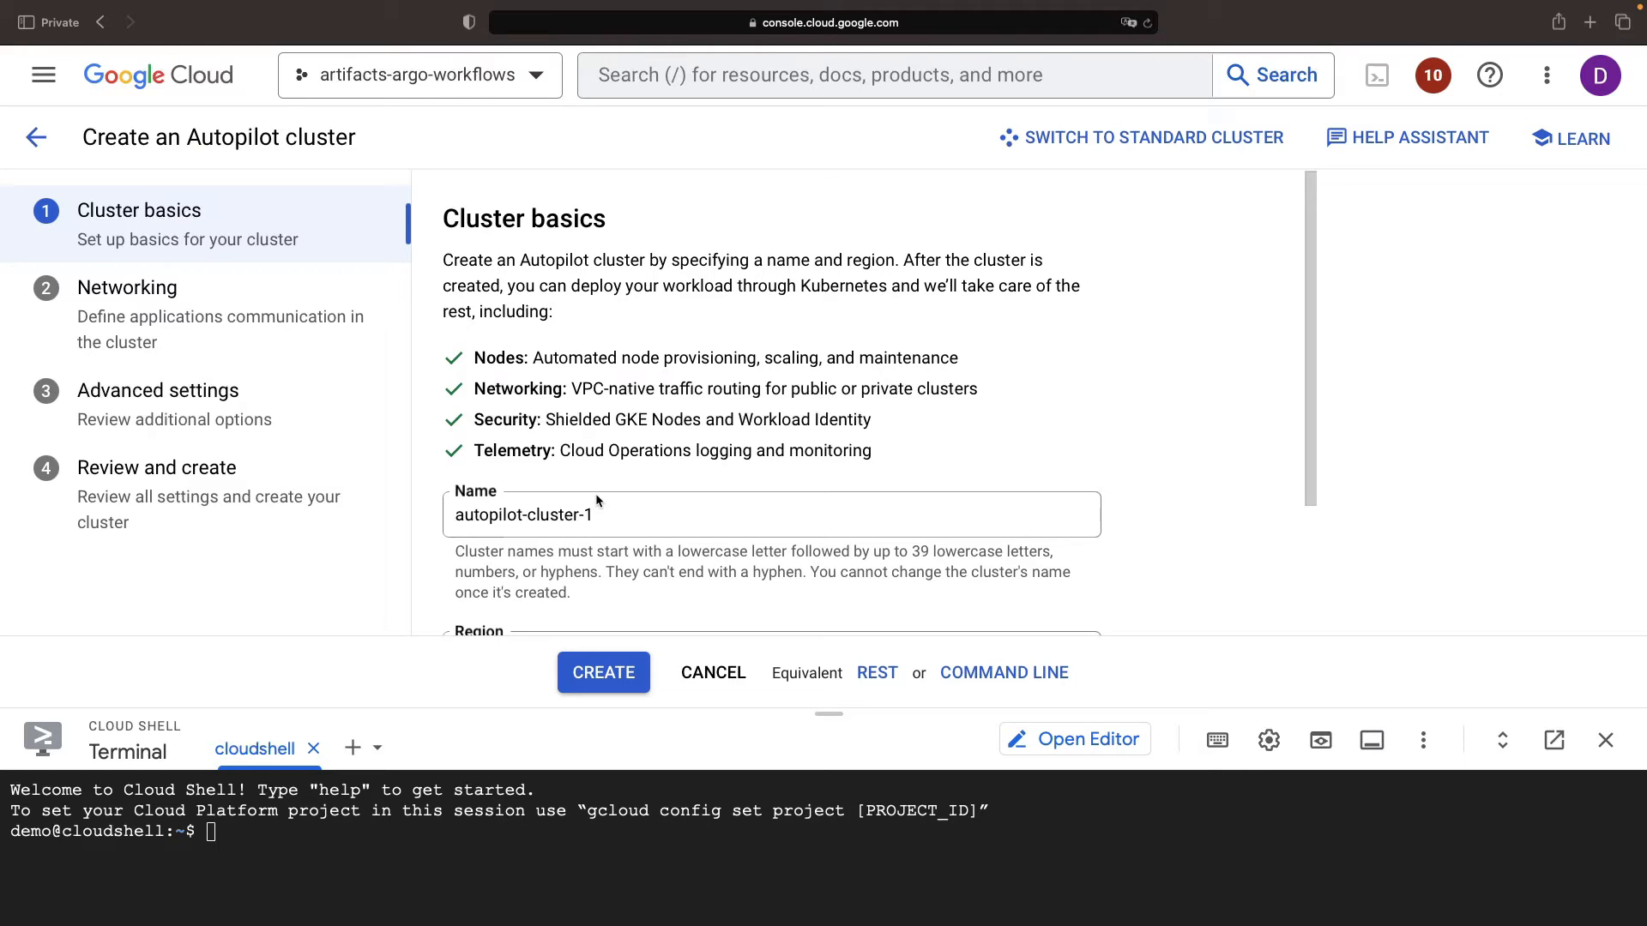
{"action": "scroll", "scroll_direction": "down", "scroll_amount": 3}
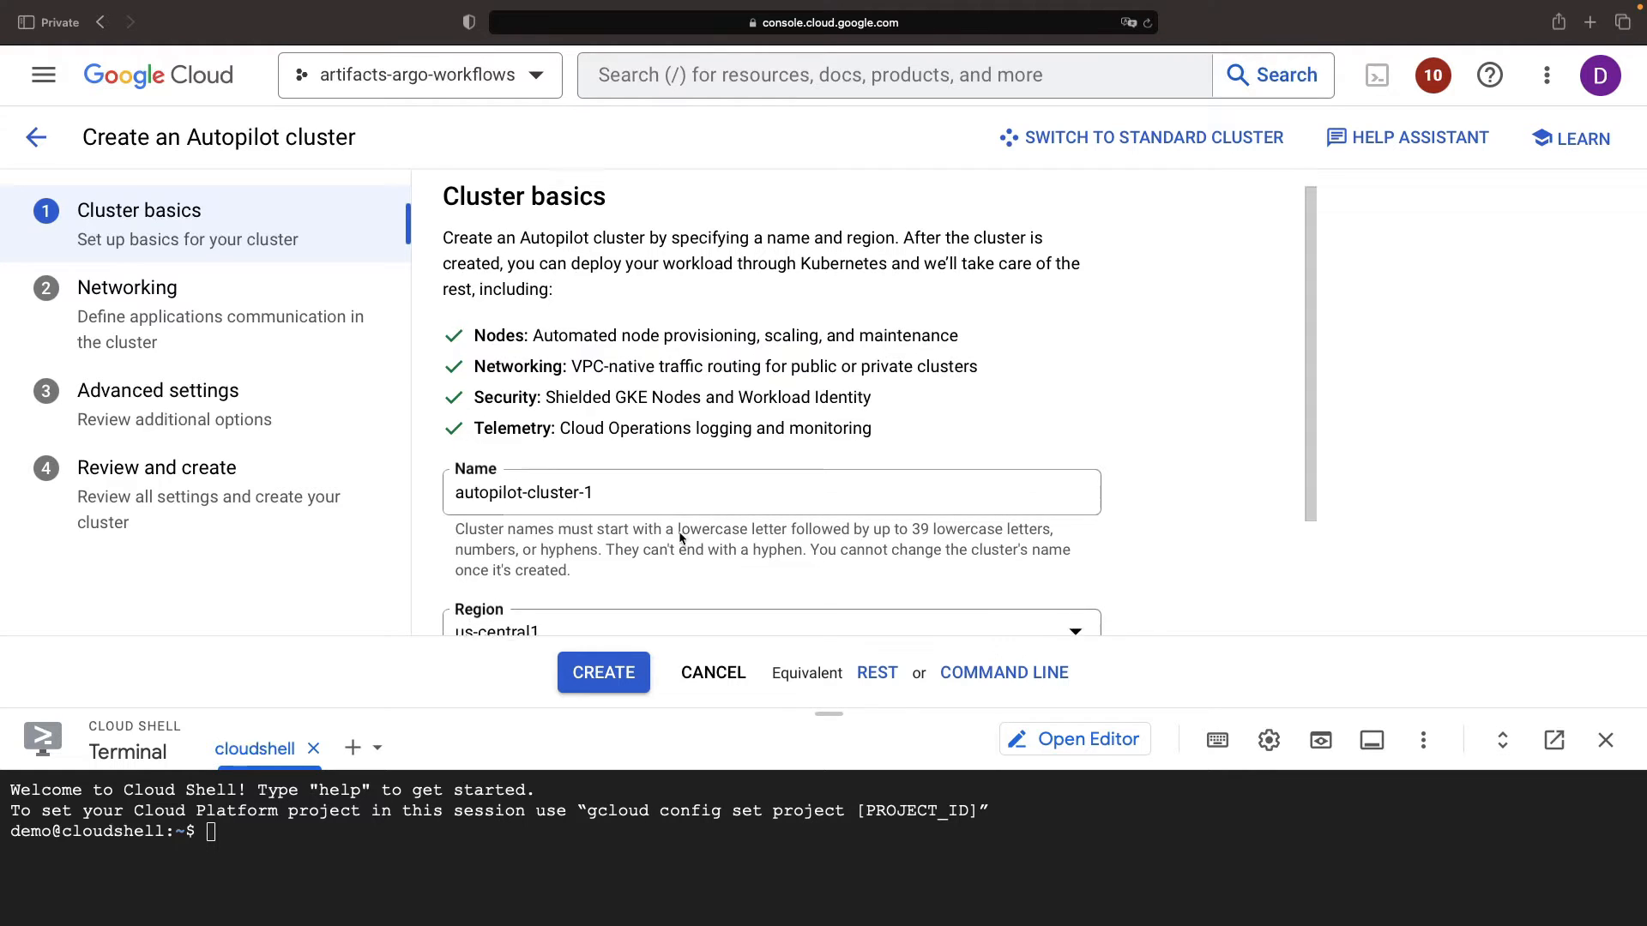
{"action": "scroll", "scroll_direction": "down", "scroll_amount": 3}
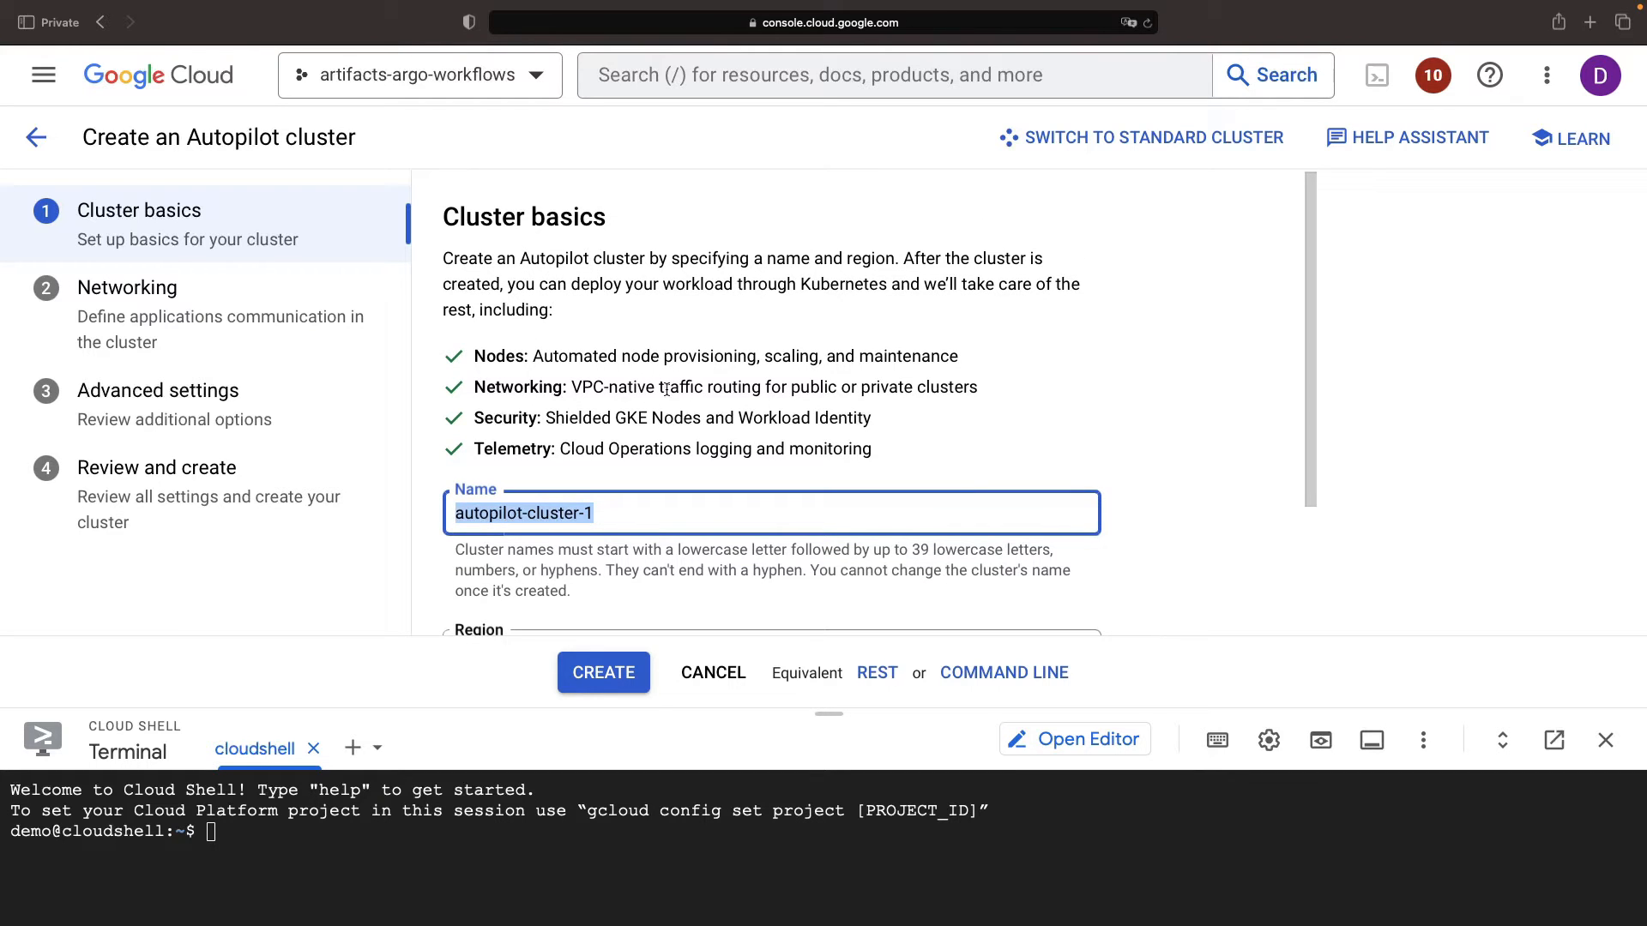
{"action": "type", "text": "argo"}
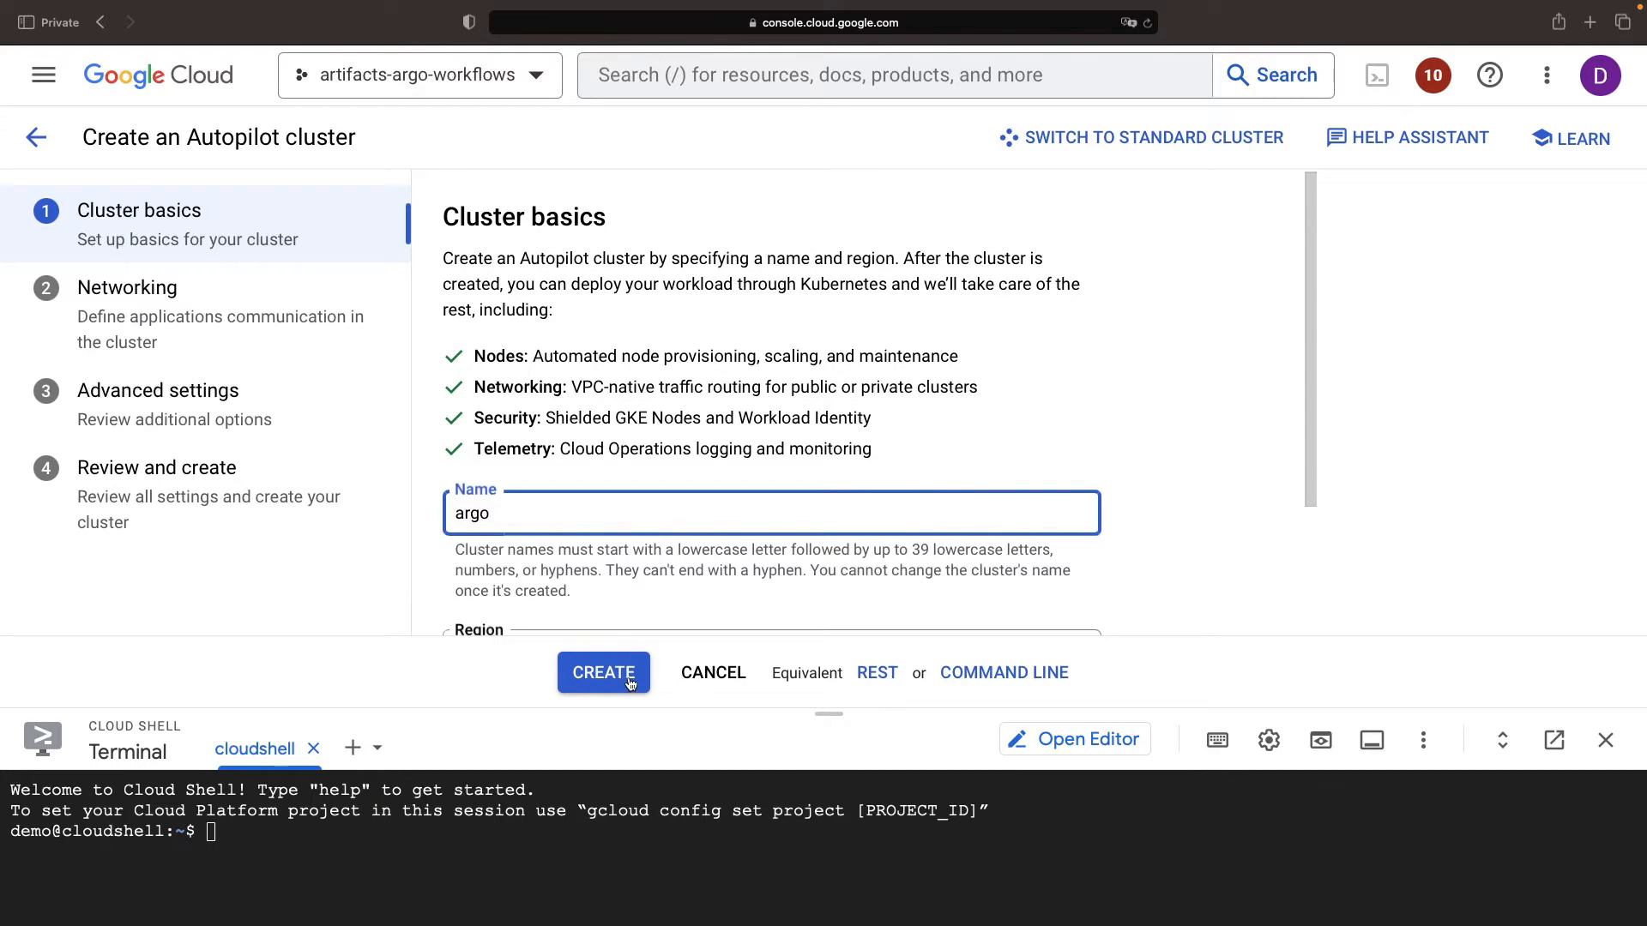
{"action": "left_click", "coordinate": [604, 672]}
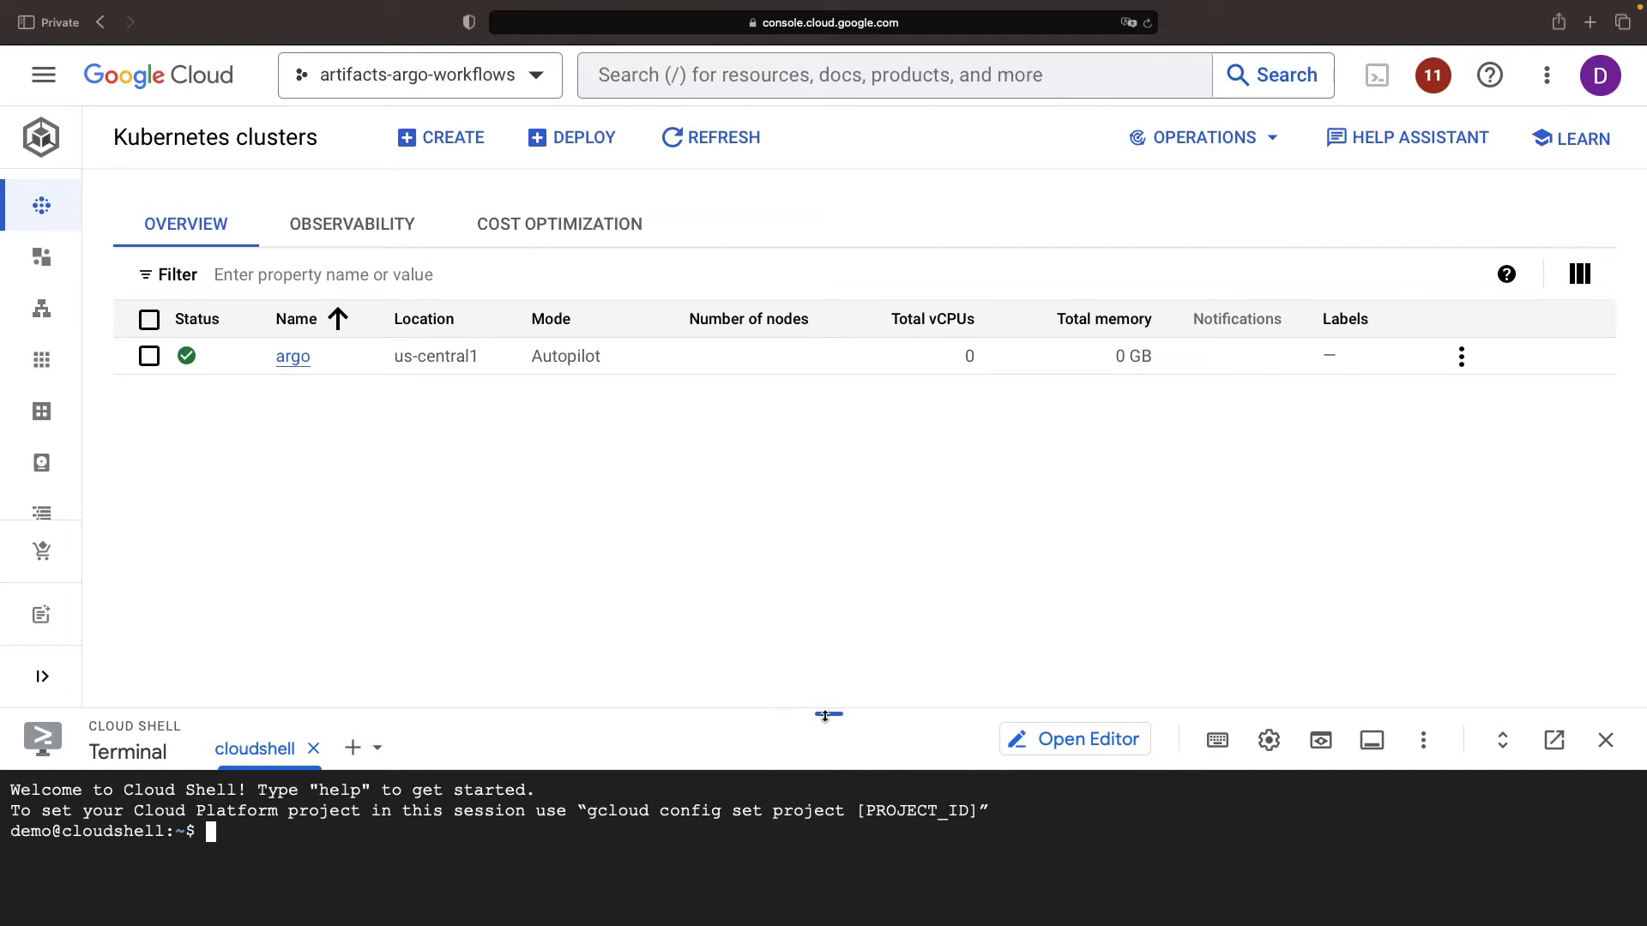
- Set the shell project to artifacts-argo-workflows and authorize Cloud Shell credentials
{"action": "type", "text": "gcloud config set project artifacts"}
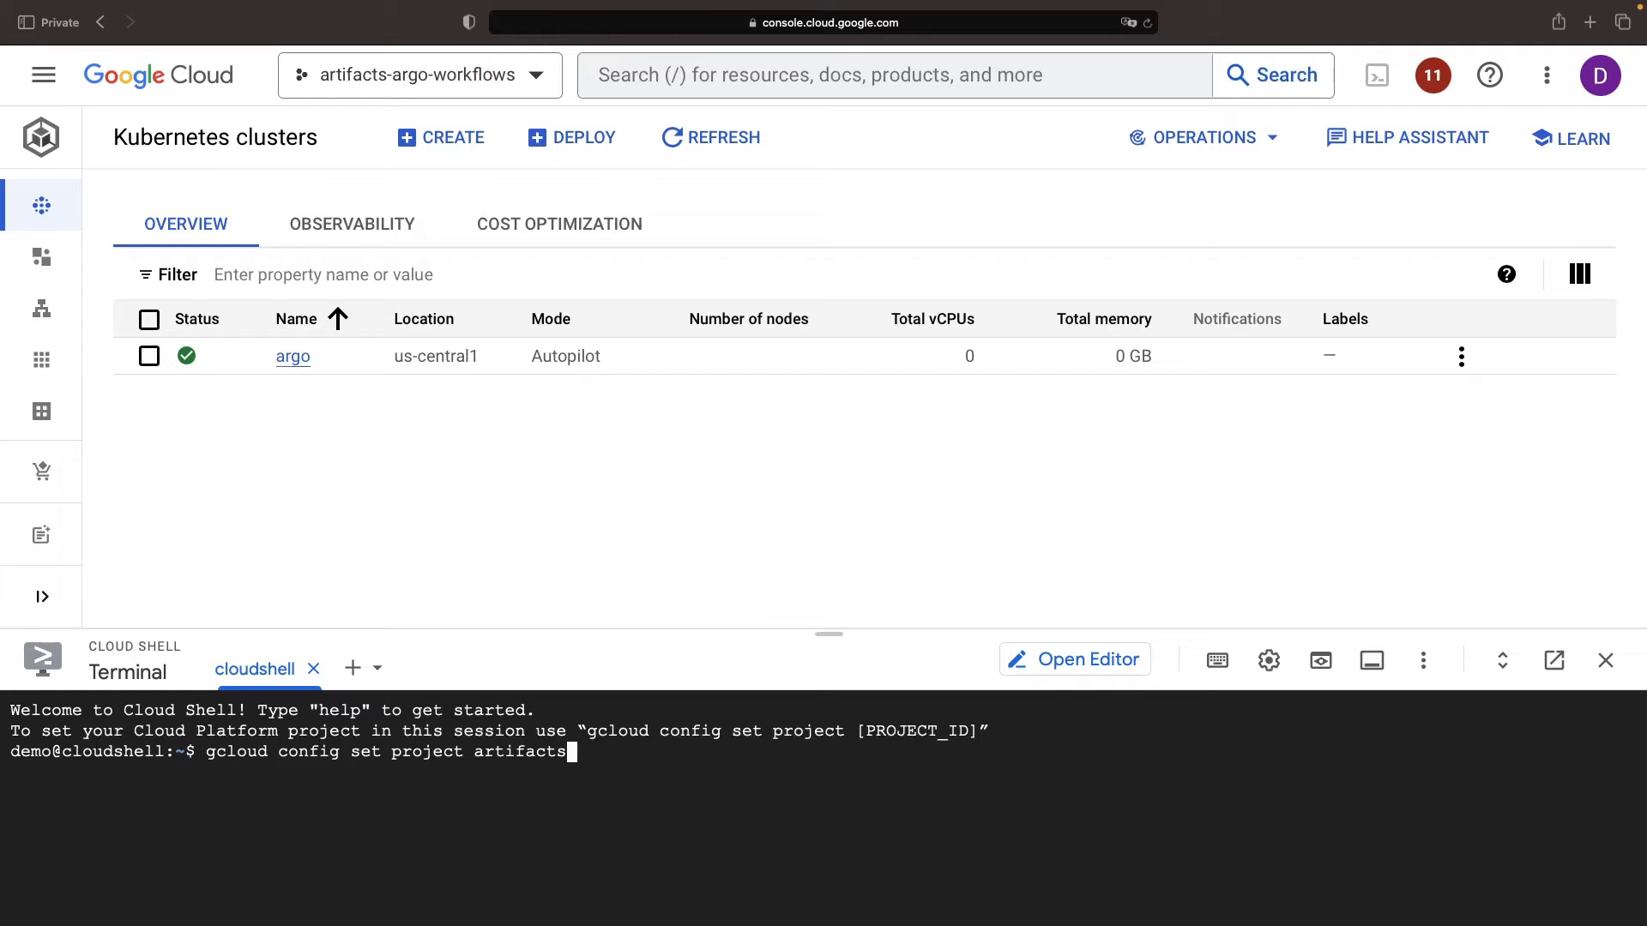
{"action": "key", "text": "Enter"}
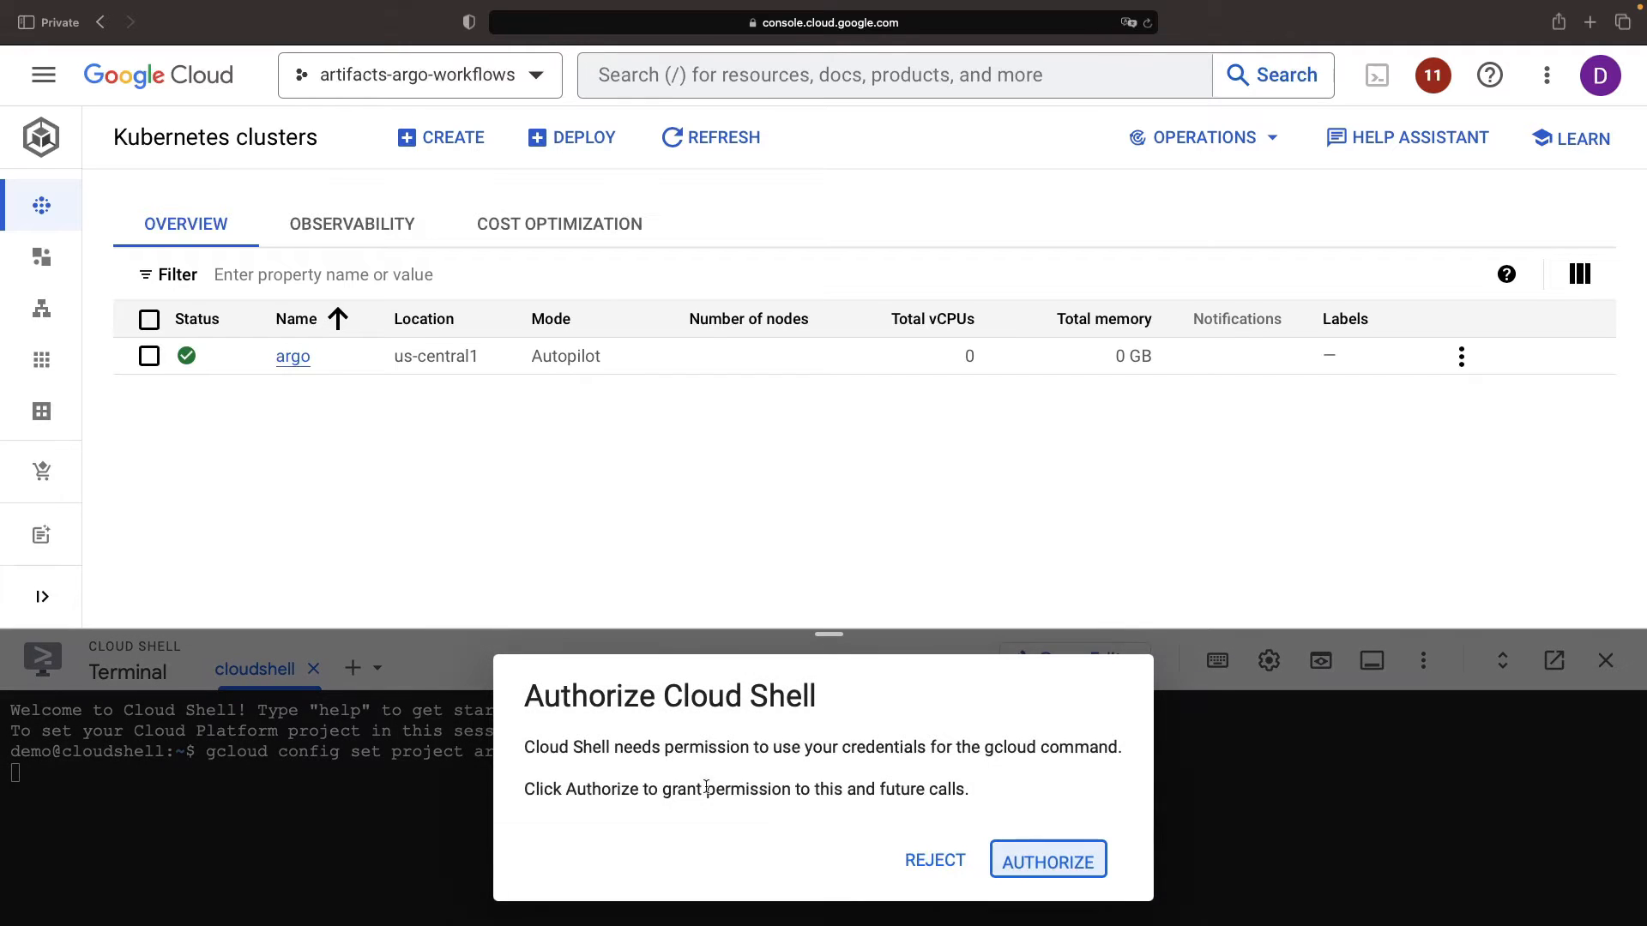
{"action": "left_click", "coordinate": [1047, 860]}
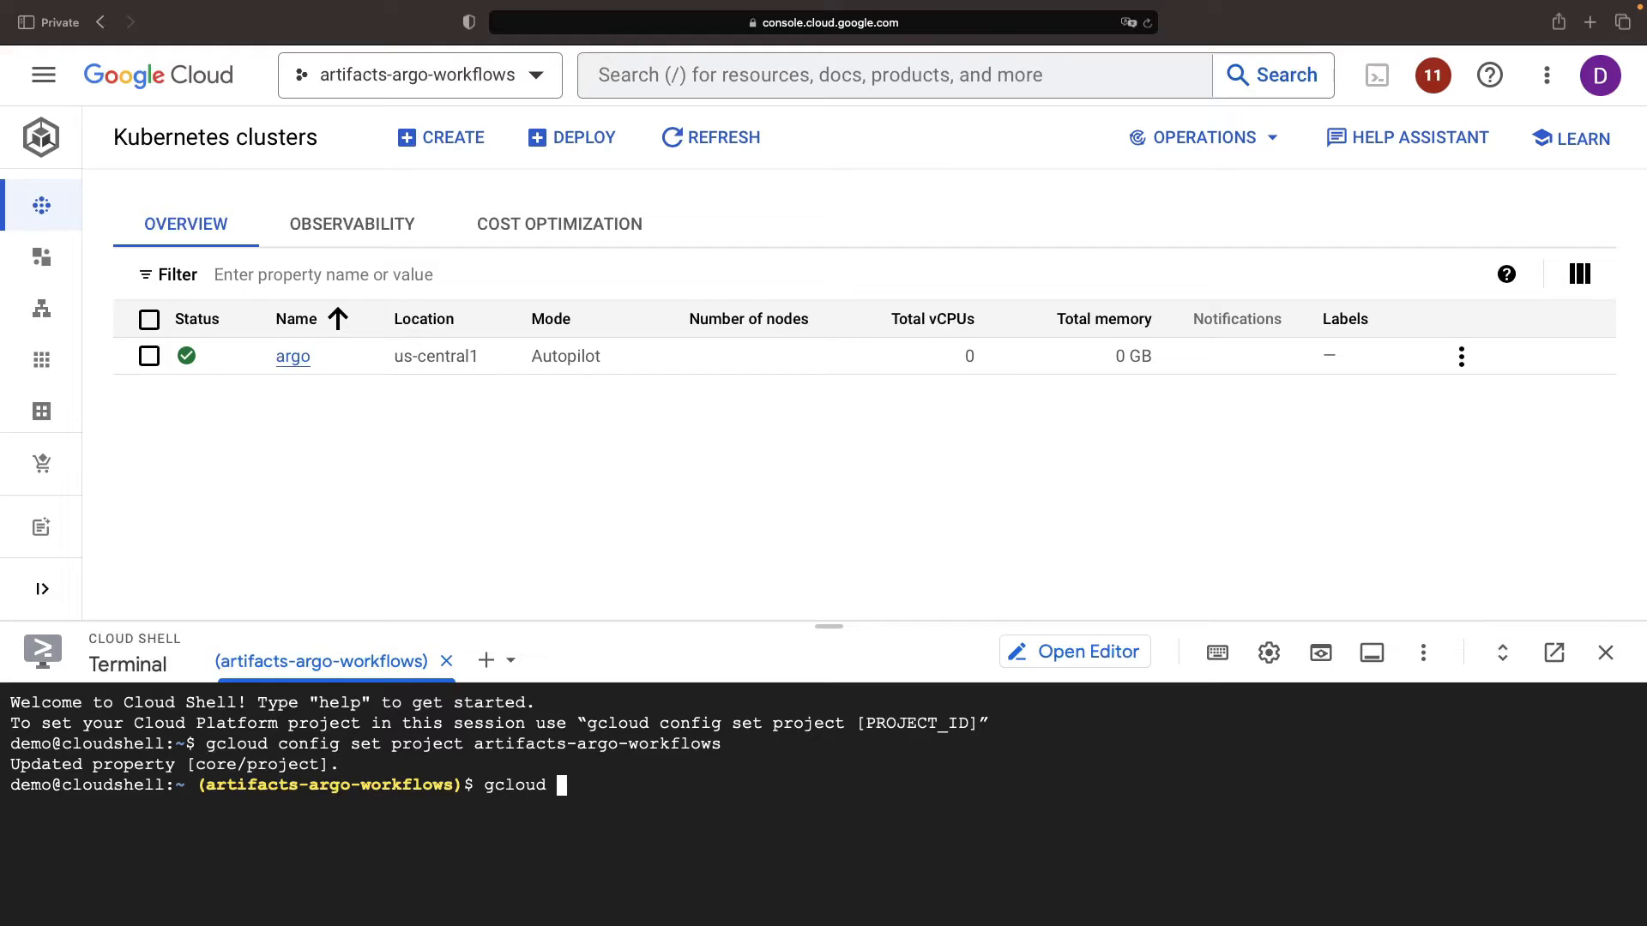
- Fetch argo cluster credentials in us-central1, add the argo Helm repo and install argo/argo-workflows as my-release
{"action": "type", "text": "container clusters get-cred"}
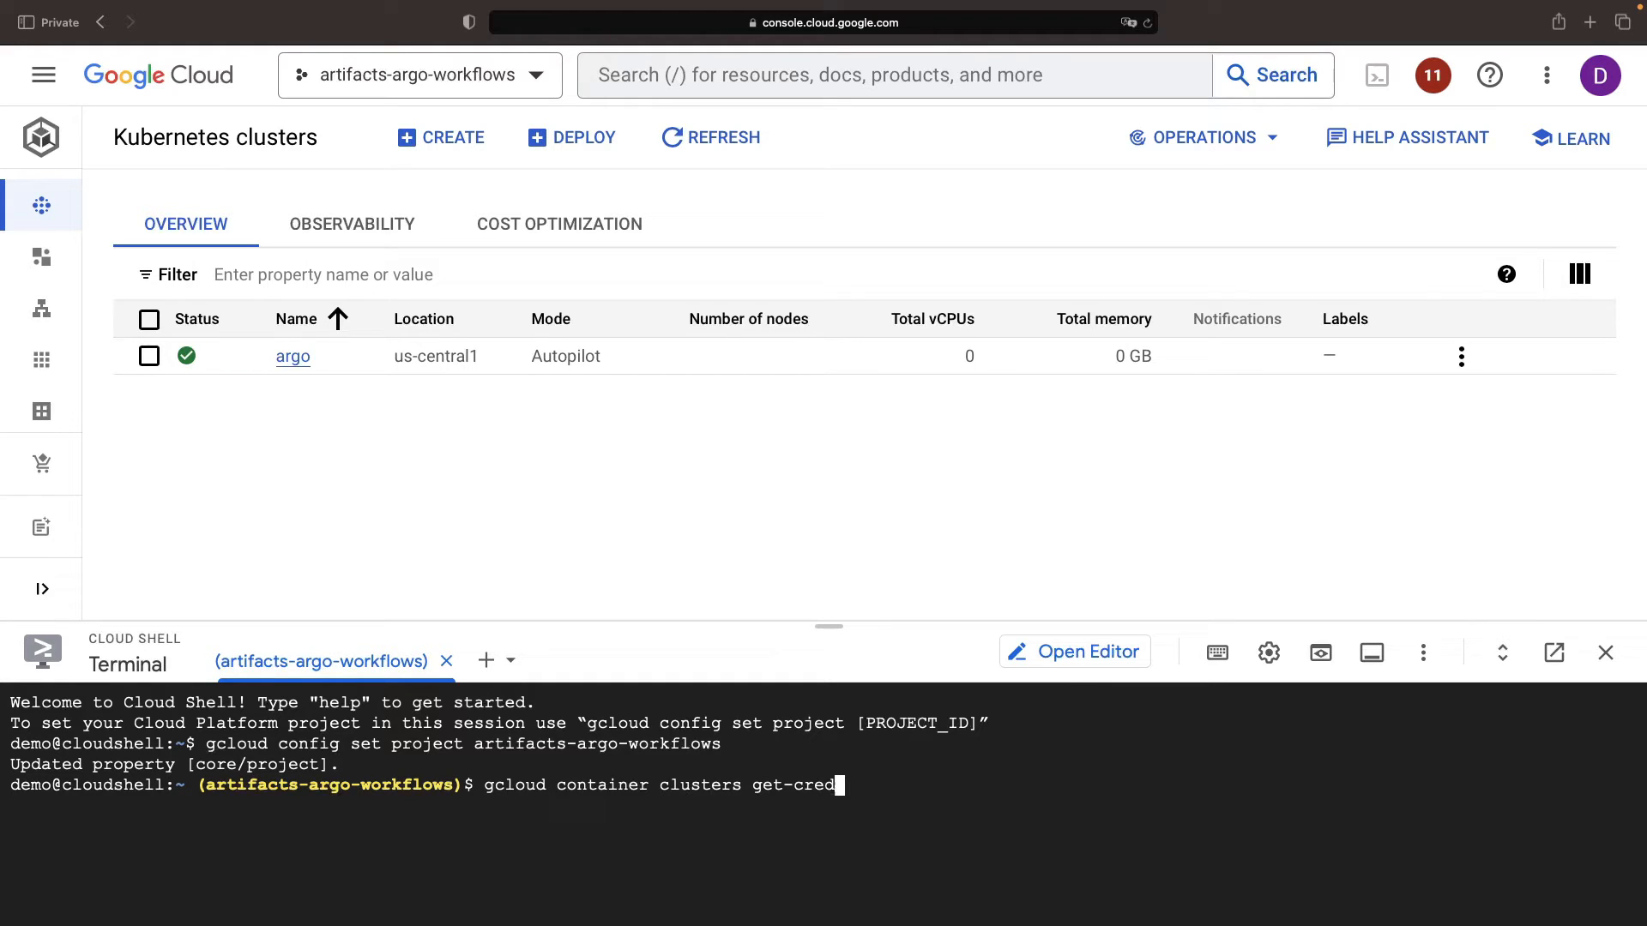
{"action": "type", "text": "entials argo --region us-central1"}
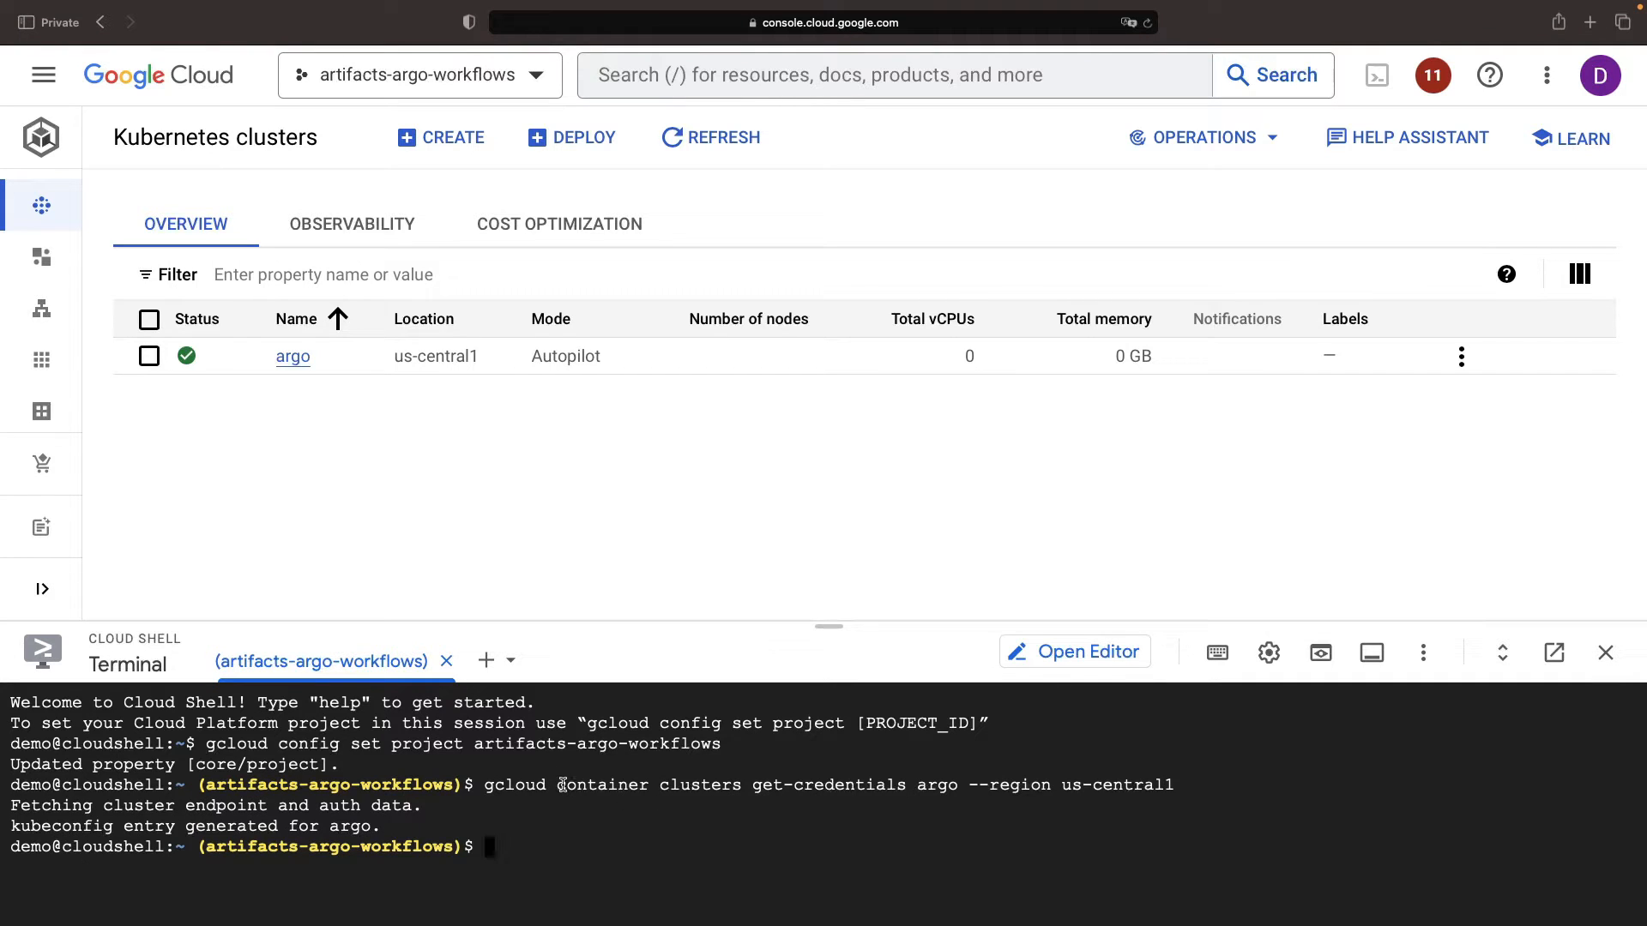
{"action": "type", "text": "helm repo add argo https://argoproj.github.io/argo-helm"}
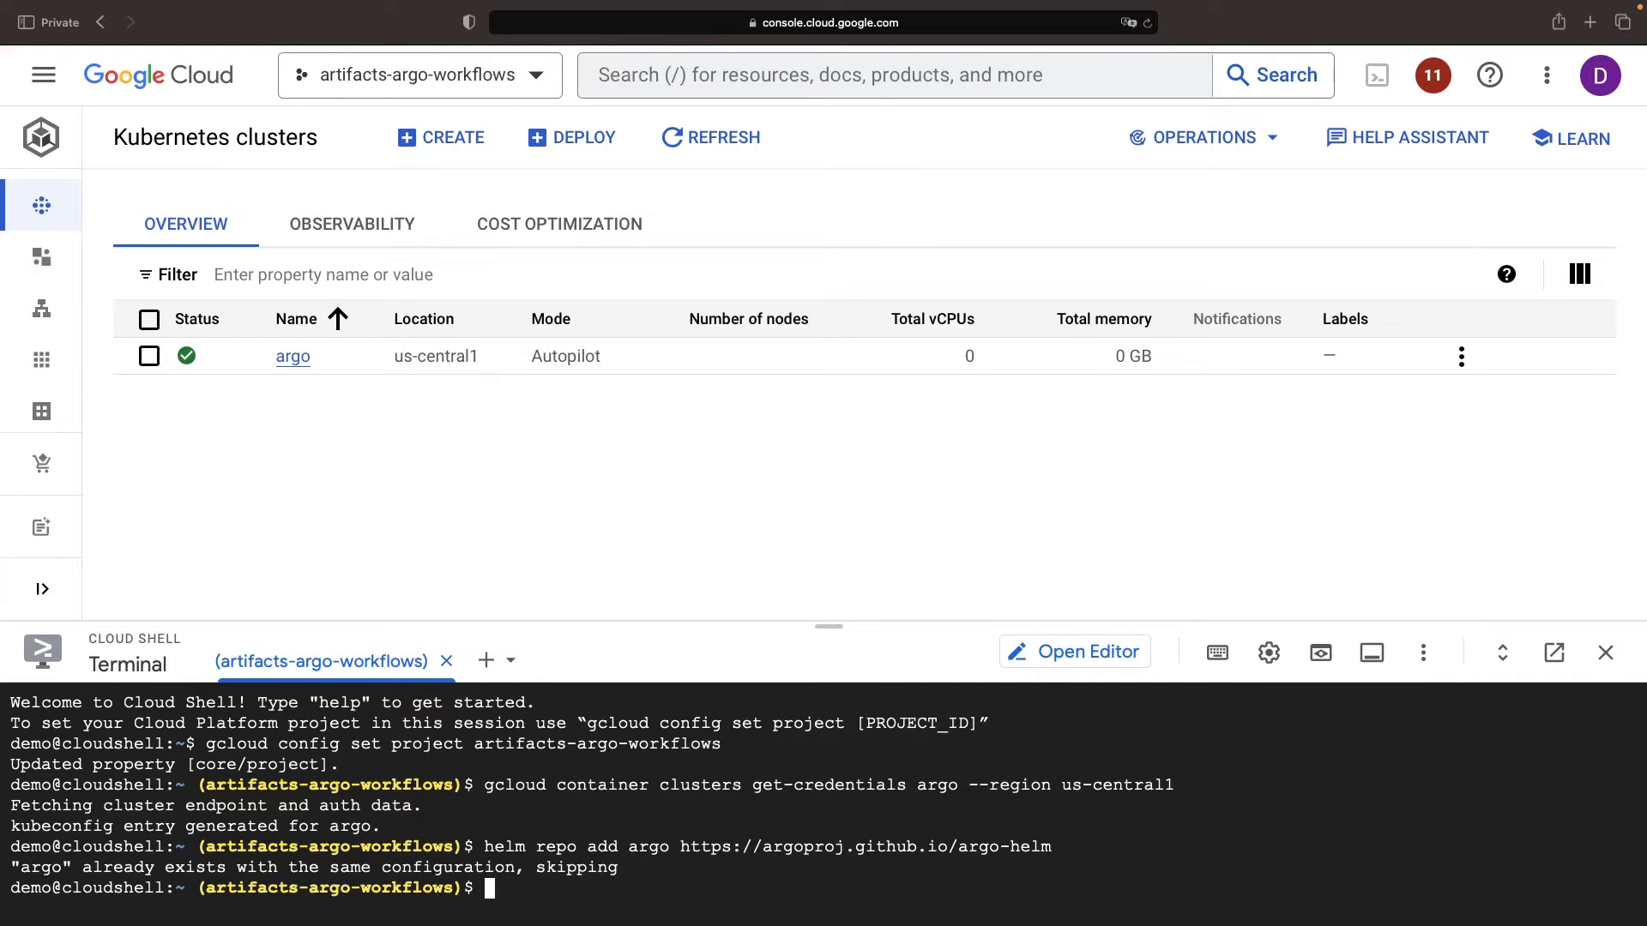
{"action": "type", "text": "helm install my-release argo/argo-workflows"}
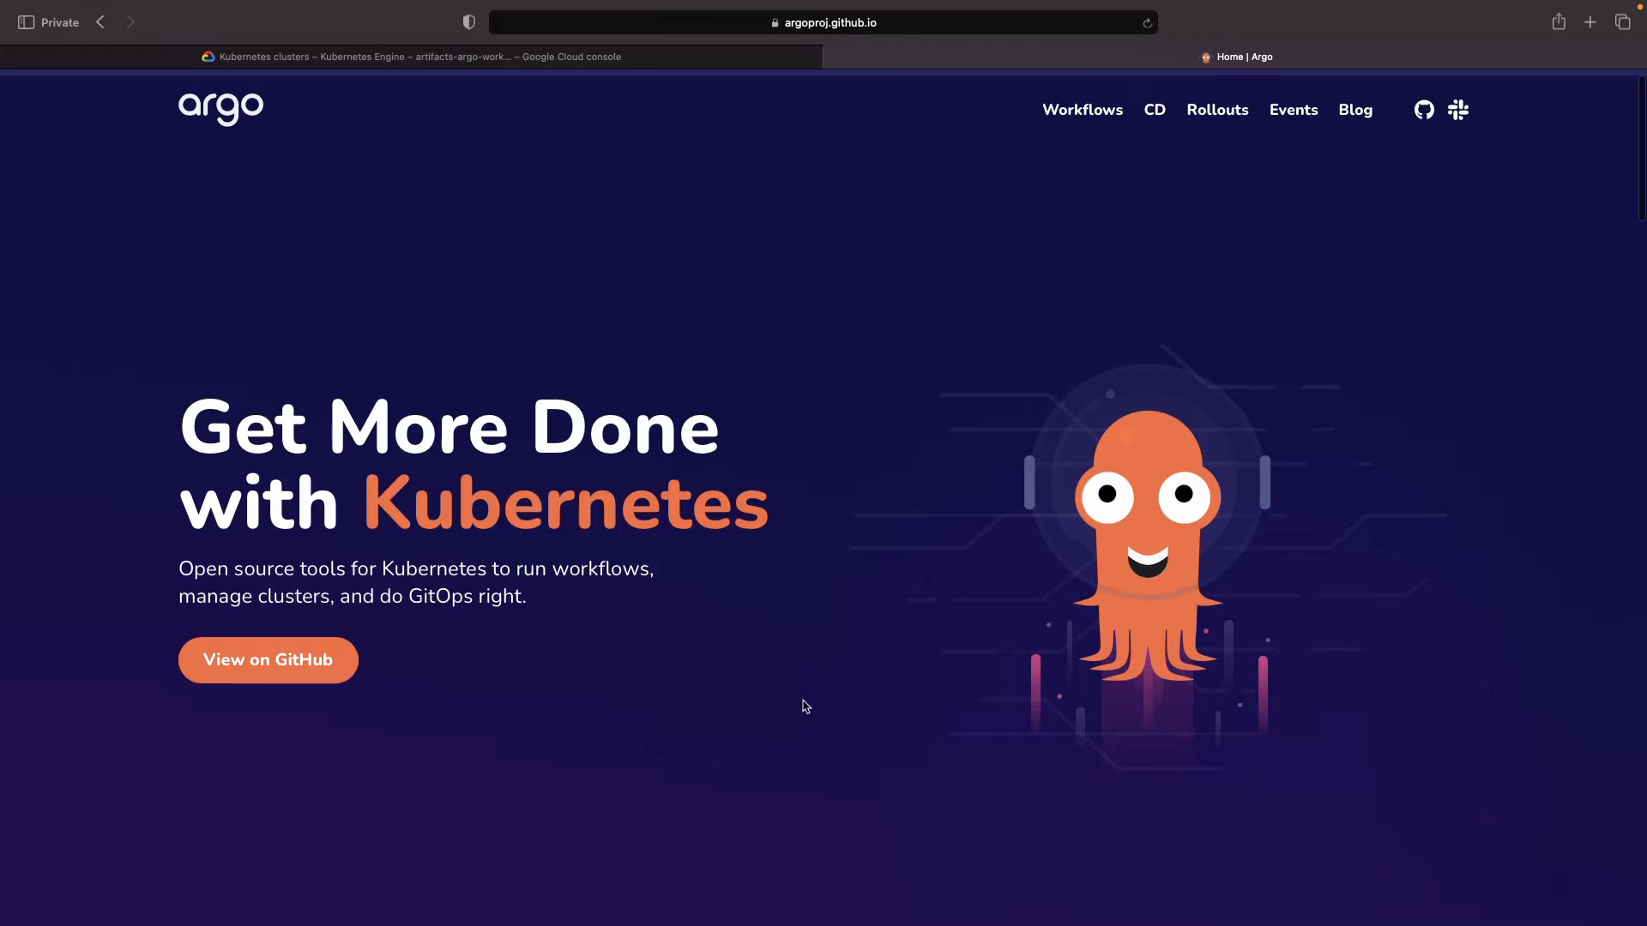
{"action": "scroll", "scroll_direction": "down", "scroll_amount": 3}
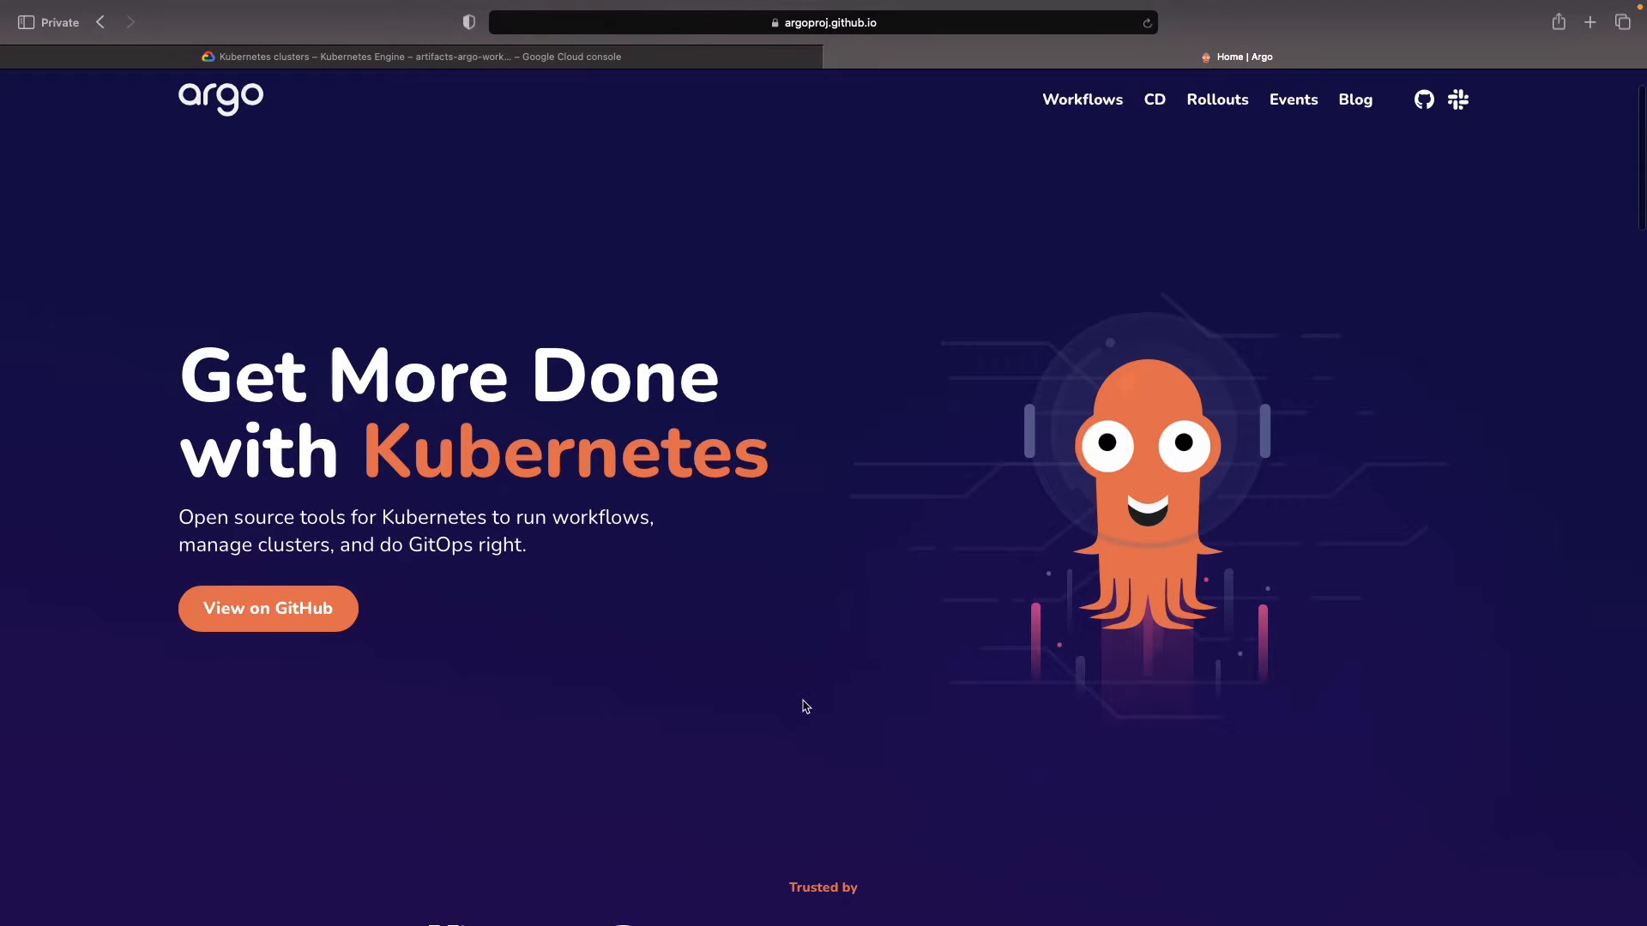
{"action": "scroll", "scroll_direction": "down", "scroll_amount": 3}
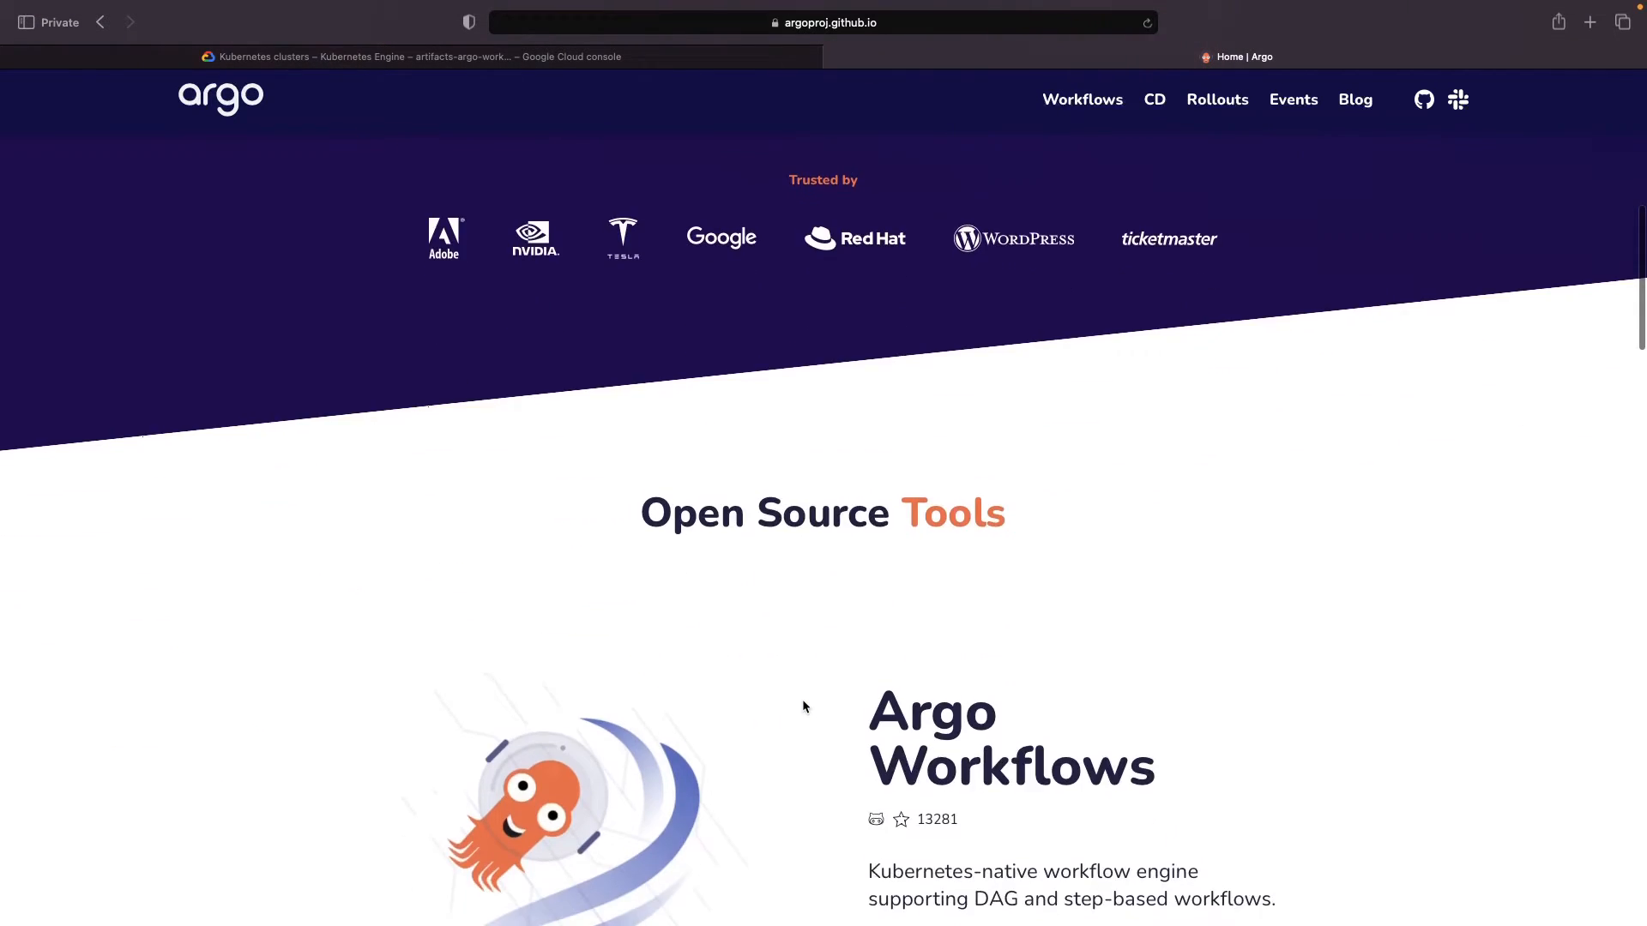
{"action": "scroll", "scroll_direction": "down", "scroll_amount": 3}
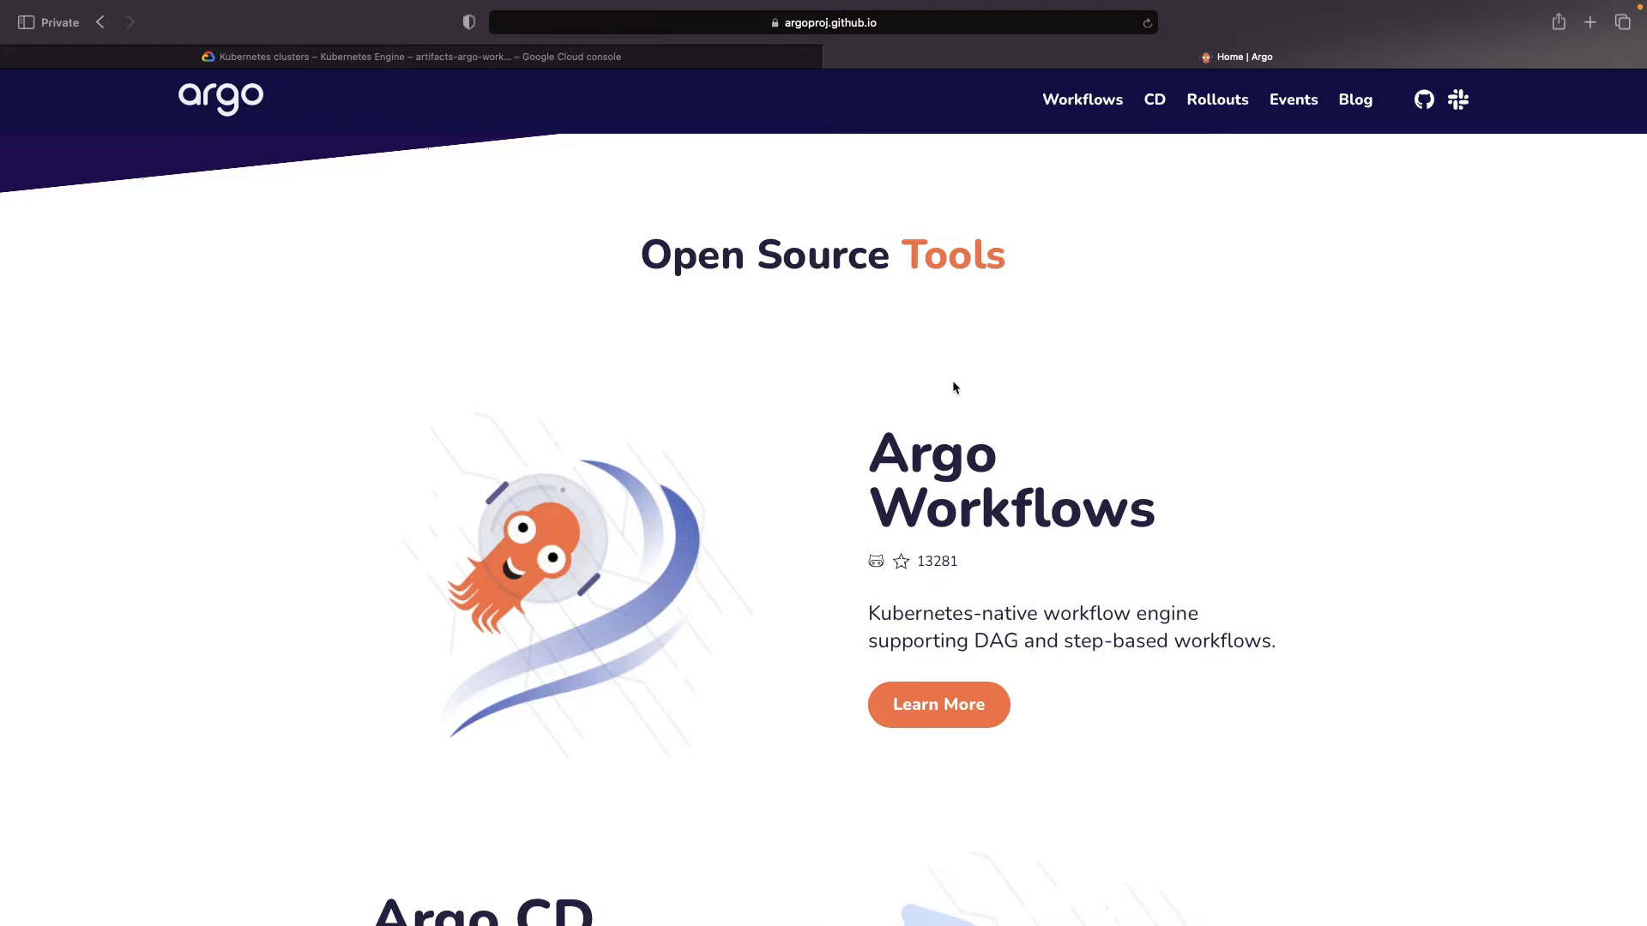
{"action": "scroll", "scroll_direction": "down", "scroll_amount": 3}
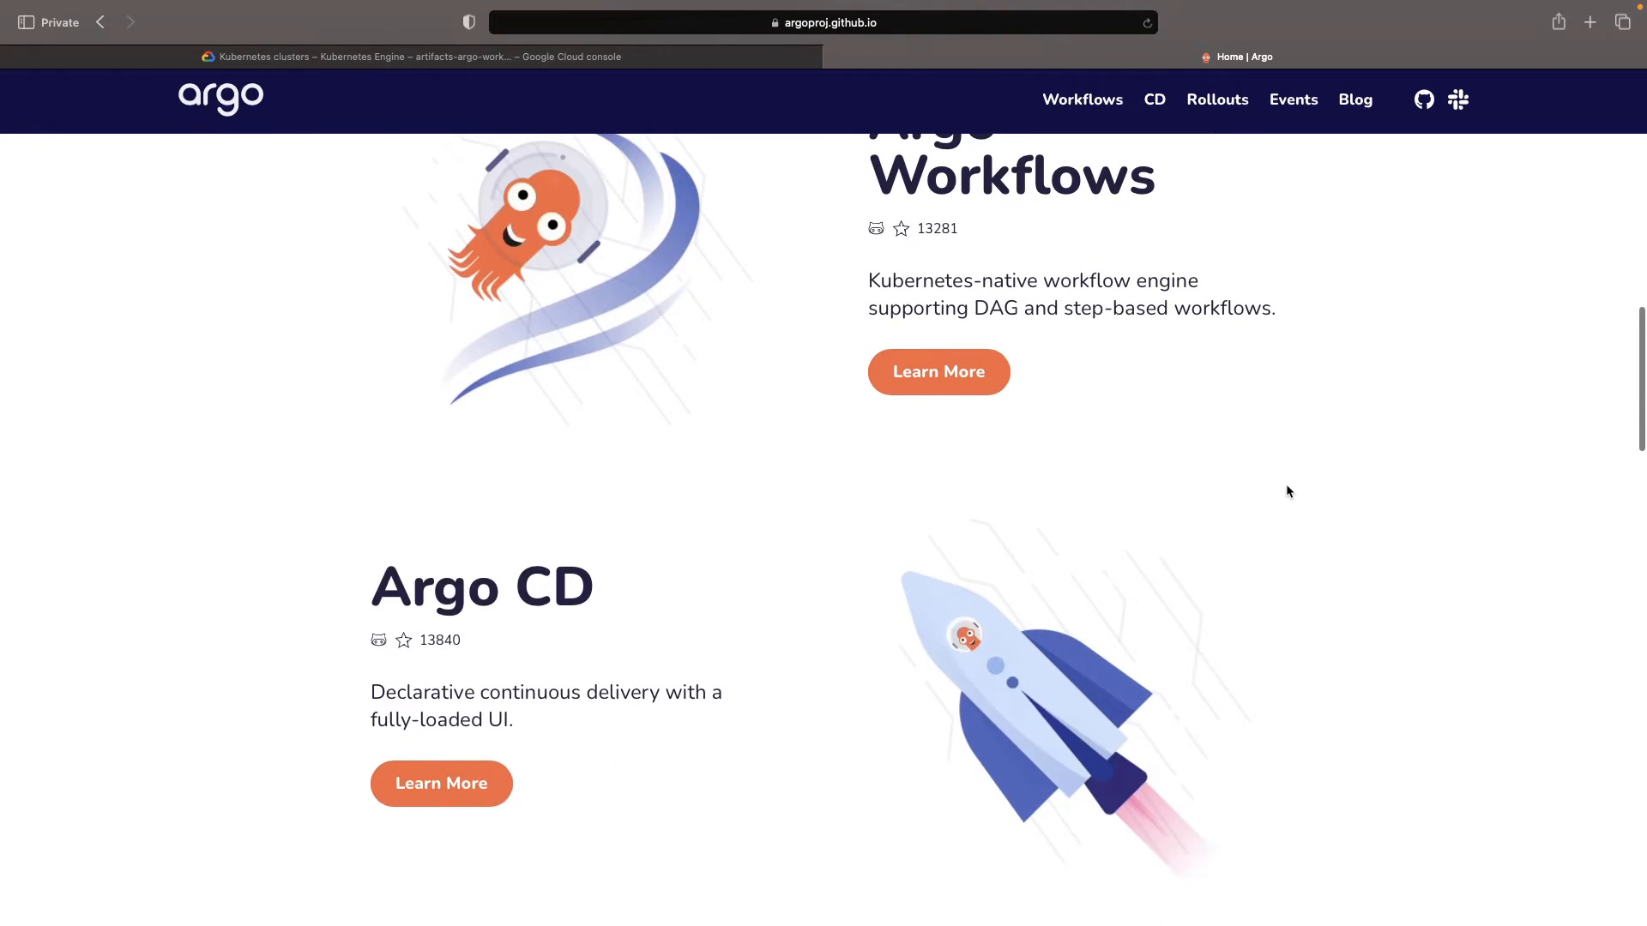
{"action": "scroll", "scroll_direction": "up", "scroll_amount": 3}
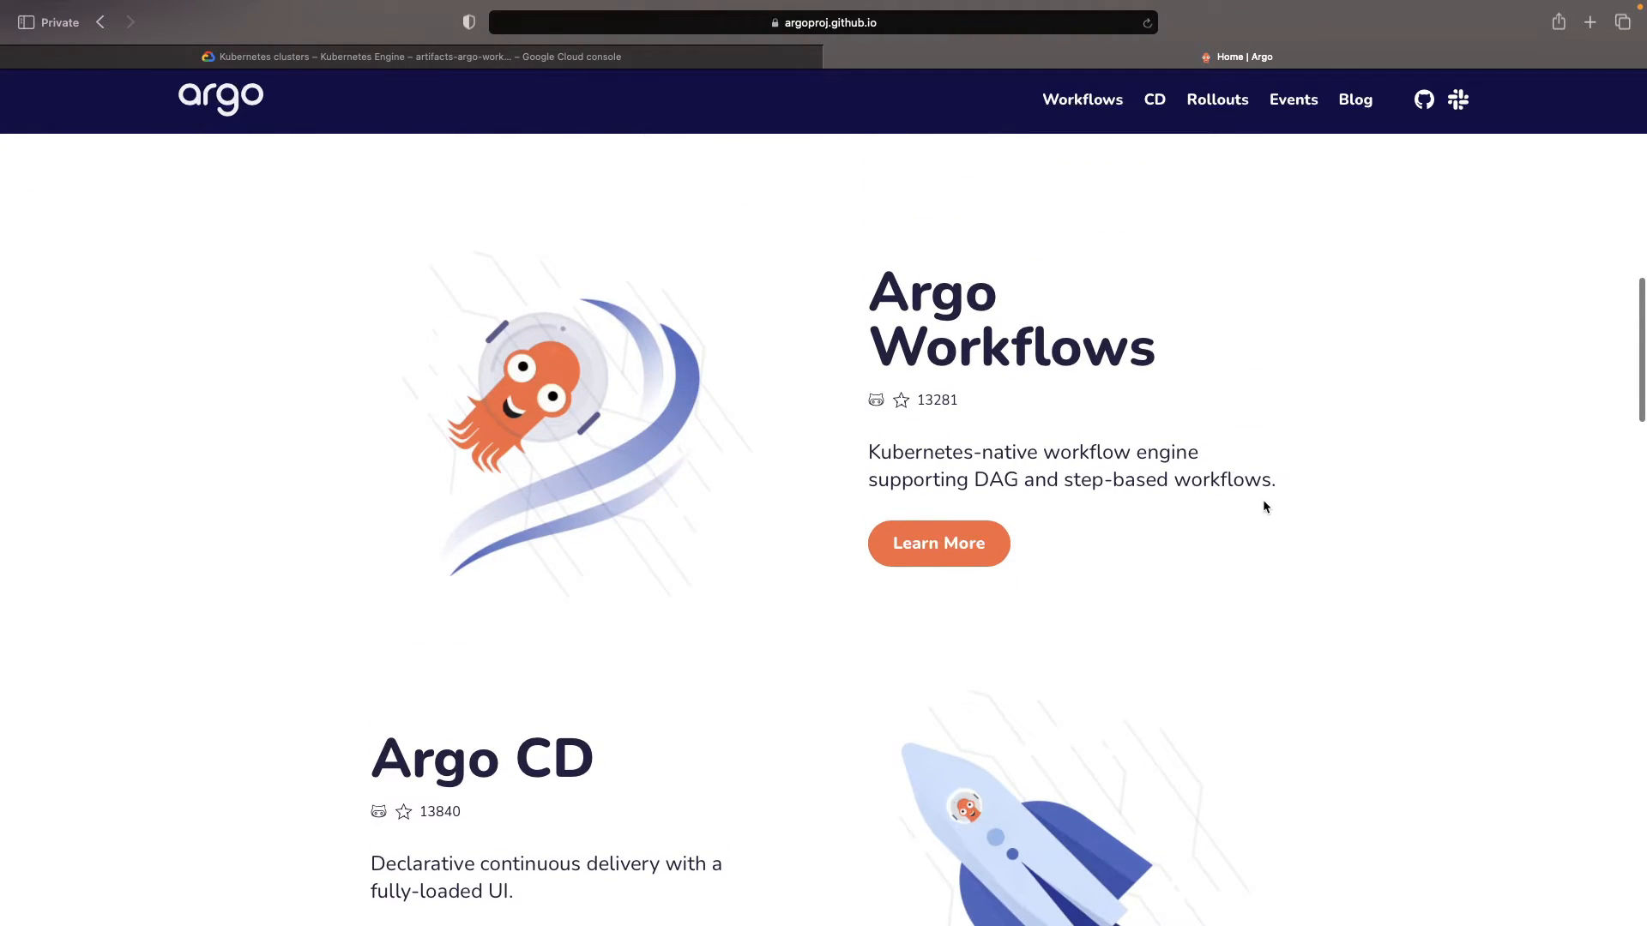
{"action": "scroll", "scroll_direction": "down", "scroll_amount": 3}
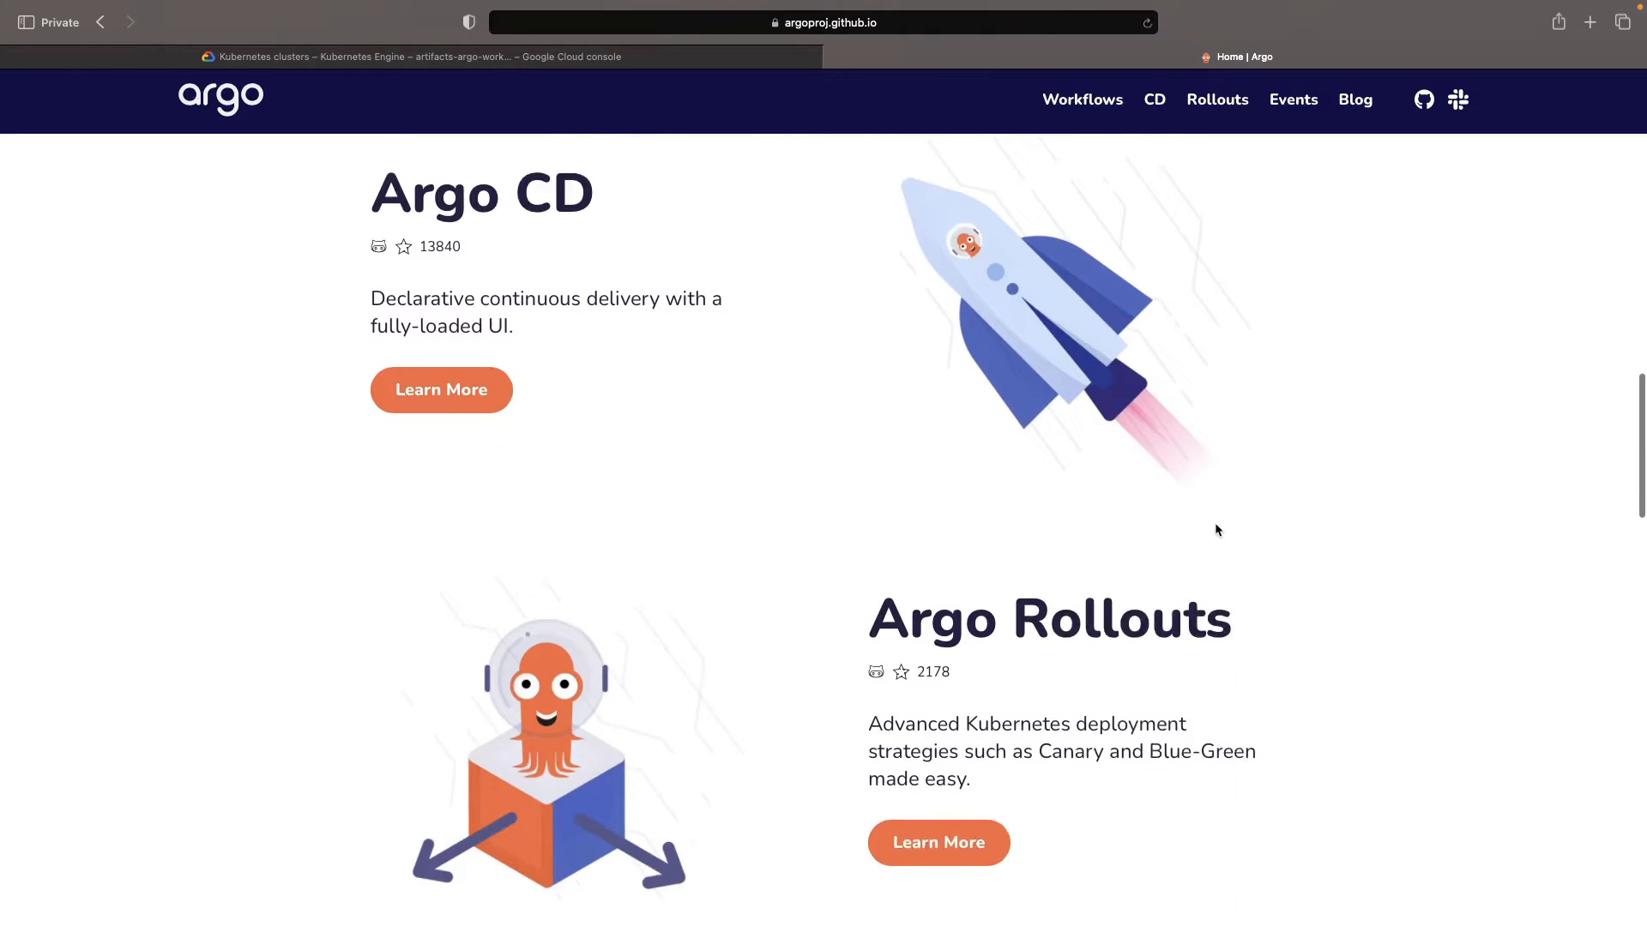
{"action": "scroll", "scroll_direction": "down", "scroll_amount": 3}
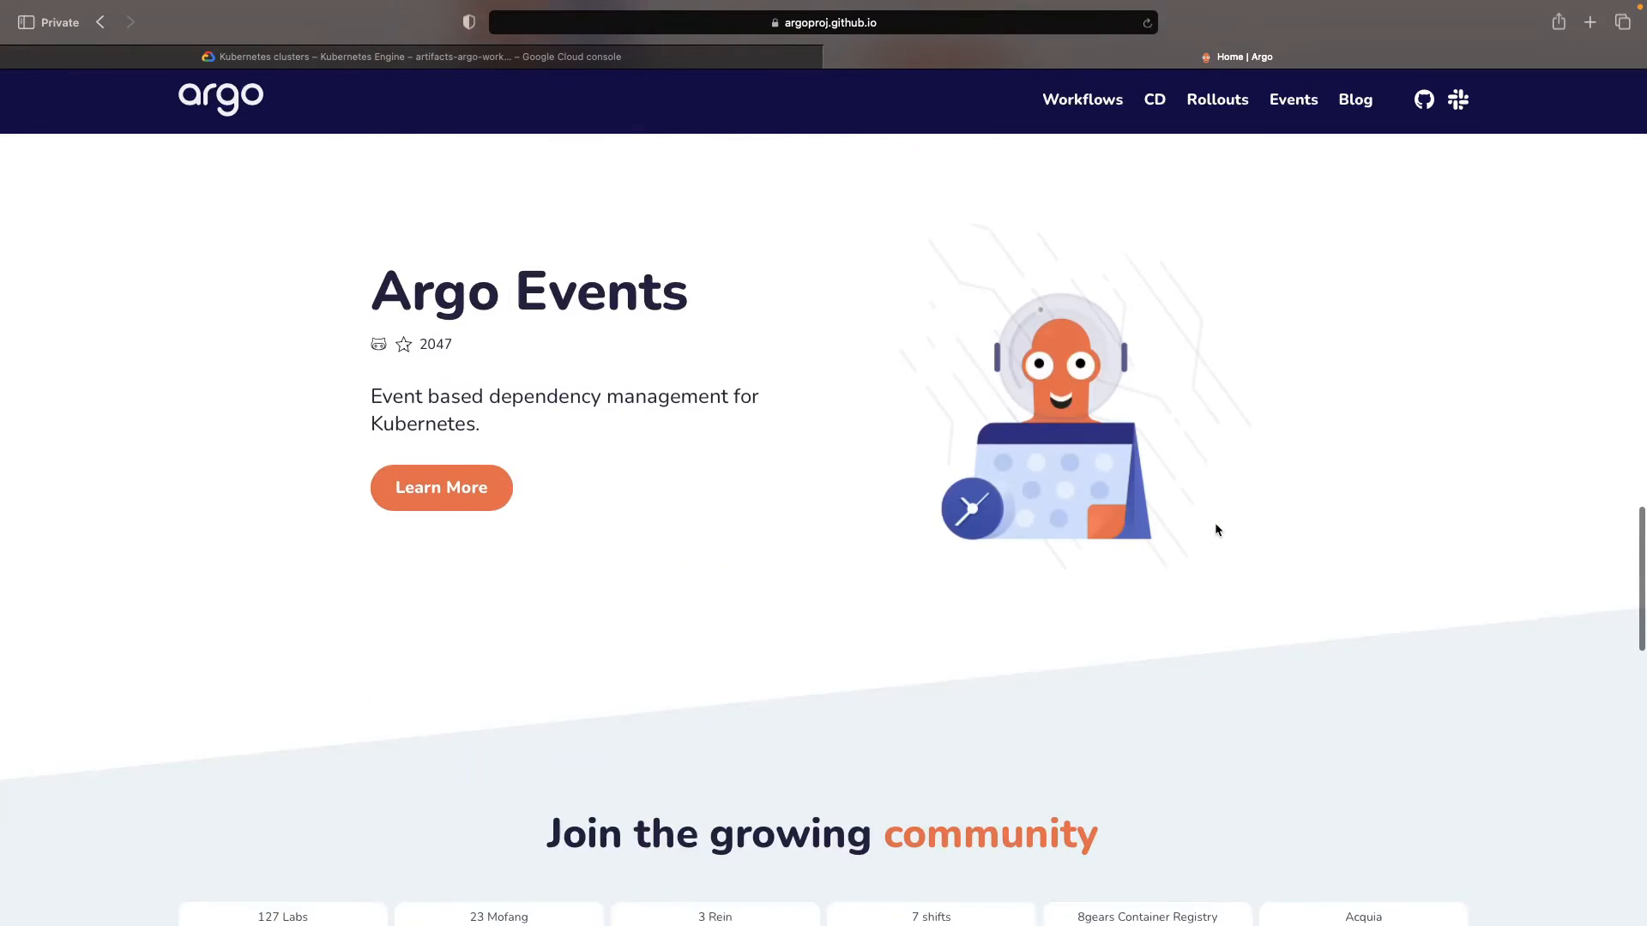
{"action": "scroll", "scroll_direction": "up", "scroll_amount": 3}
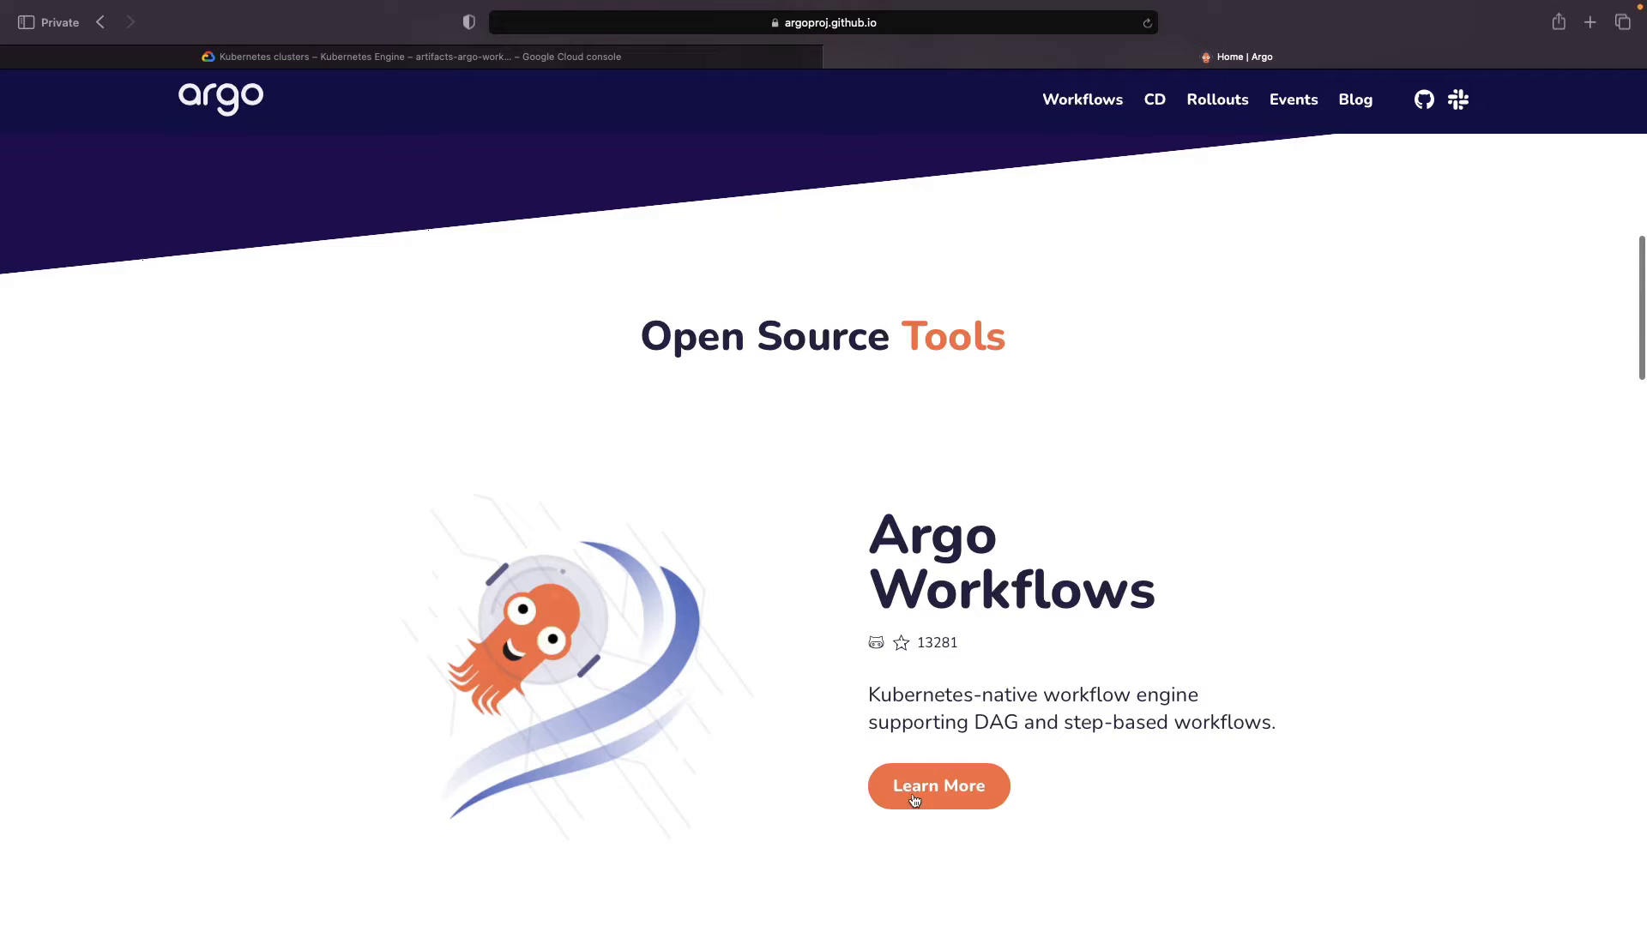
{"action": "double_click", "coordinate": [996, 722]}
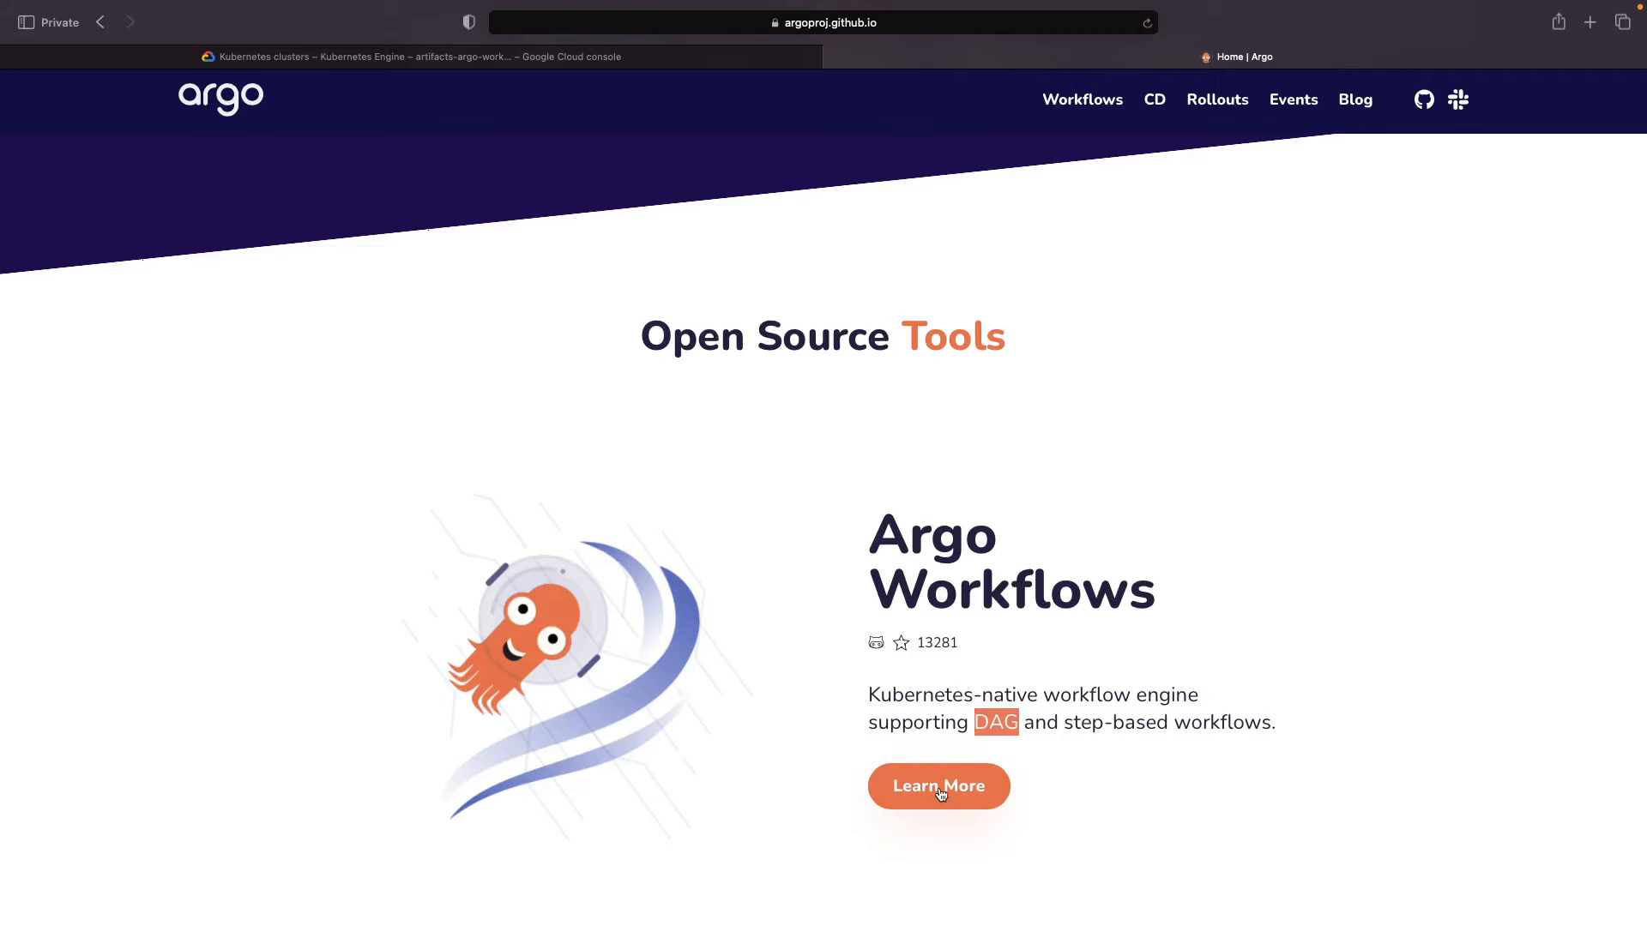
- Open the Argo Workflows project page and reach its 'What is Argo Workflows?' section
{"action": "left_click", "coordinate": [938, 786]}
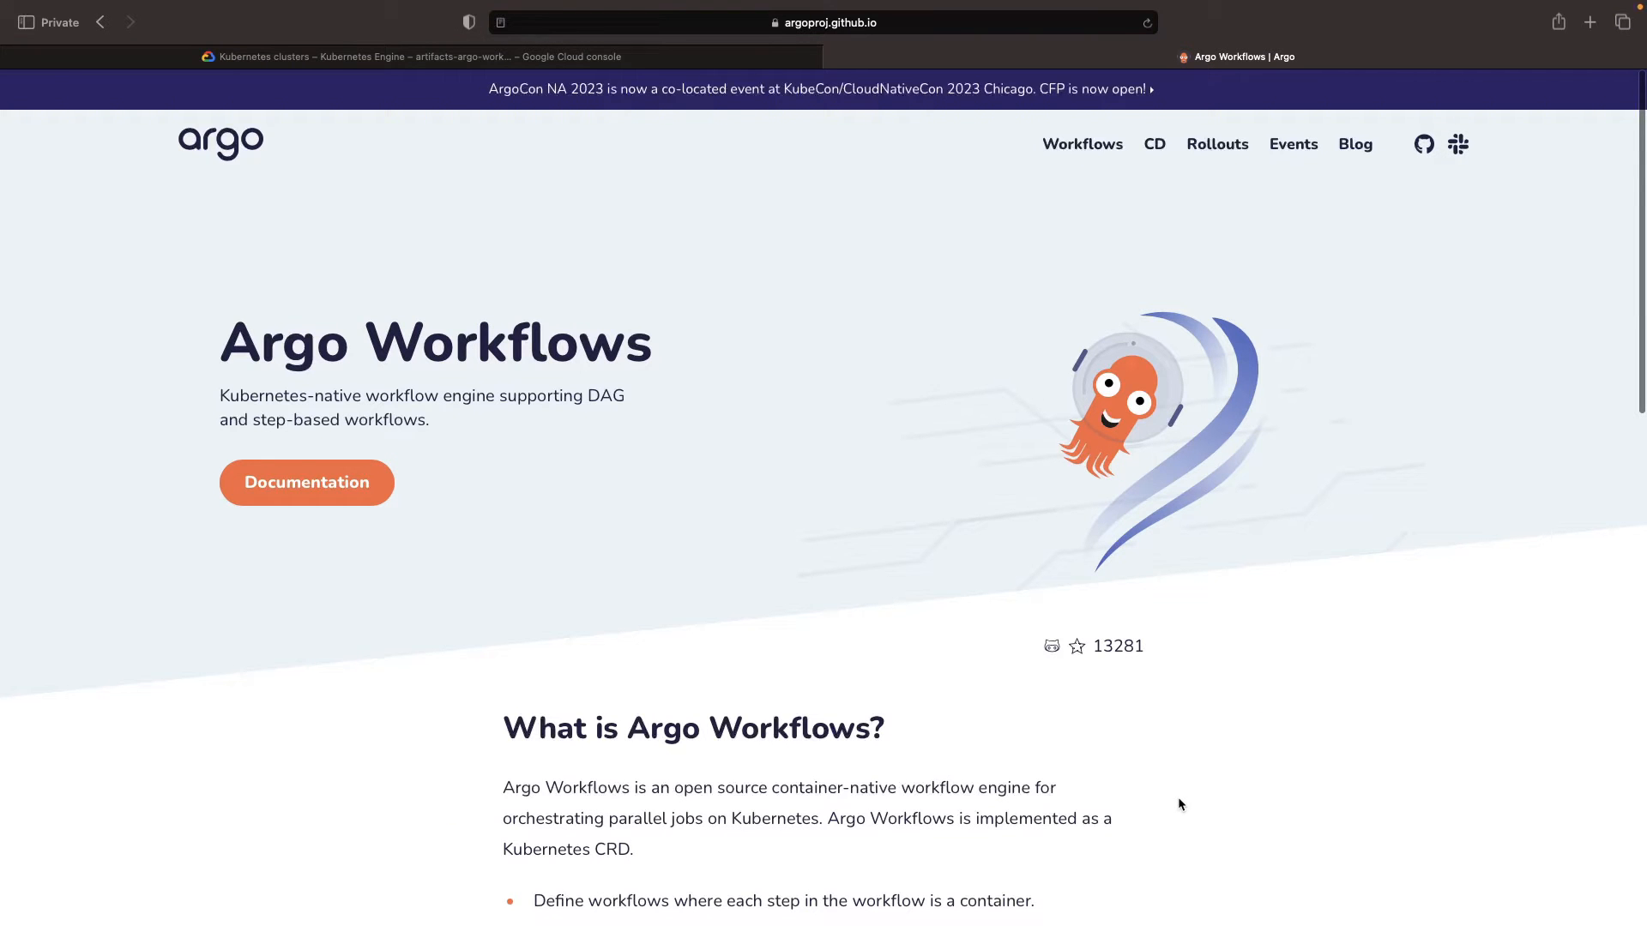
{"action": "scroll", "scroll_direction": "down", "scroll_amount": 3}
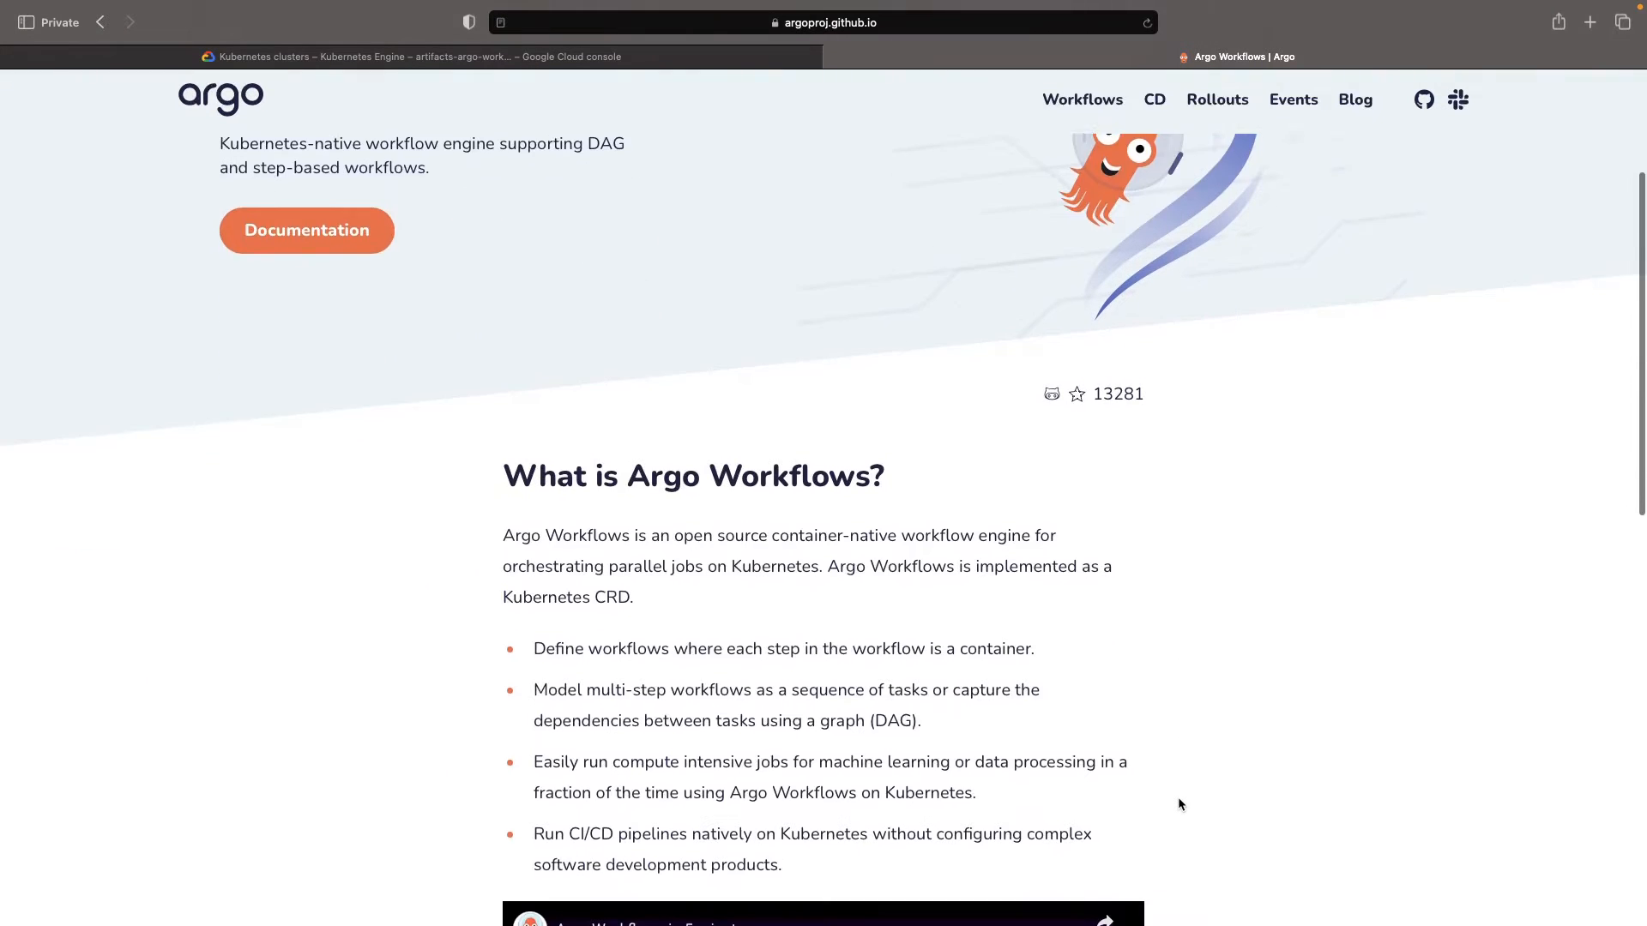
{"action": "scroll", "scroll_direction": "down", "scroll_amount": 3}
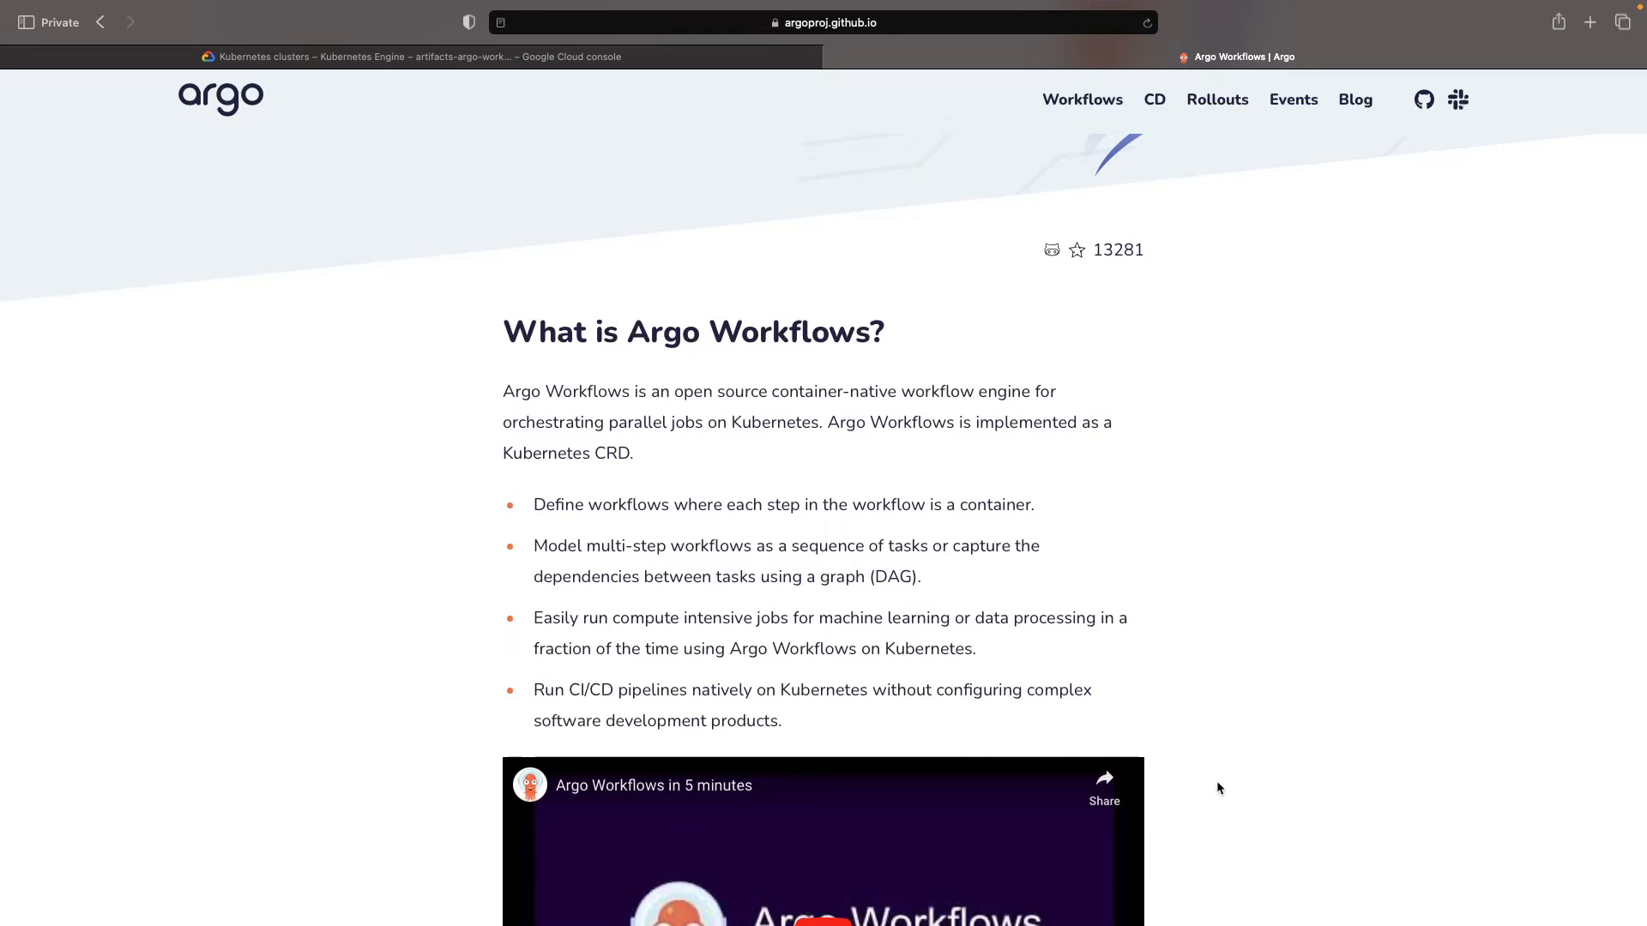
{"action": "double_click", "coordinate": [892, 576]}
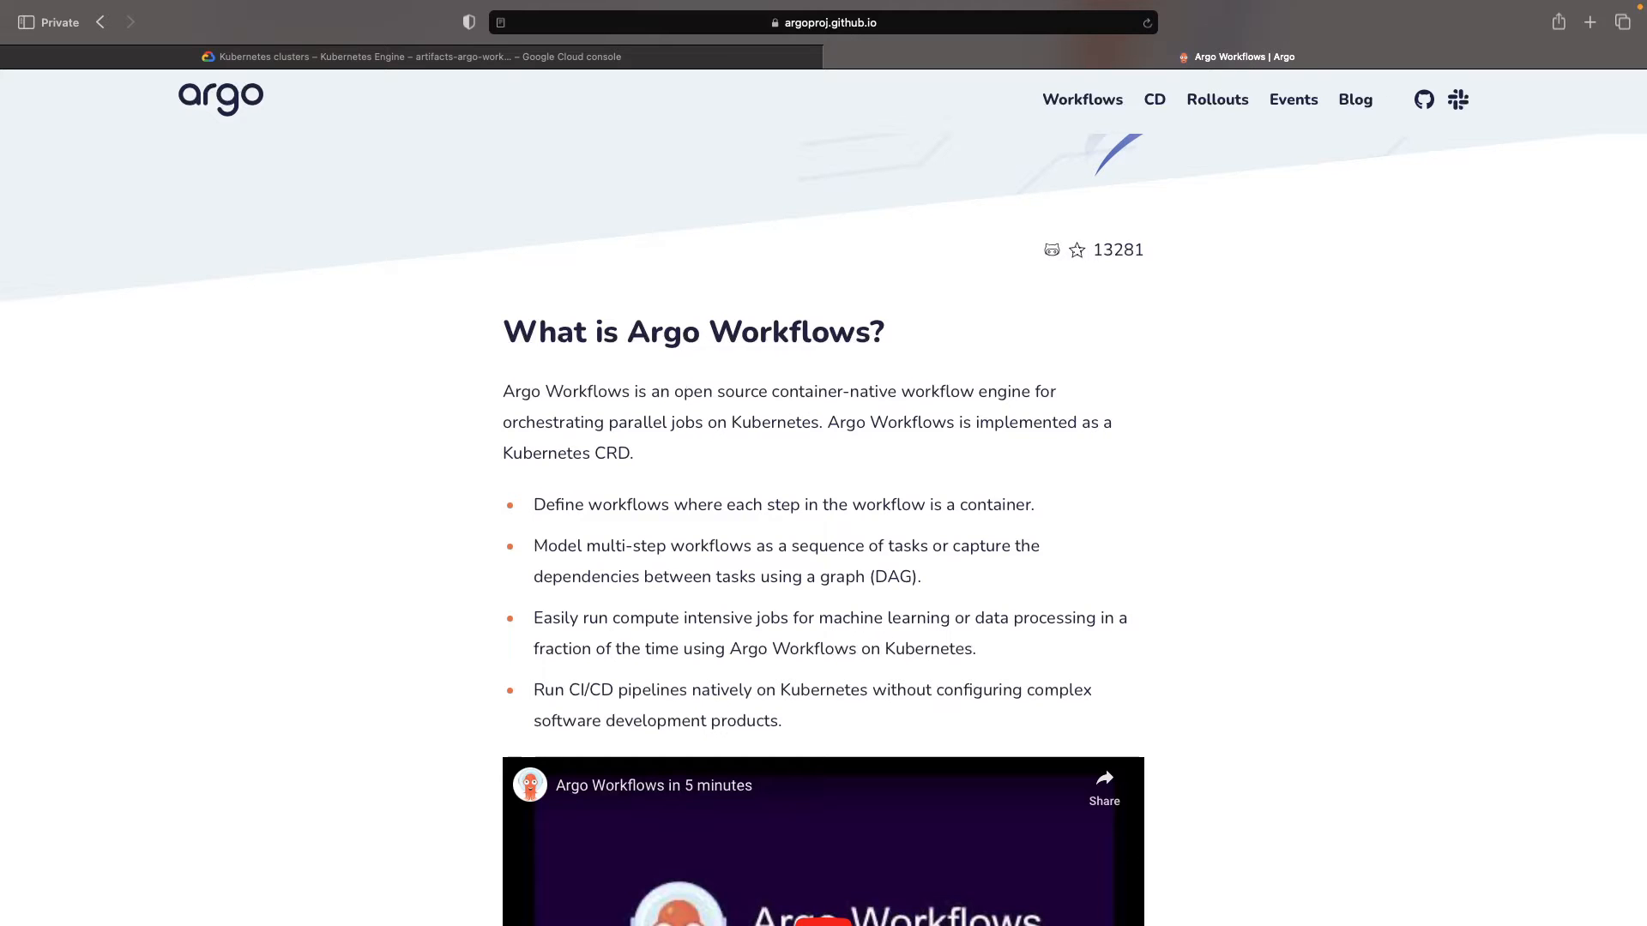
{"action": "mouse_move", "coordinate": [477, 63]}
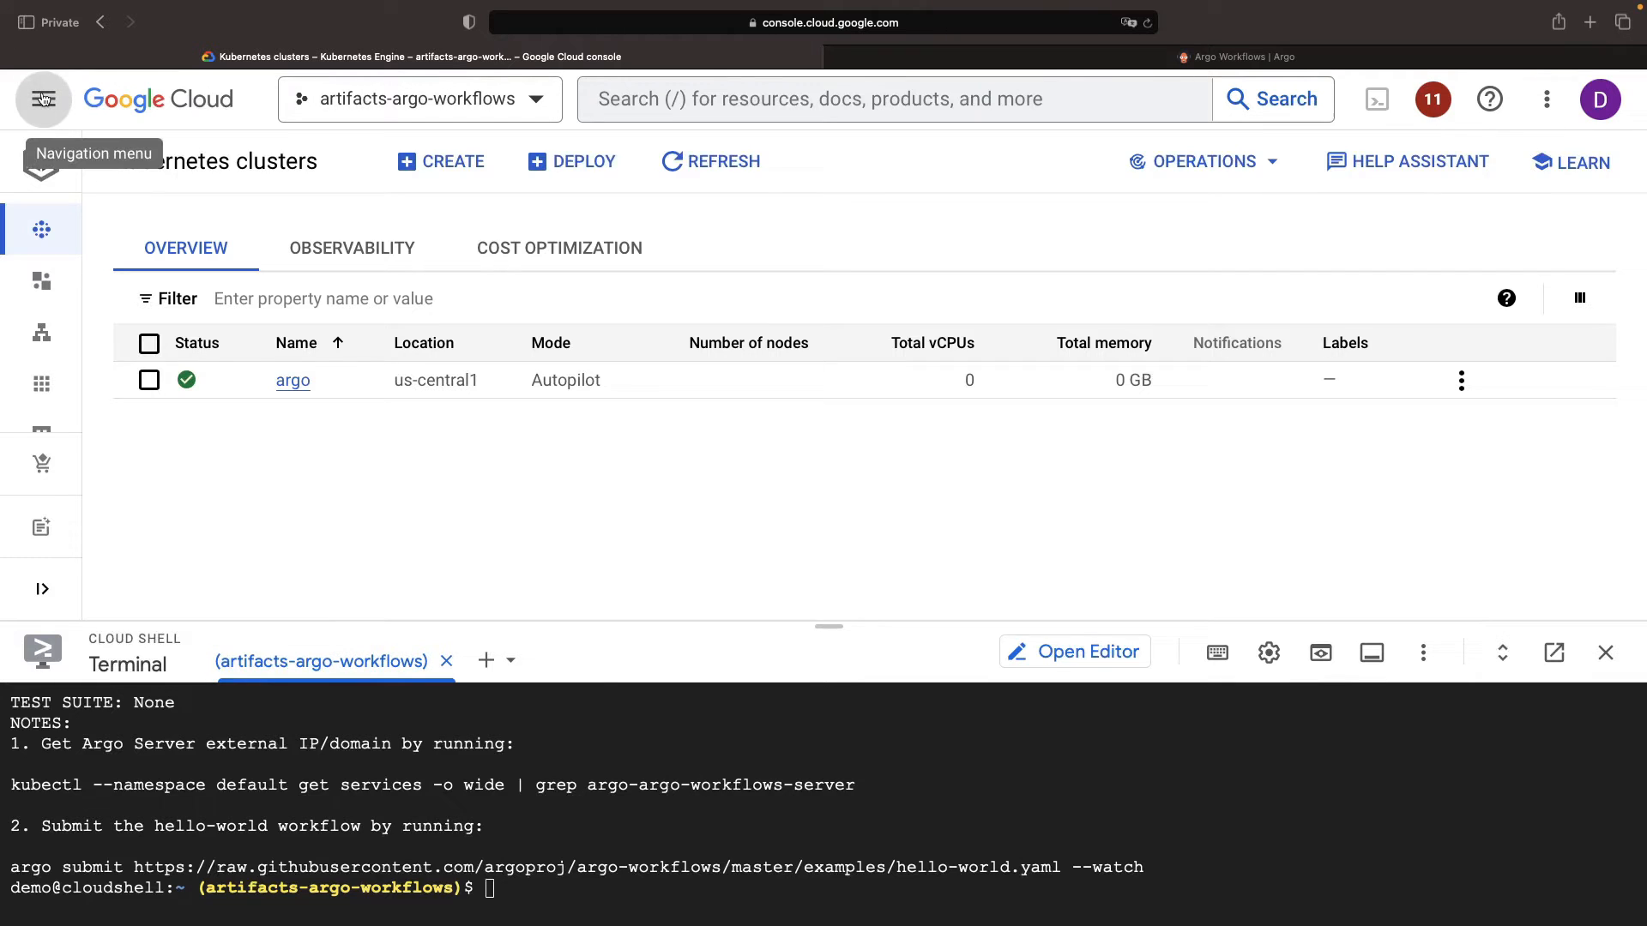
- Reach the Cloud Storage Buckets list and start a new bucket
{"action": "left_click", "coordinate": [41, 99]}
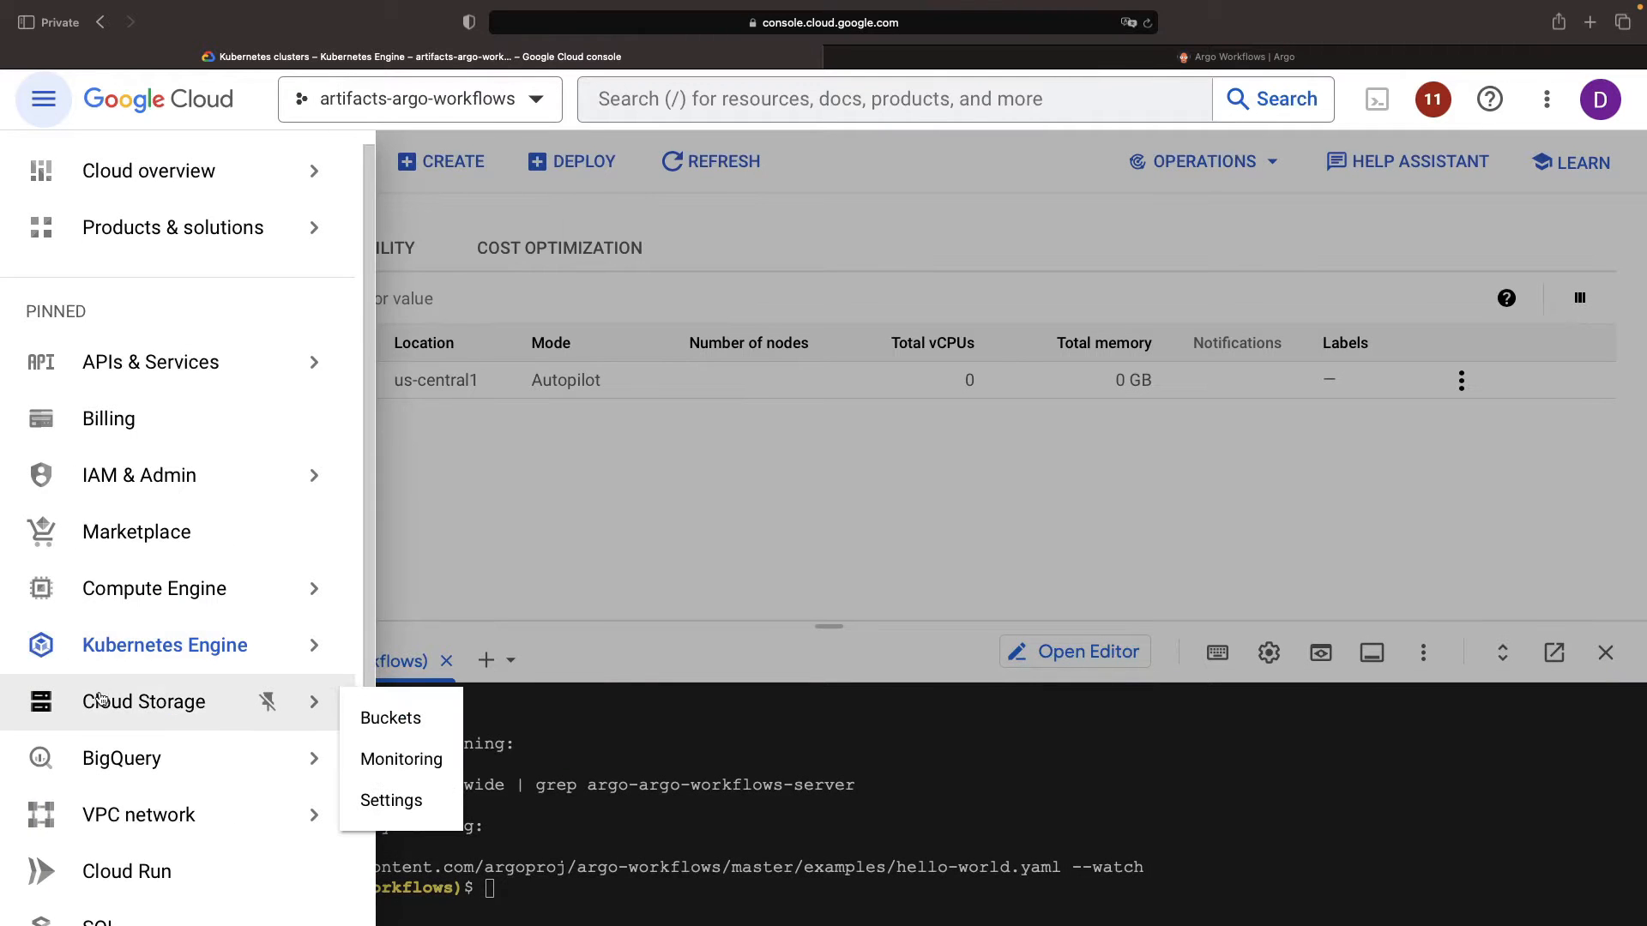
{"action": "left_click", "coordinate": [390, 717]}
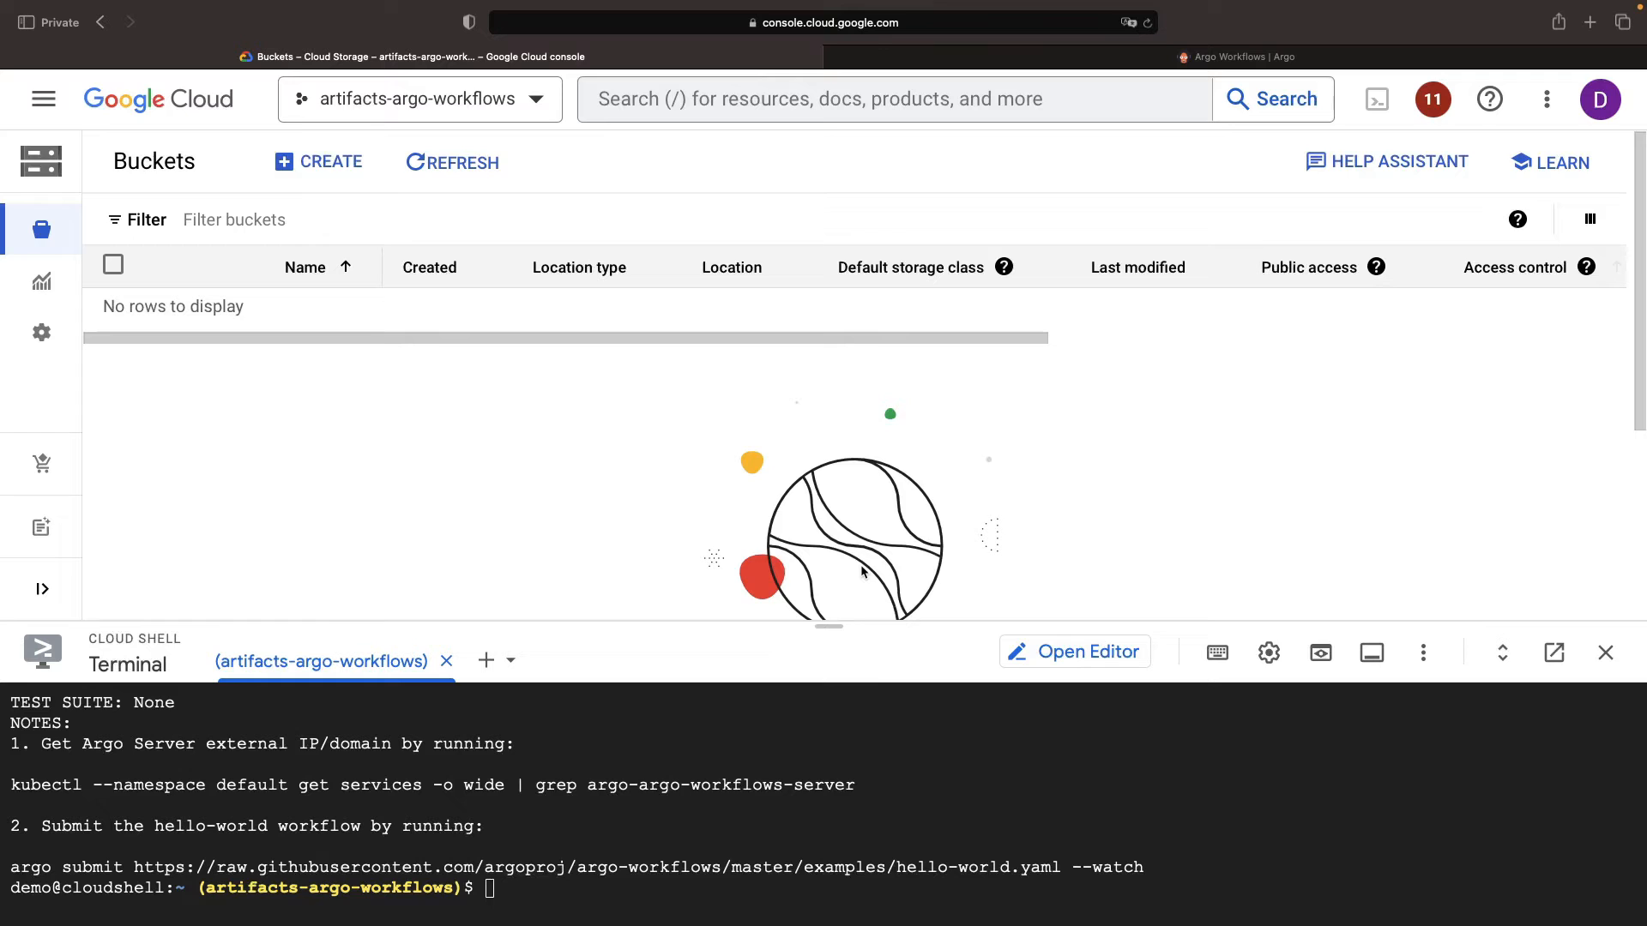
{"action": "left_click", "coordinate": [330, 161]}
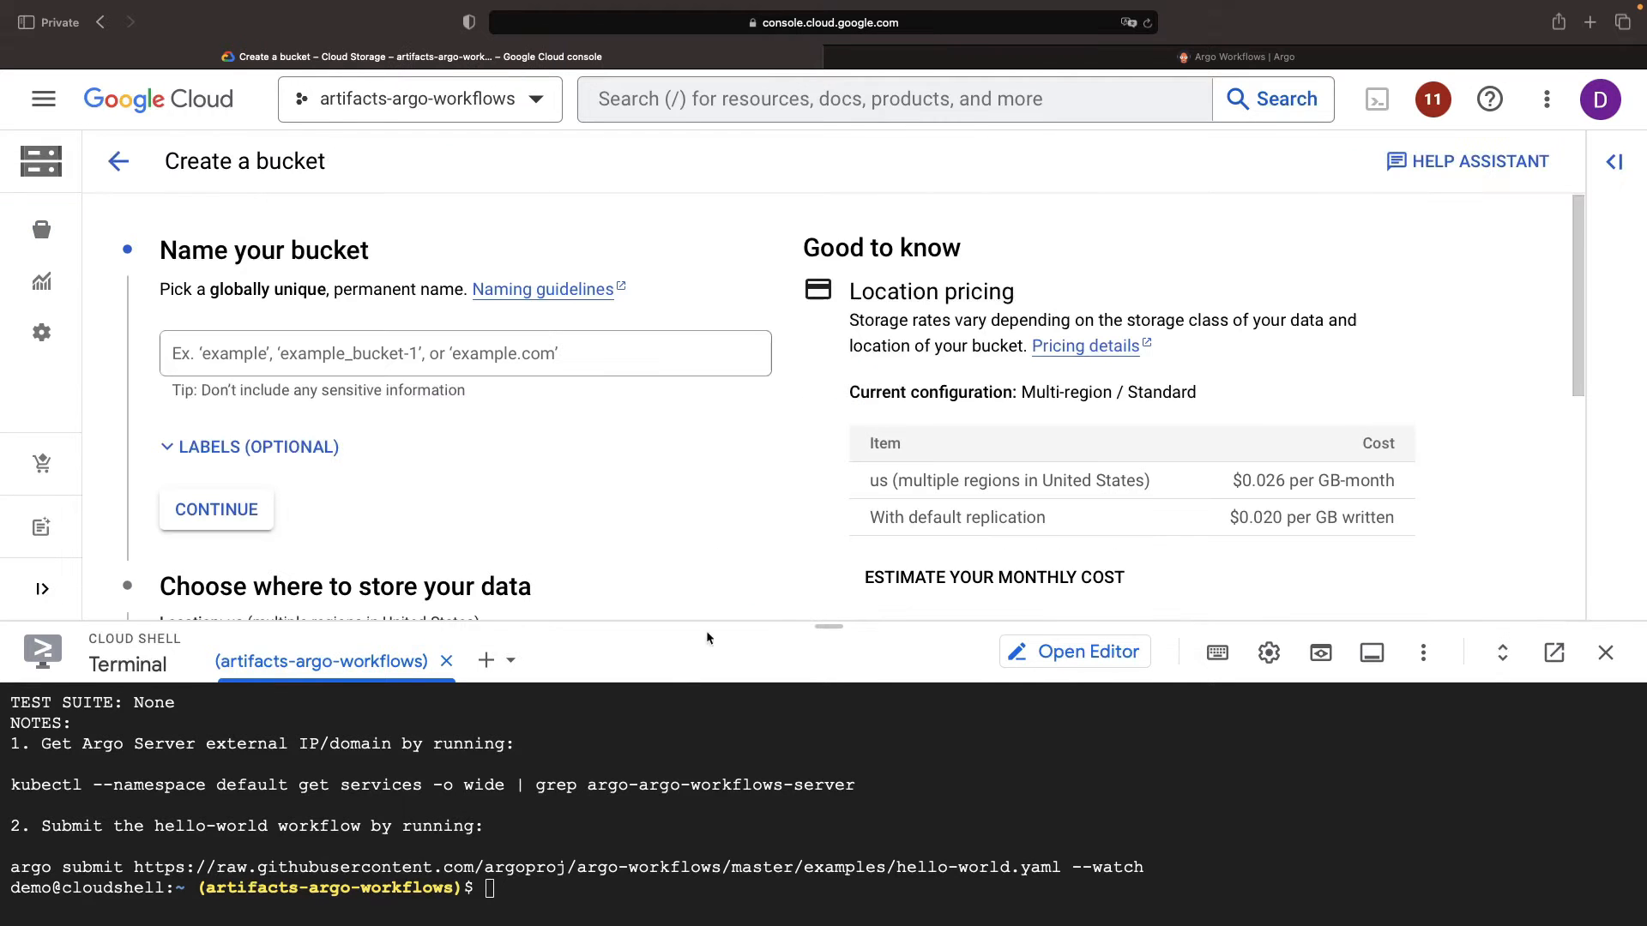
- Create the bucket argo-artifacts-demonstration, confirming public access prevention stays on
{"action": "type", "text": "a"}
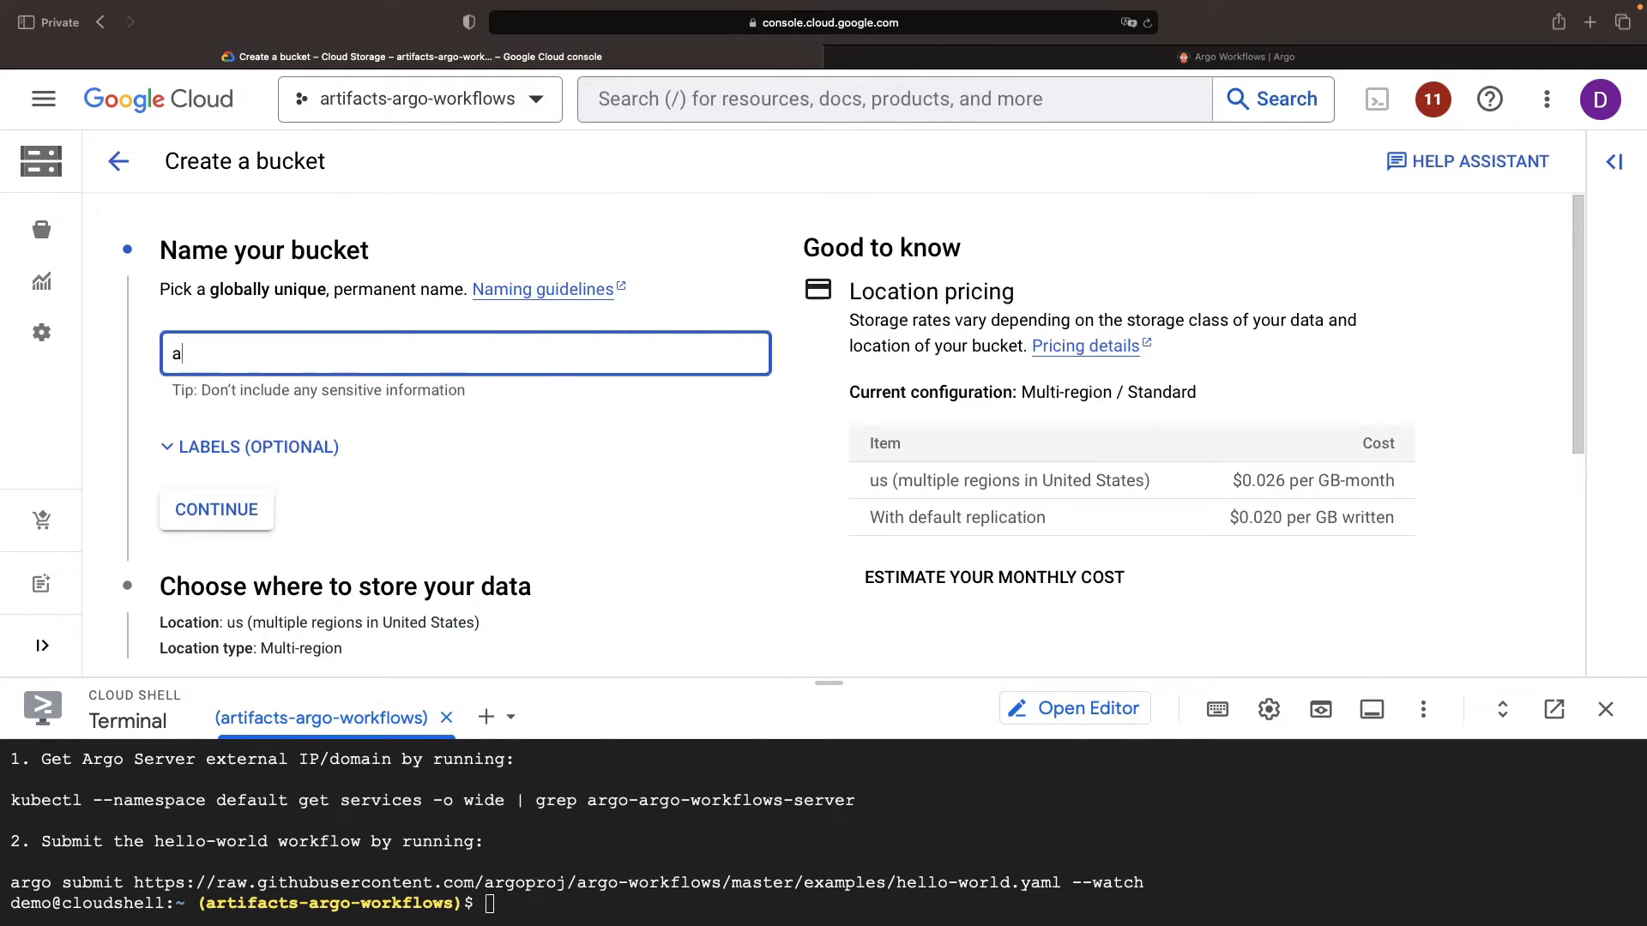
{"action": "type", "text": "rgo-artifacts-demonstration"}
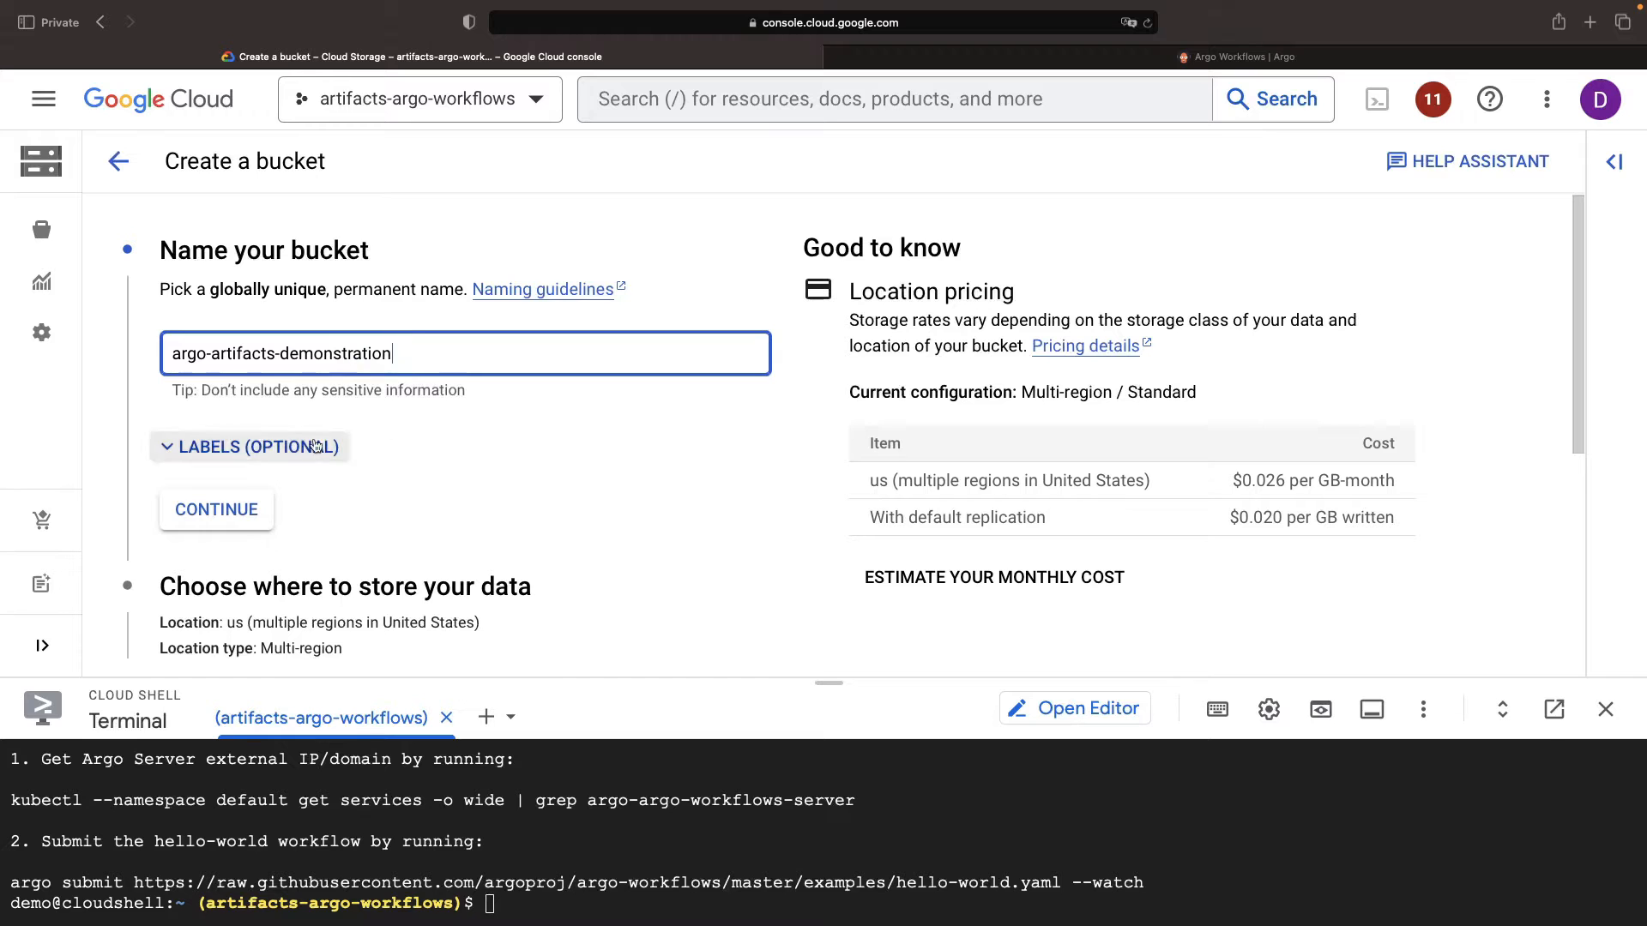
{"action": "scroll", "scroll_direction": "down", "scroll_amount": 3}
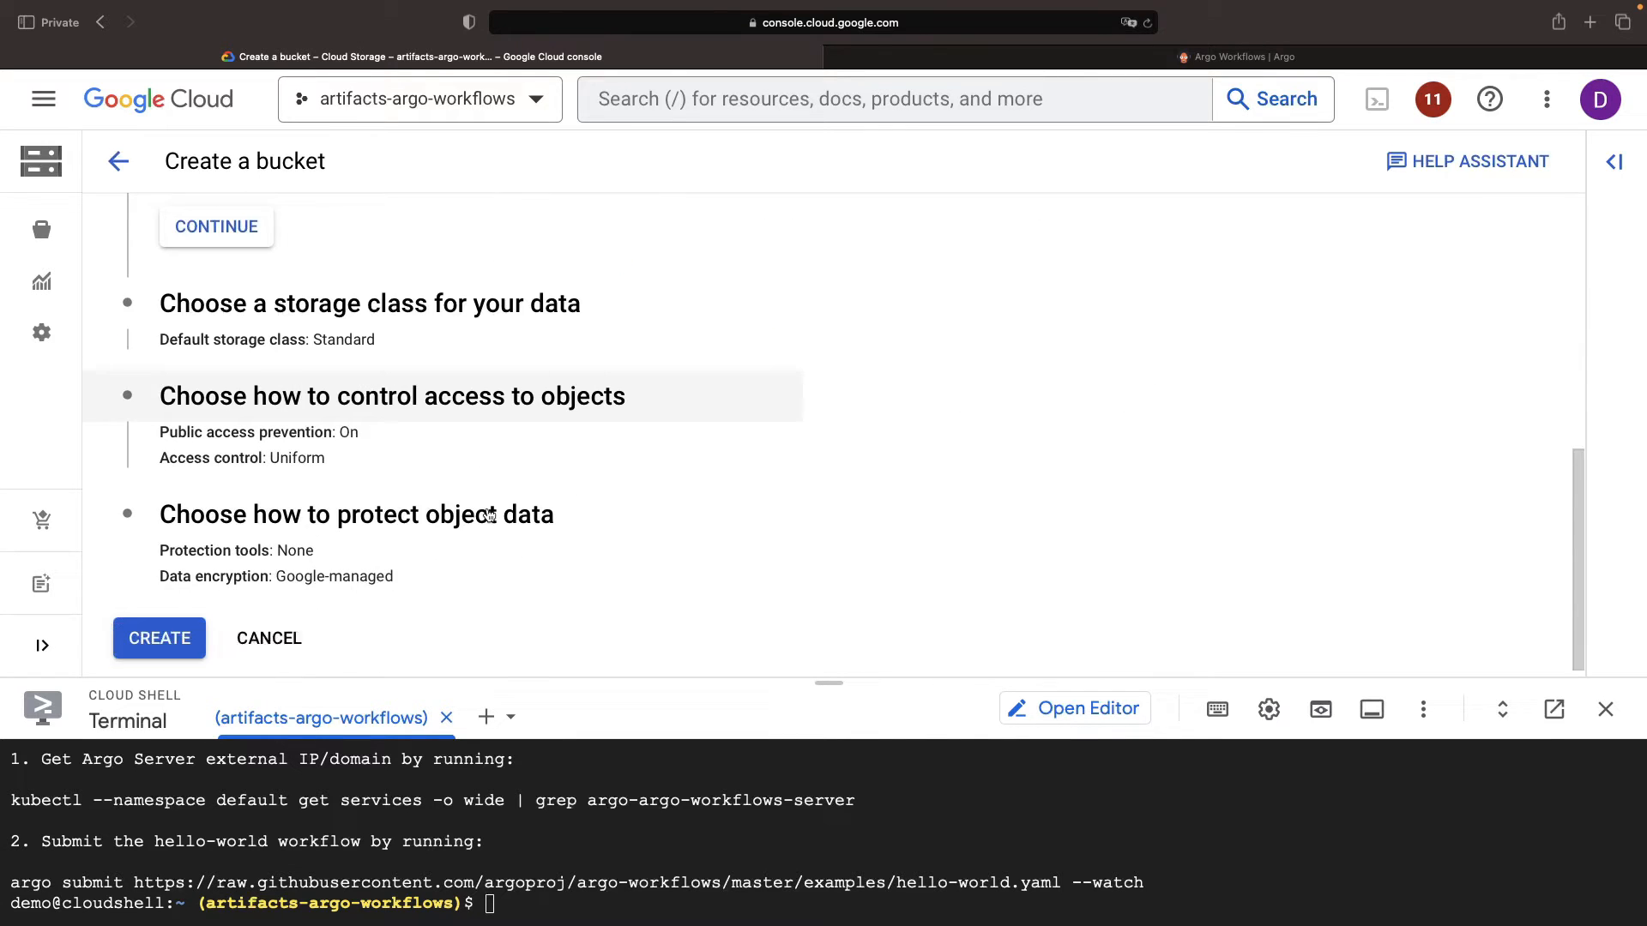
{"action": "left_click", "coordinate": [158, 638]}
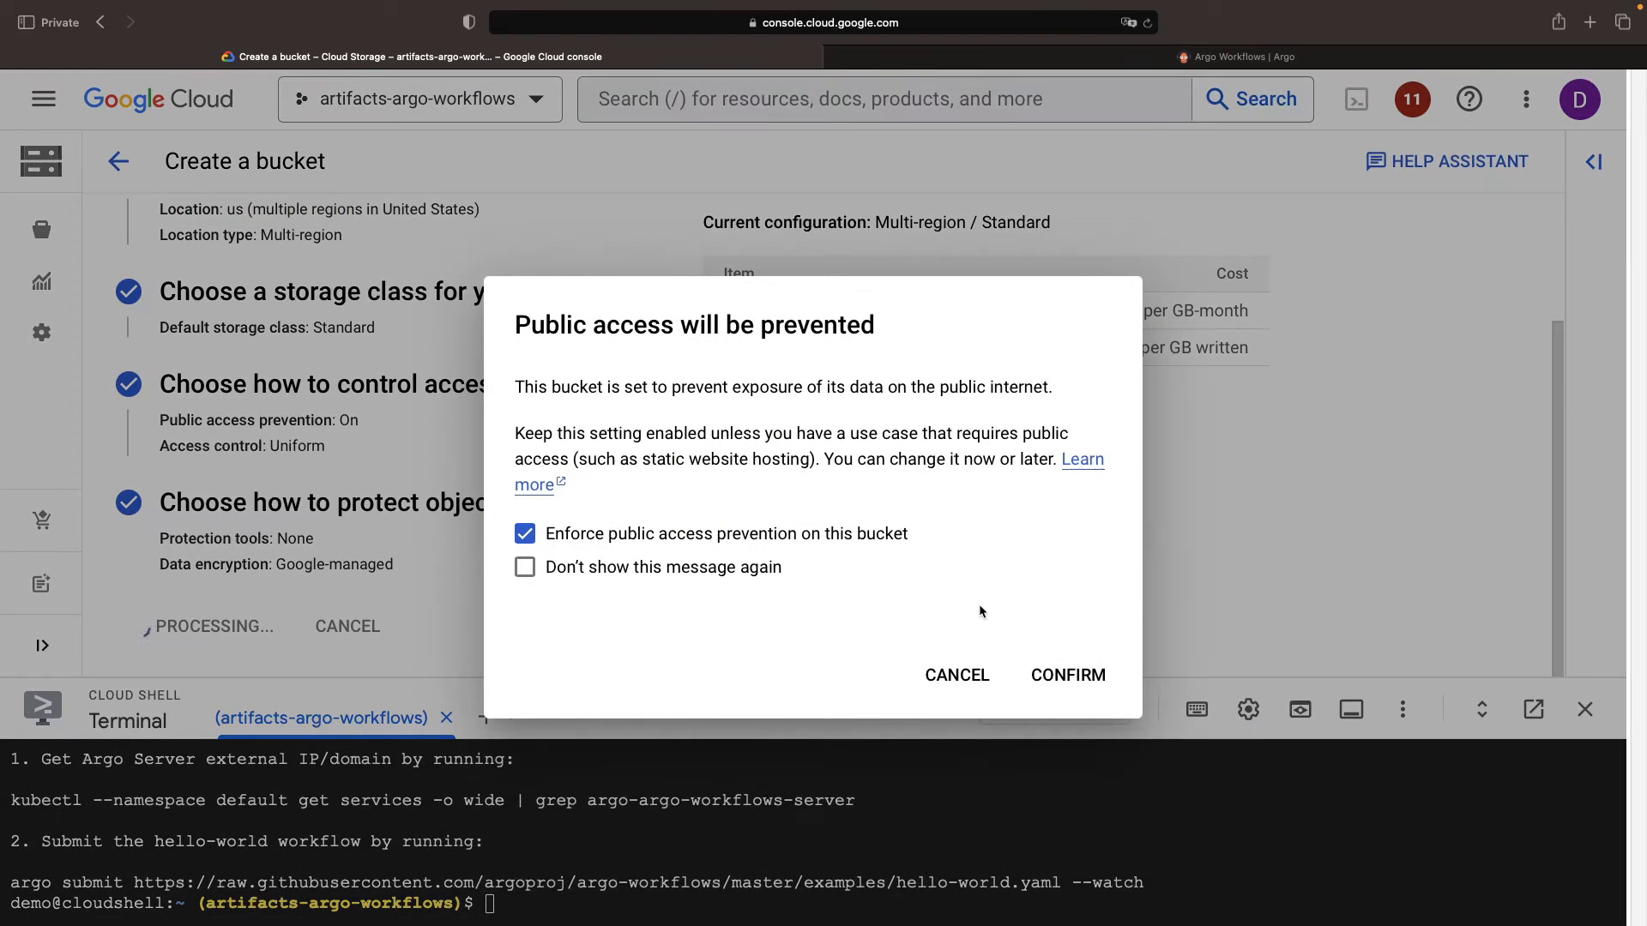
{"action": "left_click", "coordinate": [1067, 676]}
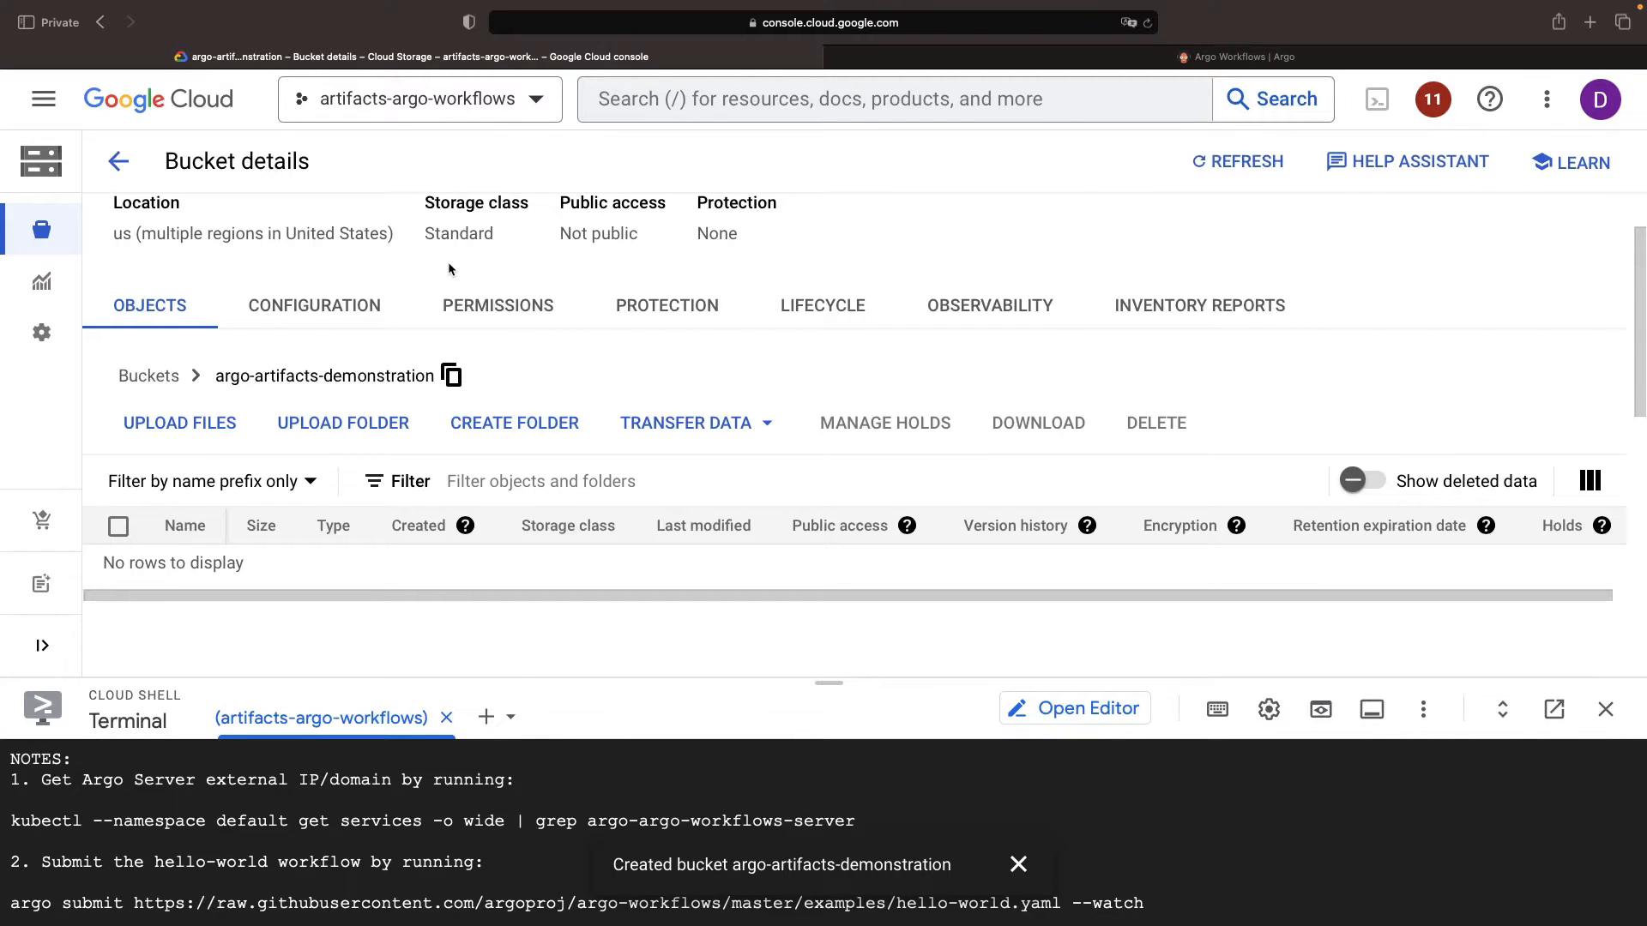
- Navigate via IAM & Admin to the project's Service Accounts page
{"action": "left_click", "coordinate": [43, 99]}
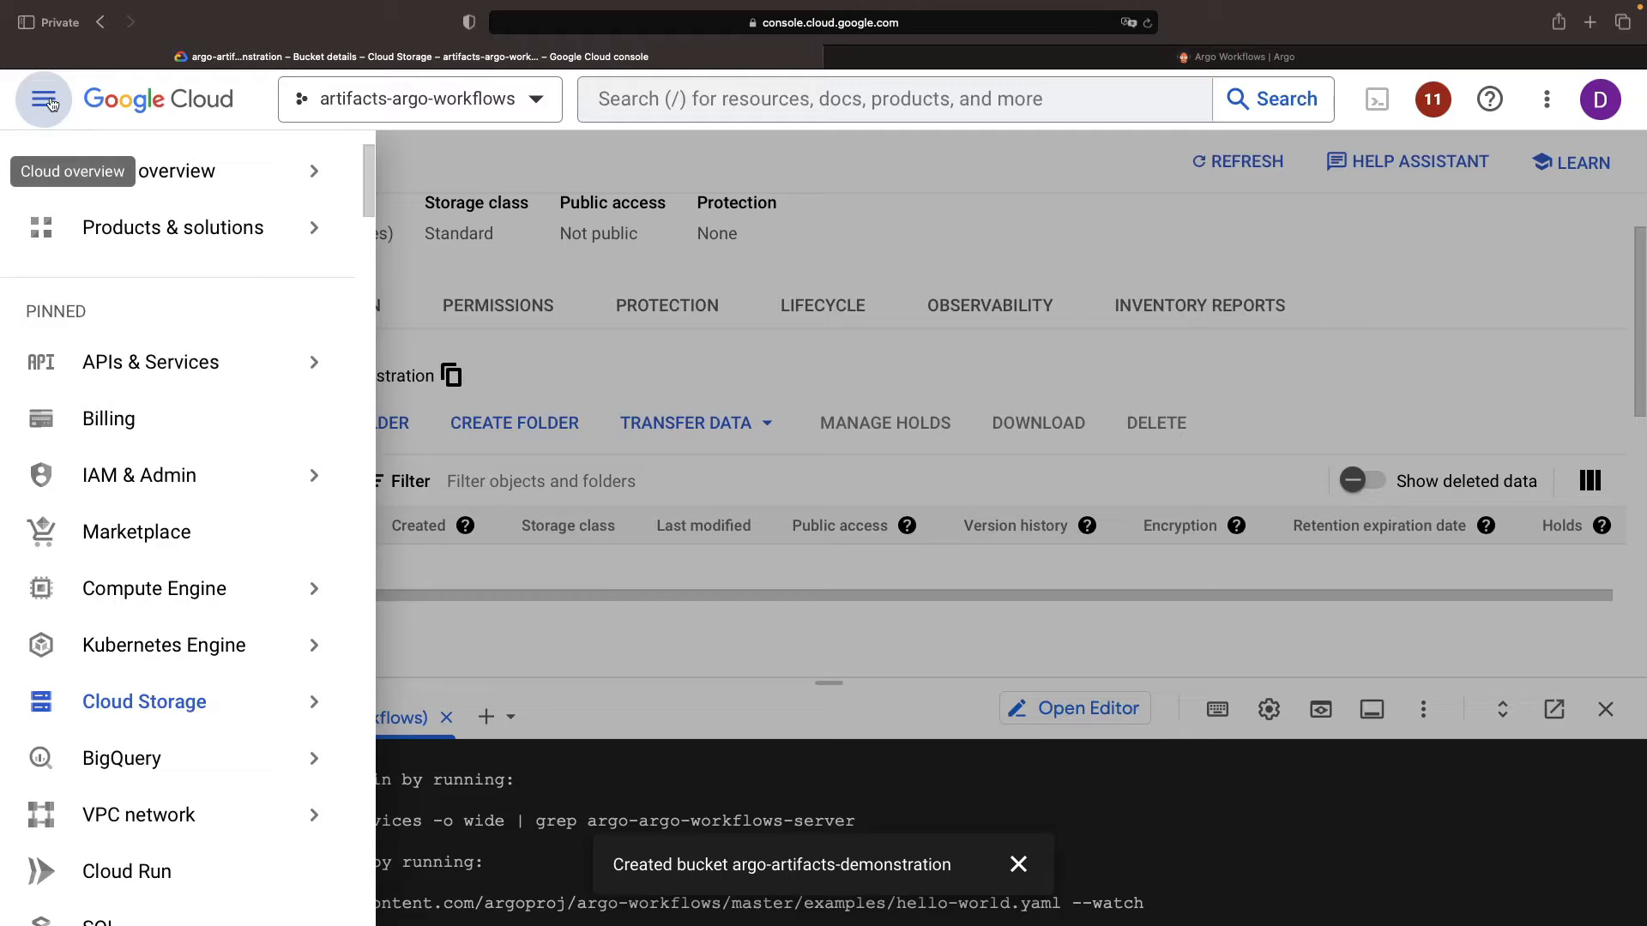
{"action": "left_click", "coordinate": [139, 475]}
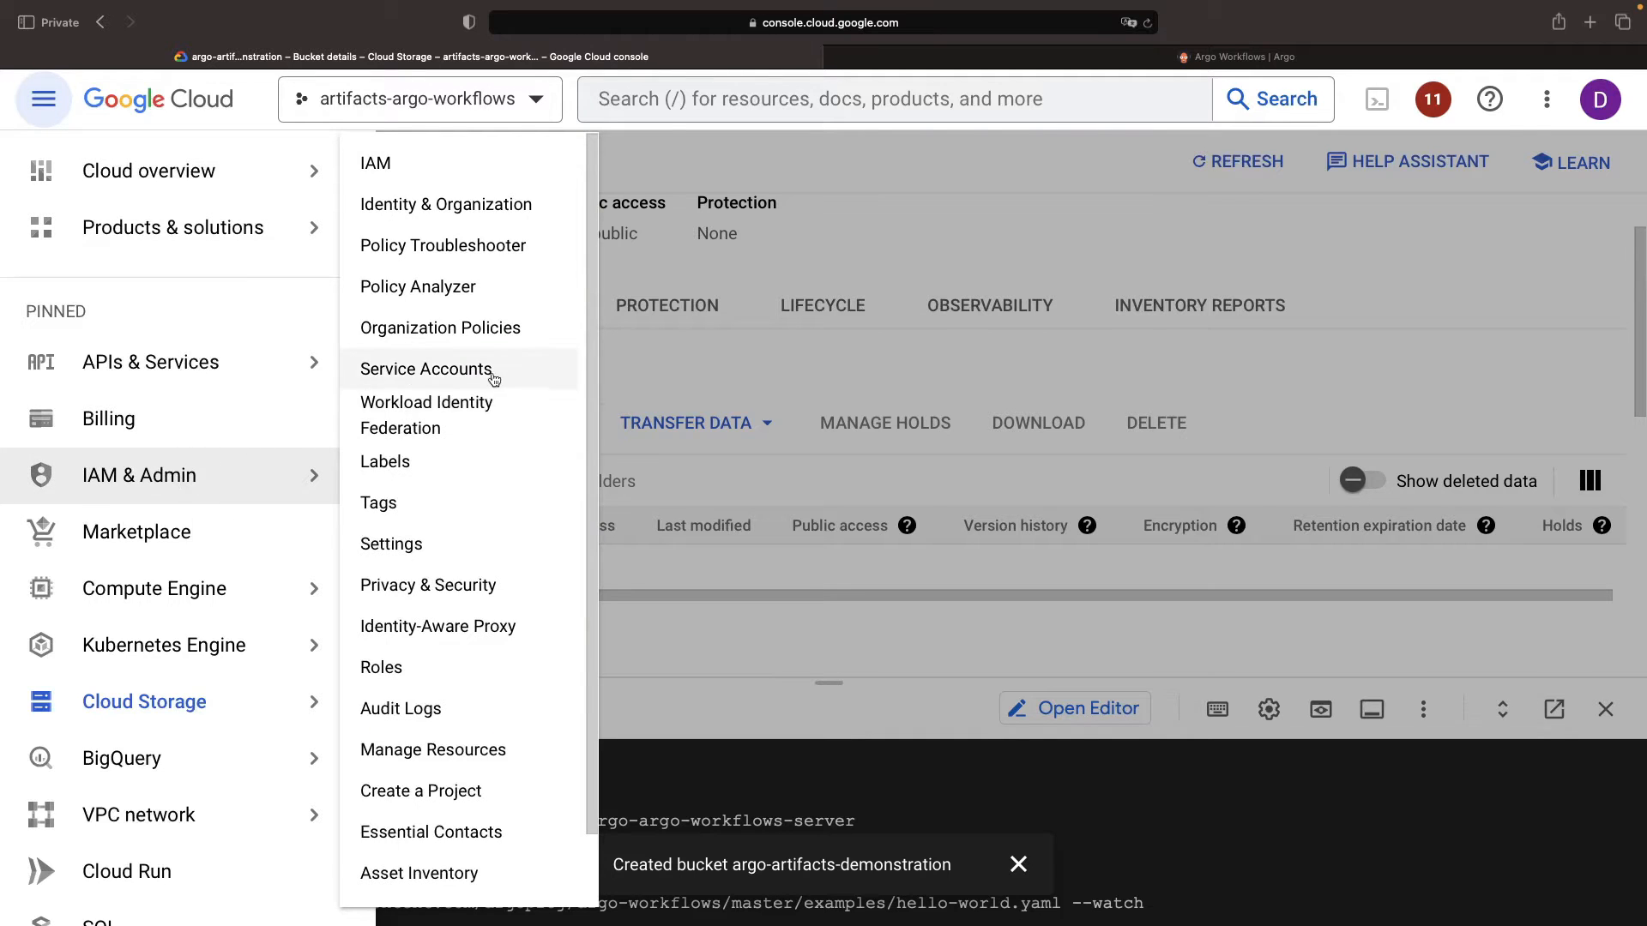
{"action": "left_click", "coordinate": [426, 369]}
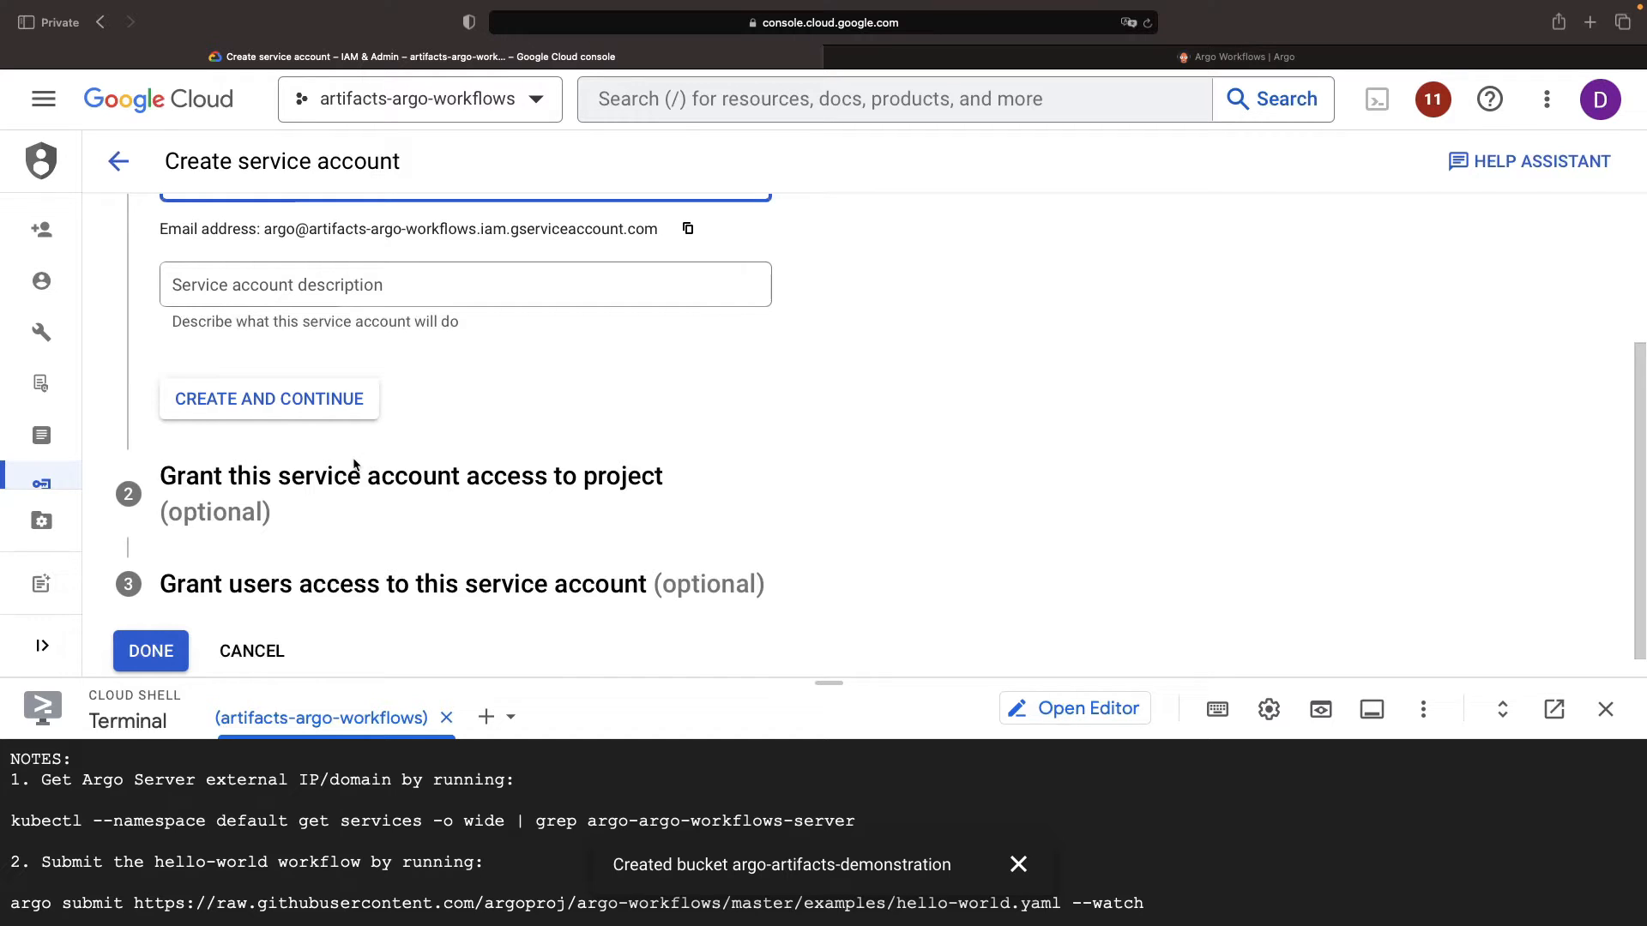
{"action": "mouse_move", "coordinate": [199, 597]}
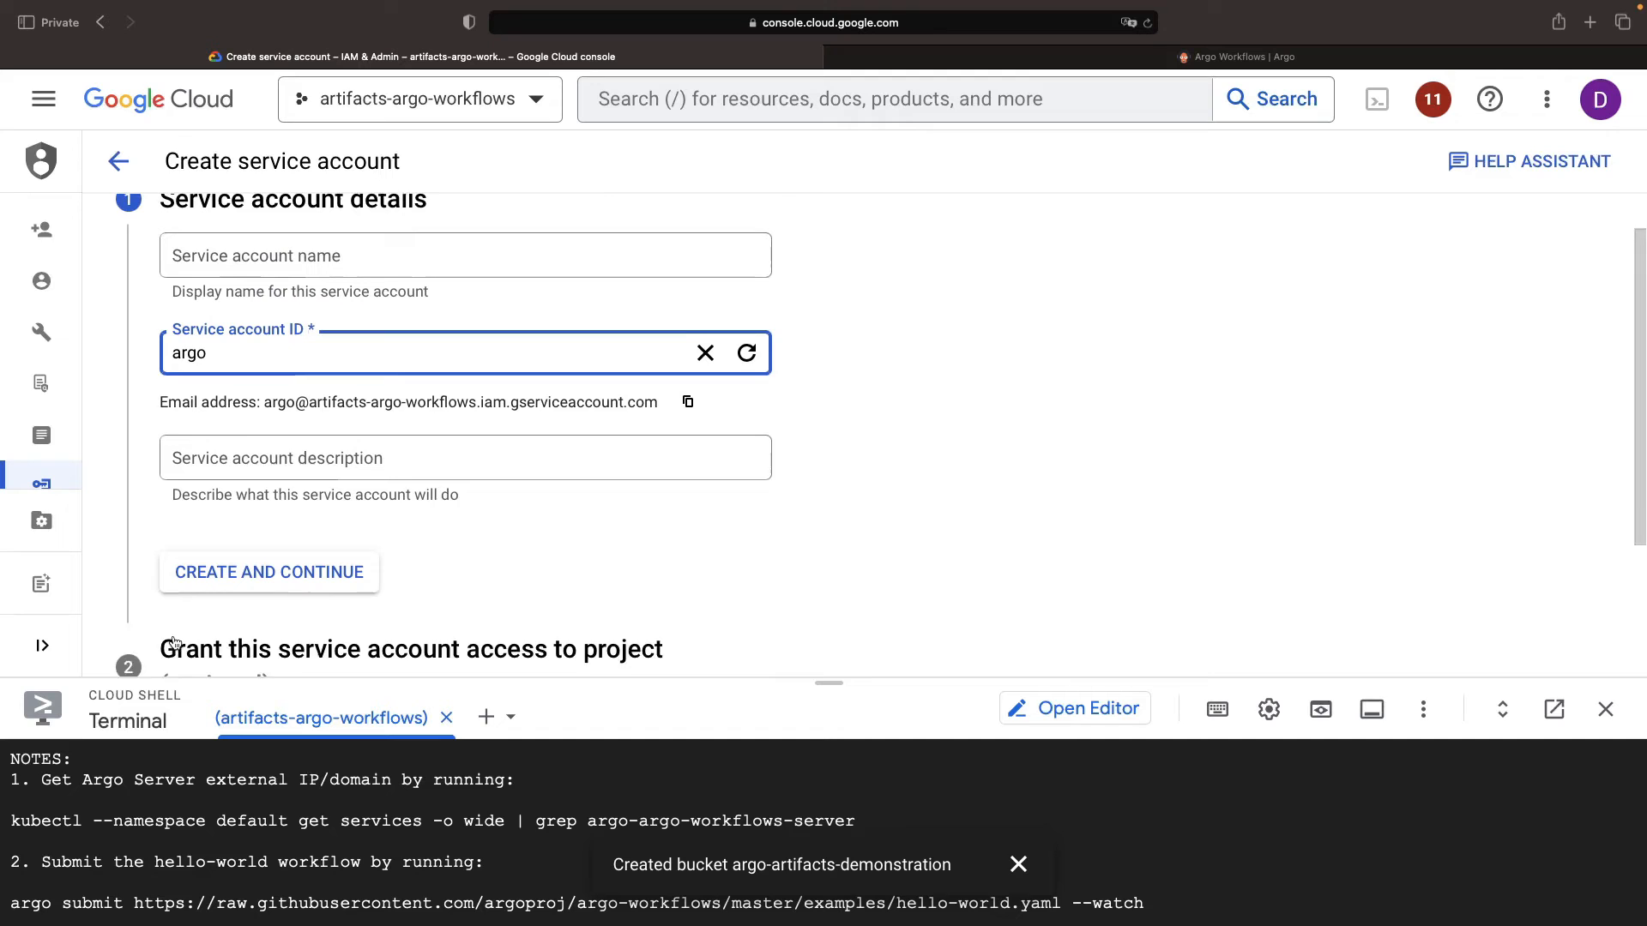
- Finish creating the argo-artifacts service account
{"action": "left_click", "coordinate": [686, 401]}
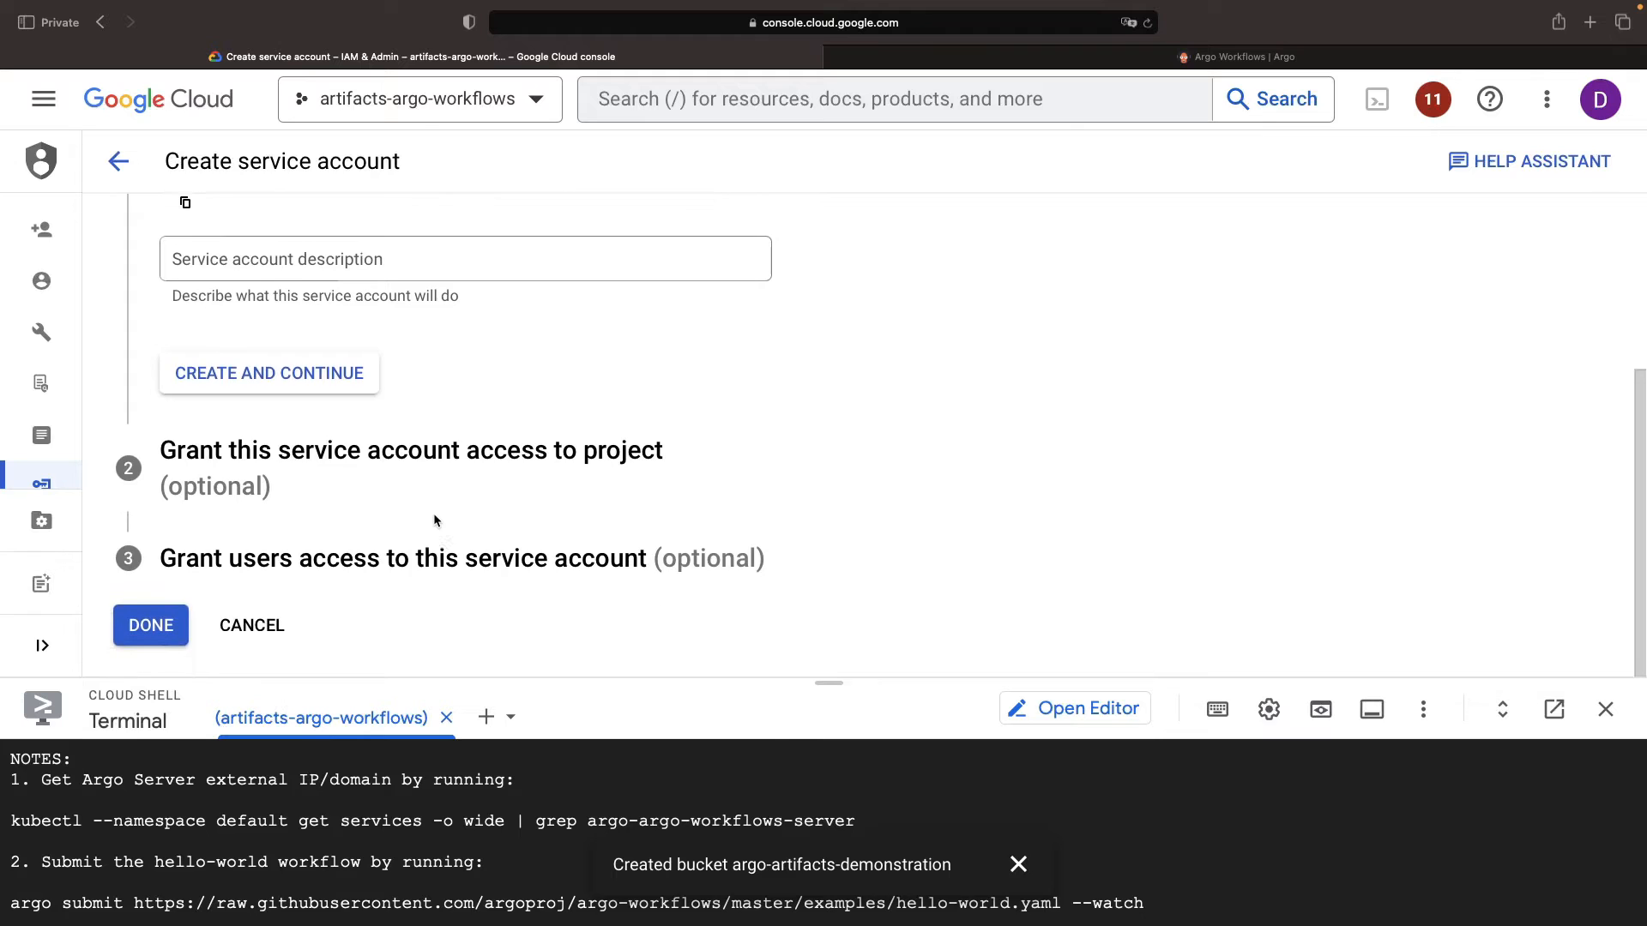
{"action": "left_click", "coordinate": [151, 625]}
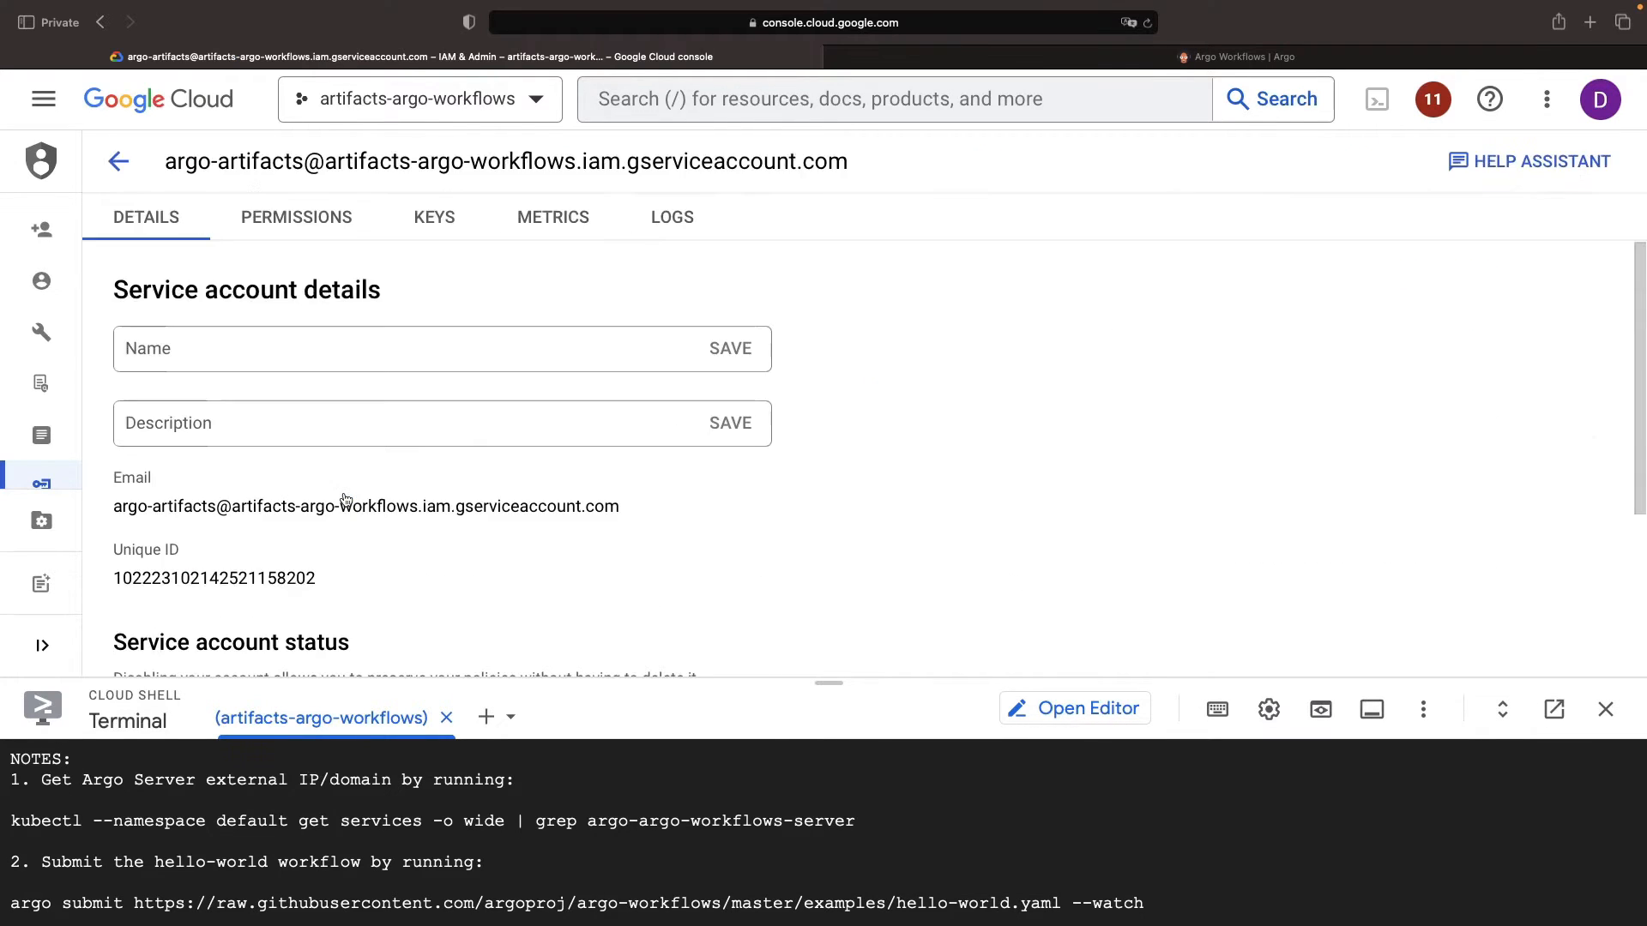
- Generate a new JSON private key for argo-artifacts and return to the buckets list
{"action": "left_click", "coordinate": [434, 218]}
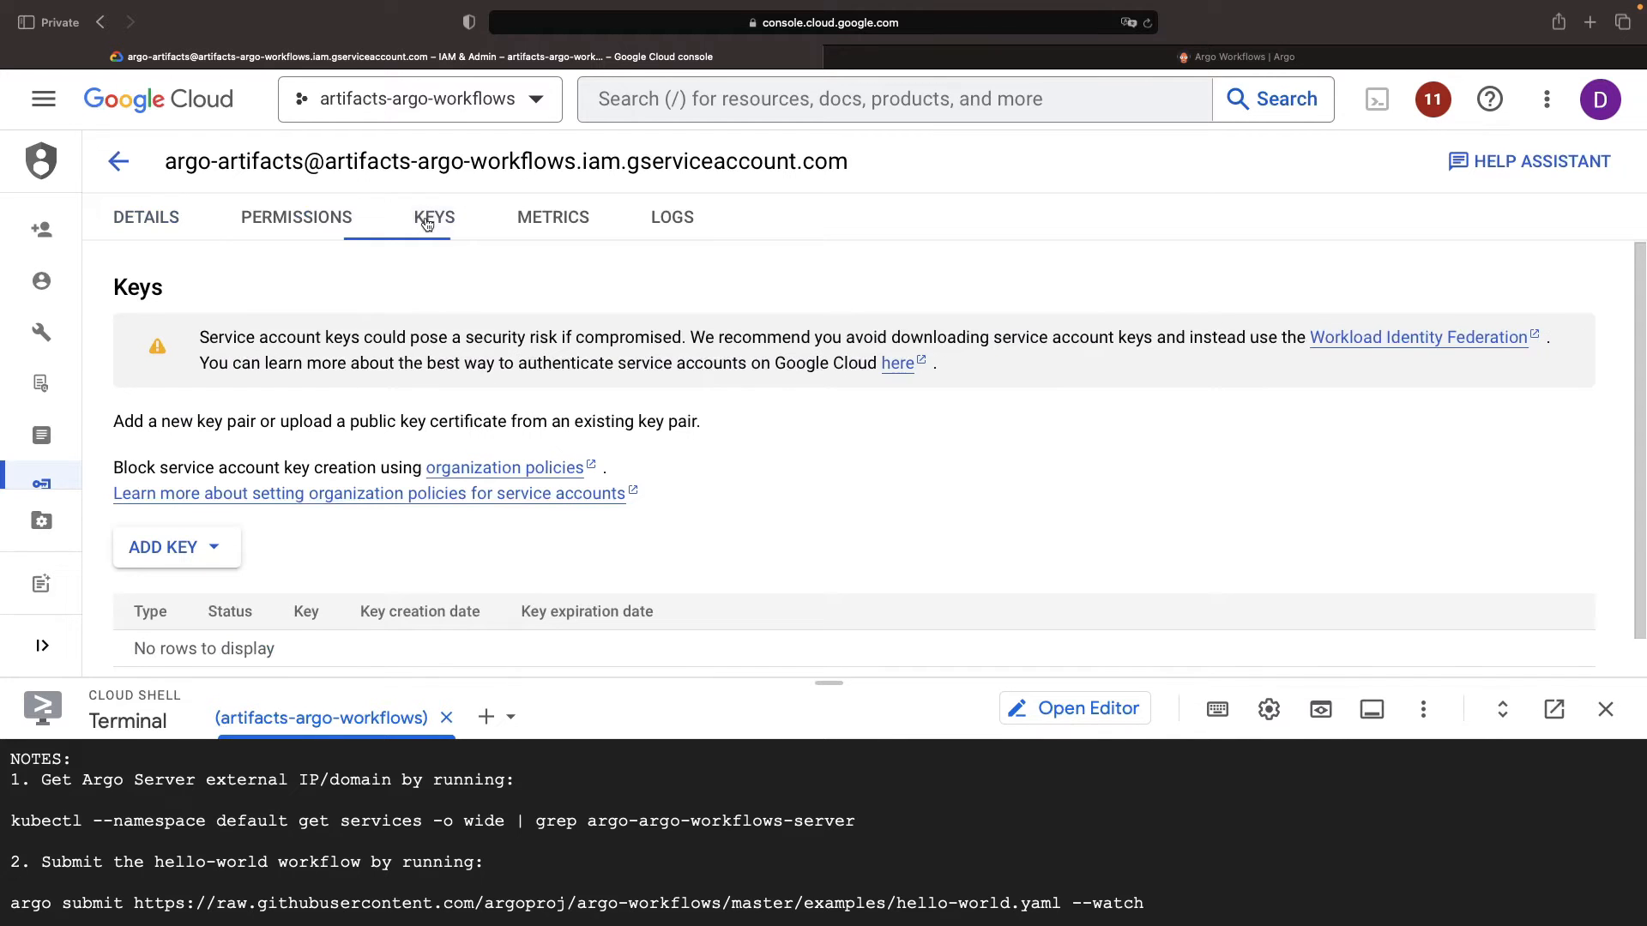
{"action": "left_click", "coordinate": [175, 547]}
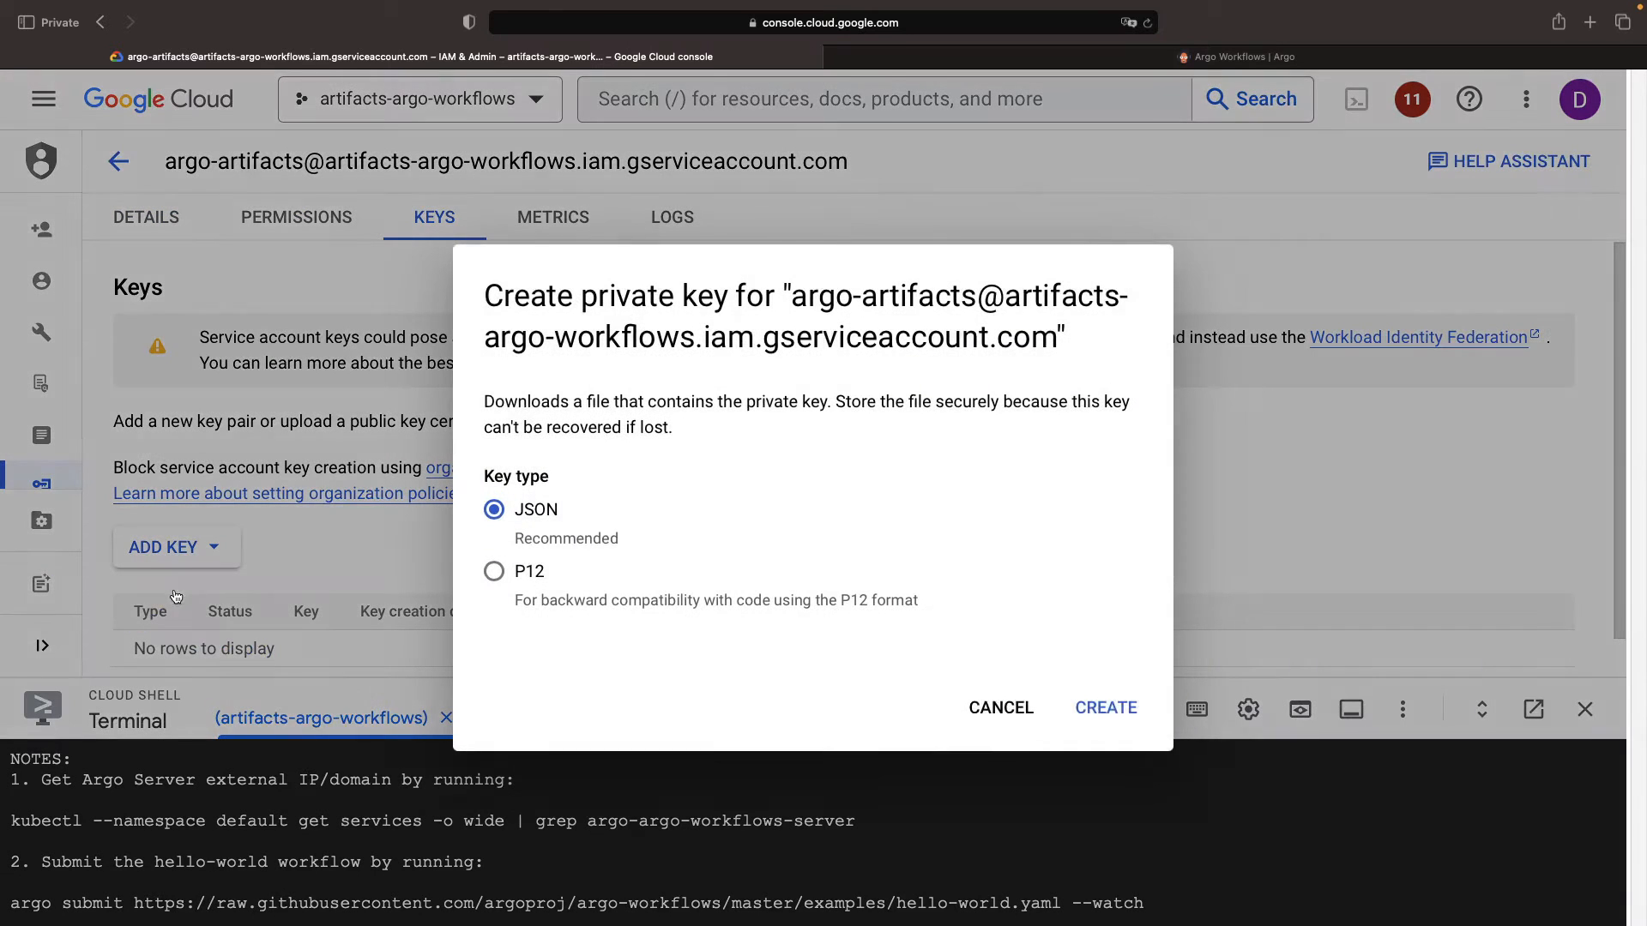
{"action": "left_click", "coordinate": [1105, 707]}
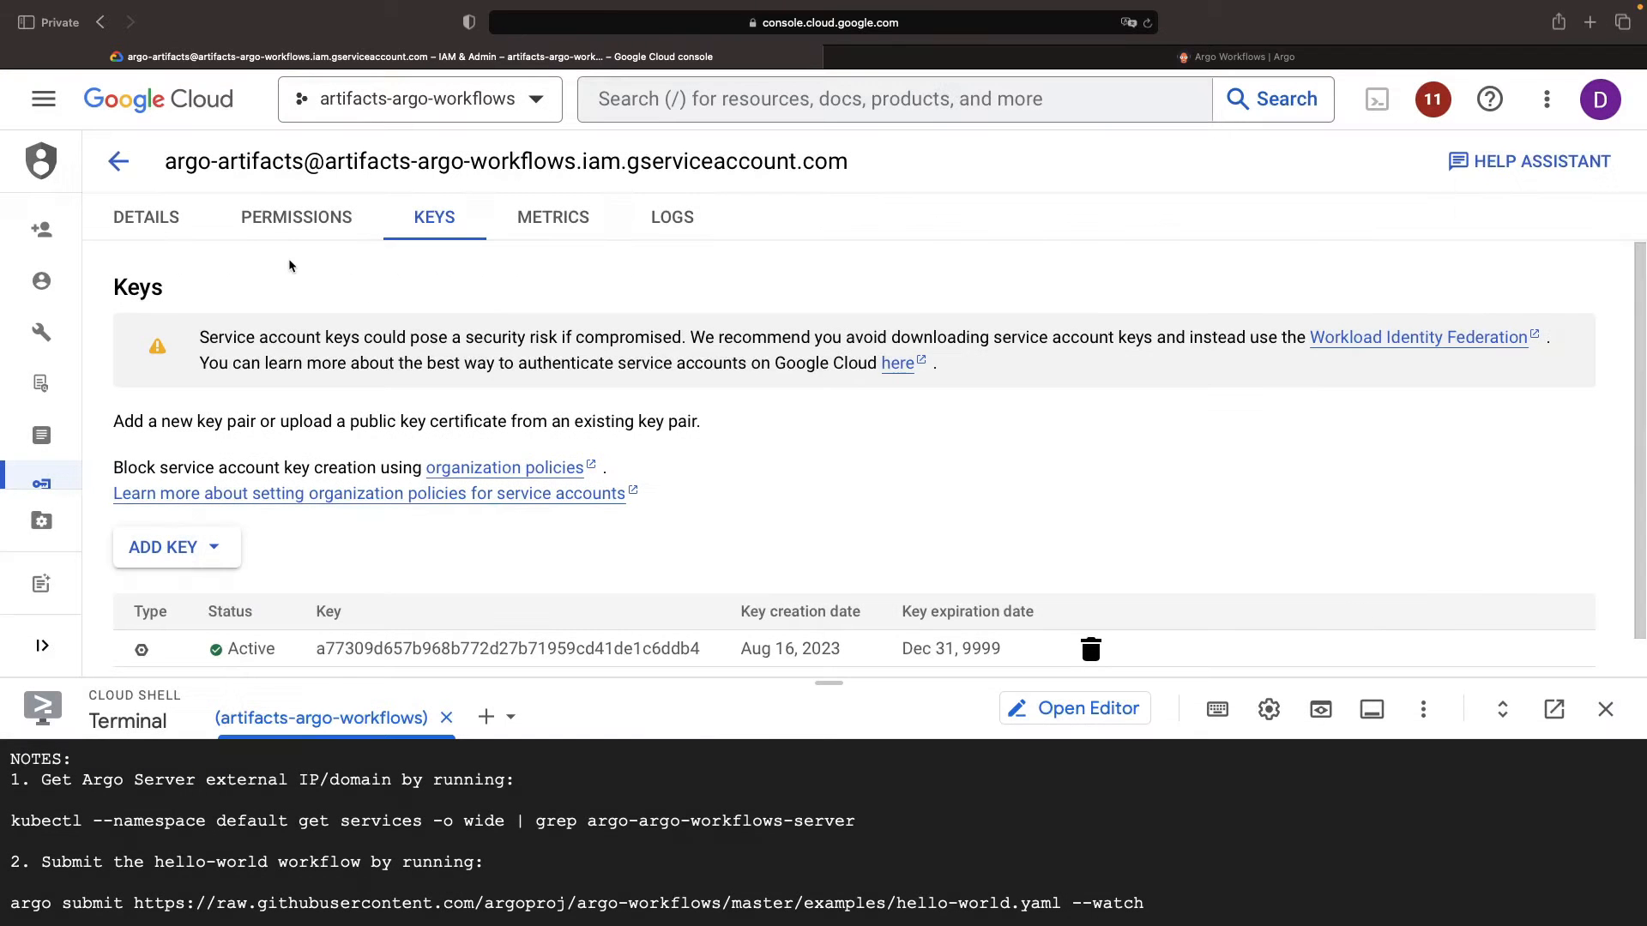
{"action": "left_click", "coordinate": [42, 99]}
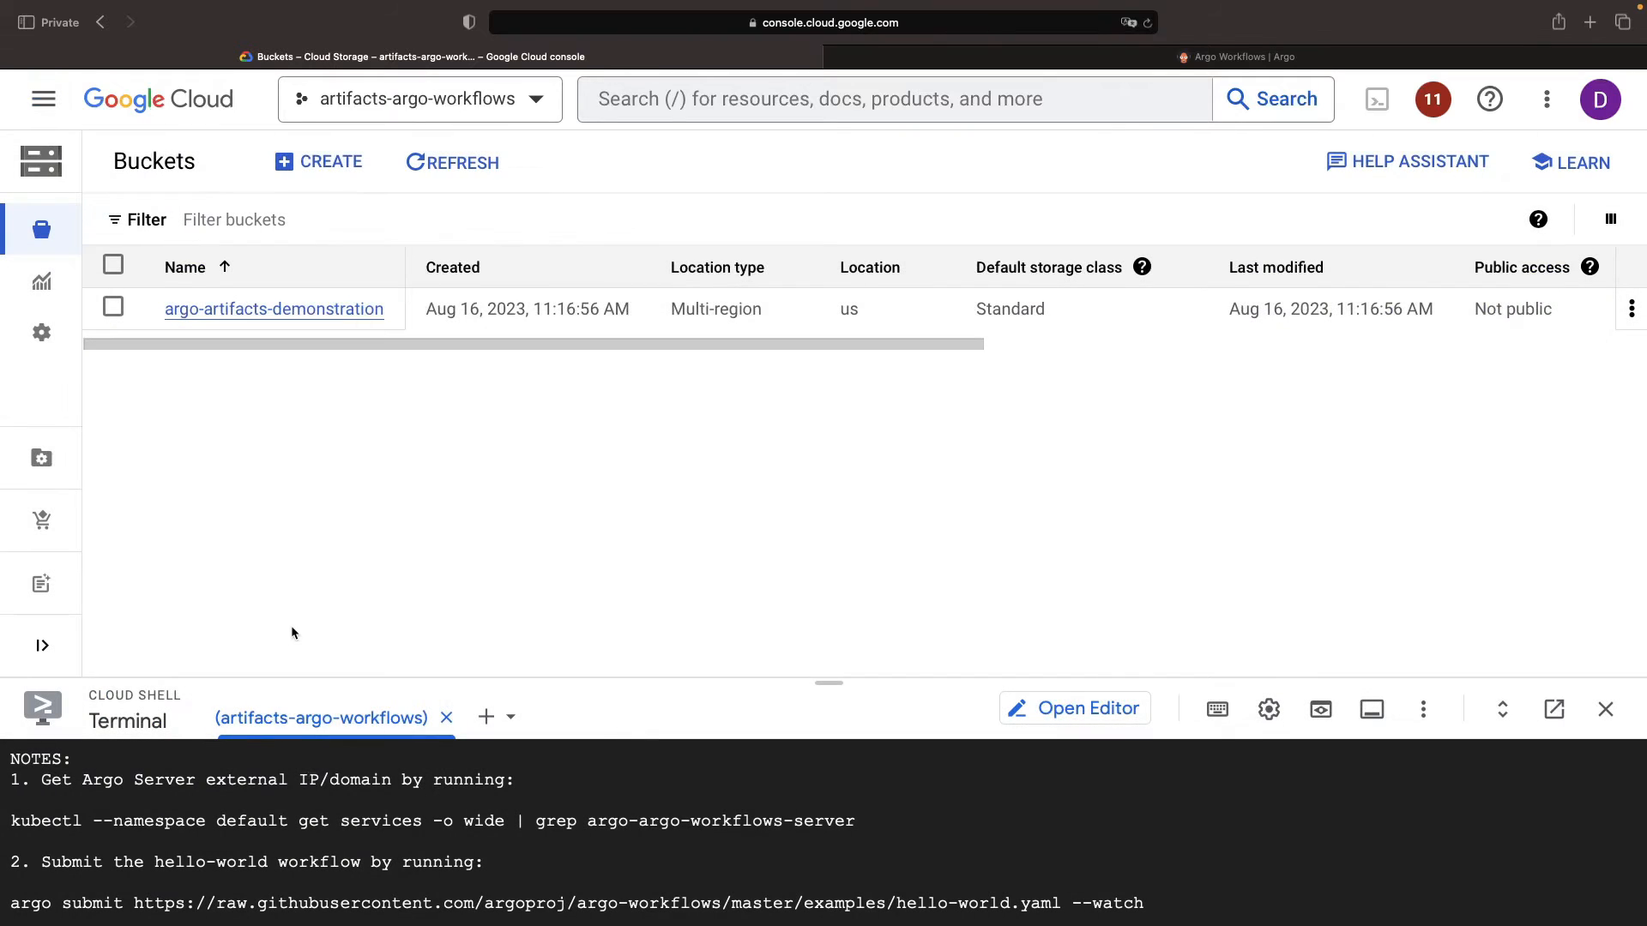
{"action": "left_click", "coordinate": [274, 309]}
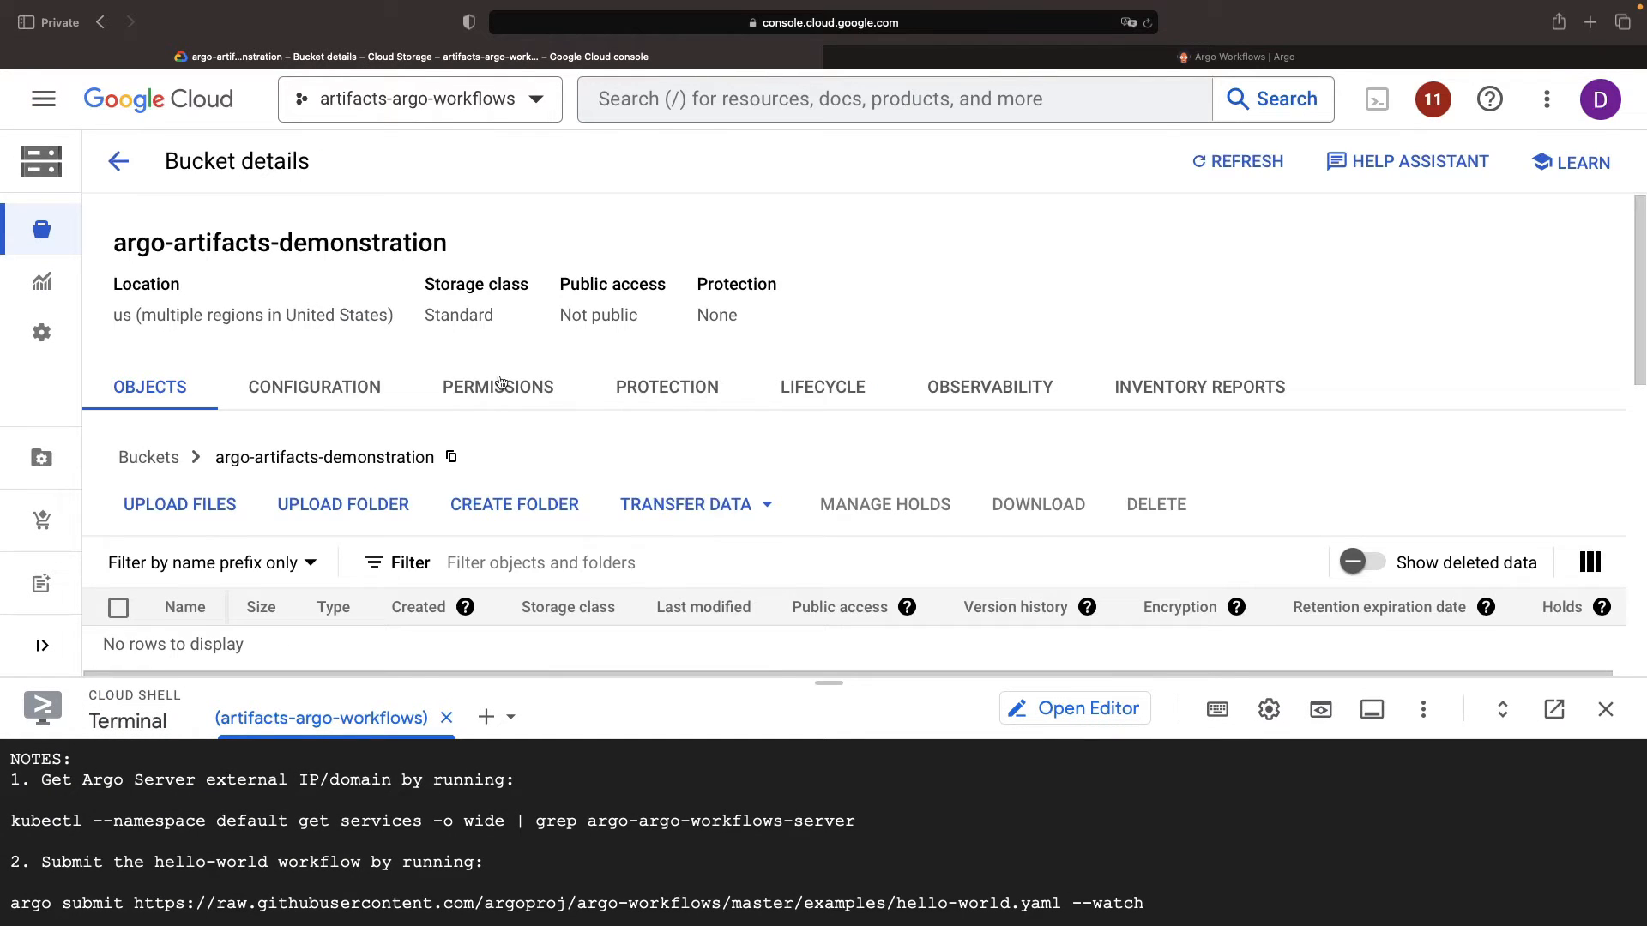
{"action": "left_click", "coordinate": [497, 388]}
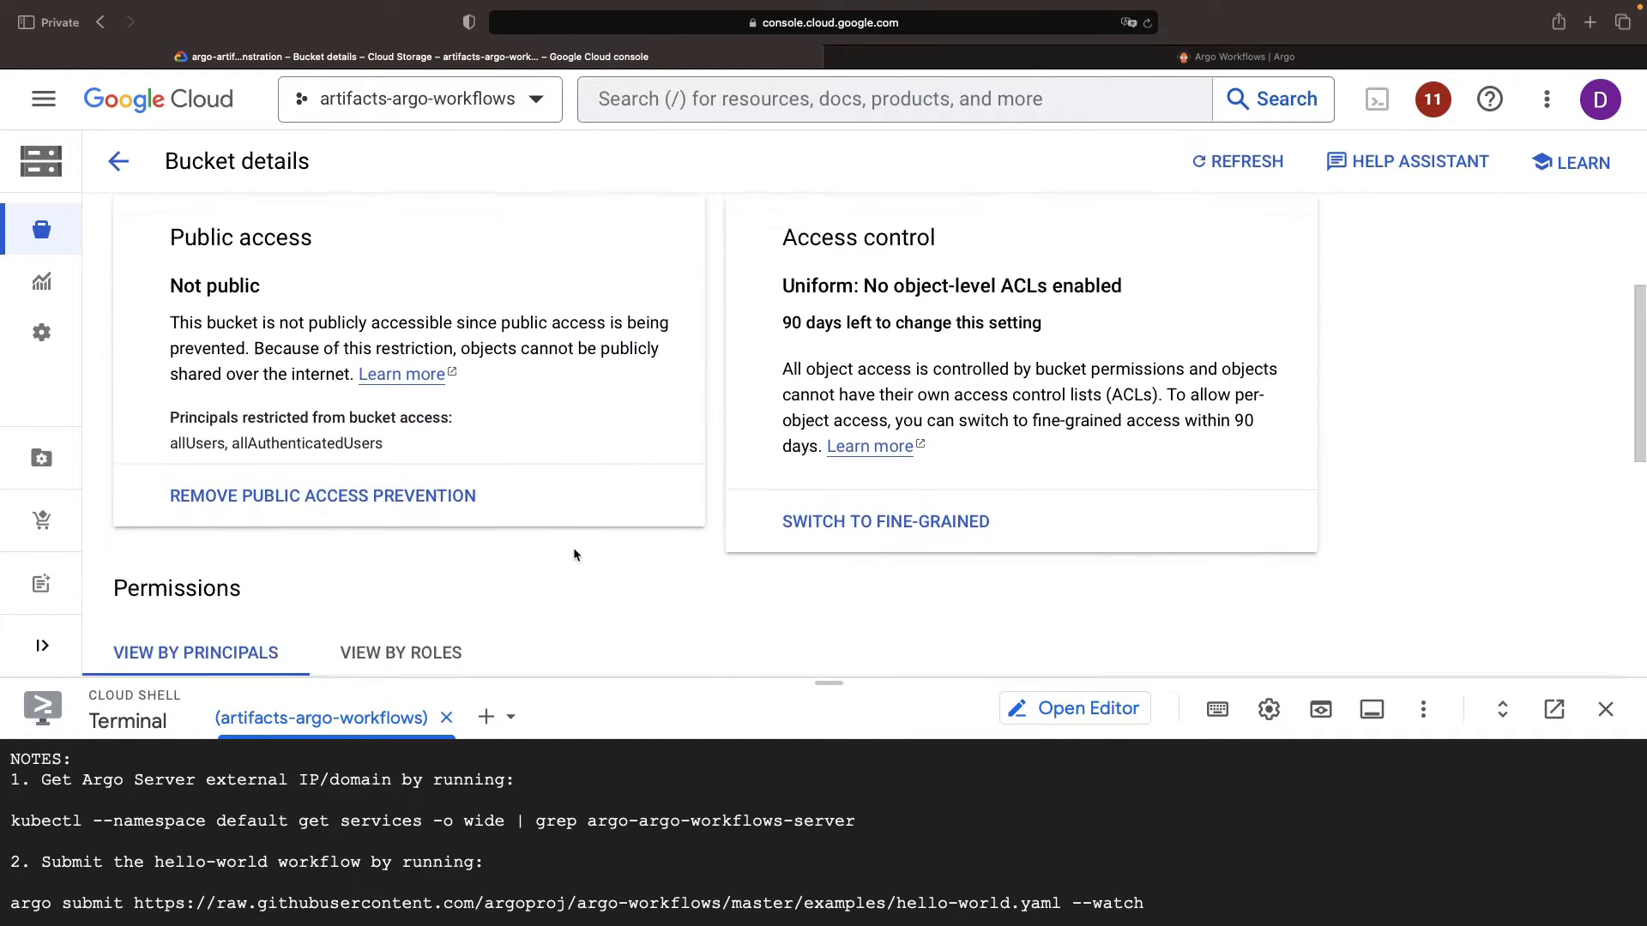
{"action": "left_click", "coordinate": [199, 648]}
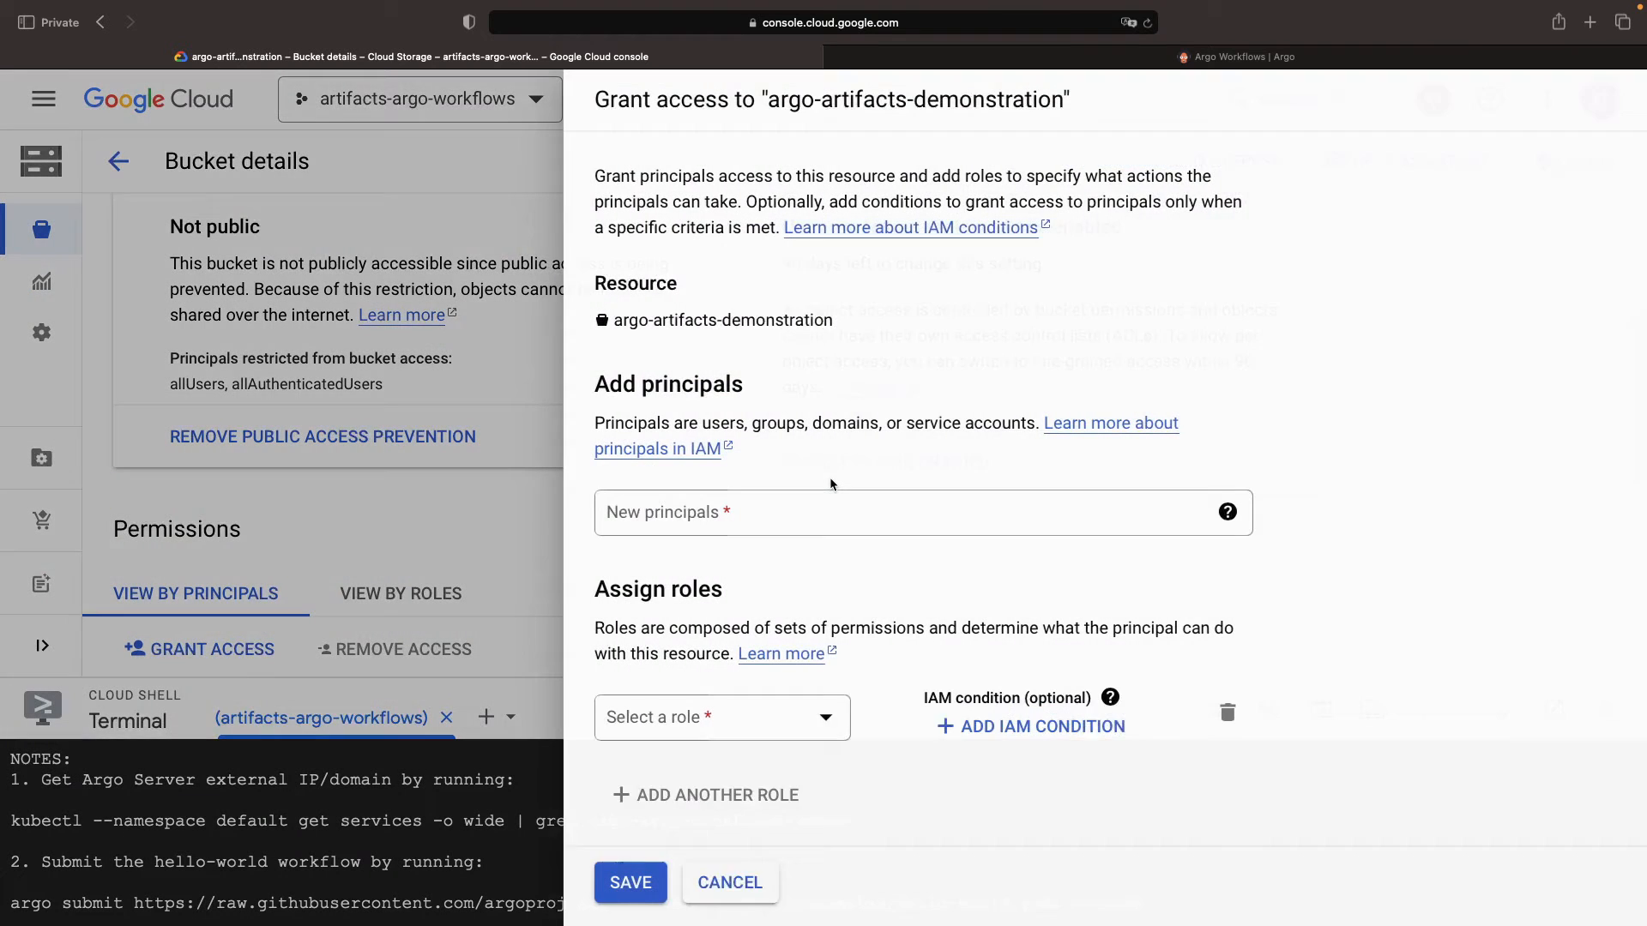
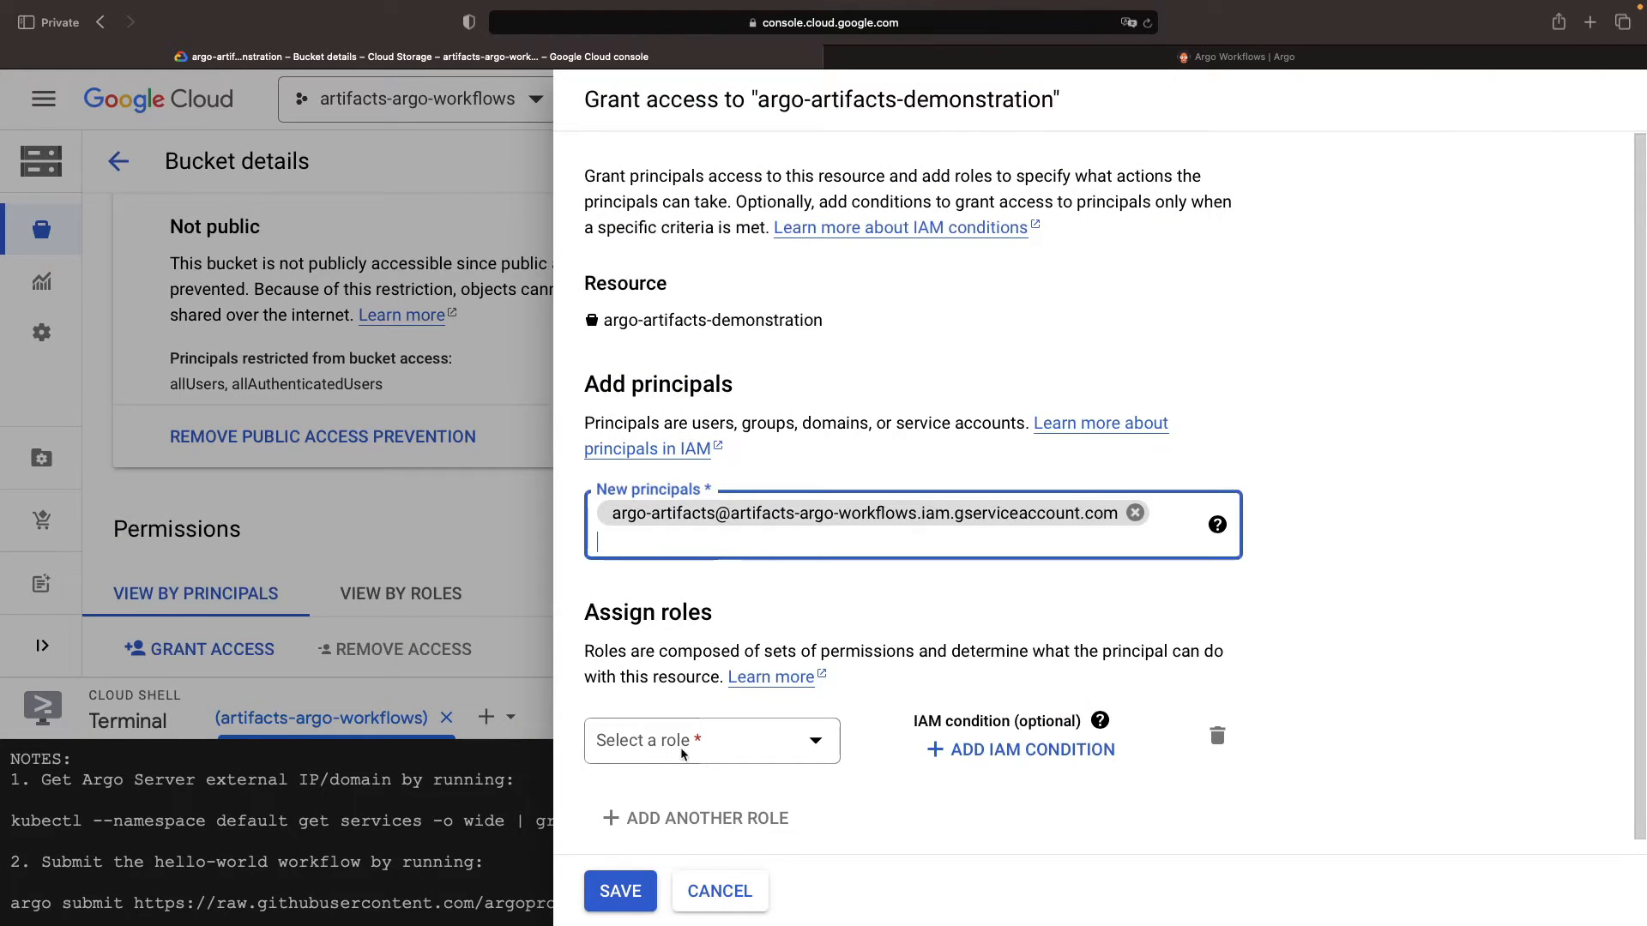
{"action": "left_click", "coordinate": [712, 741]}
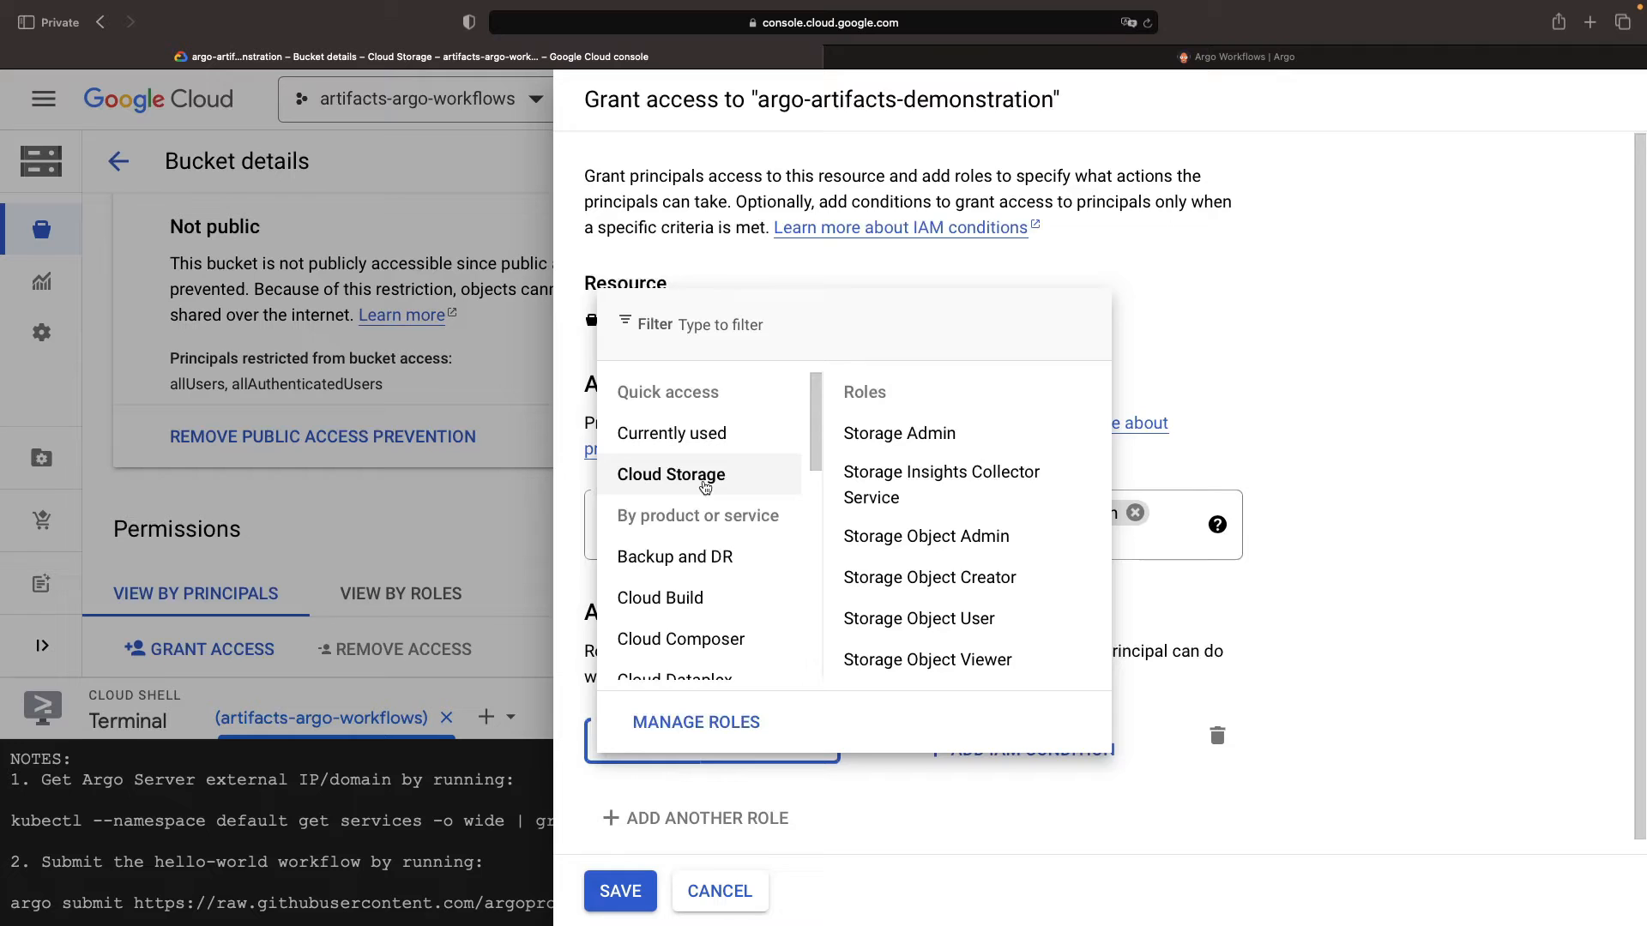
{"action": "left_click", "coordinate": [899, 434]}
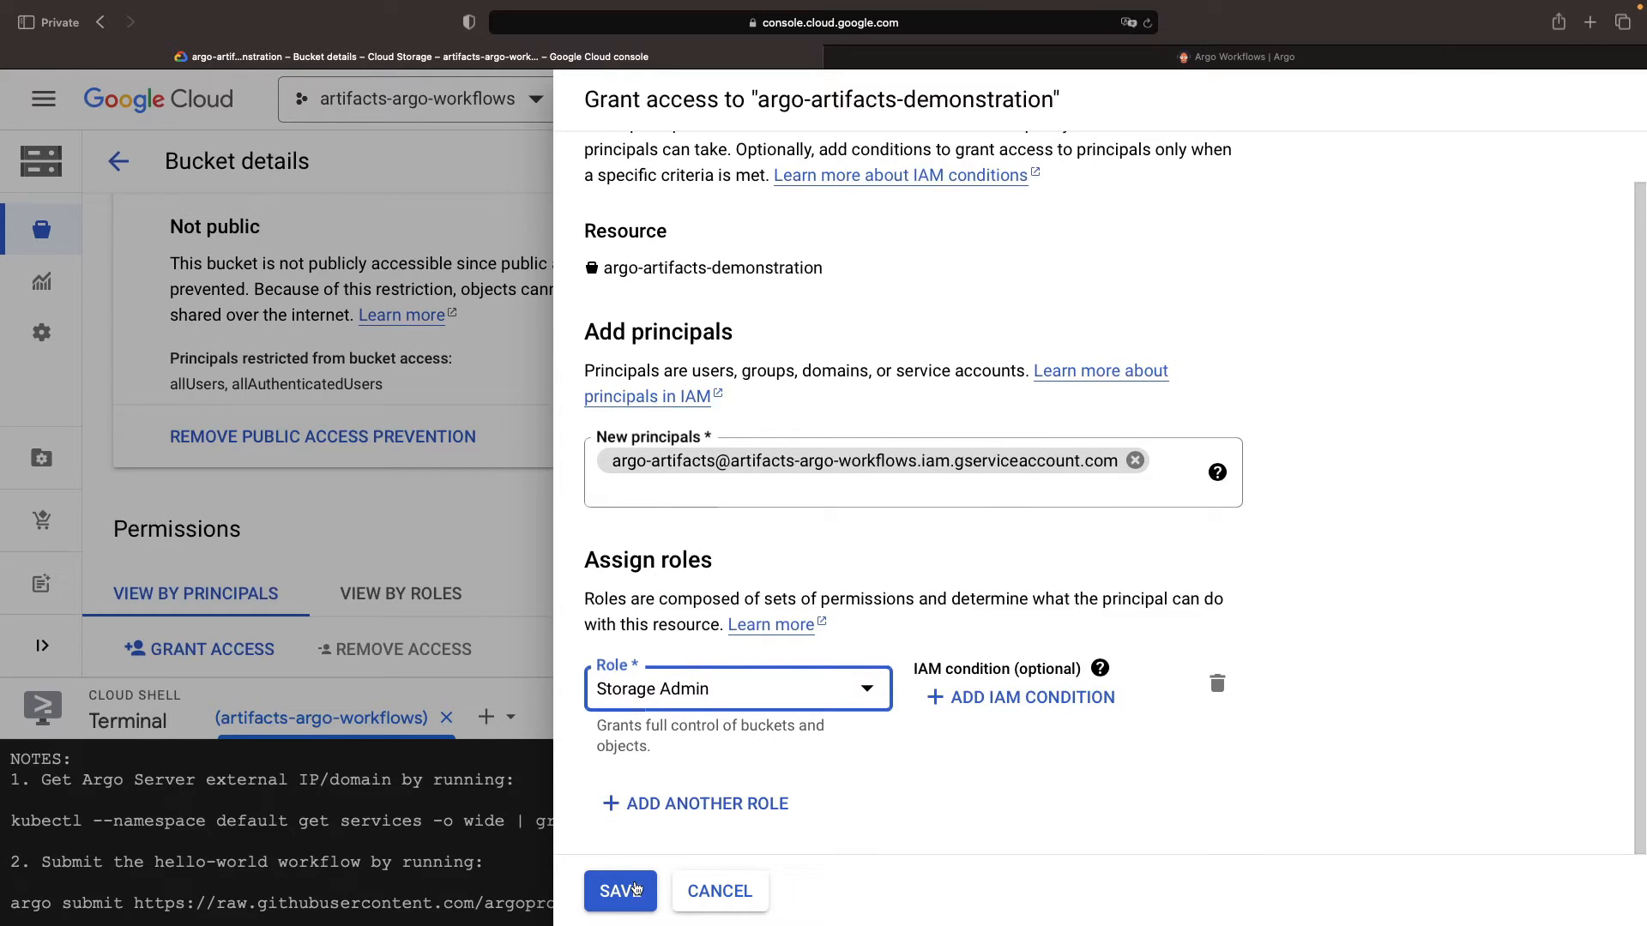
{"action": "left_click", "coordinate": [620, 892]}
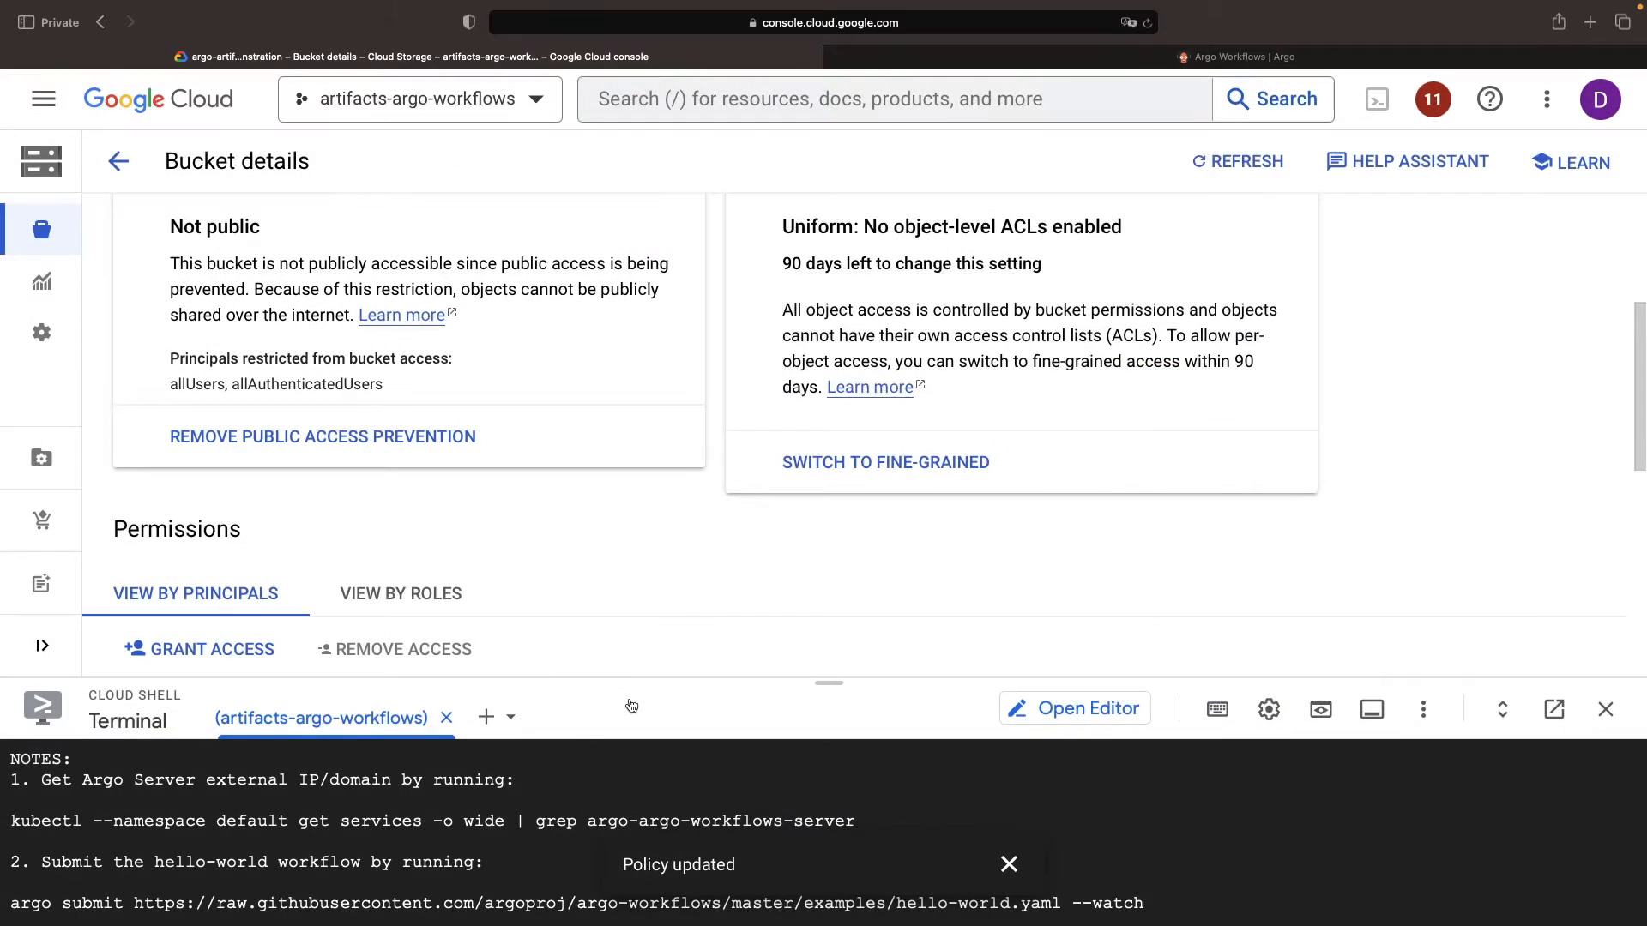
- Launch Cloud Shell Editor in its own window and make the artifacts-argo-workflows folder for workflow.yaml
{"action": "left_click_drag", "start_coordinate": [829, 684], "coordinate": [829, 584]}
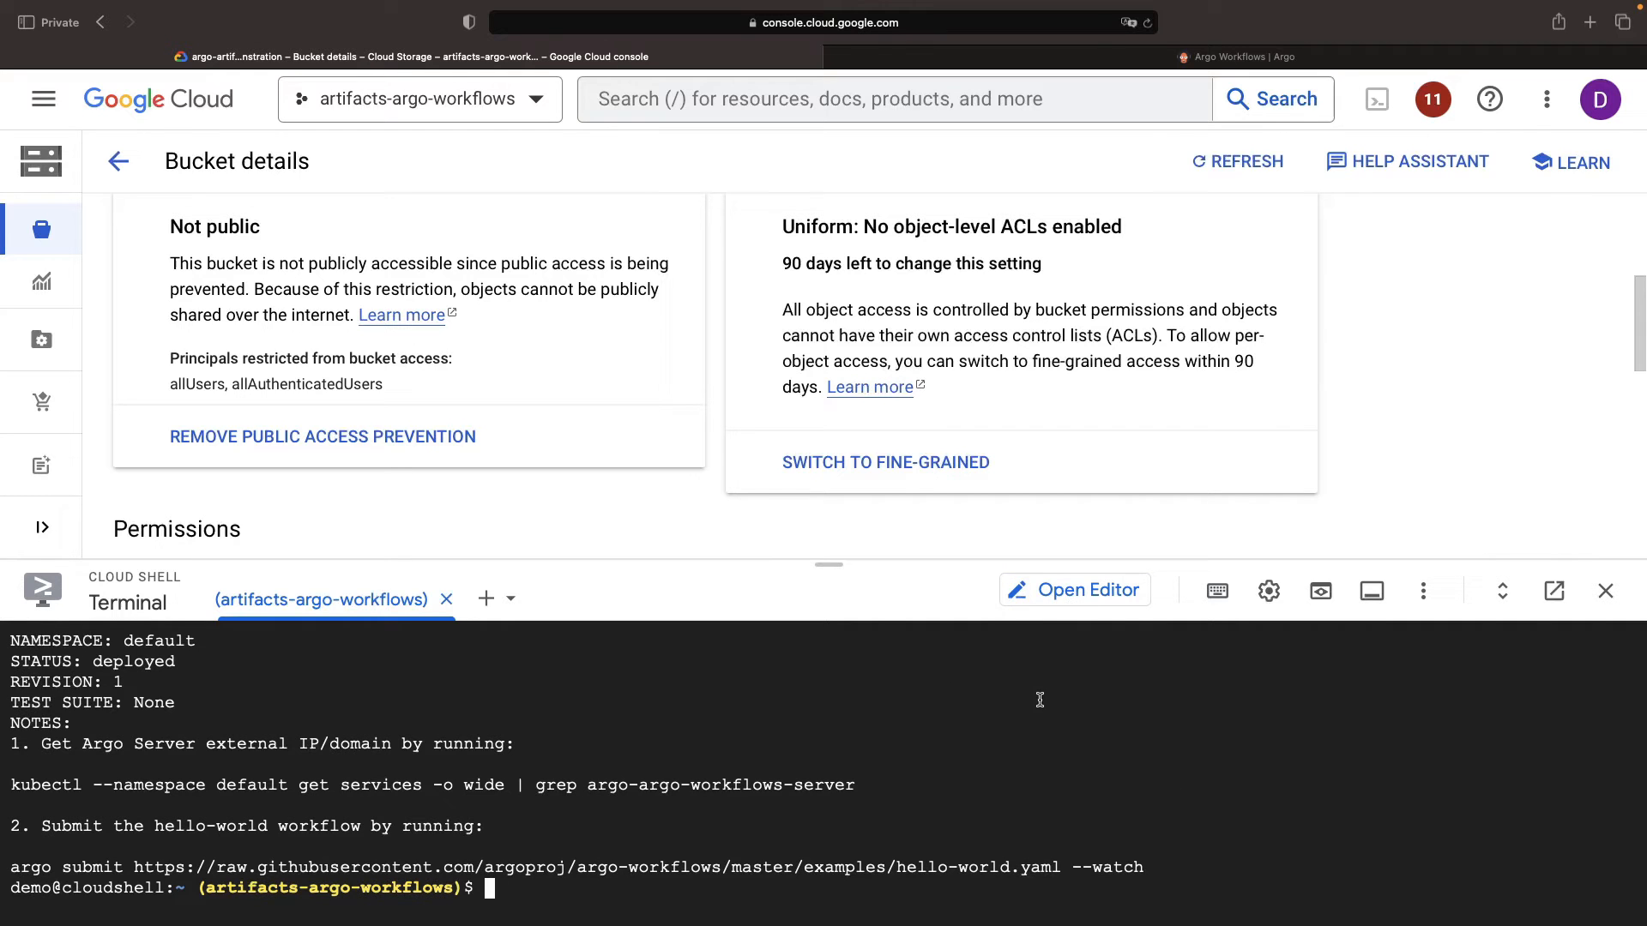
{"action": "left_click", "coordinate": [1074, 590]}
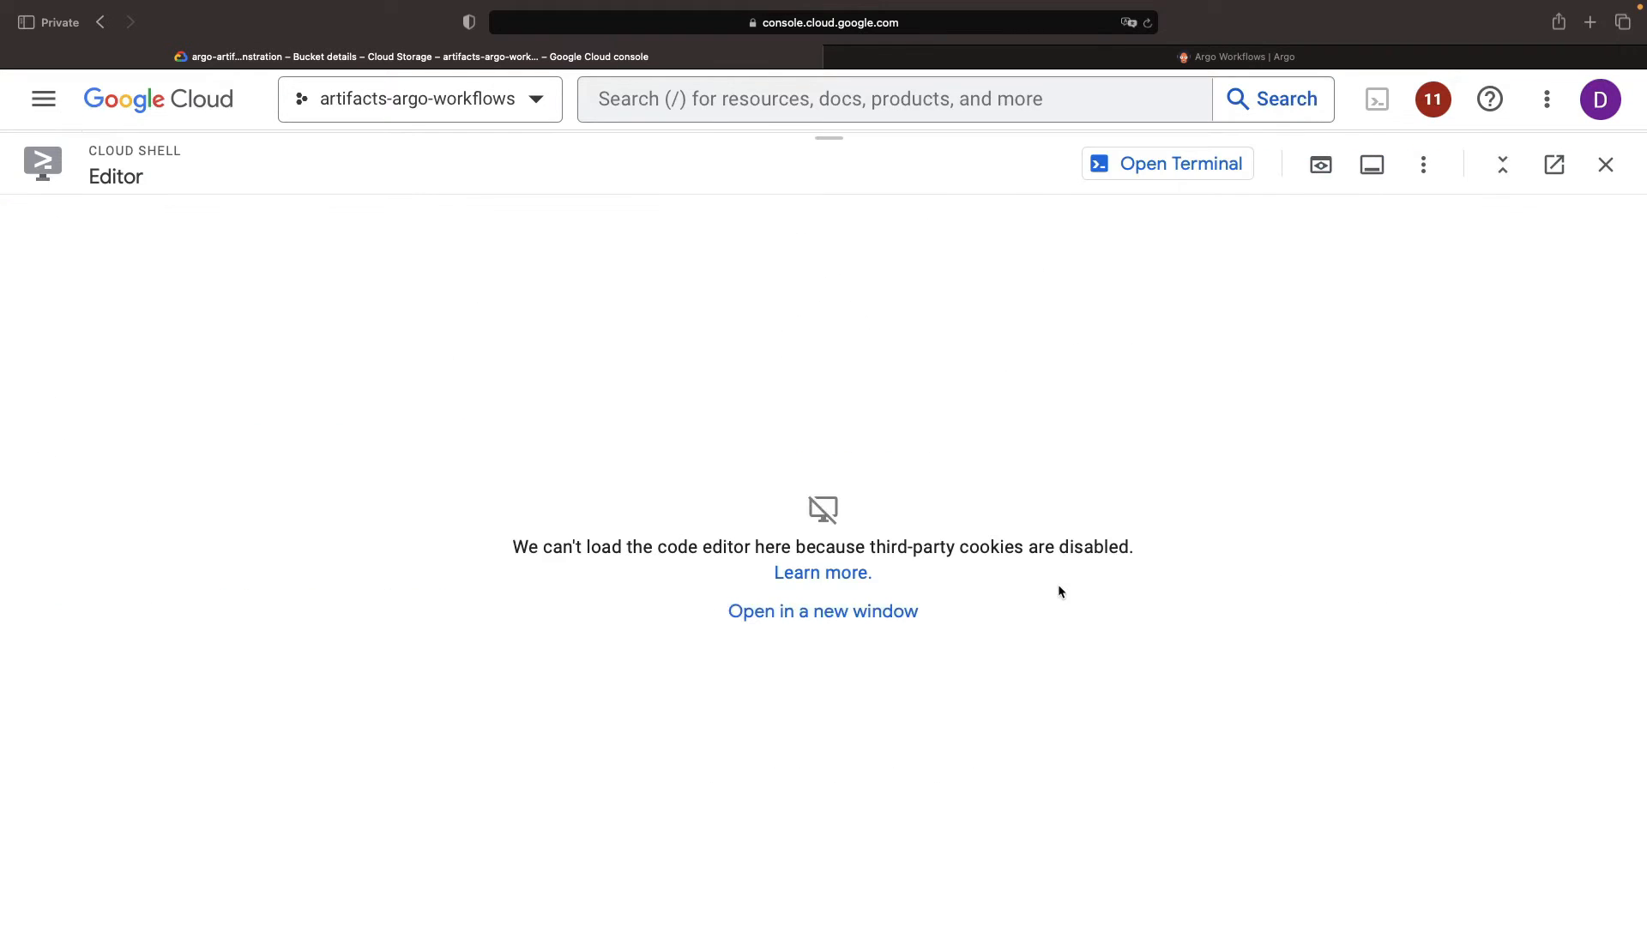
{"action": "left_click", "coordinate": [824, 611]}
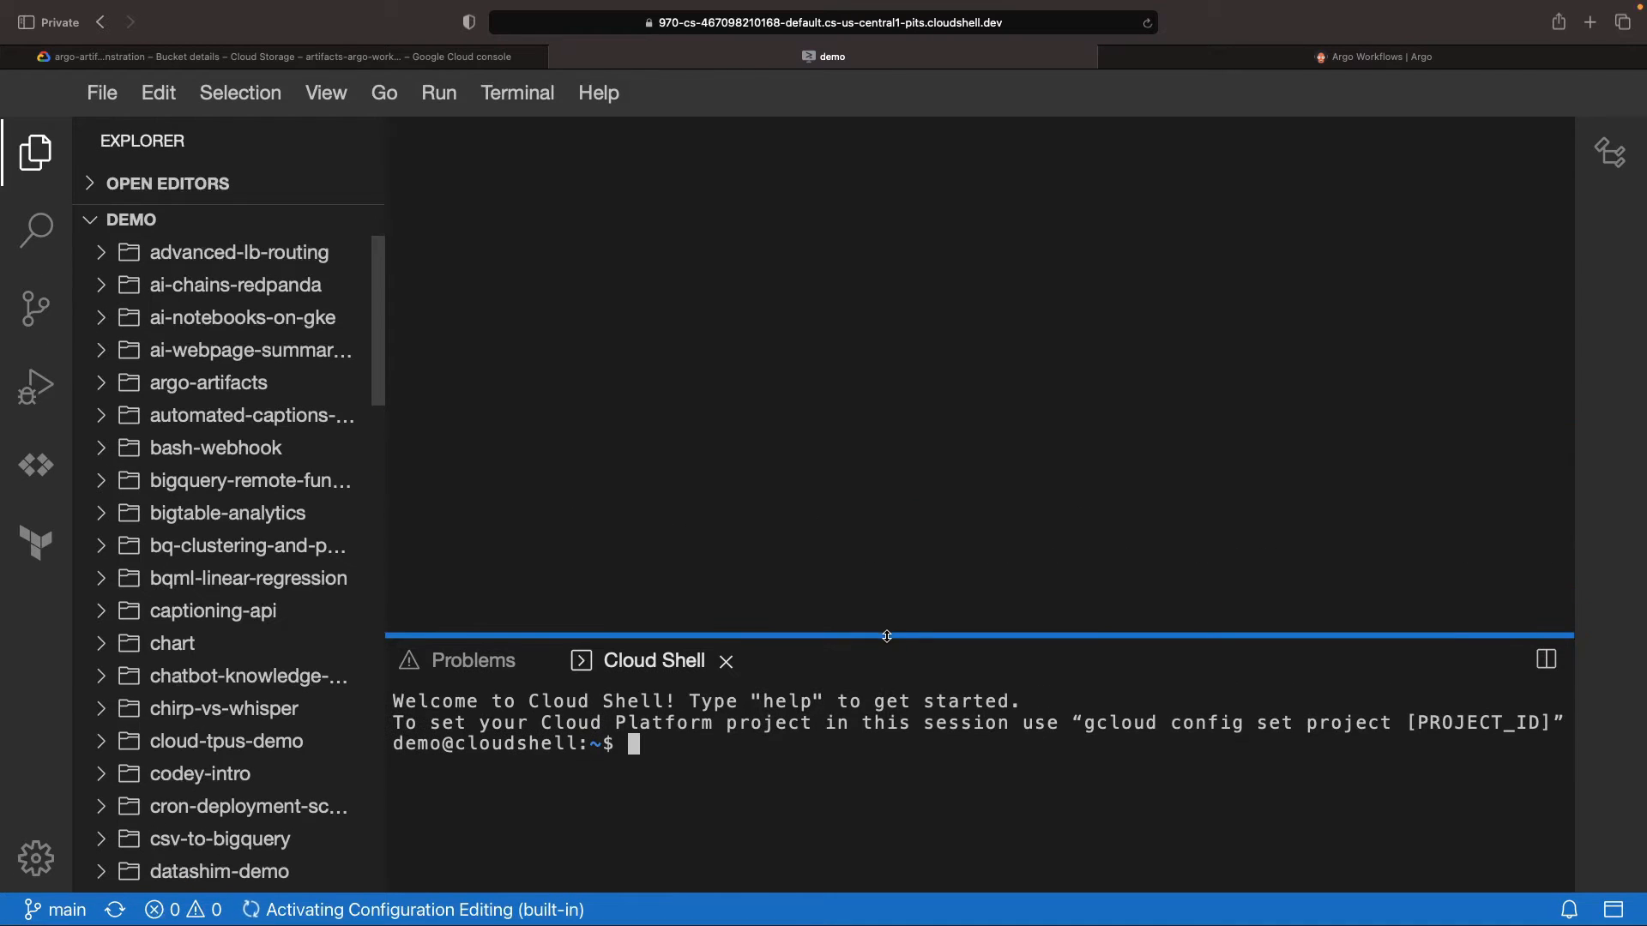
{"action": "type", "text": "mkdir artifacts-argo-workflows"}
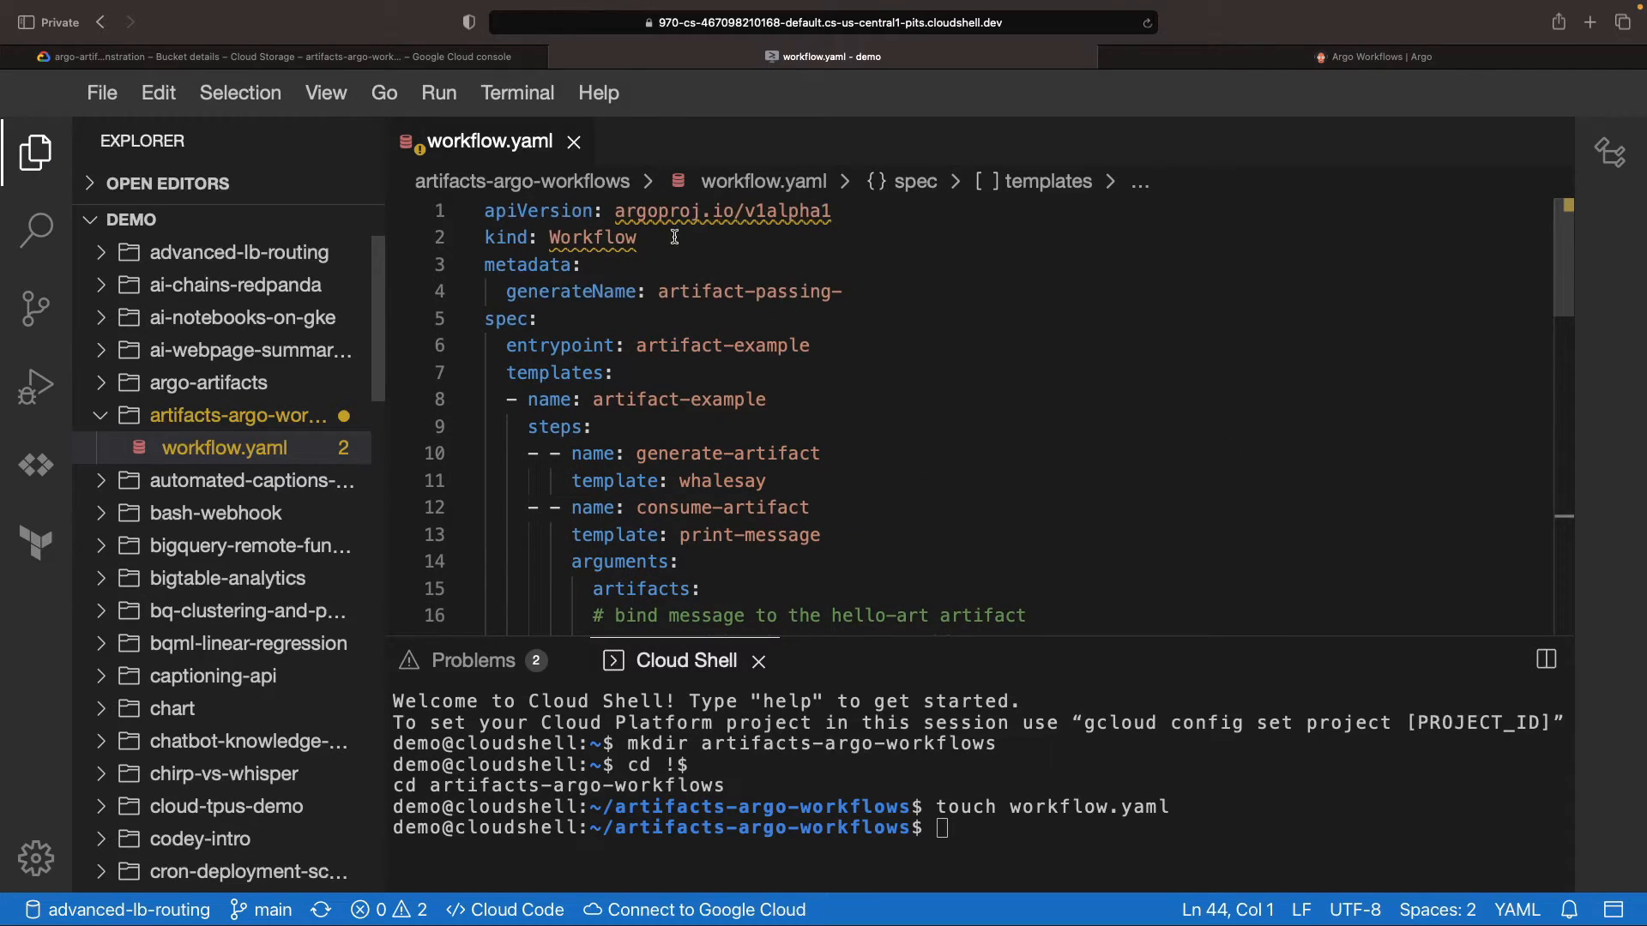
- Scroll workflow.yaml to the whalesay hello-art outputs, then view the Argo artifact repository docs
{"action": "scroll", "scroll_direction": "down", "scroll_amount": 3}
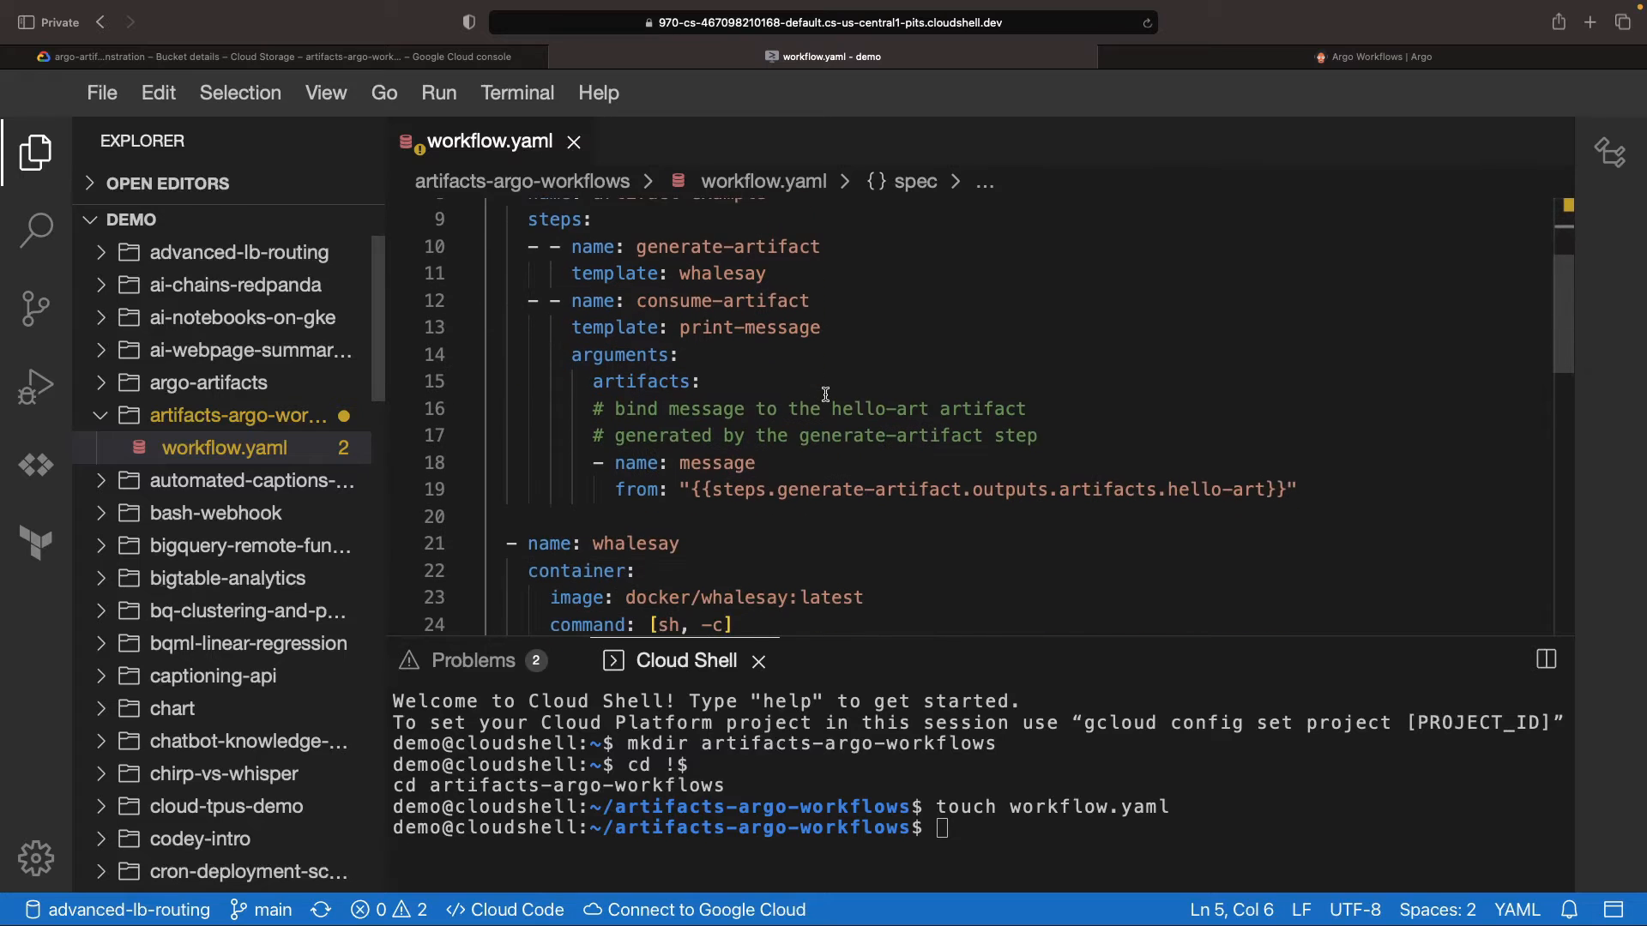
{"action": "scroll", "scroll_direction": "down", "scroll_amount": 3}
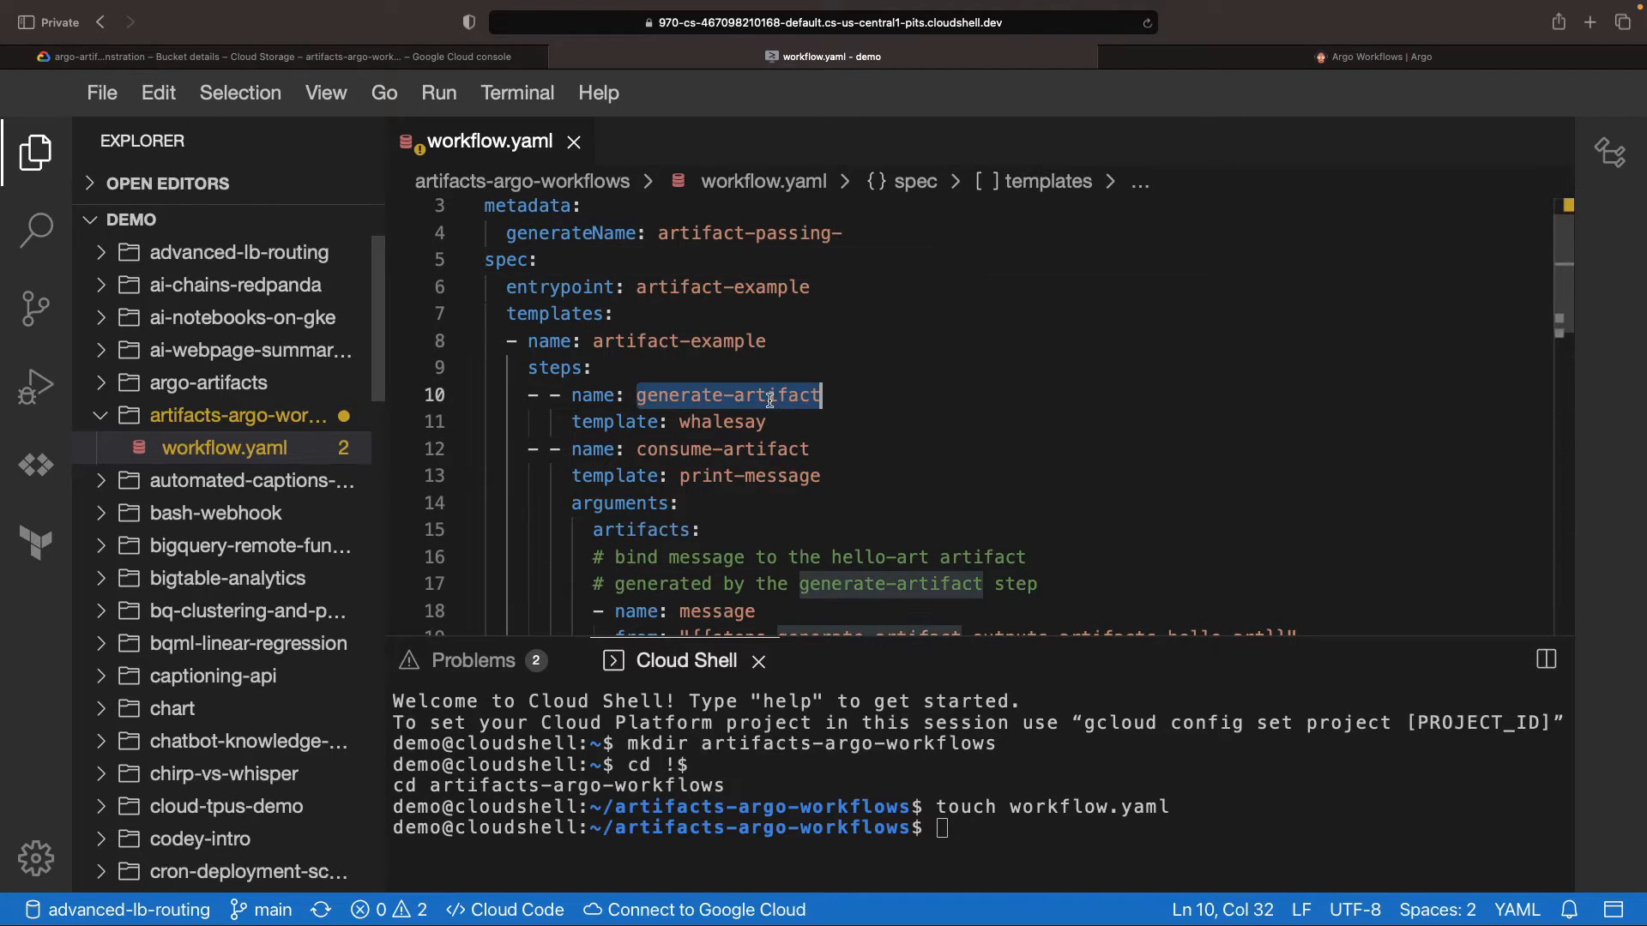
{"action": "scroll", "scroll_direction": "down", "scroll_amount": 3}
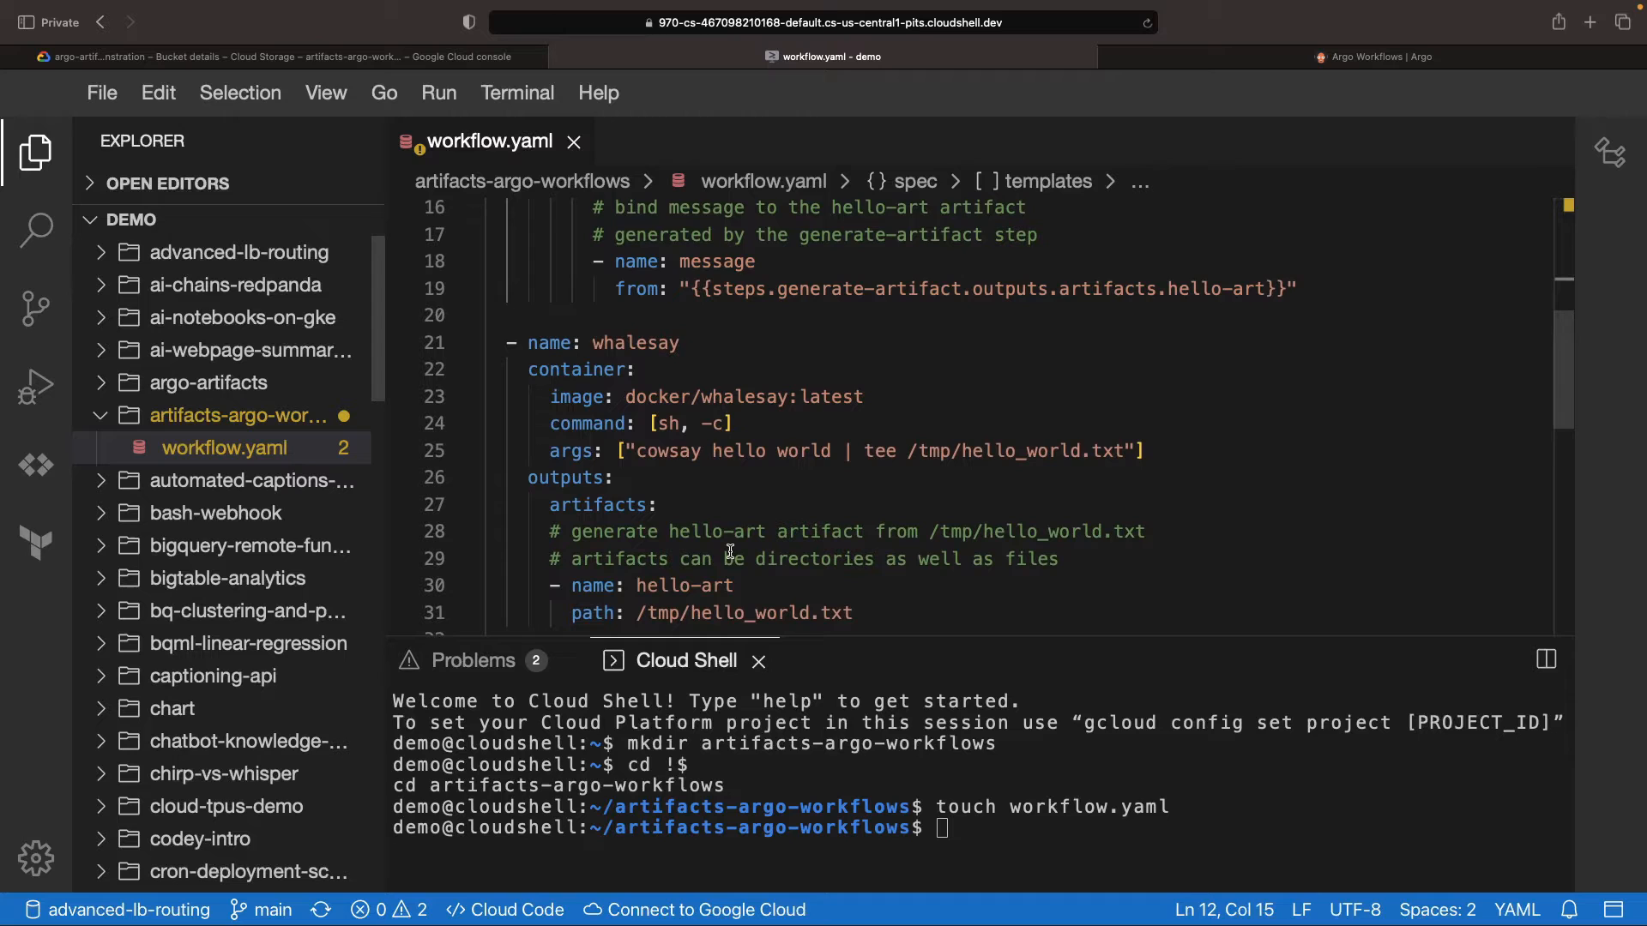
{"action": "scroll", "scroll_direction": "down", "scroll_amount": 3}
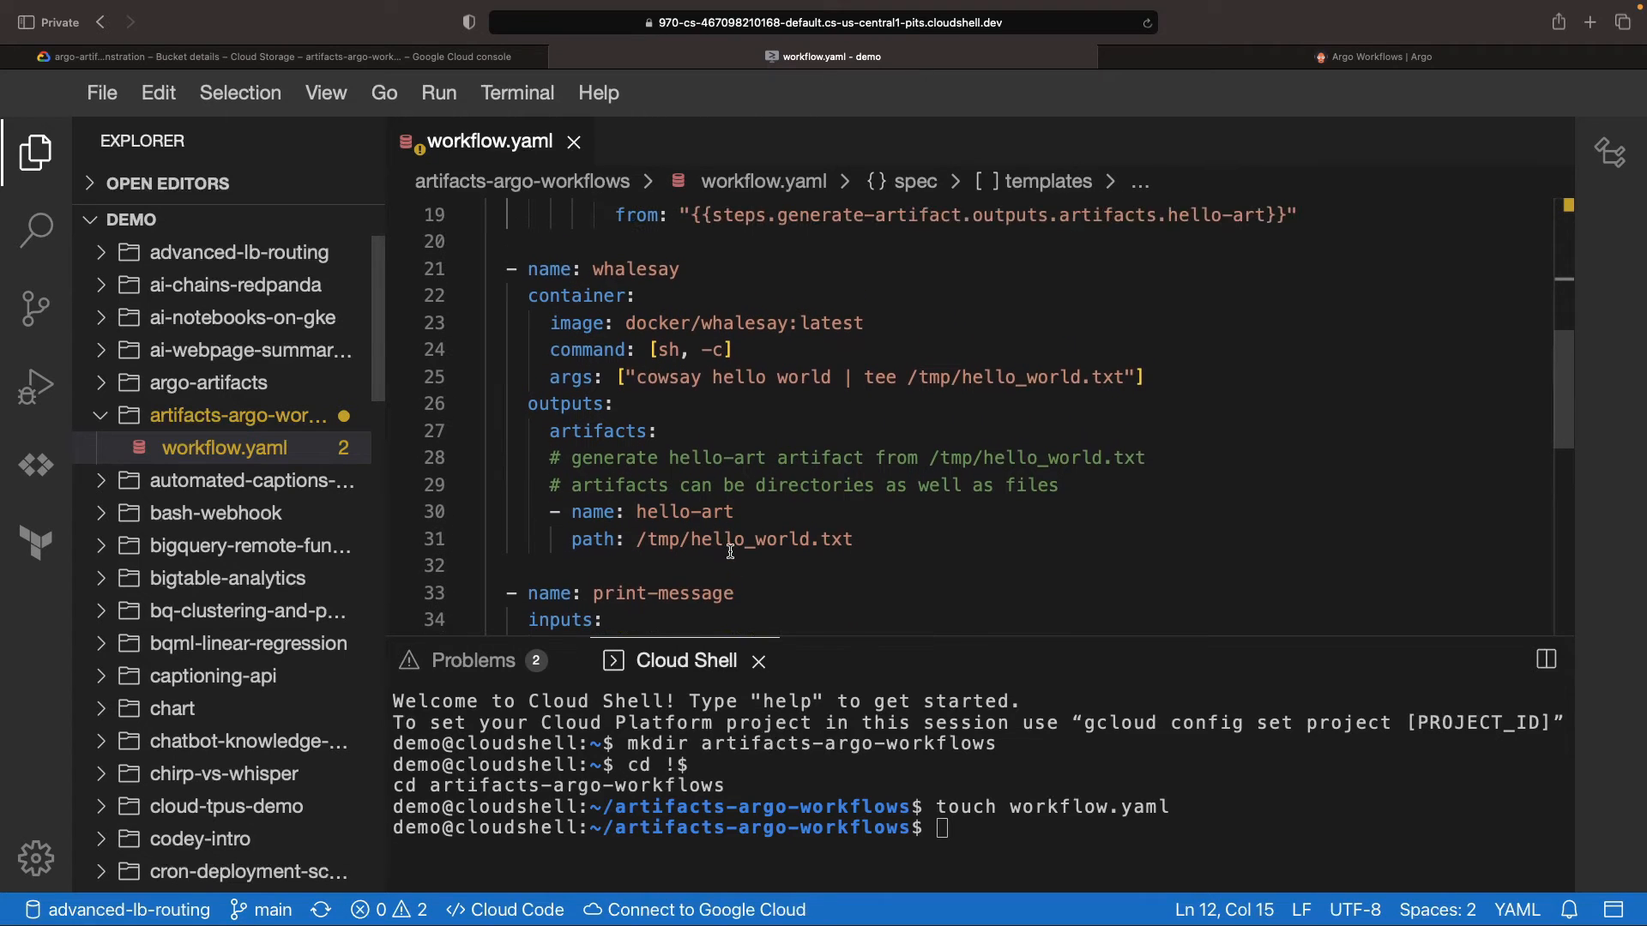
{"action": "mouse_move", "coordinate": [916, 384]}
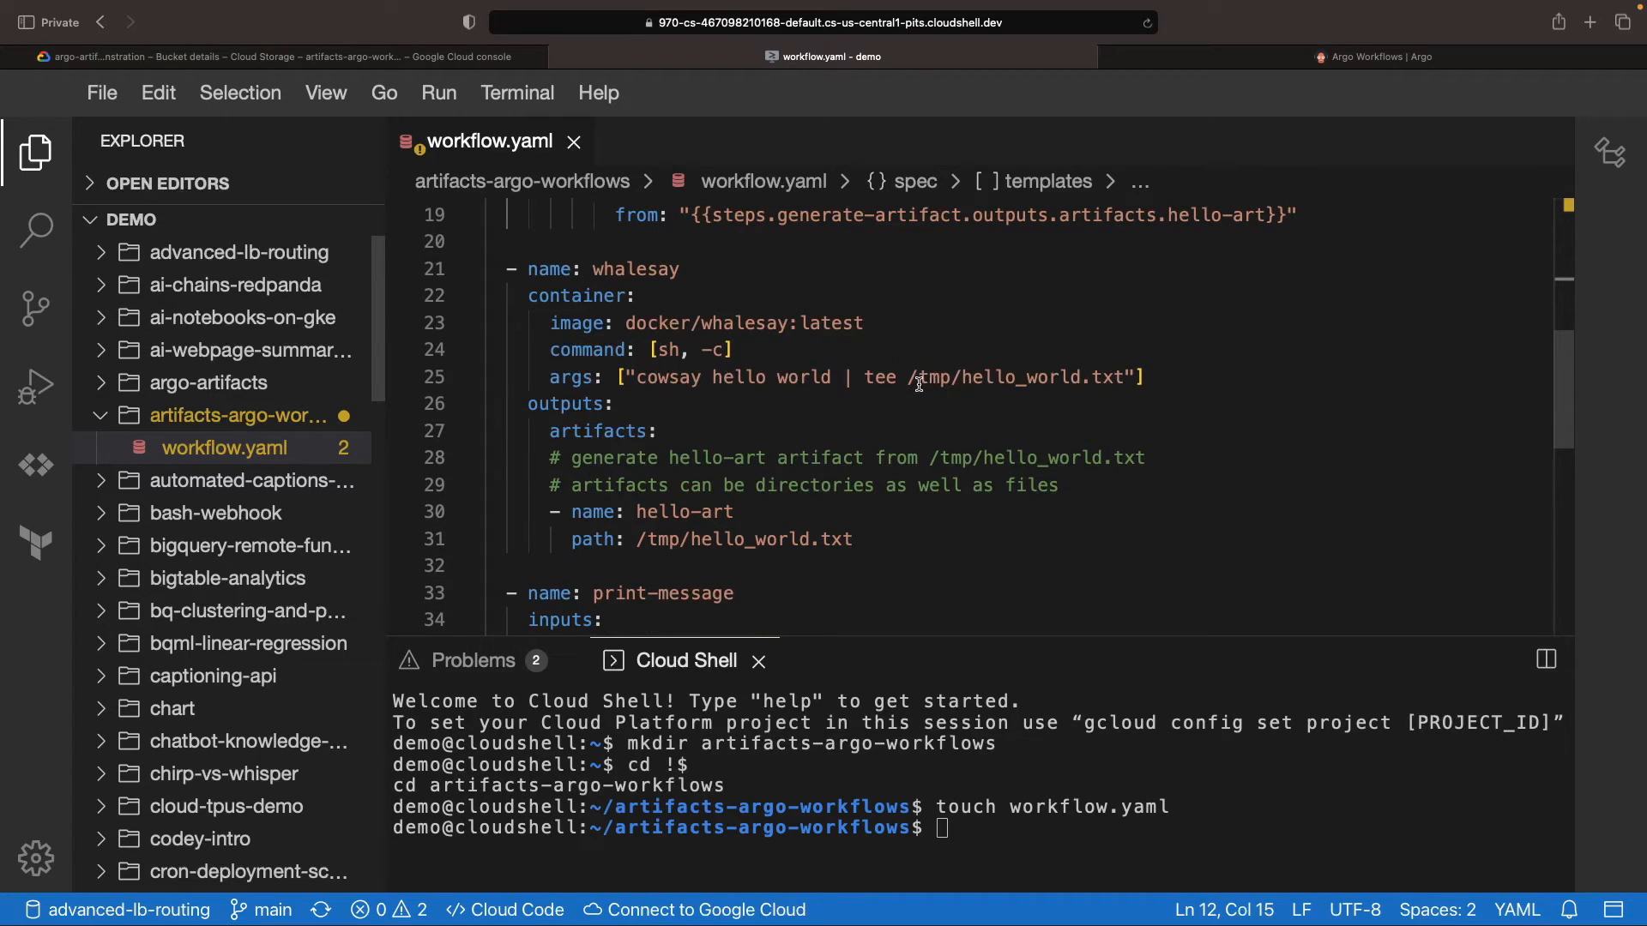
{"action": "mouse_move", "coordinate": [910, 377]}
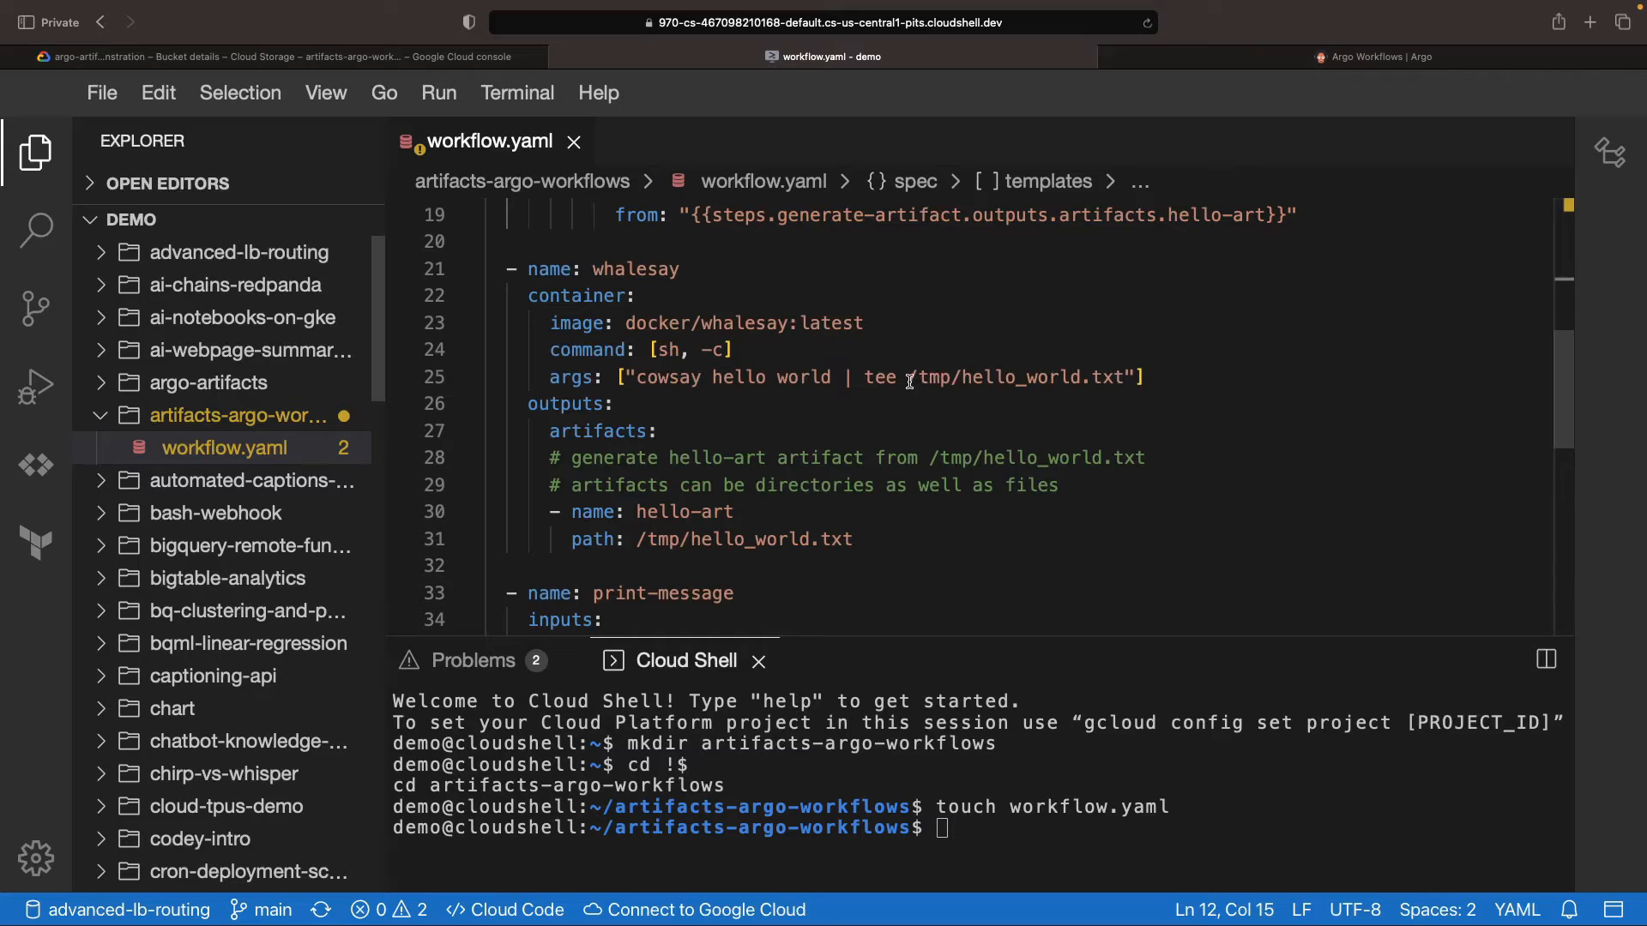
{"action": "left_click_drag", "start_coordinate": [911, 378], "coordinate": [1113, 378]}
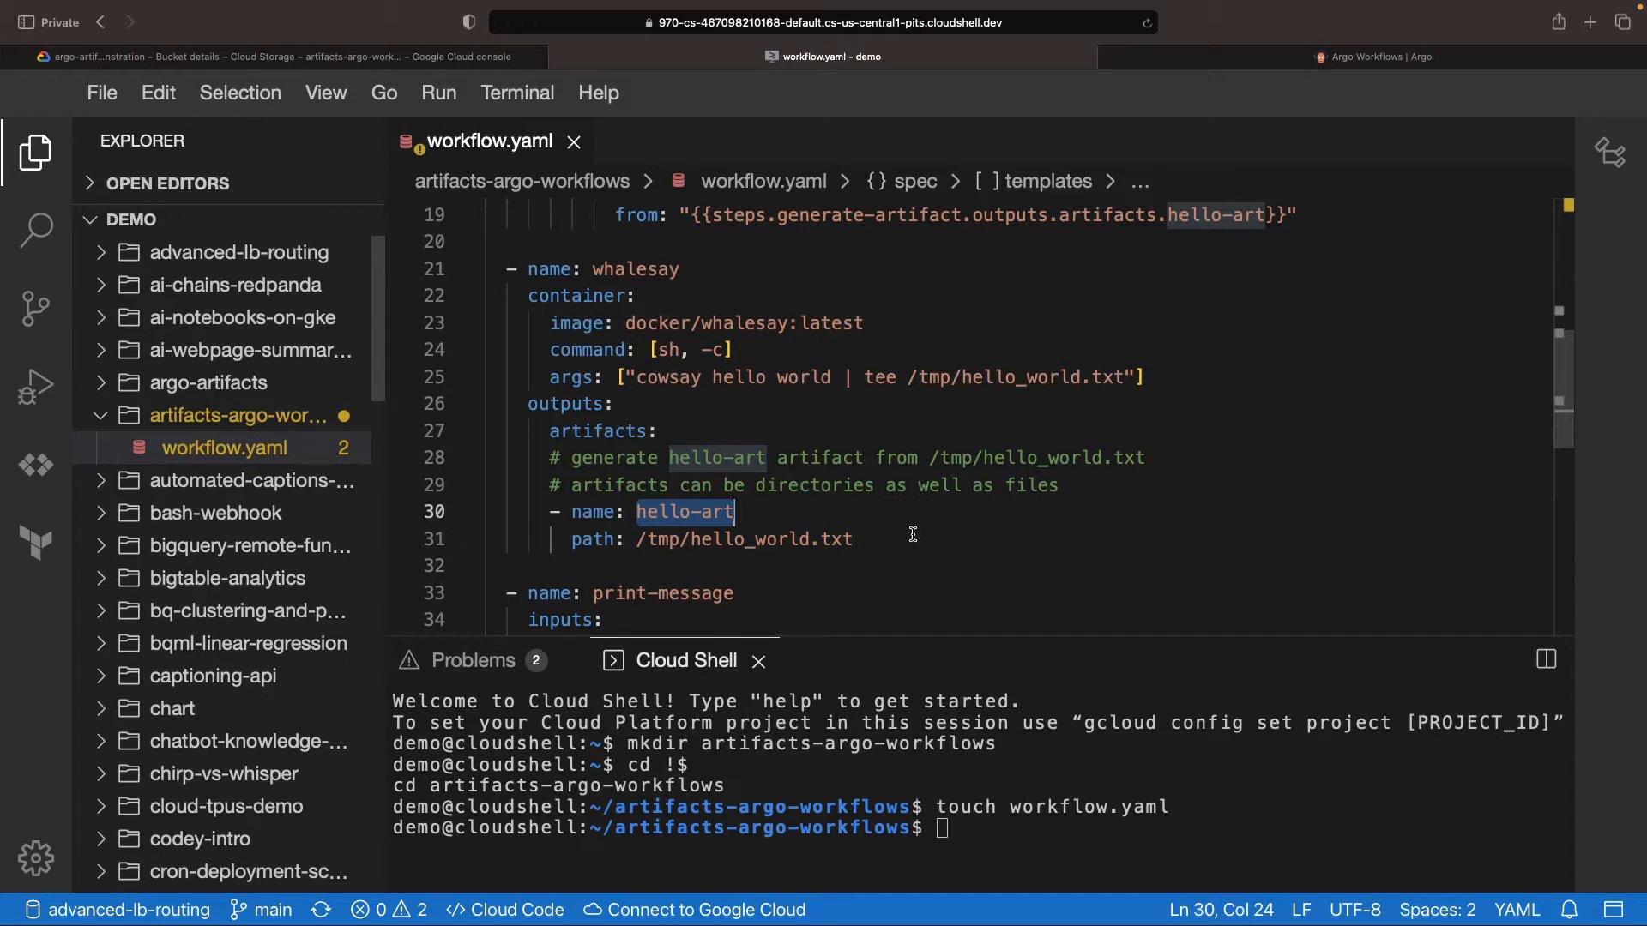
{"action": "scroll", "scroll_direction": "down", "scroll_amount": 3}
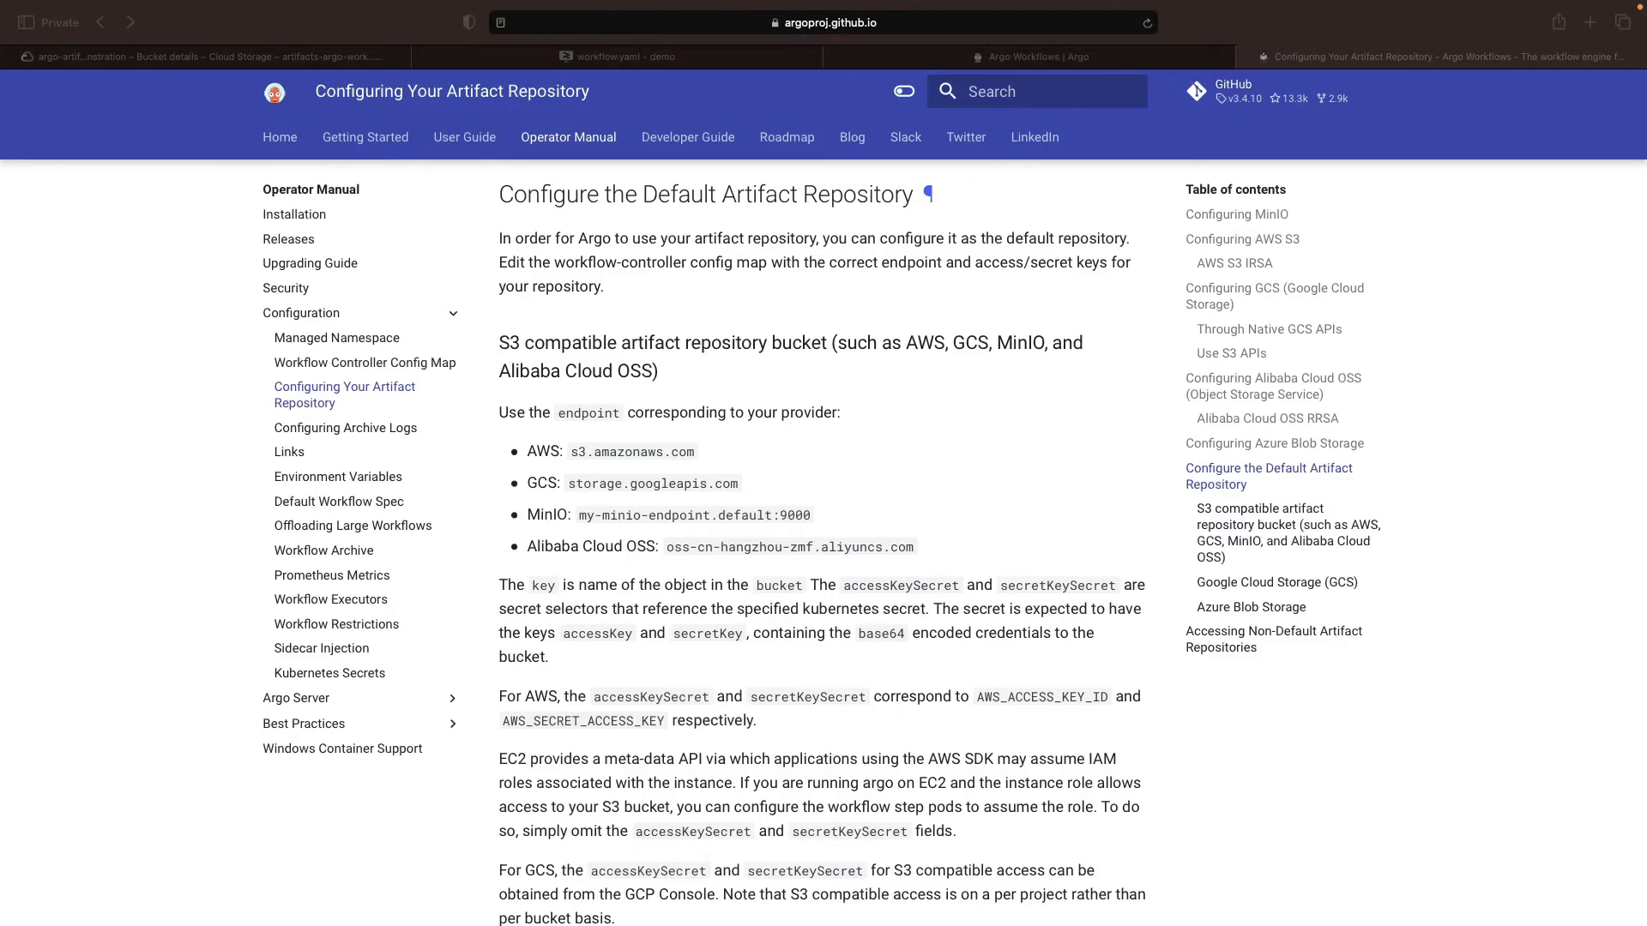
{"action": "scroll", "scroll_direction": "down", "scroll_amount": 3}
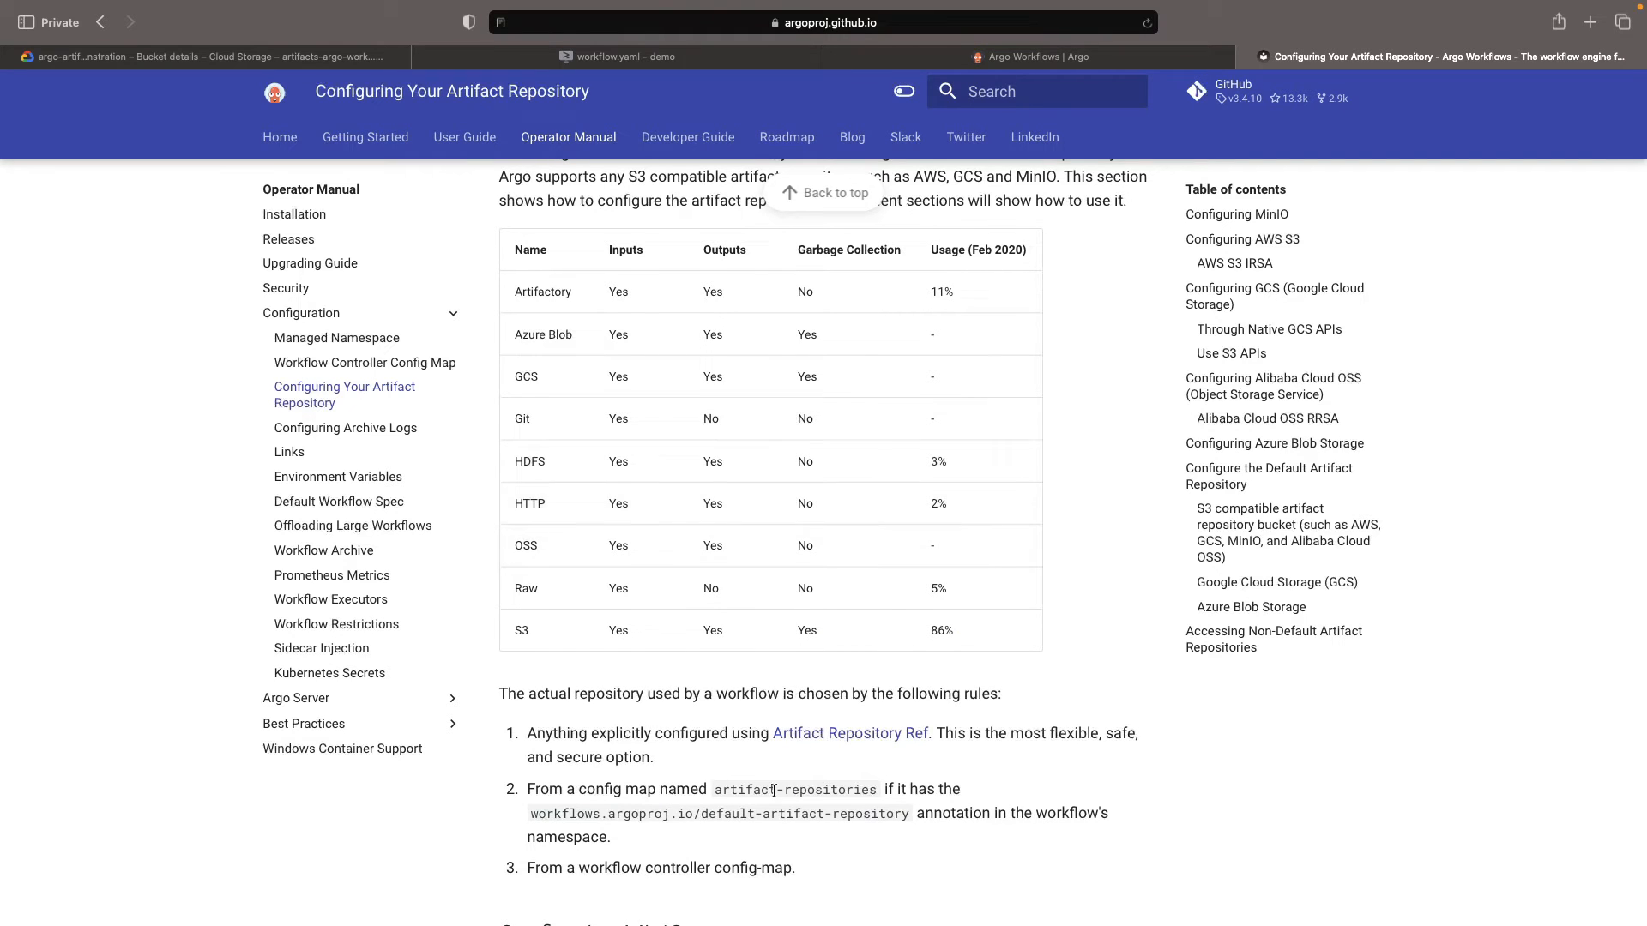
{"action": "scroll", "scroll_direction": "down", "scroll_amount": 3}
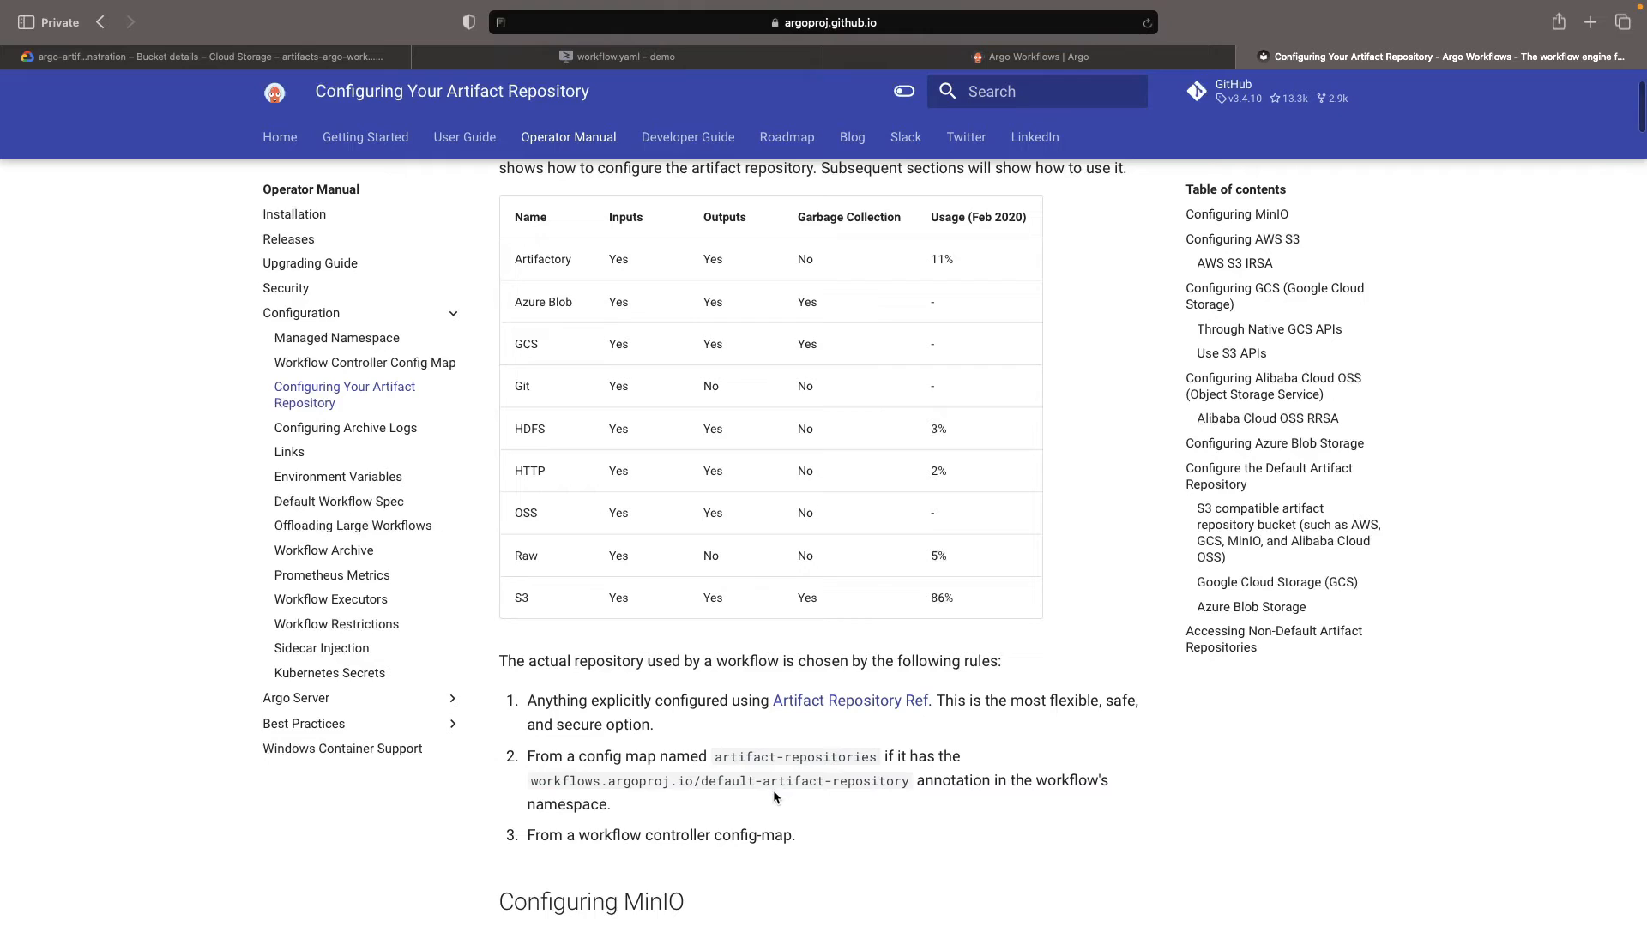
{"action": "mouse_move", "coordinate": [683, 718]}
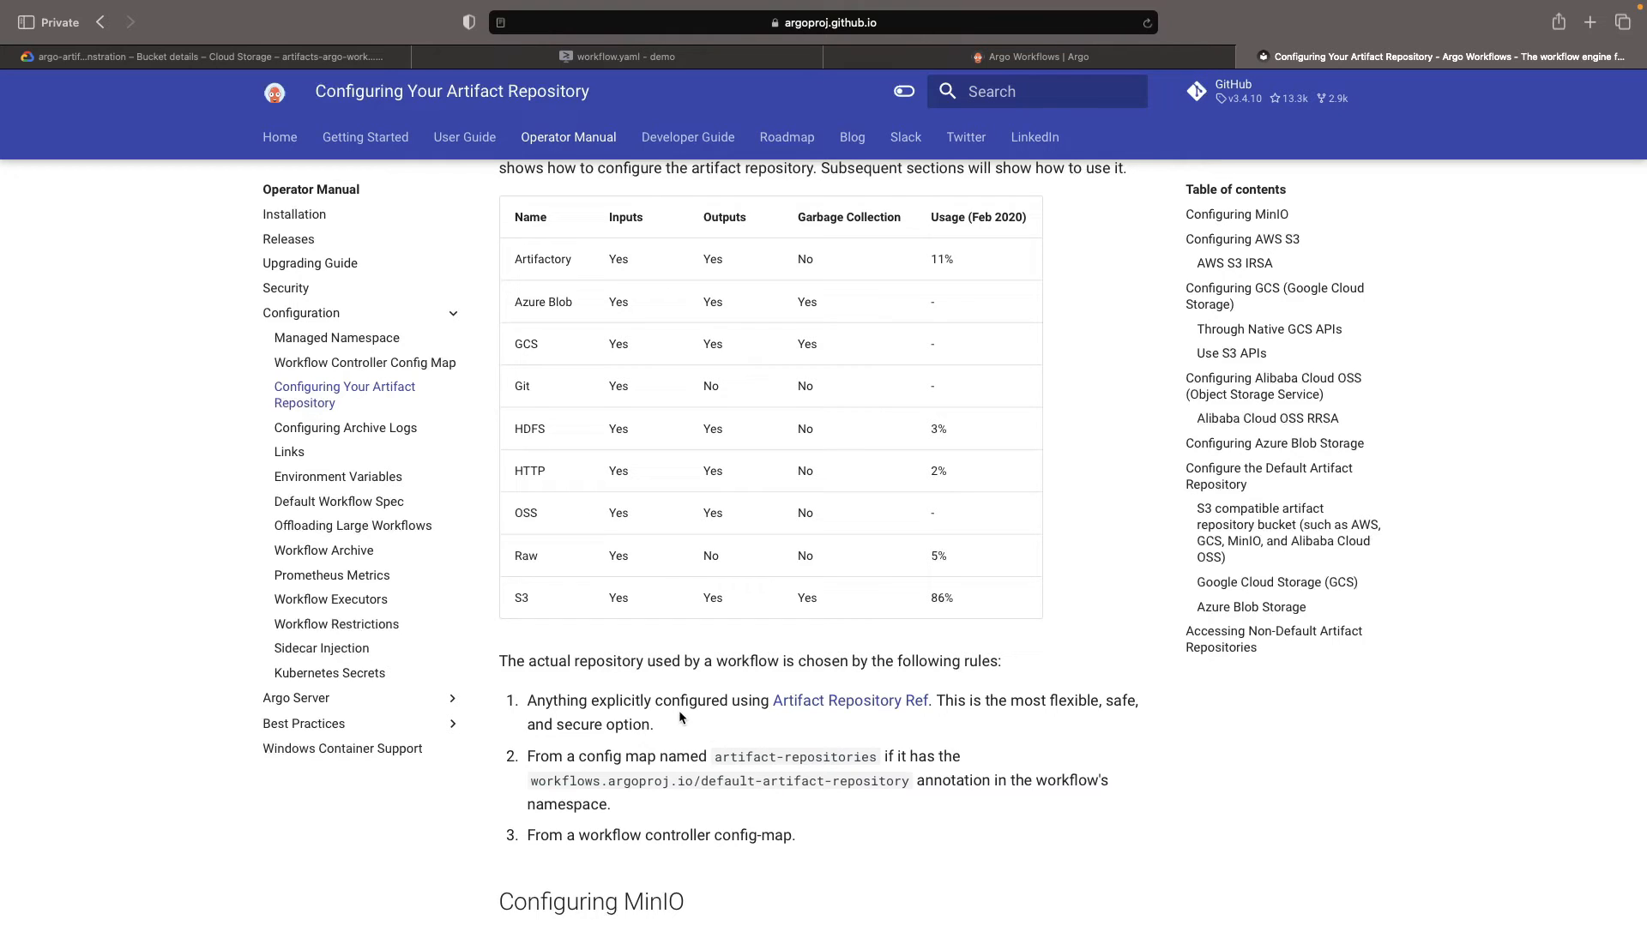
{"action": "mouse_move", "coordinate": [726, 743]}
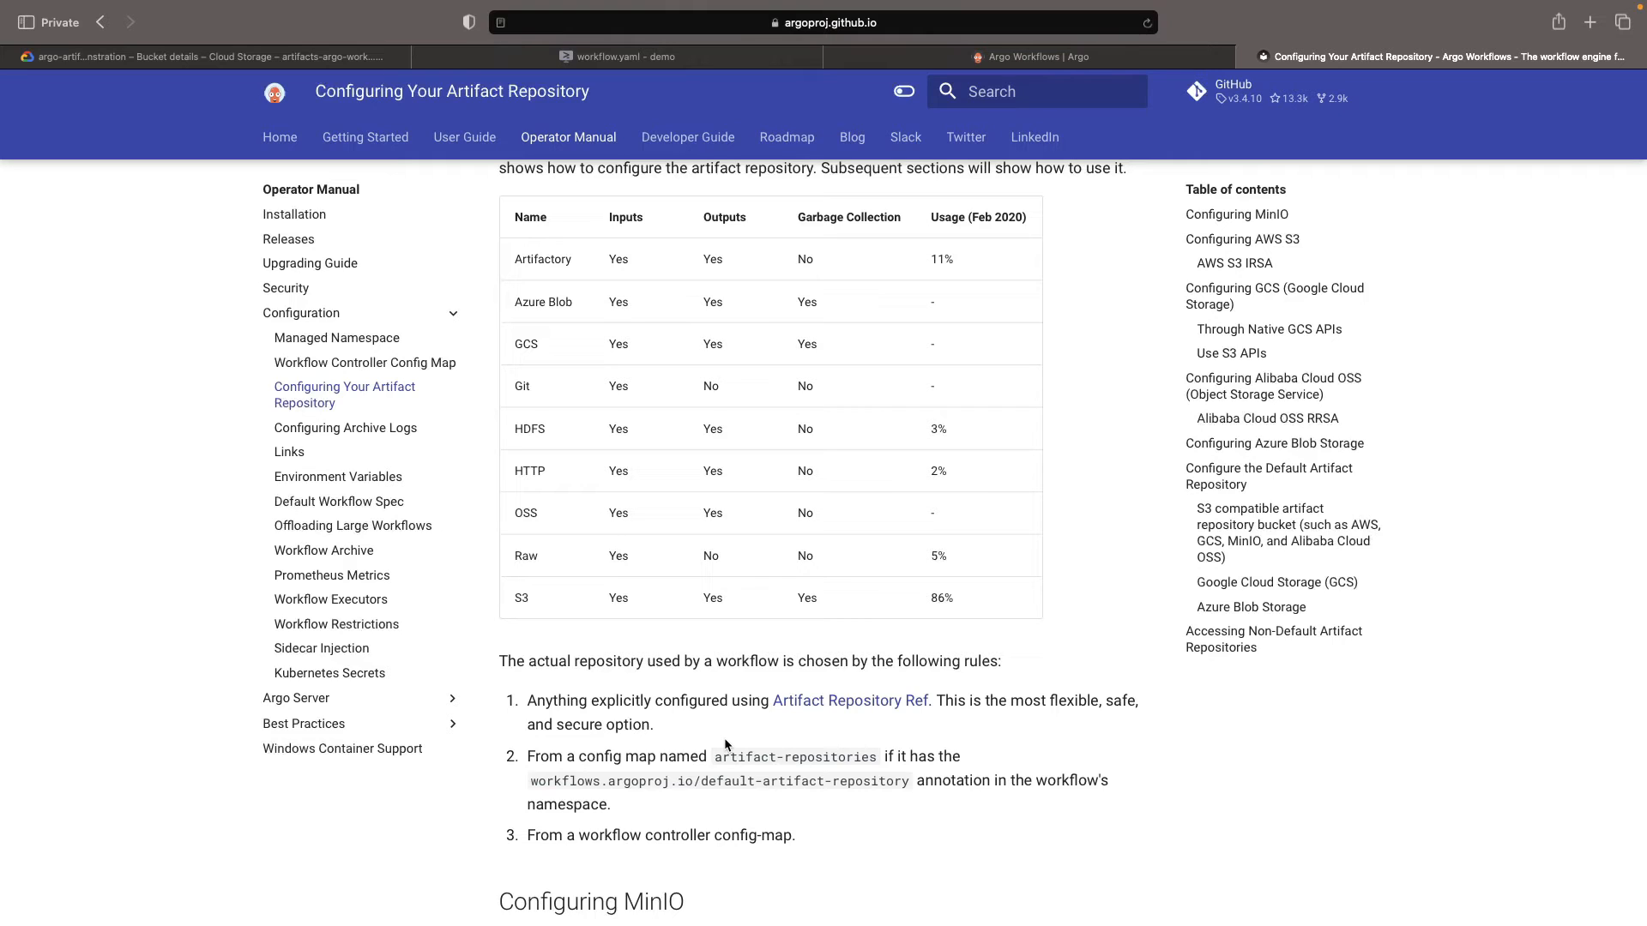
{"action": "scroll", "scroll_direction": "down", "scroll_amount": 3}
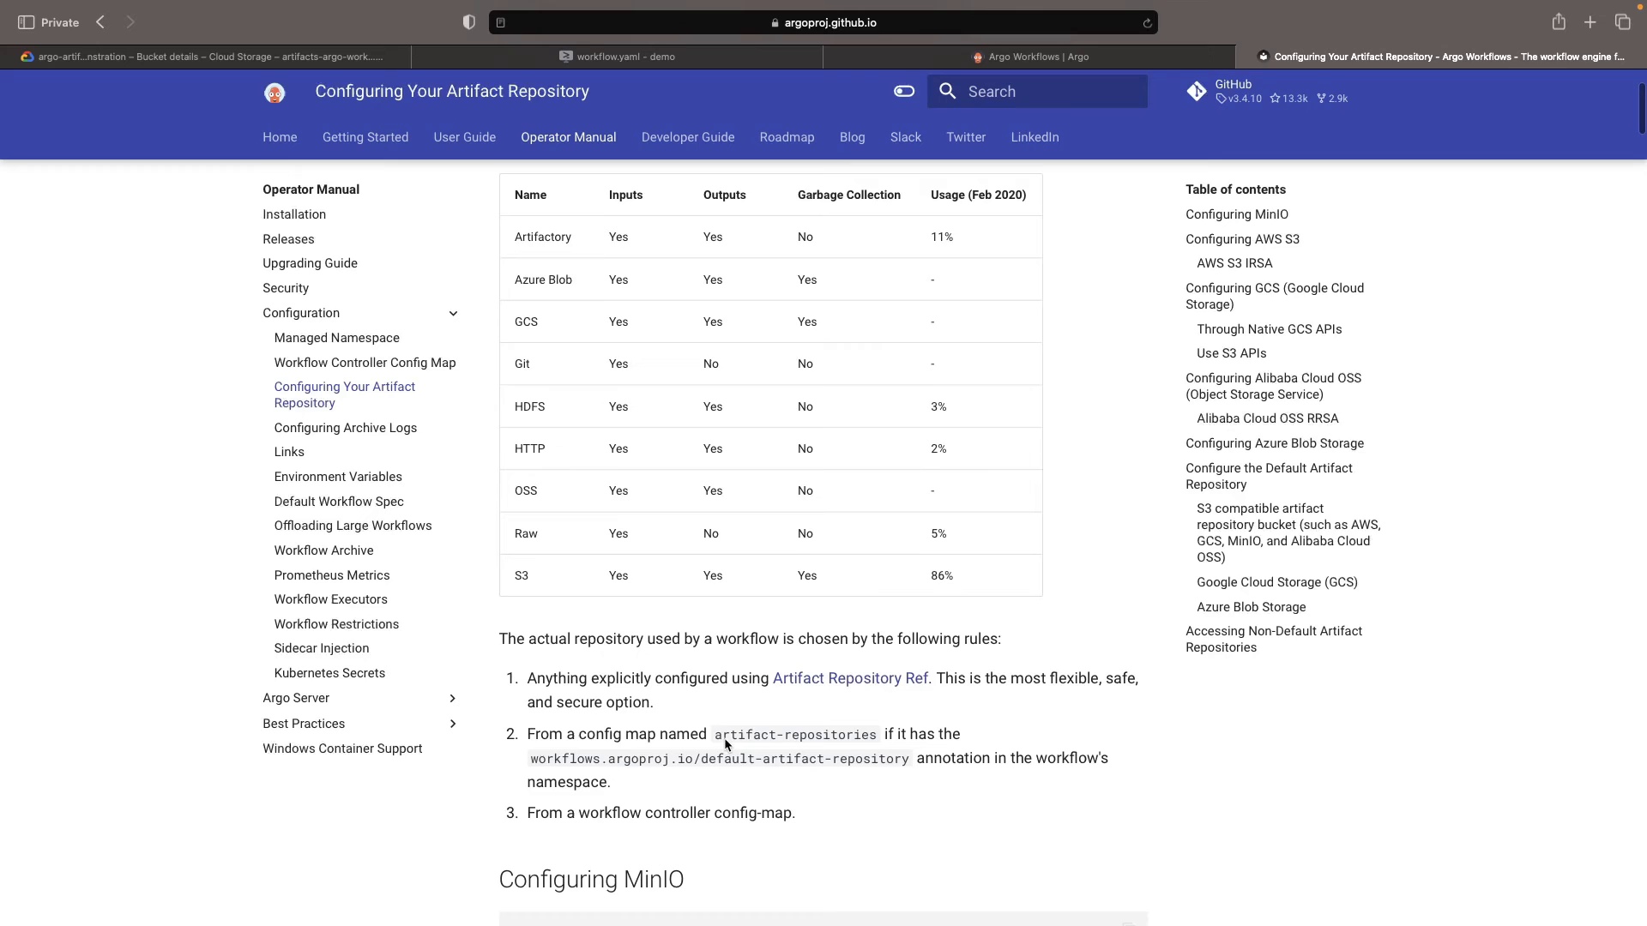
{"action": "scroll", "scroll_direction": "down", "scroll_amount": 3}
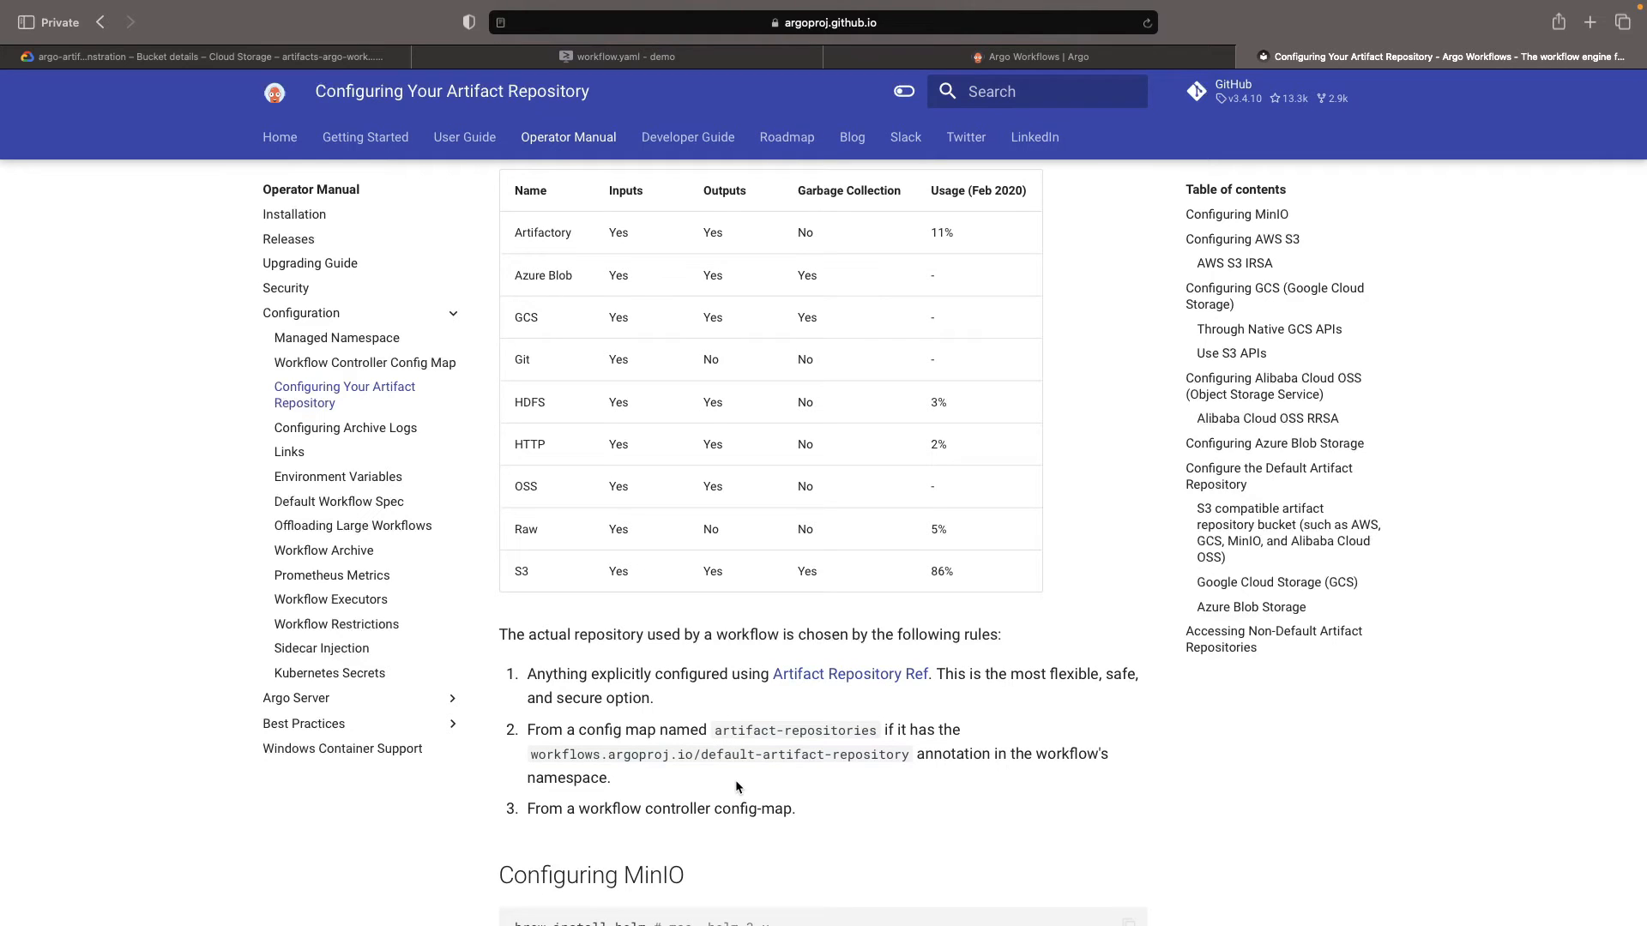
{"action": "scroll", "scroll_direction": "down", "scroll_amount": 3}
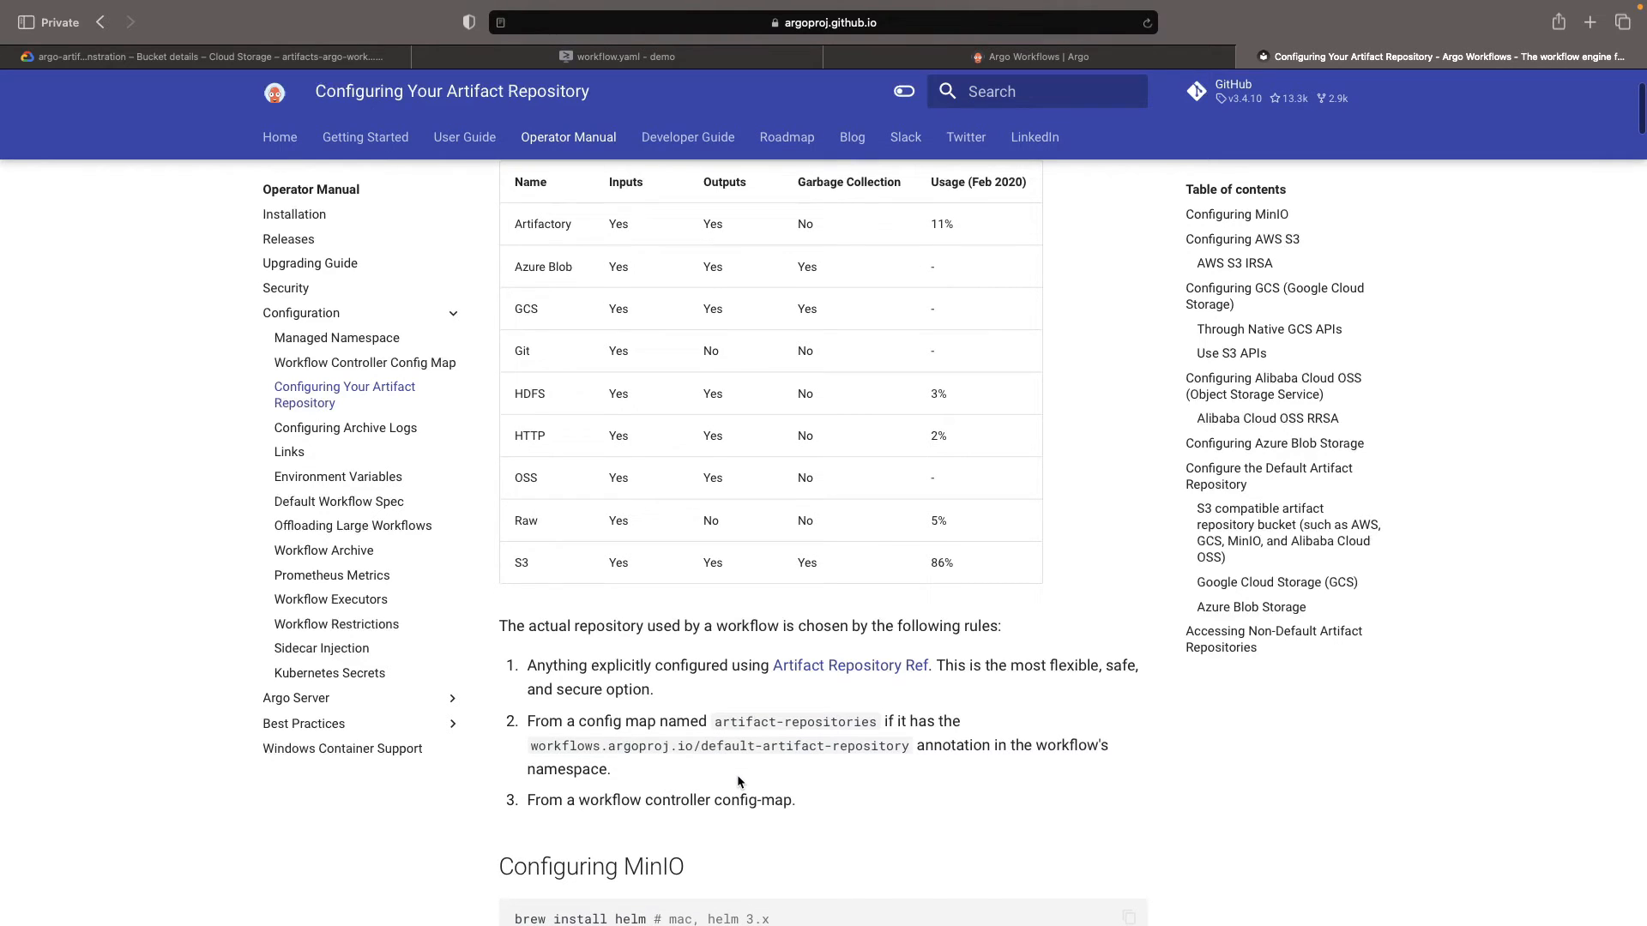
{"action": "mouse_move", "coordinate": [736, 803]}
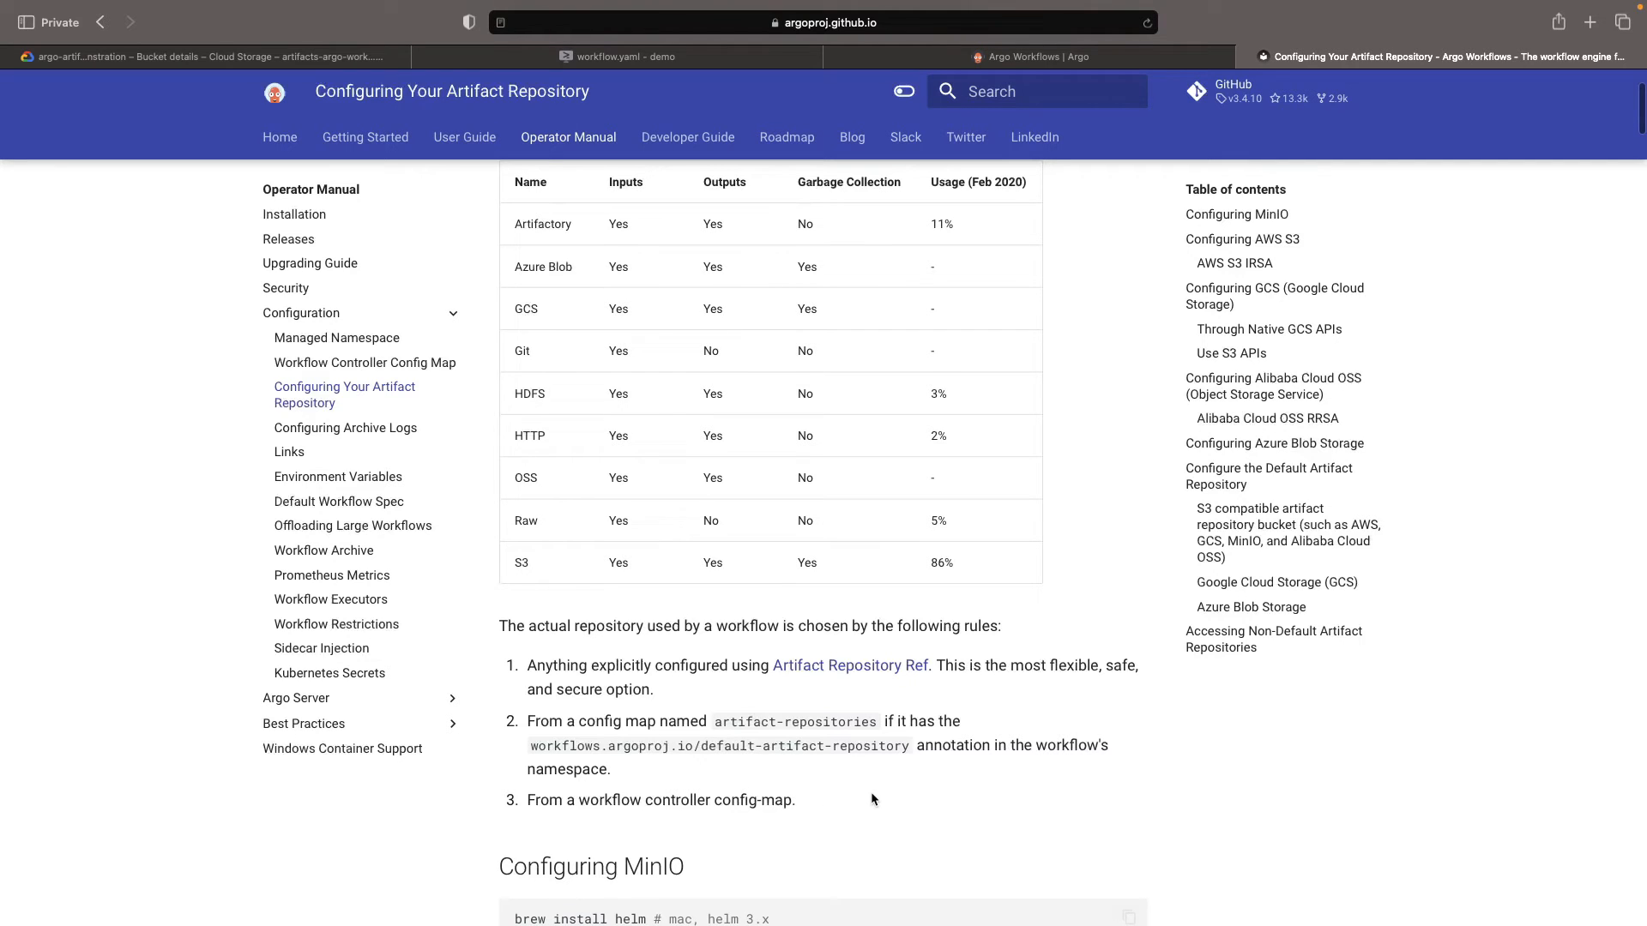
{"action": "mouse_move", "coordinate": [635, 772]}
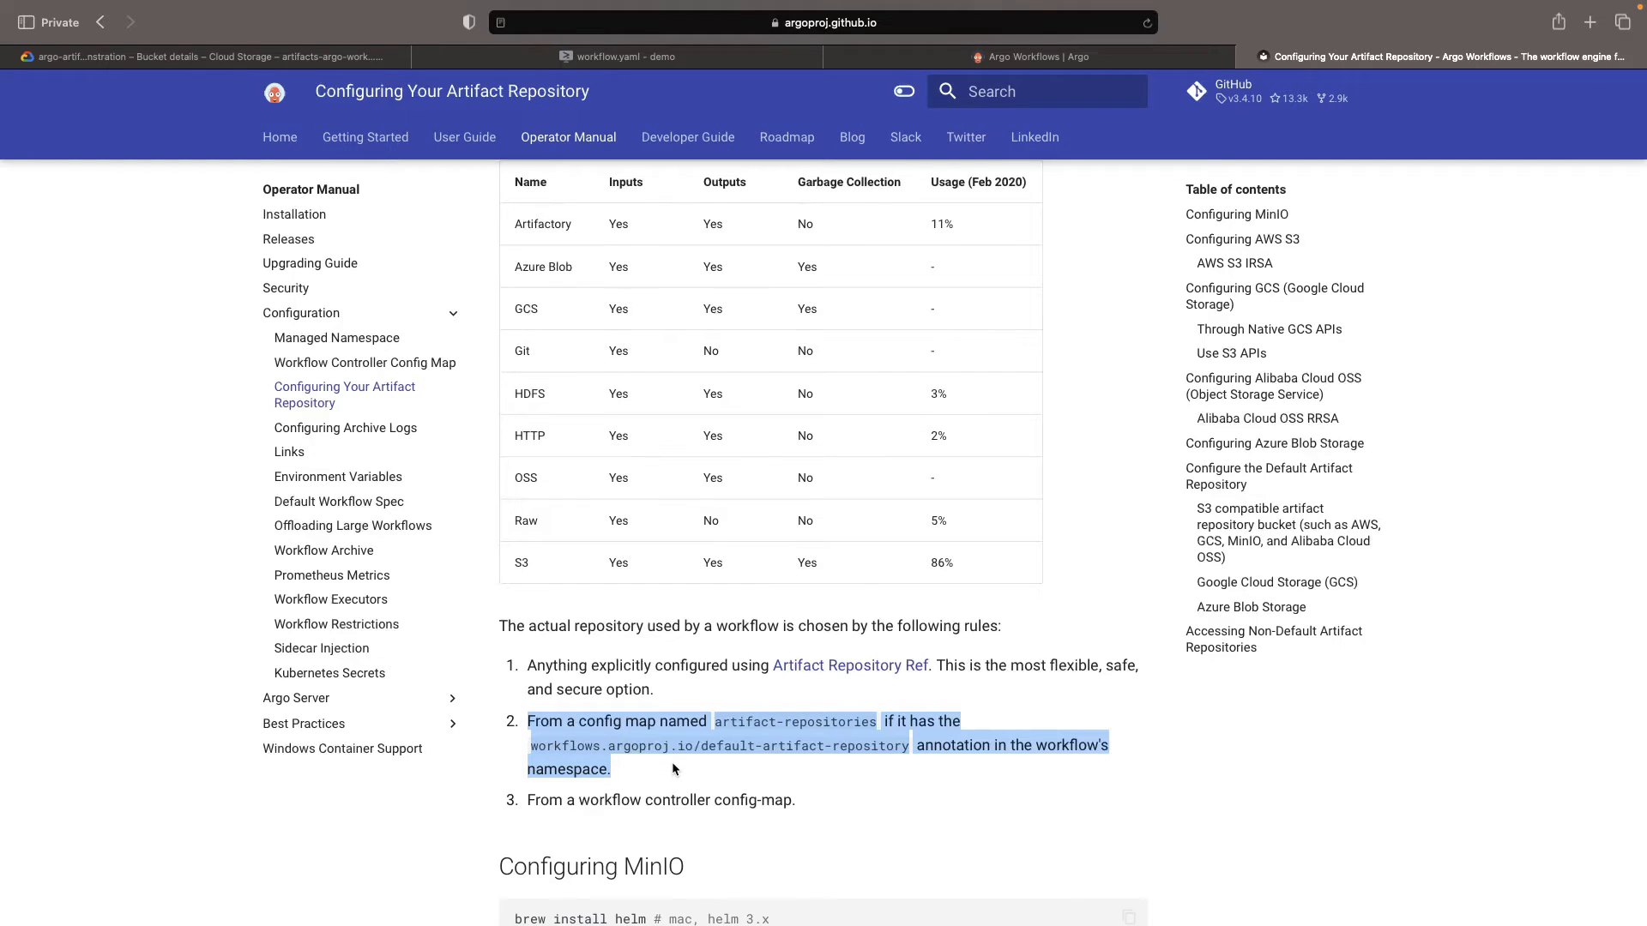
{"action": "left_click", "coordinate": [679, 686]}
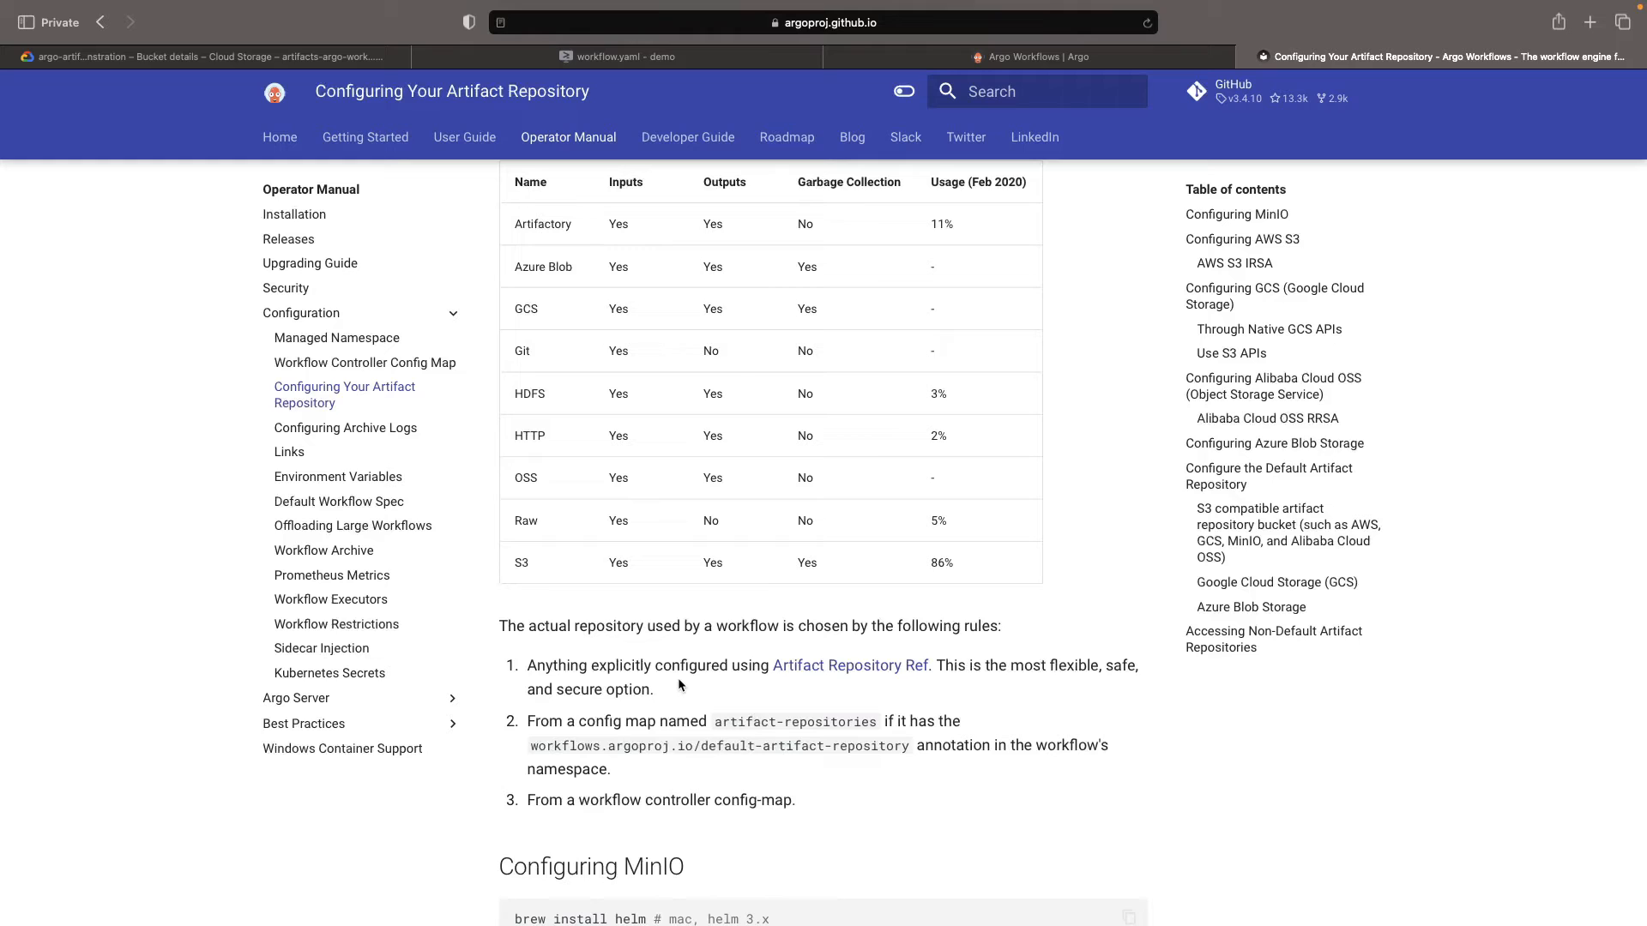
- Create an empty artifact-repositories.yaml via touch and bring it up in the editor
{"action": "left_click", "coordinate": [631, 55]}
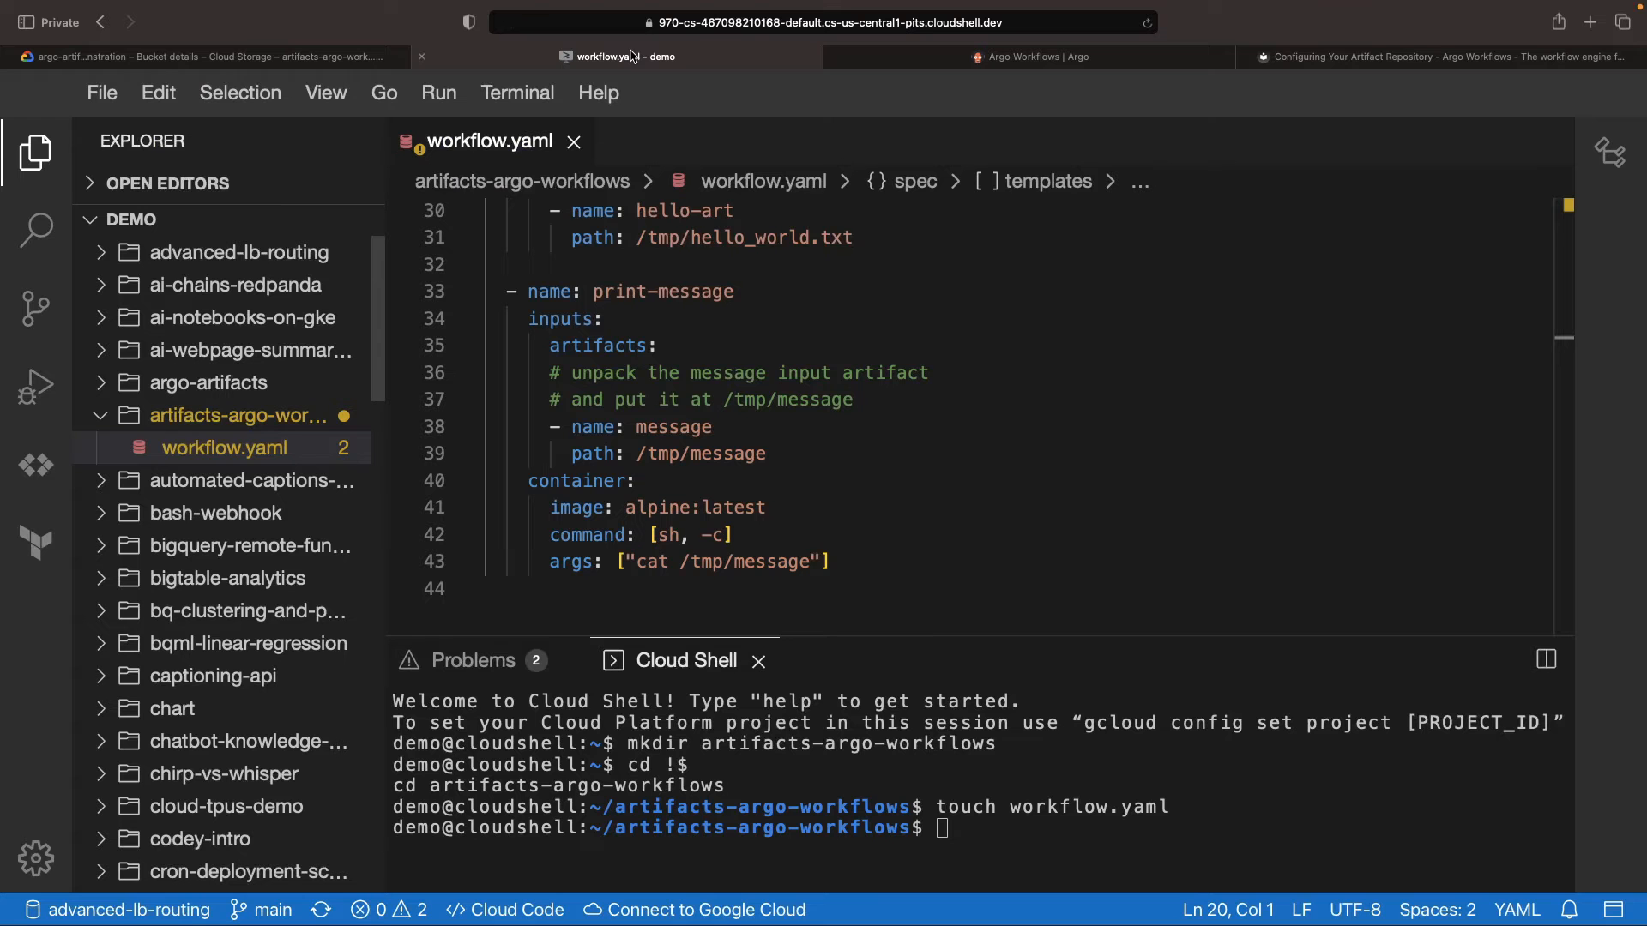
{"action": "type", "text": "touch artifact-"}
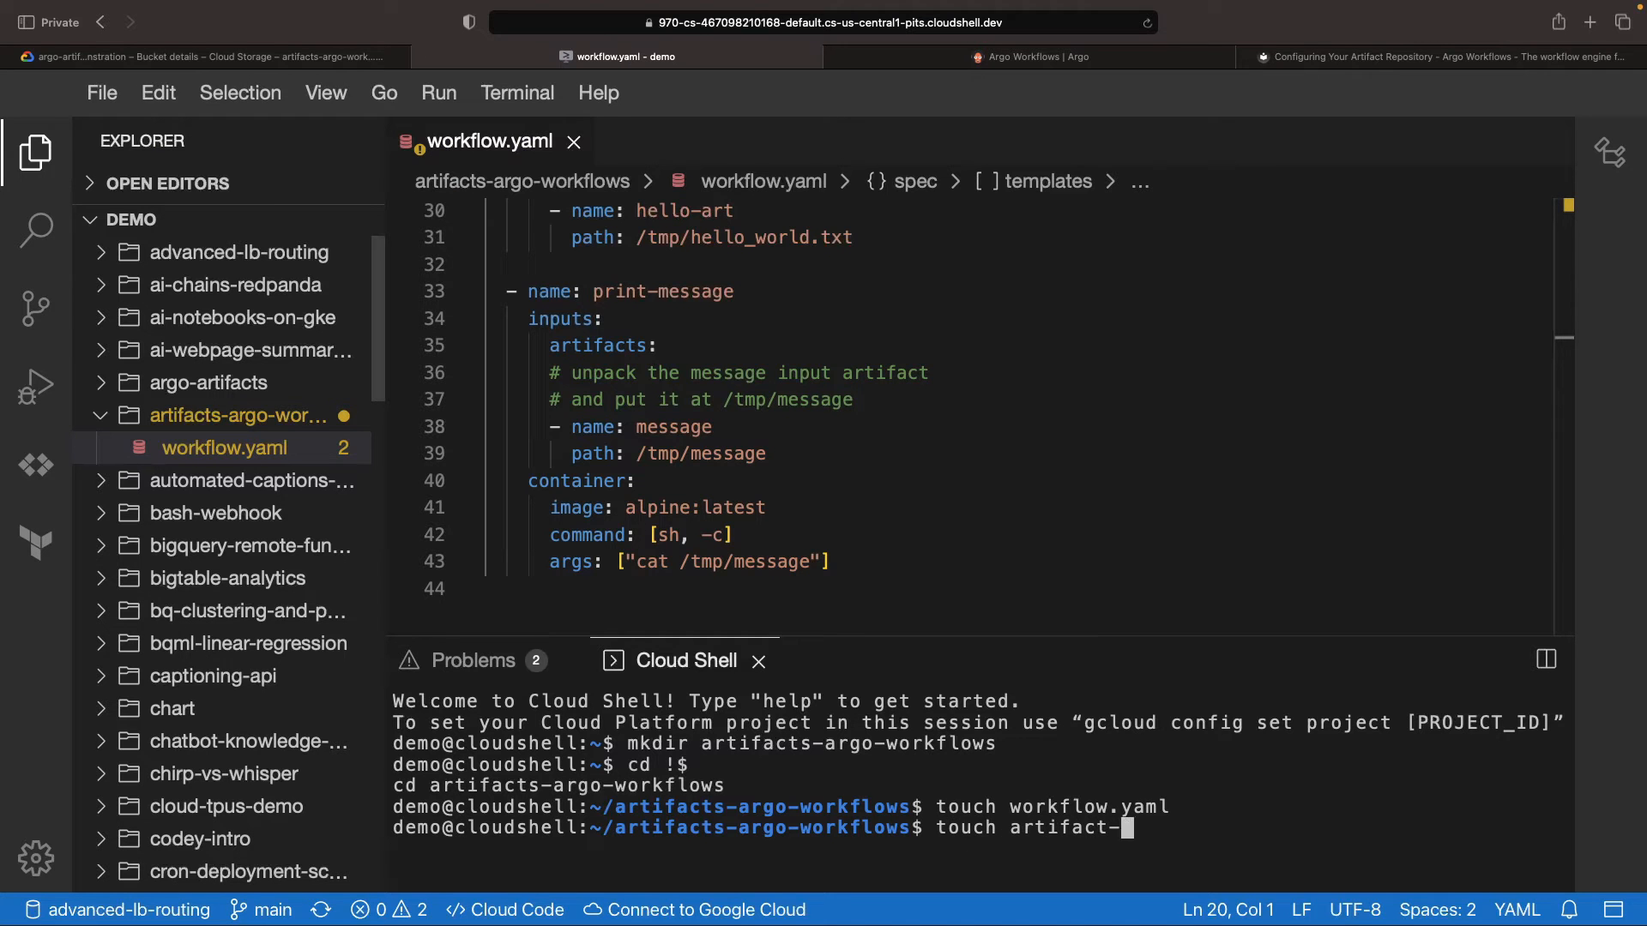
{"action": "key", "text": "Enter"}
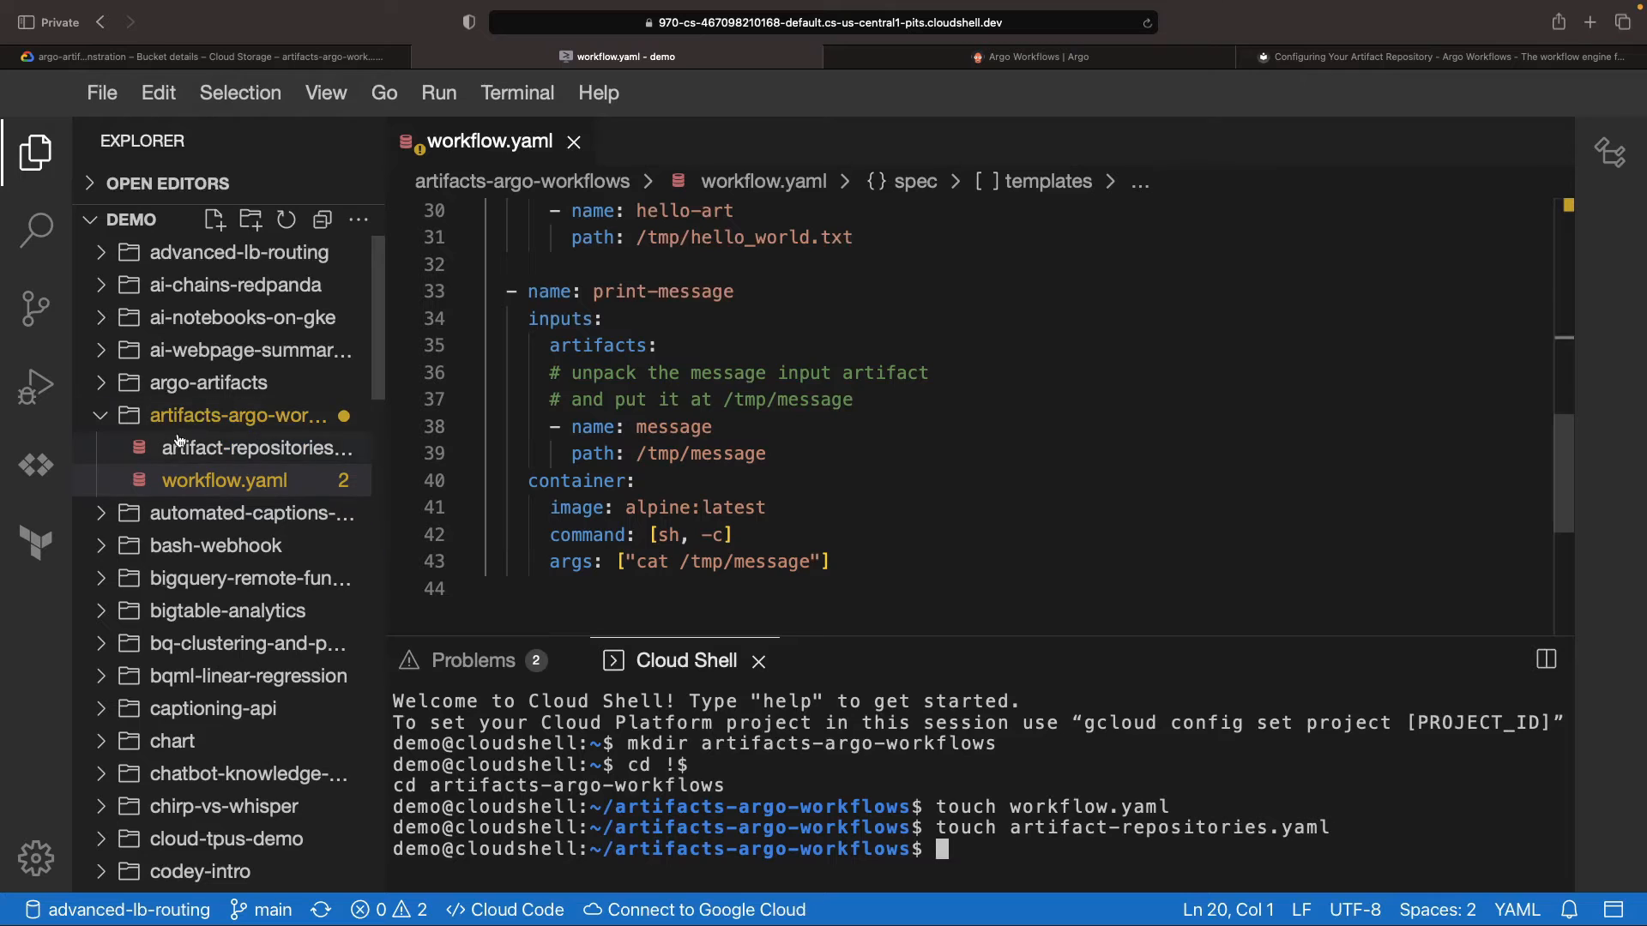
{"action": "left_click", "coordinate": [256, 448]}
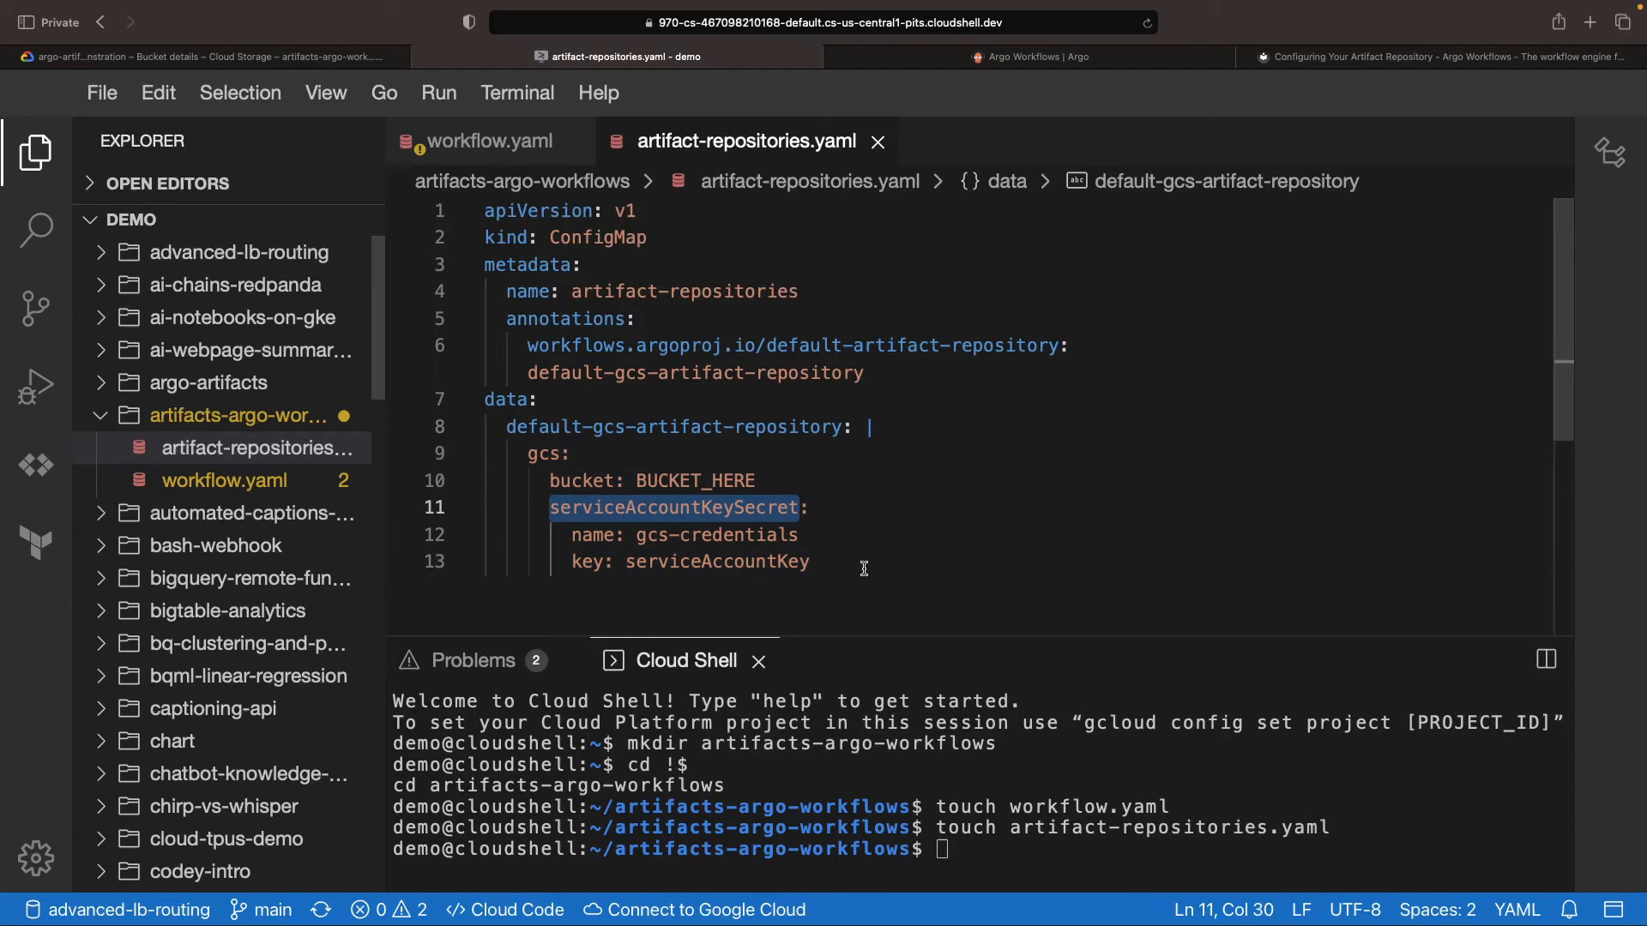
- Copy the argo-artifacts-demonstration bucket name from its details page for the ConfigMap
{"action": "left_click", "coordinate": [215, 55]}
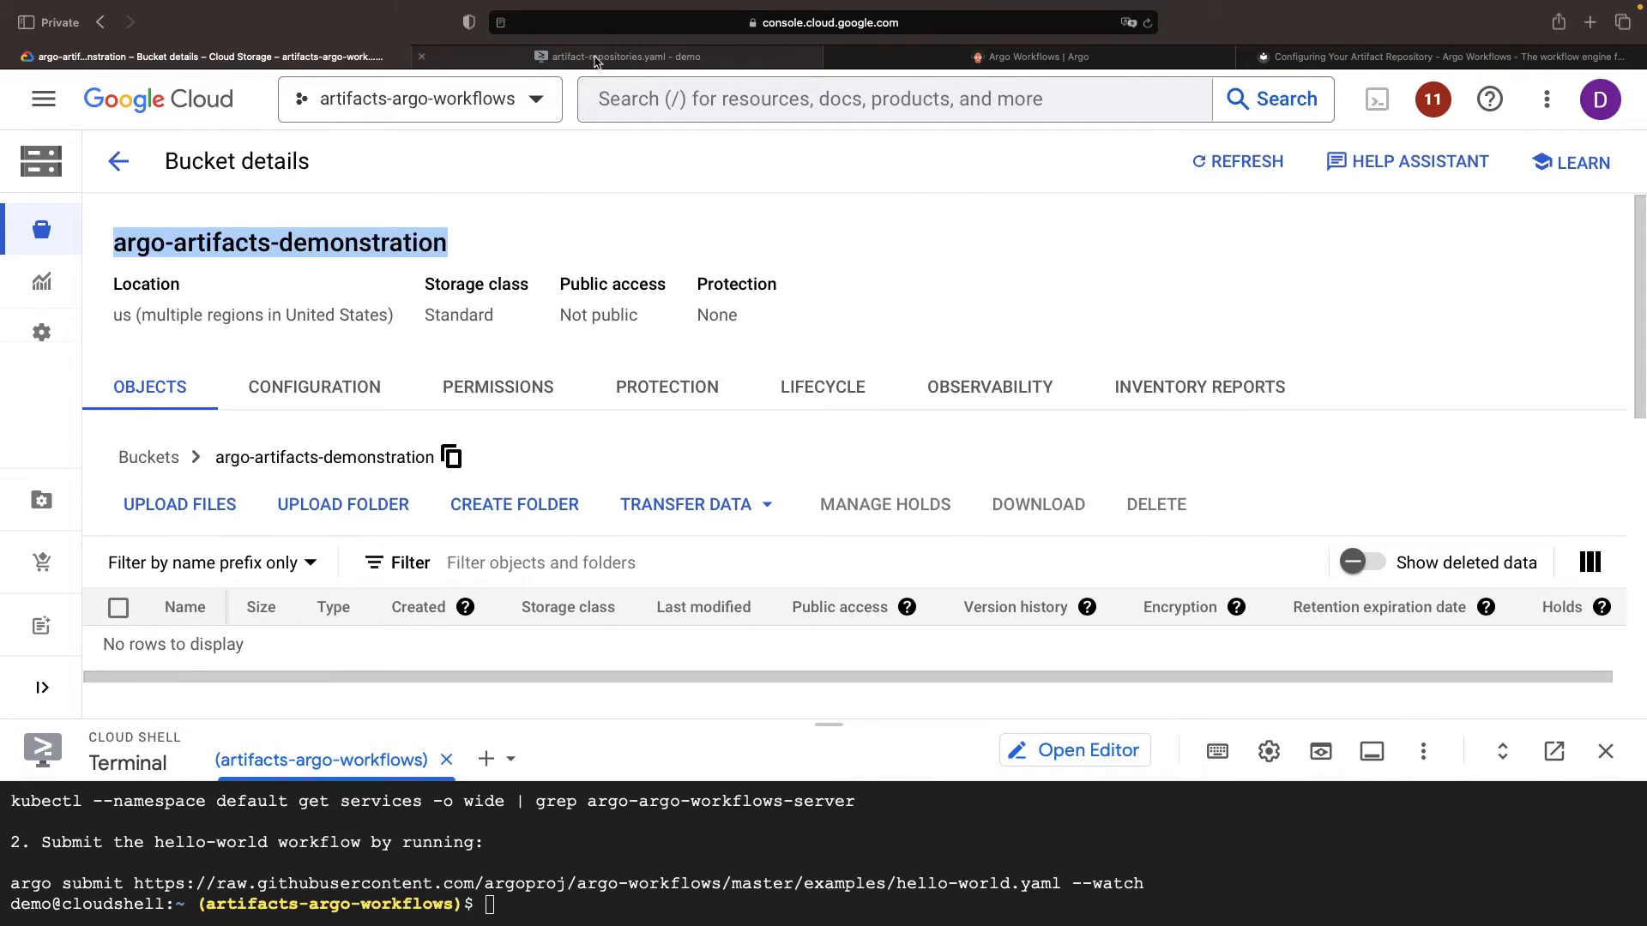
{"action": "left_click", "coordinate": [619, 57]}
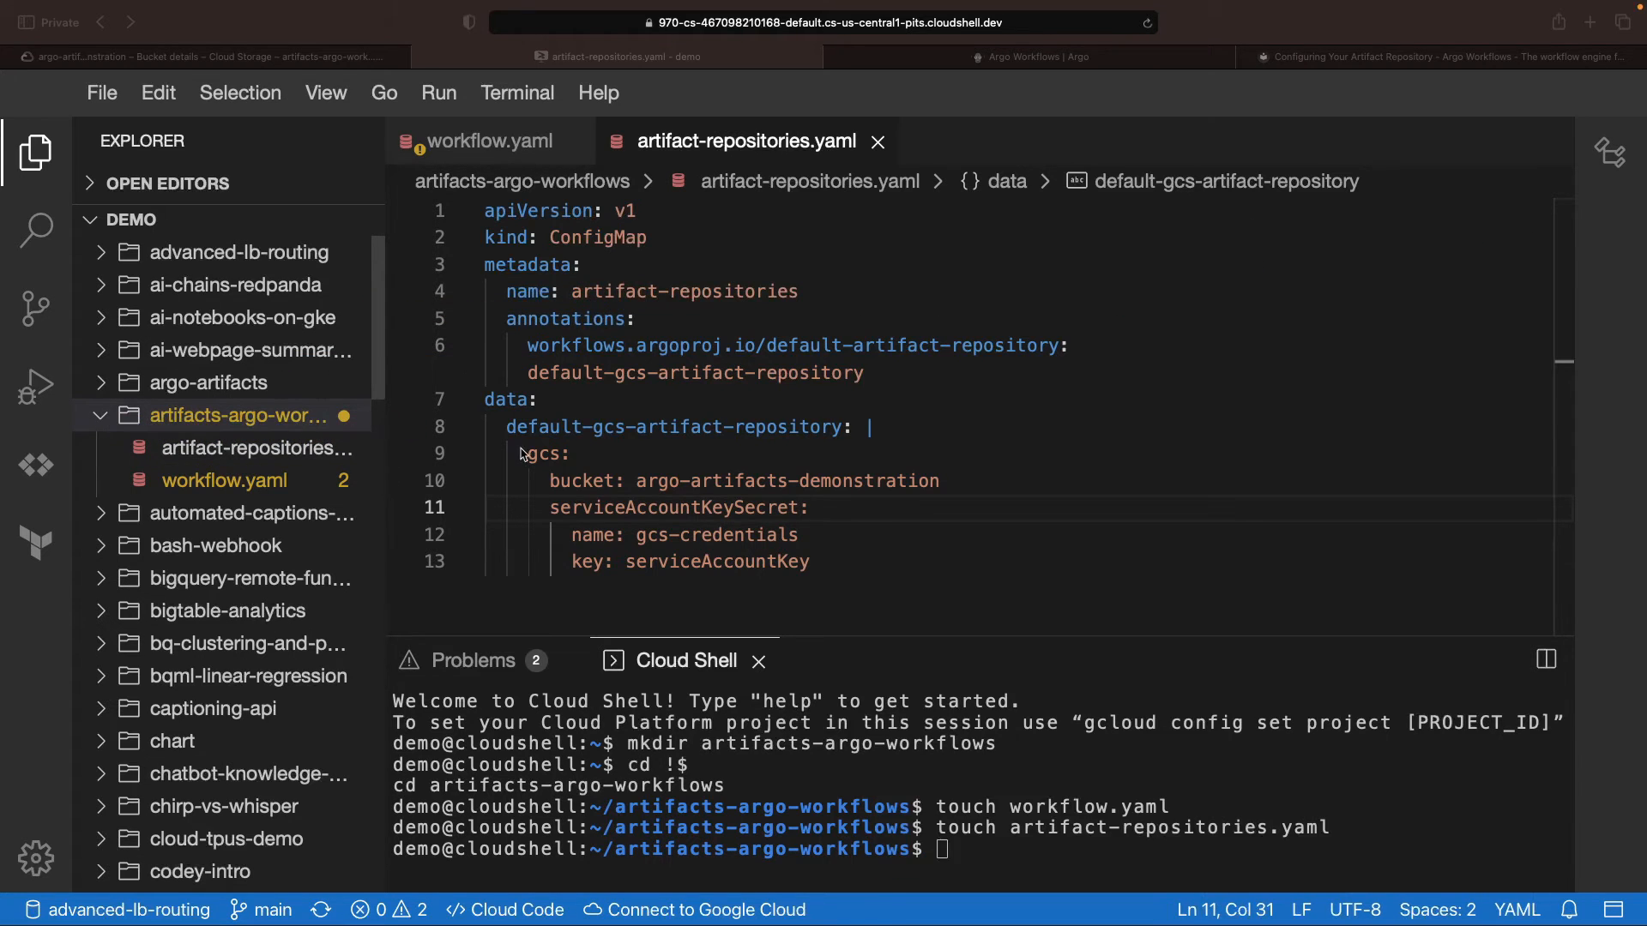
- Create the gcs-credentials secret from key.json and apply artifact-repositories.yaml with kubectl
{"action": "type", "text": "kubectl create secret^C"}
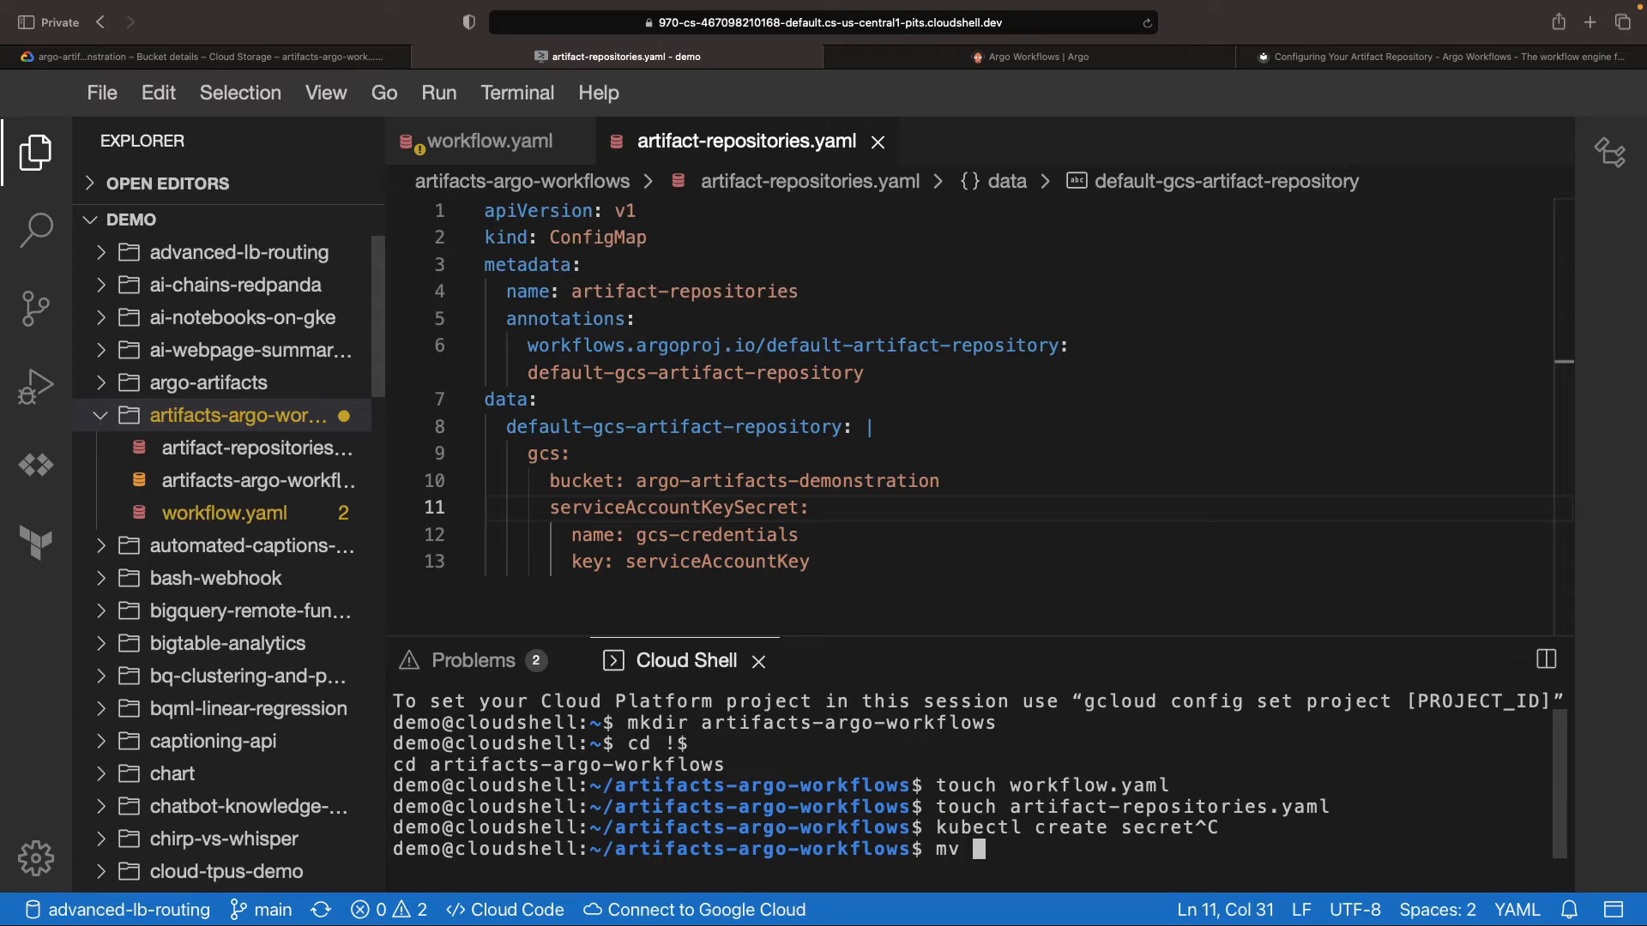
{"action": "type", "text": "artifacts-argo-workflows-a77309d657b9.json key."}
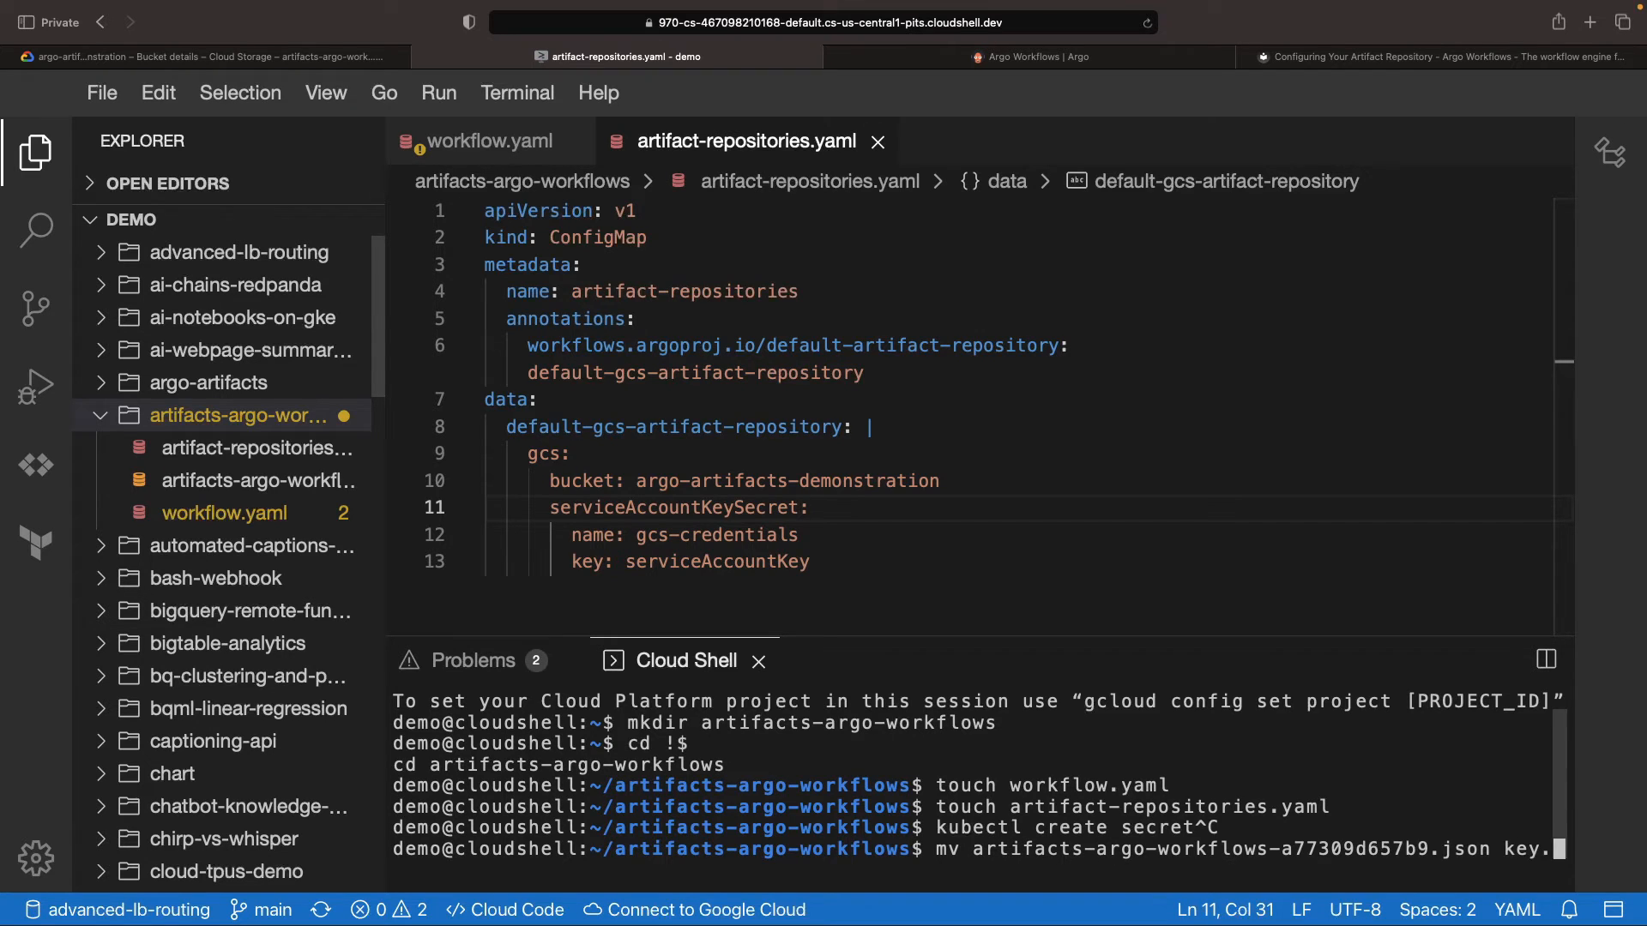
{"action": "type", "text": "kubectl create secret generic gcs-crede"}
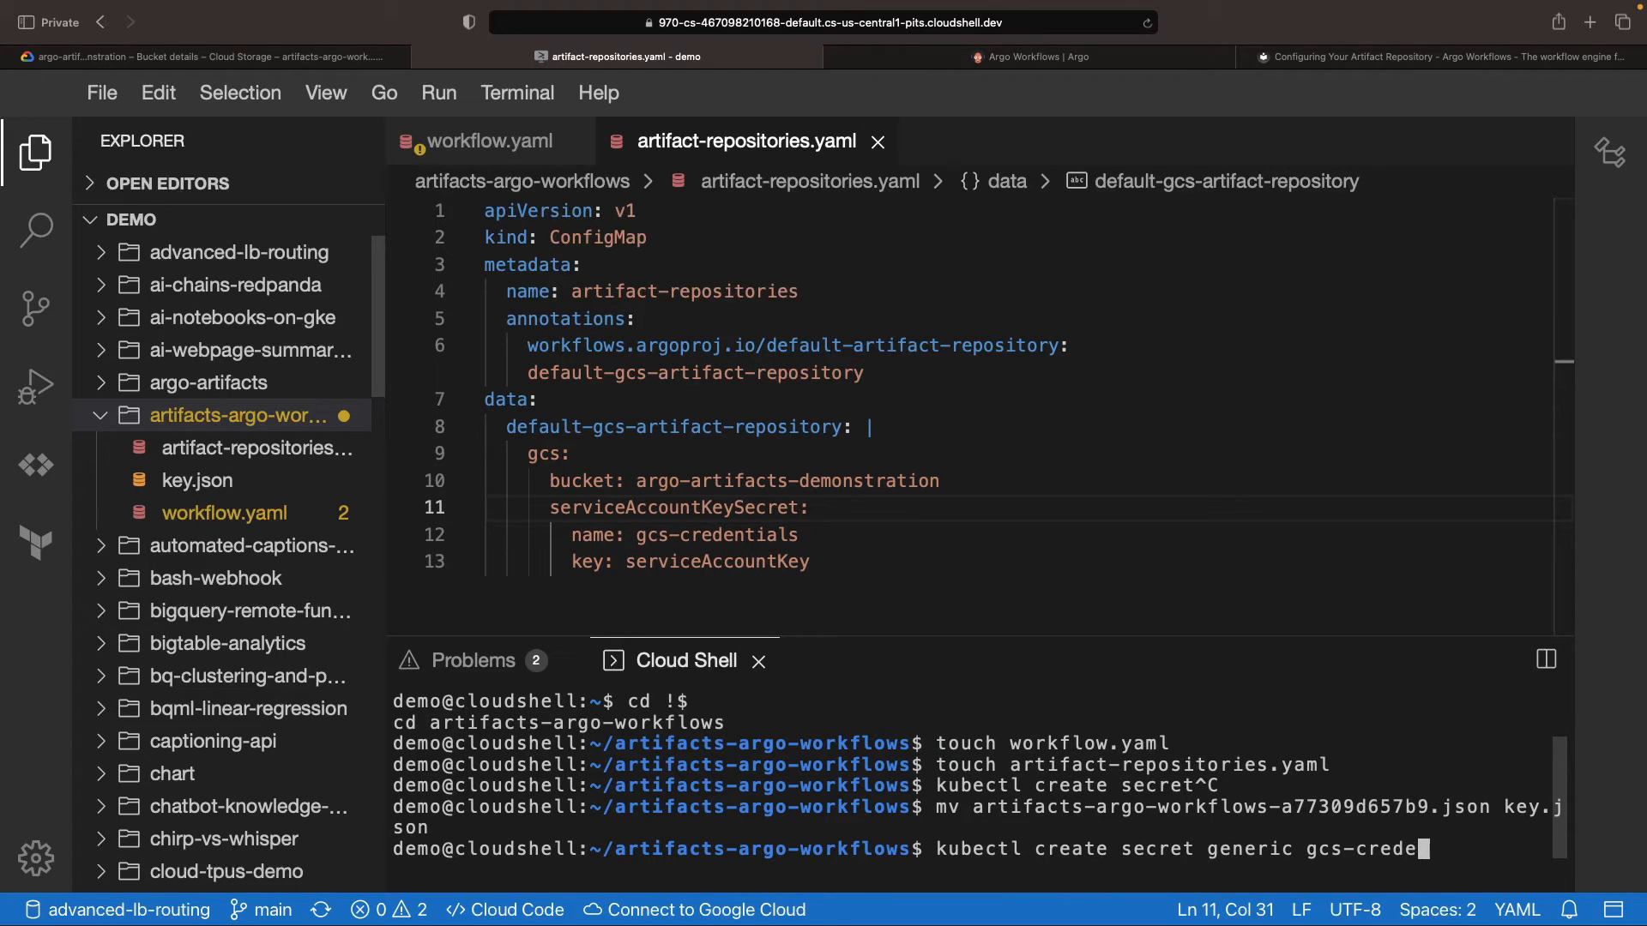
{"action": "type", "text": "ntials"}
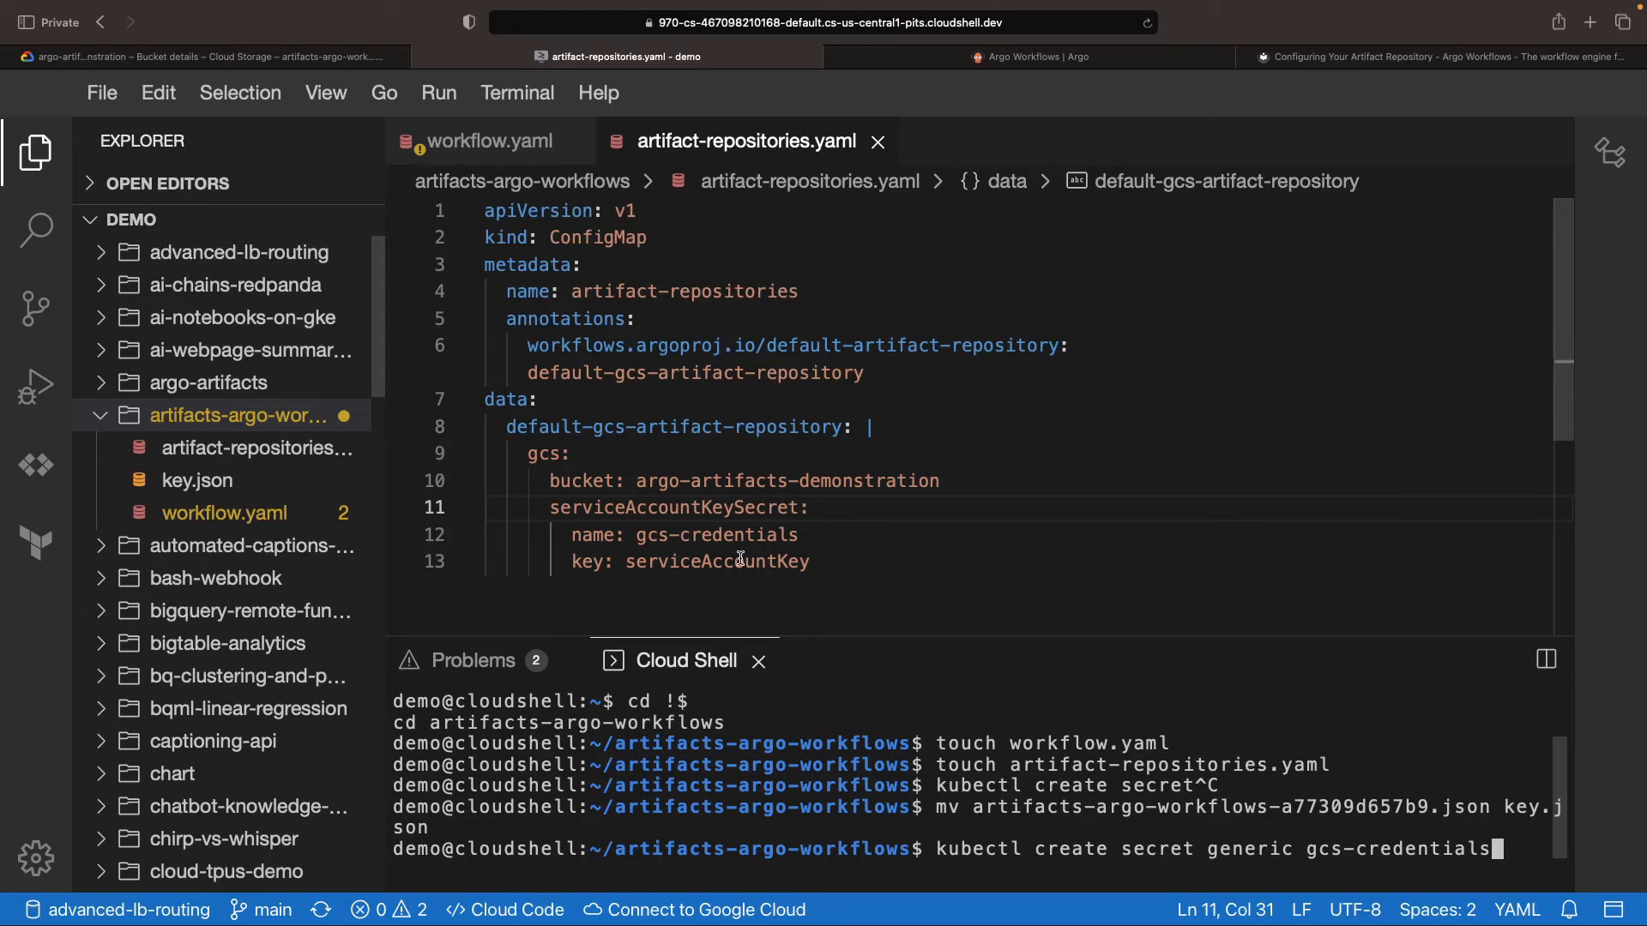
{"action": "type", "text": "--from-file \"serviceAccountKey=key.json"}
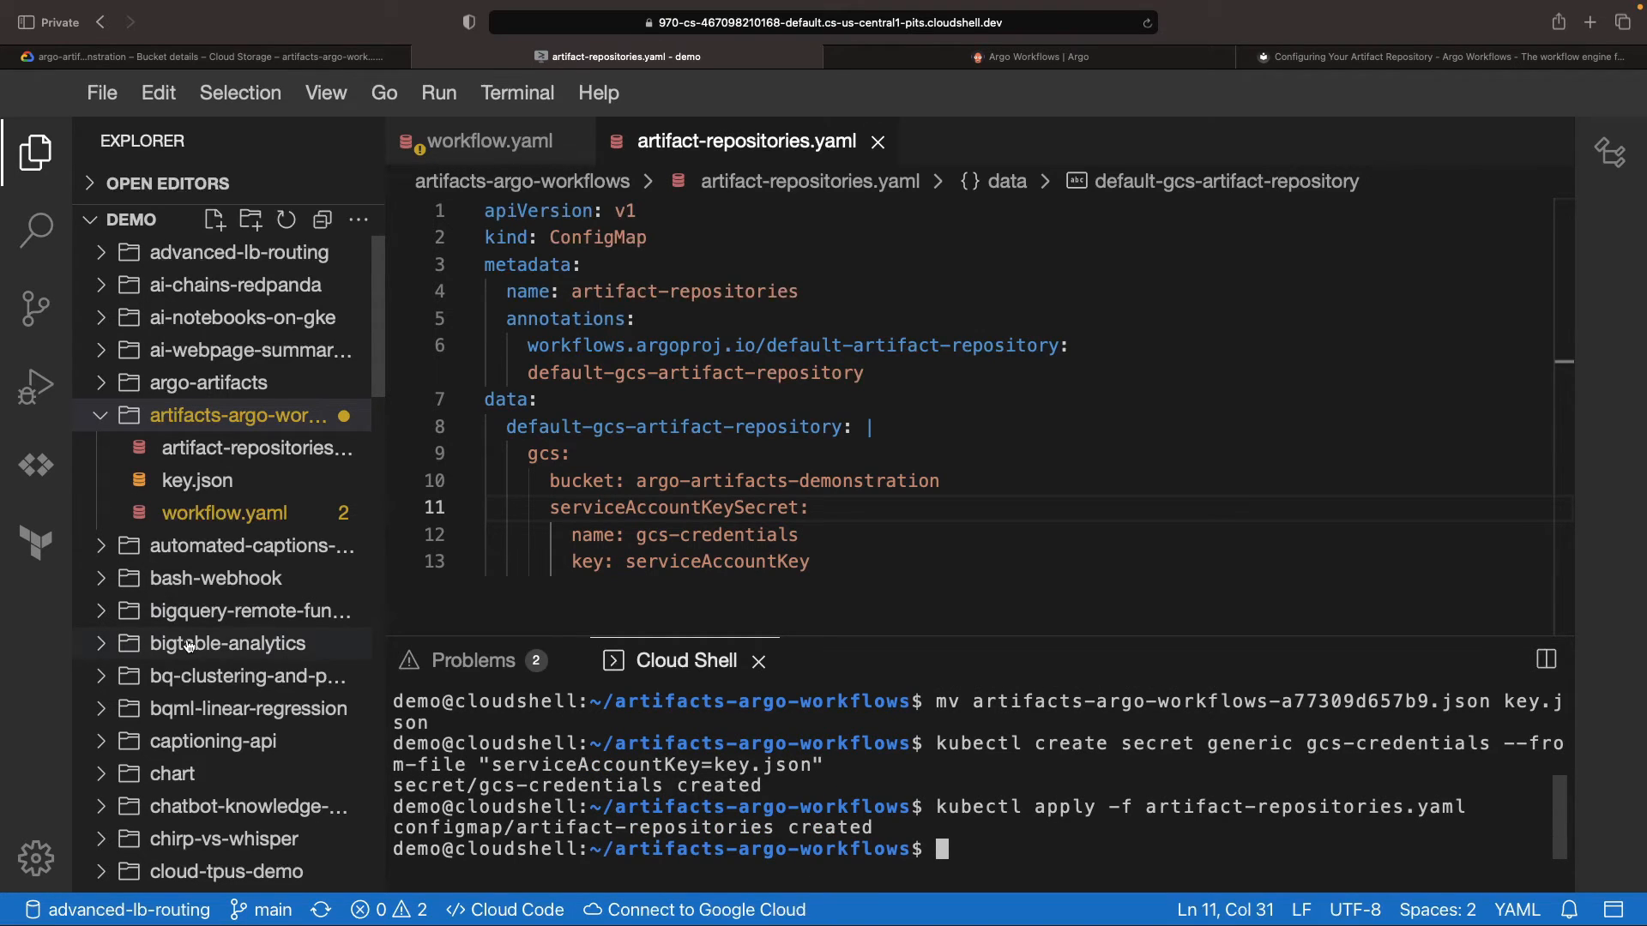
- Submit workflow.yaml with kubectl create and watch the artifact-passing run fail
{"action": "left_click", "coordinate": [224, 513]}
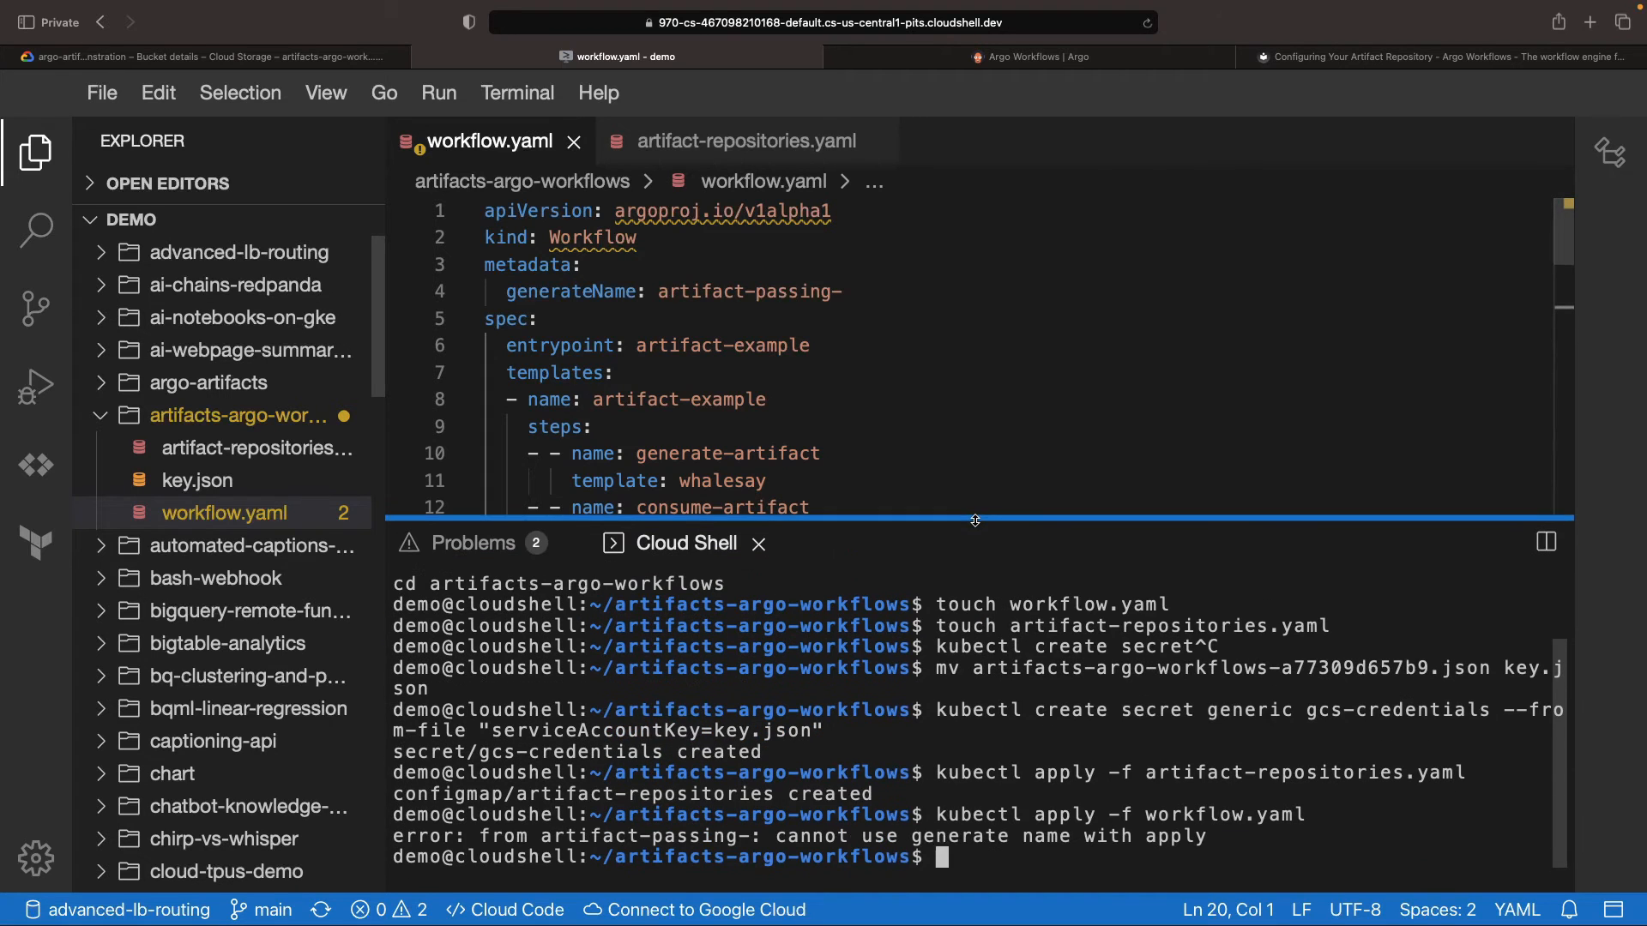
{"action": "type", "text": "kubectl c -f workflow.yaml"}
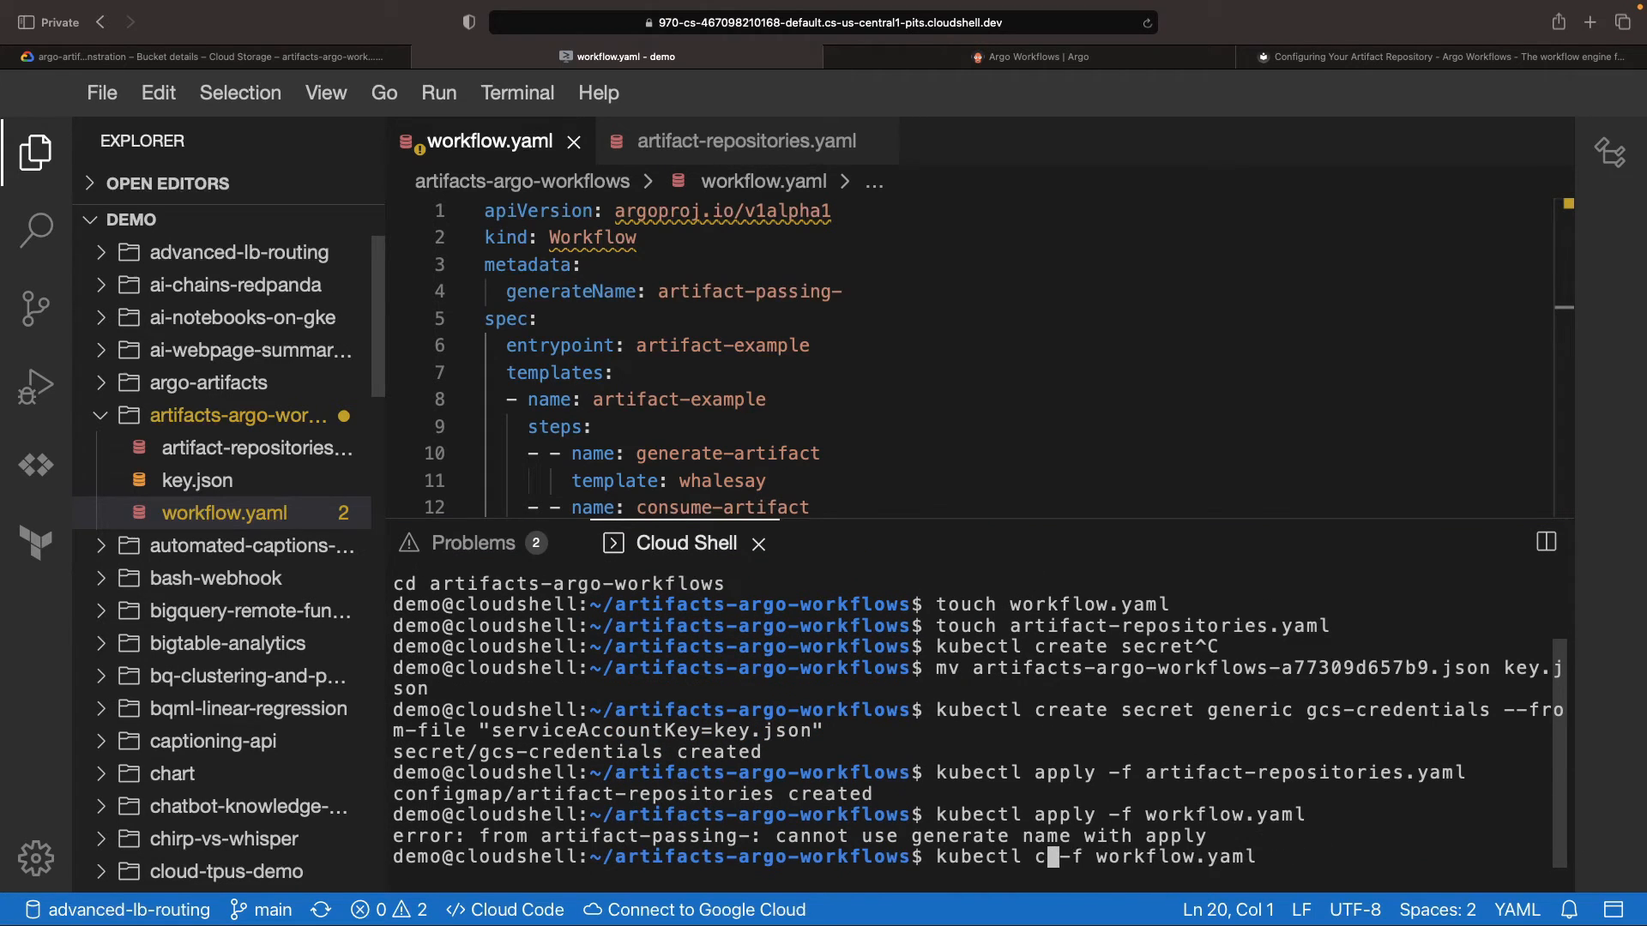
{"action": "type", "text": "watc"}
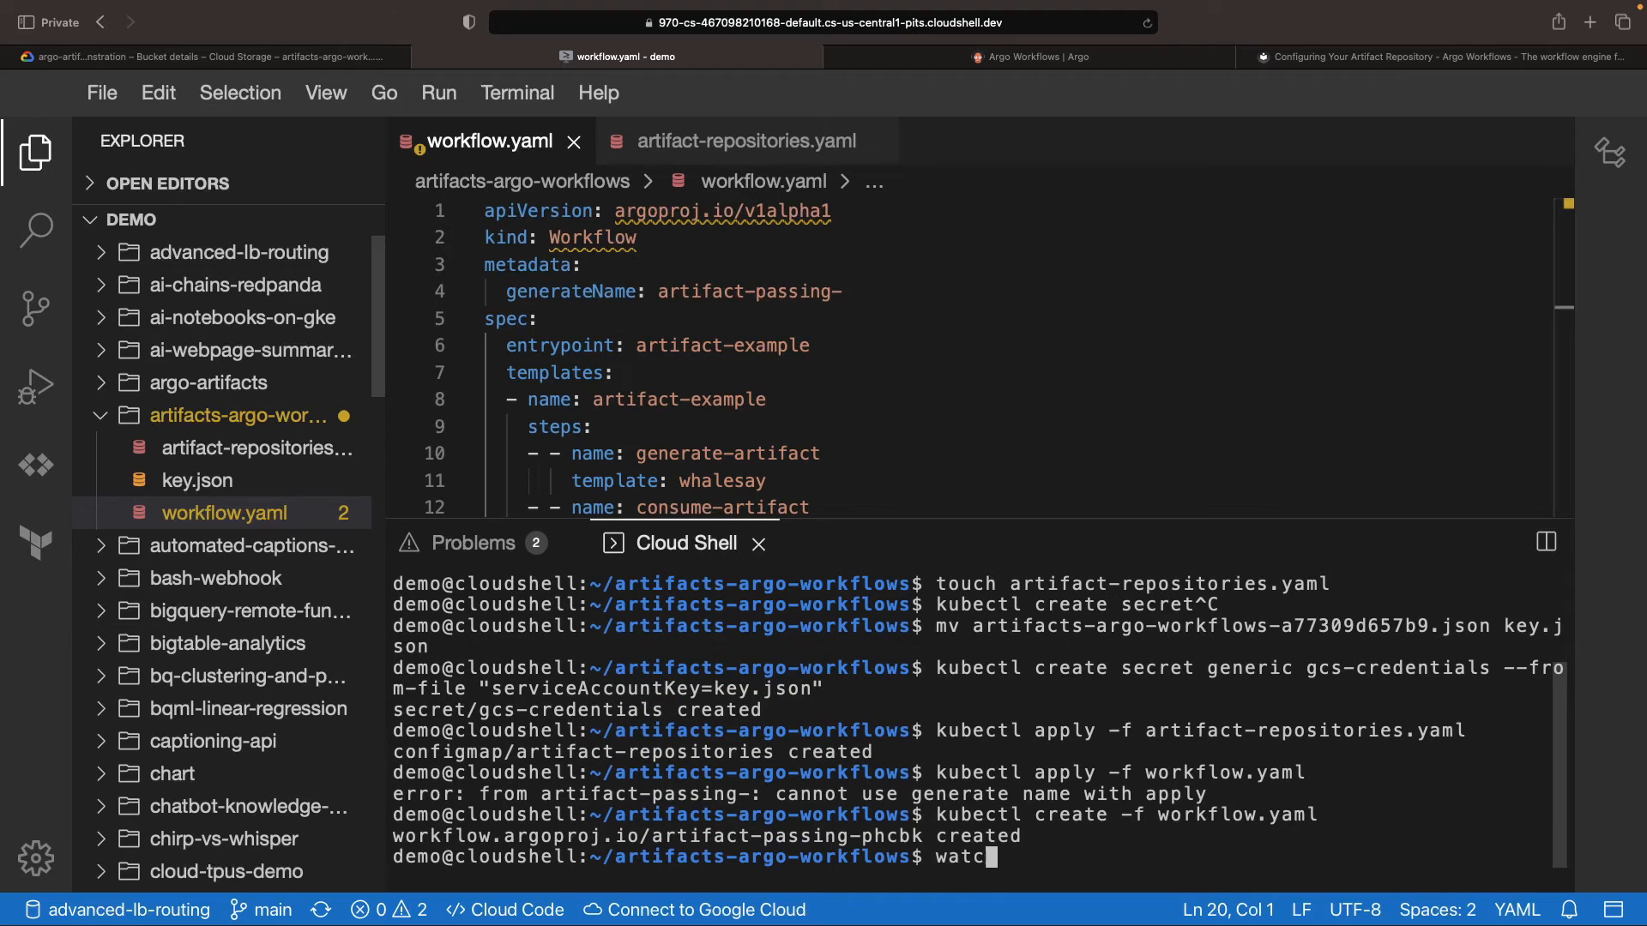
{"action": "key", "text": "Enter"}
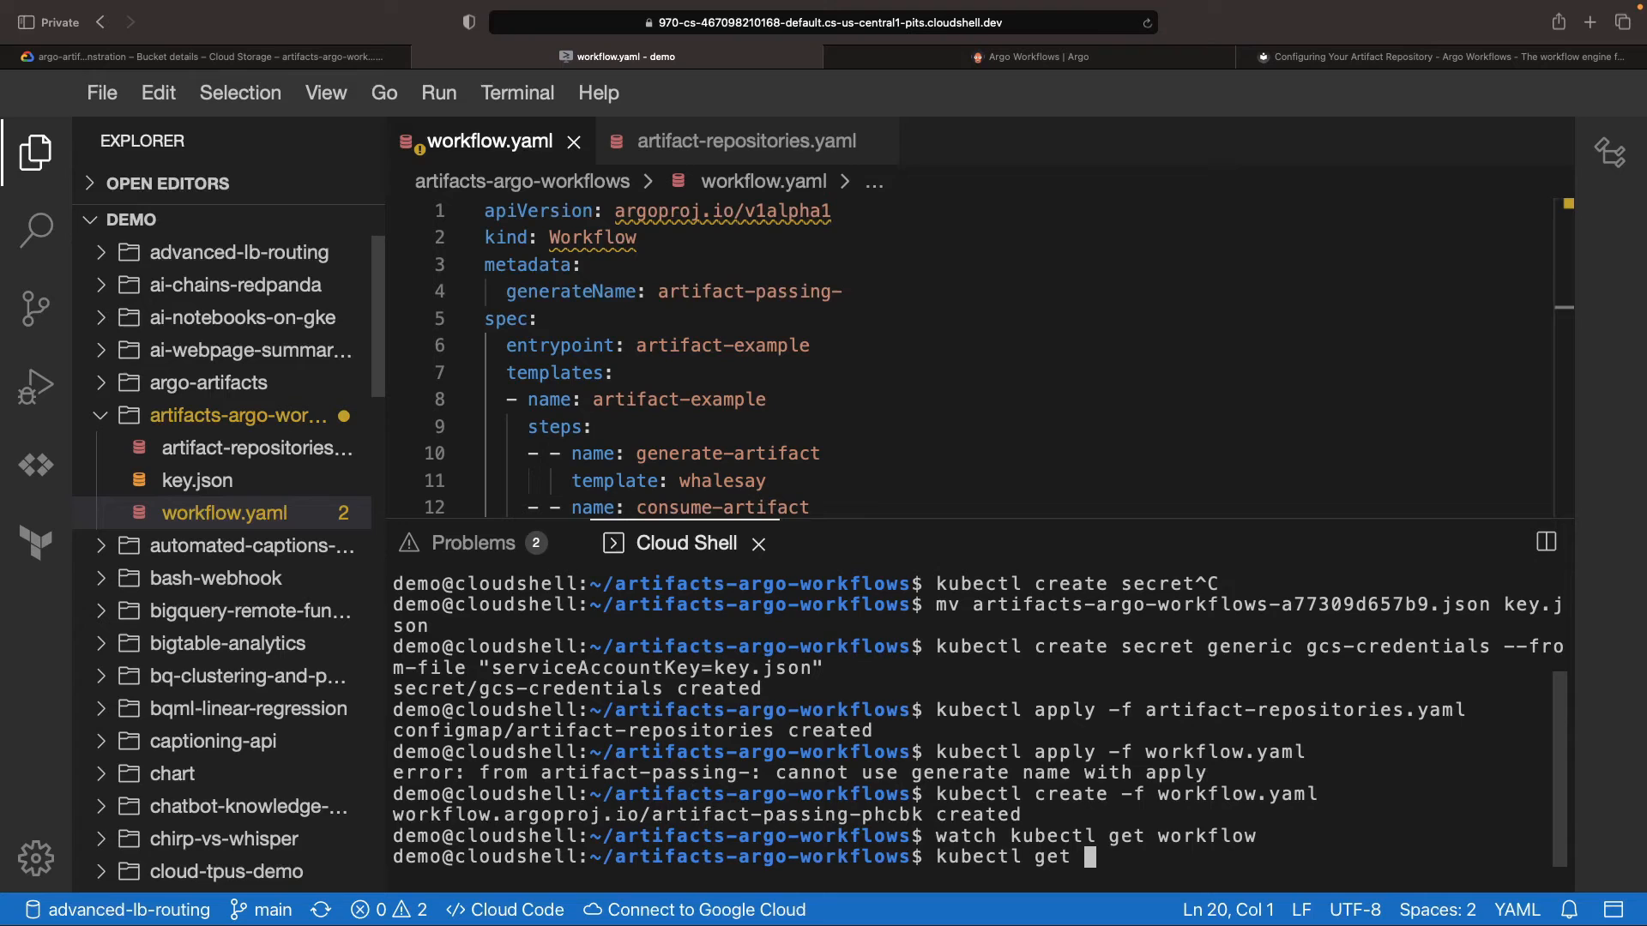
{"action": "key", "text": "Enter"}
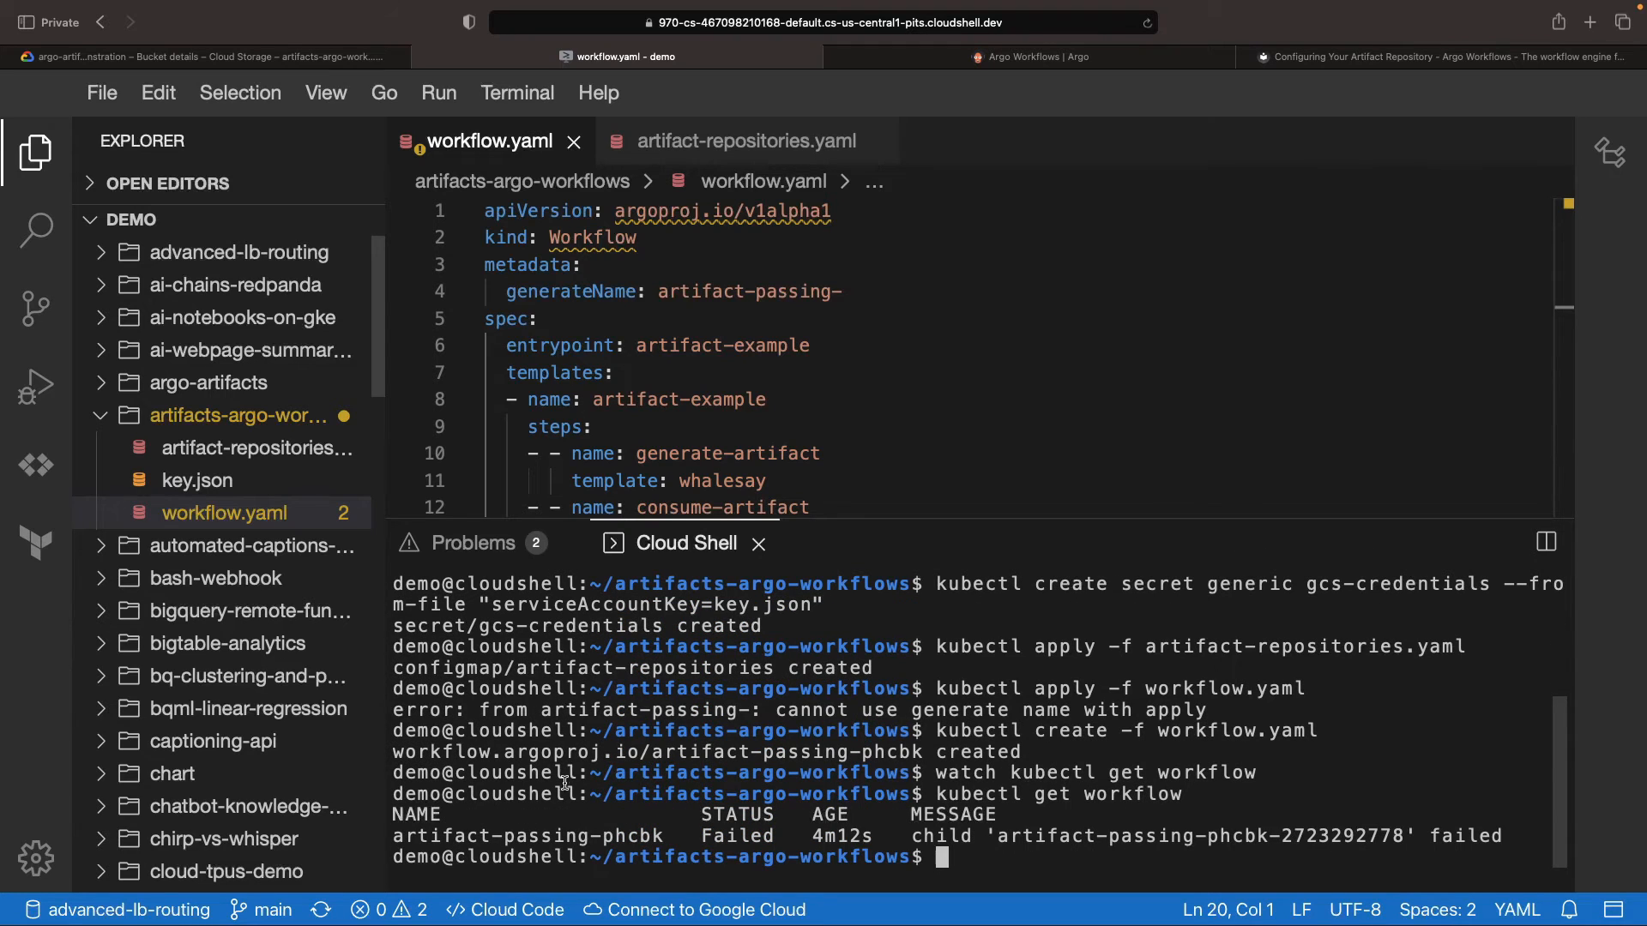
- Describe the failed workflow and list the cluster's service accounts and roles
{"action": "type", "text": "k"}
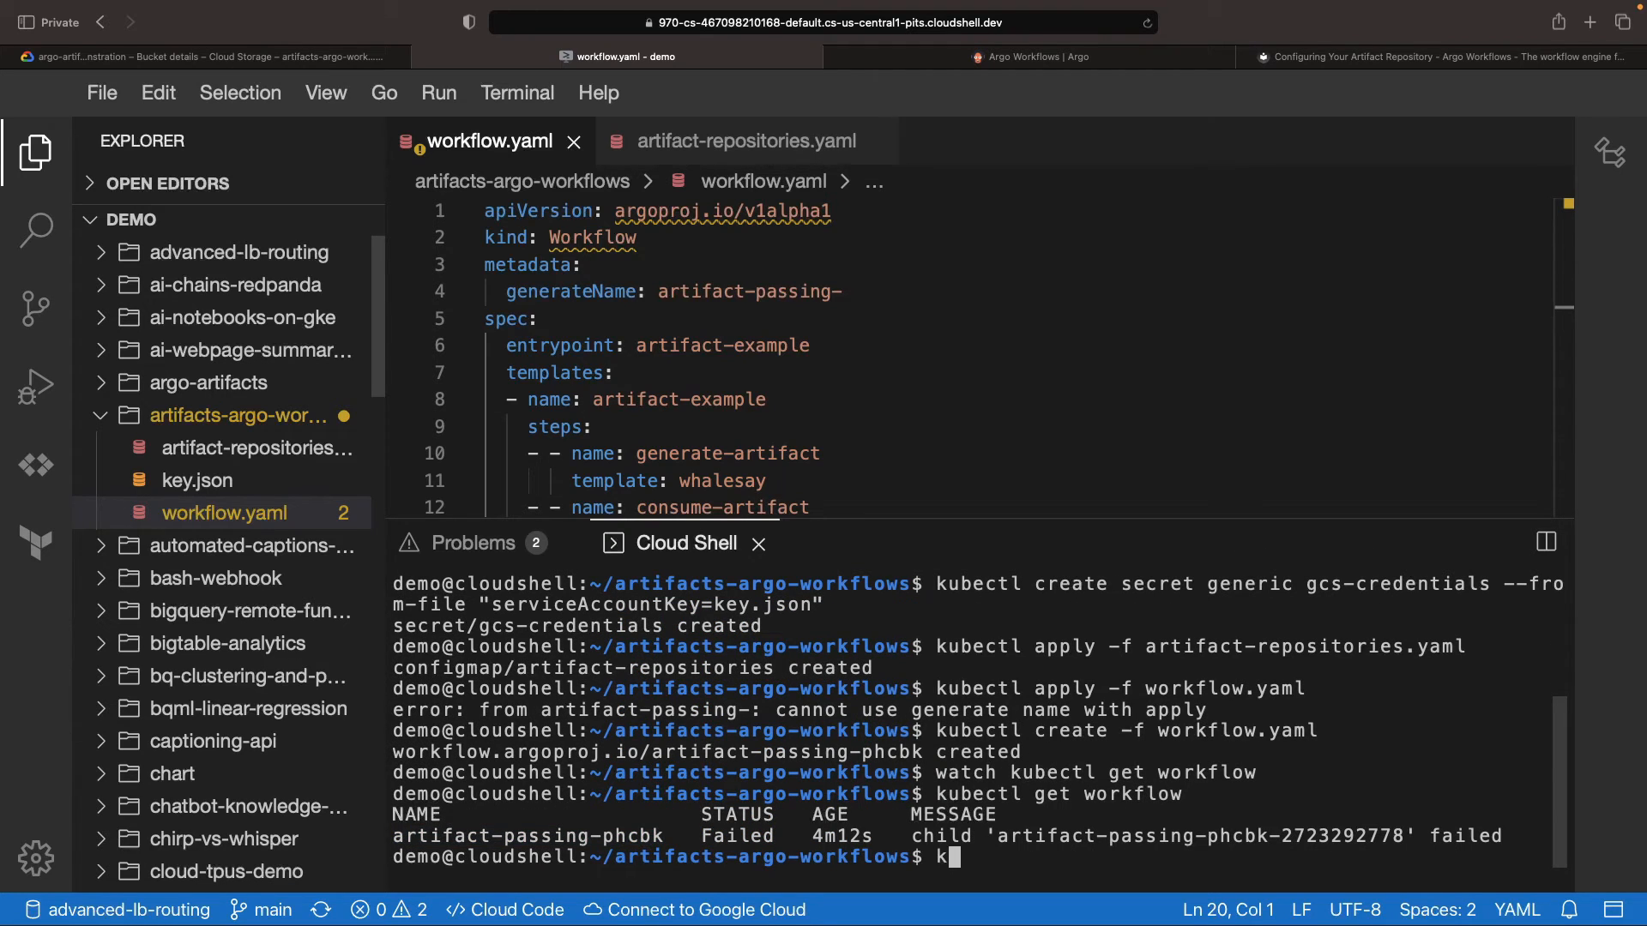
{"action": "type", "text": "ubectl describe"}
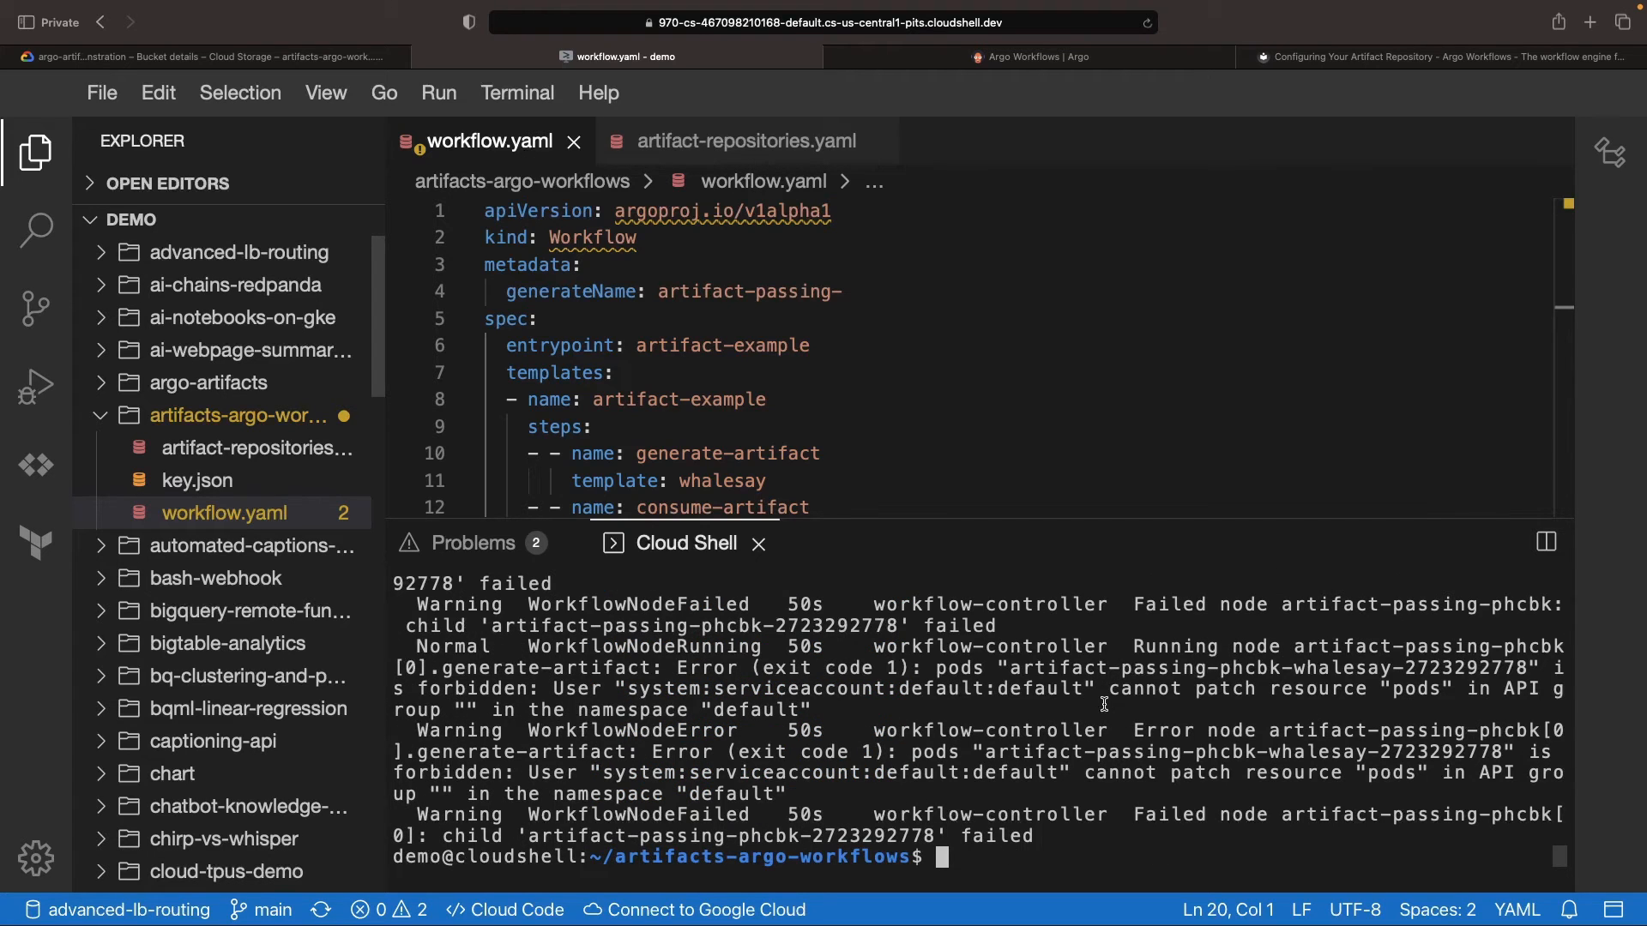
{"action": "mouse_move", "coordinate": [1269, 755]}
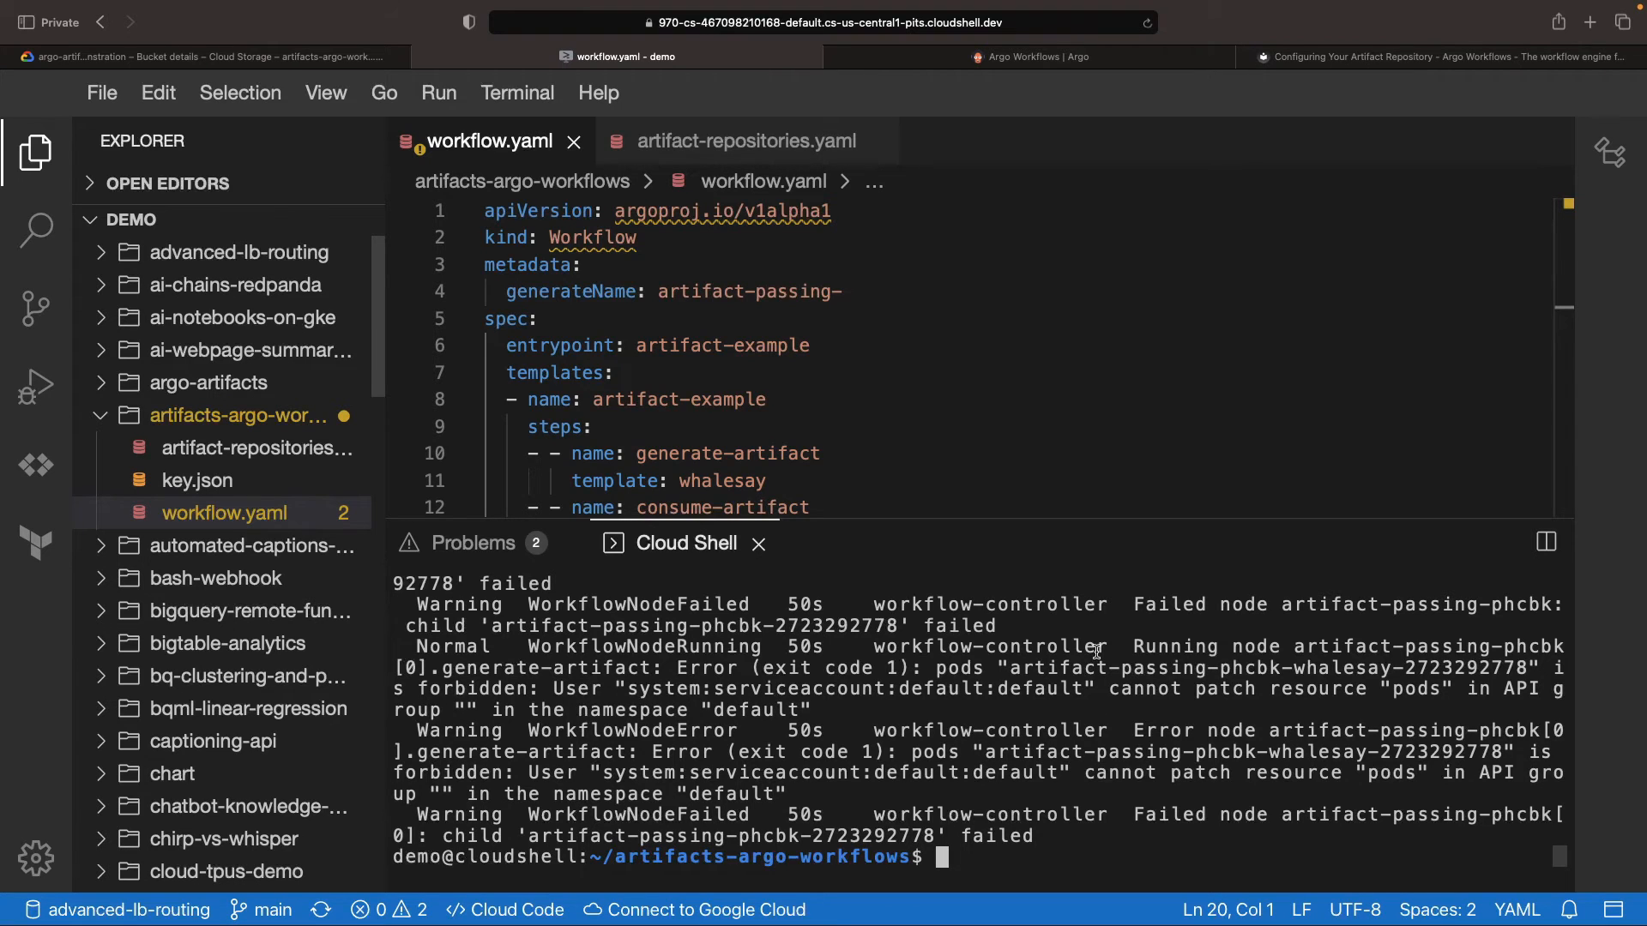
{"action": "type", "text": "kubectl get sa"}
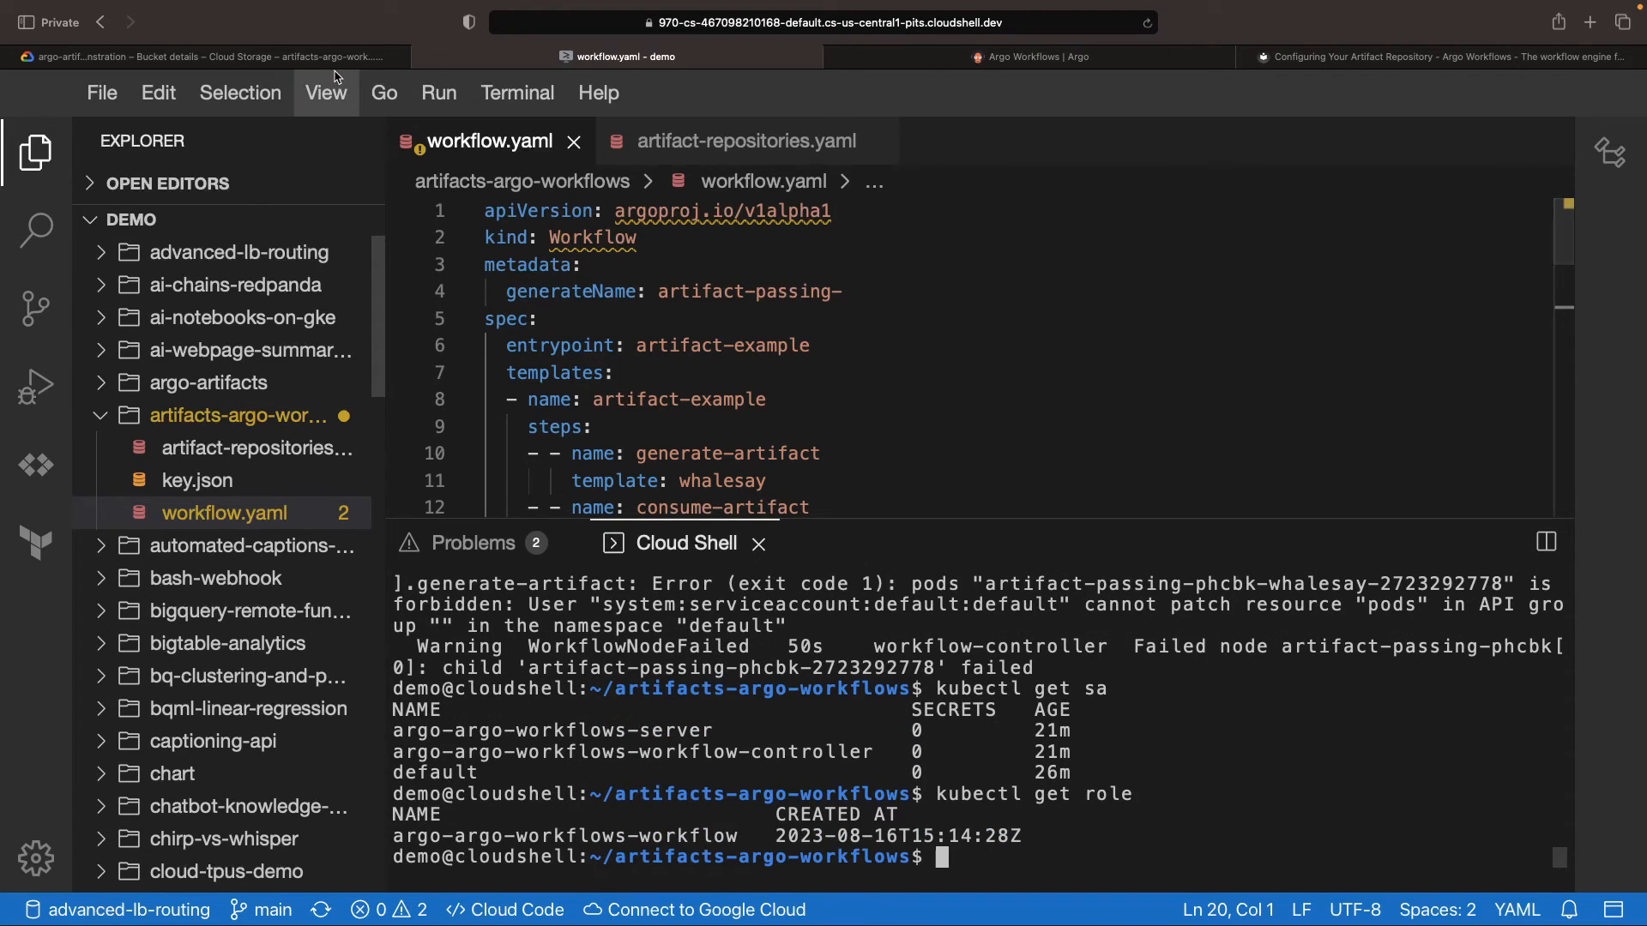
- Run helm upgrade argo argo/argo-workflows --set workflow… to add the argo-workflow service account
{"action": "left_click", "coordinate": [211, 55]}
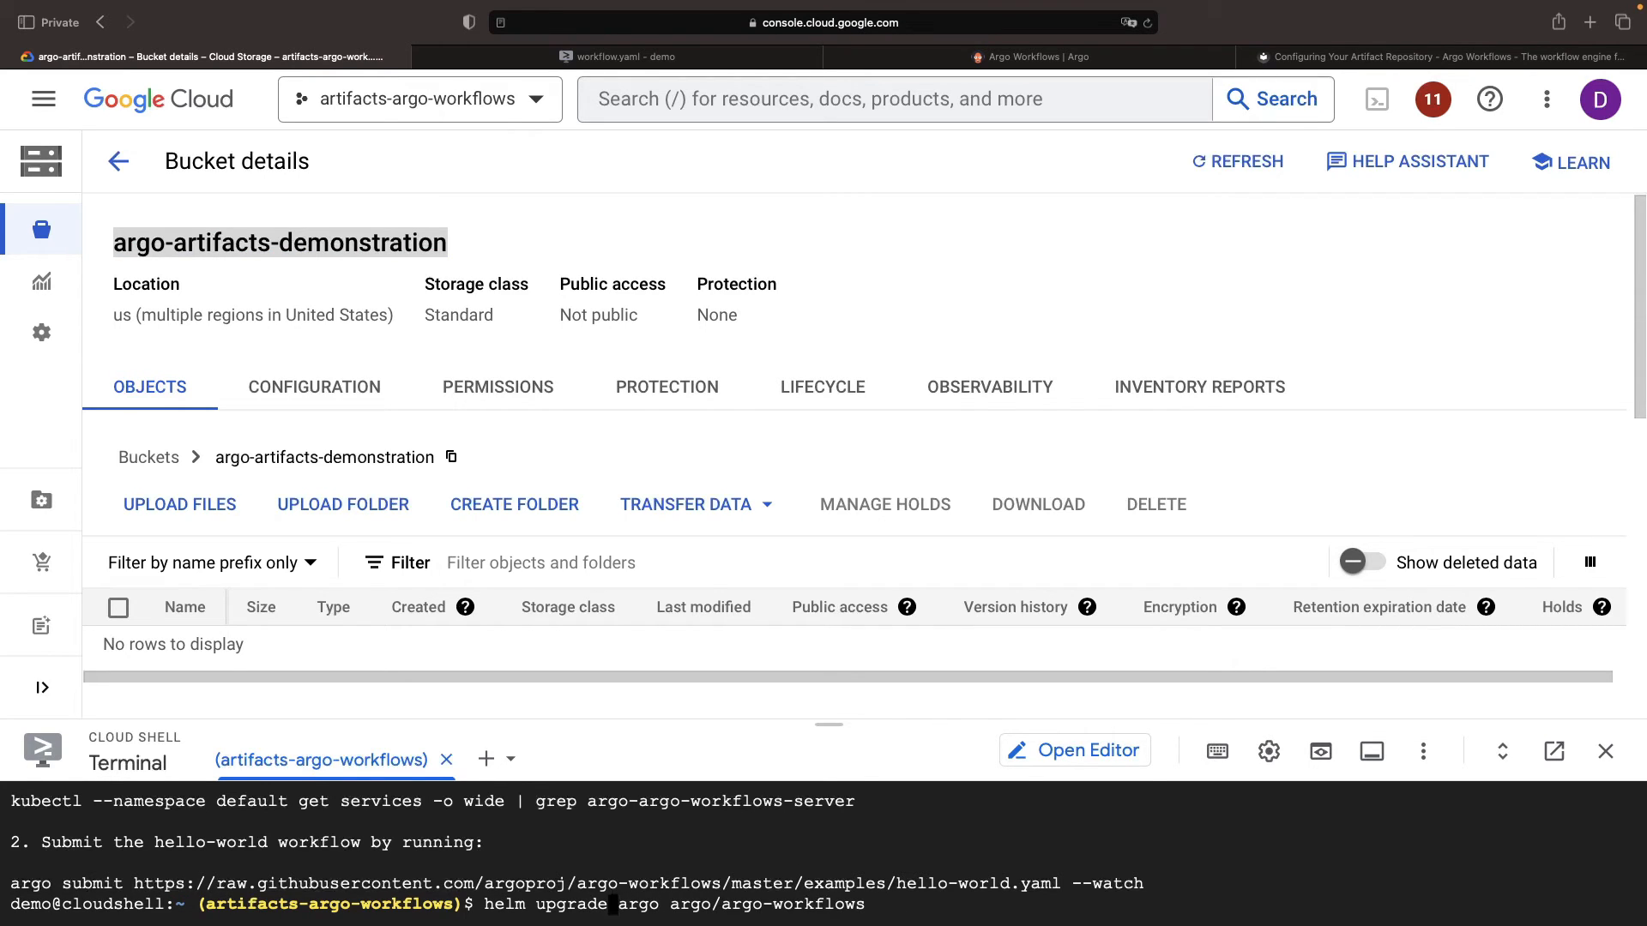
{"action": "type", "text": "--set workflow"}
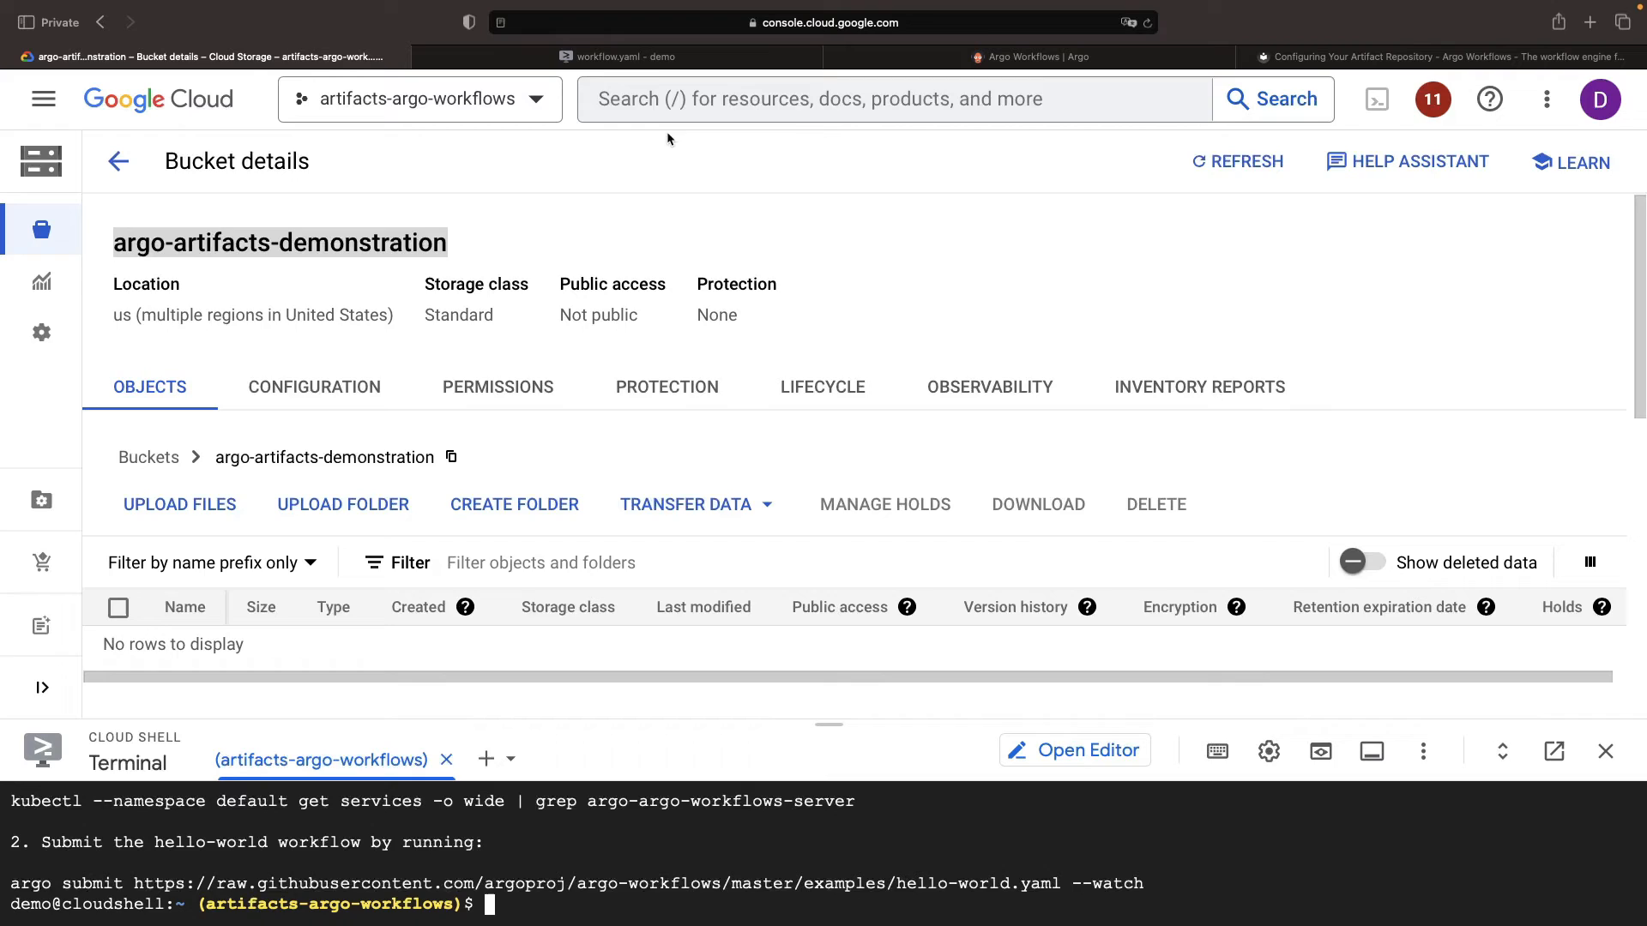
{"action": "left_click", "coordinate": [618, 55]}
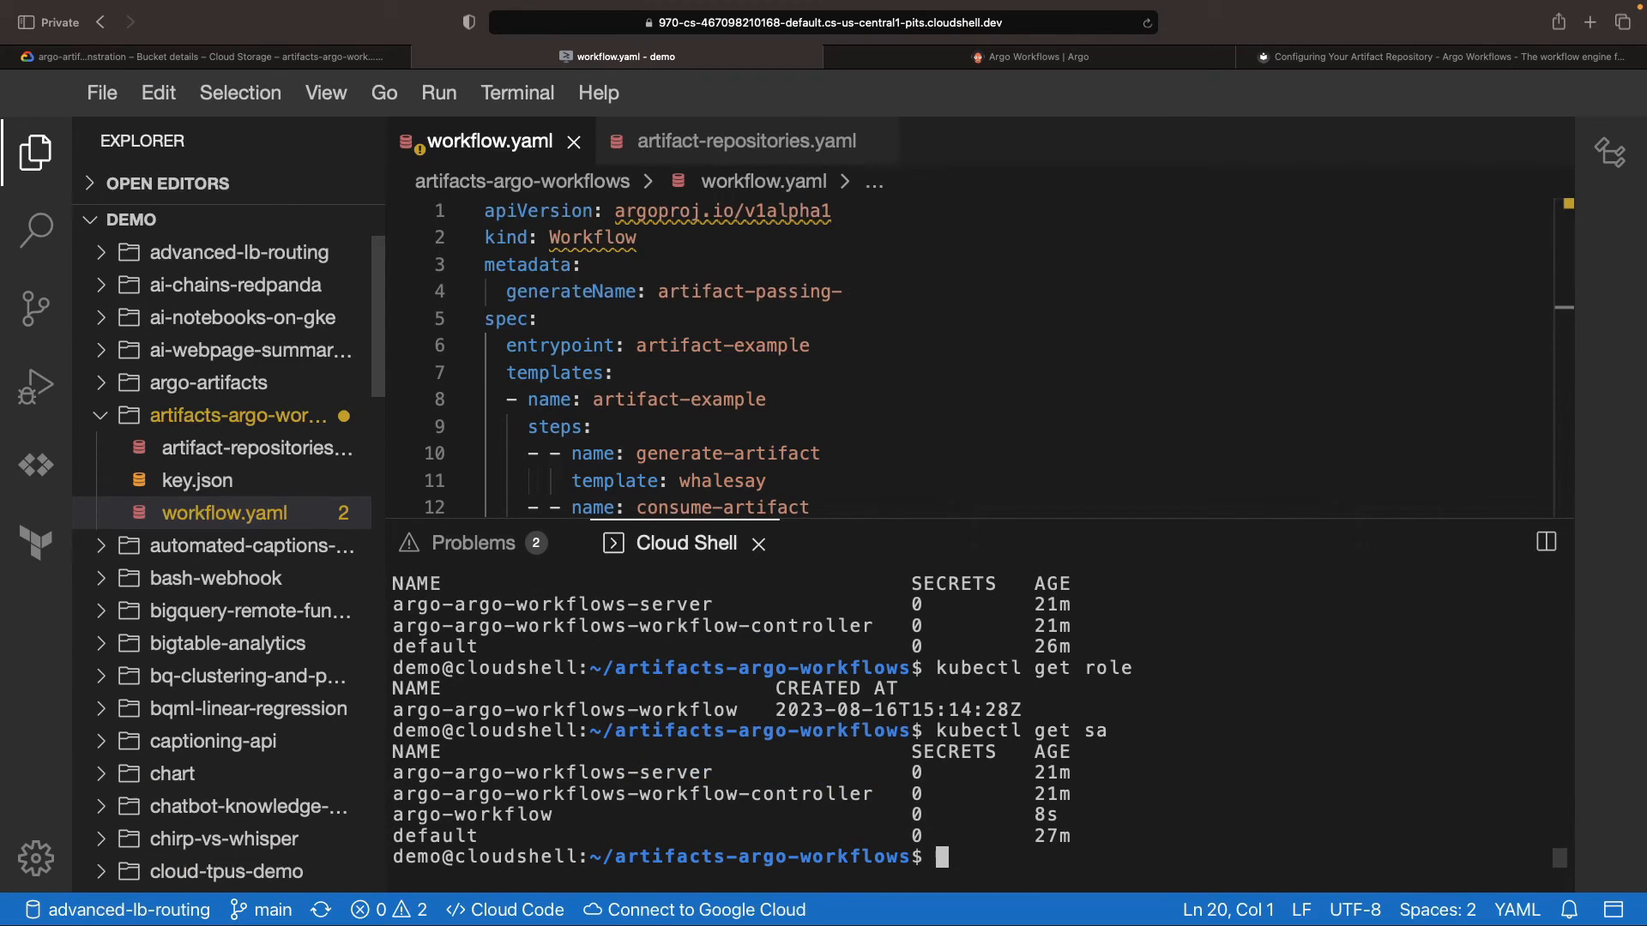
- List rolebindings and describe argo-argo-workflows-workflow bound to the argo-workflow service account
{"action": "double_click", "coordinate": [470, 815]}
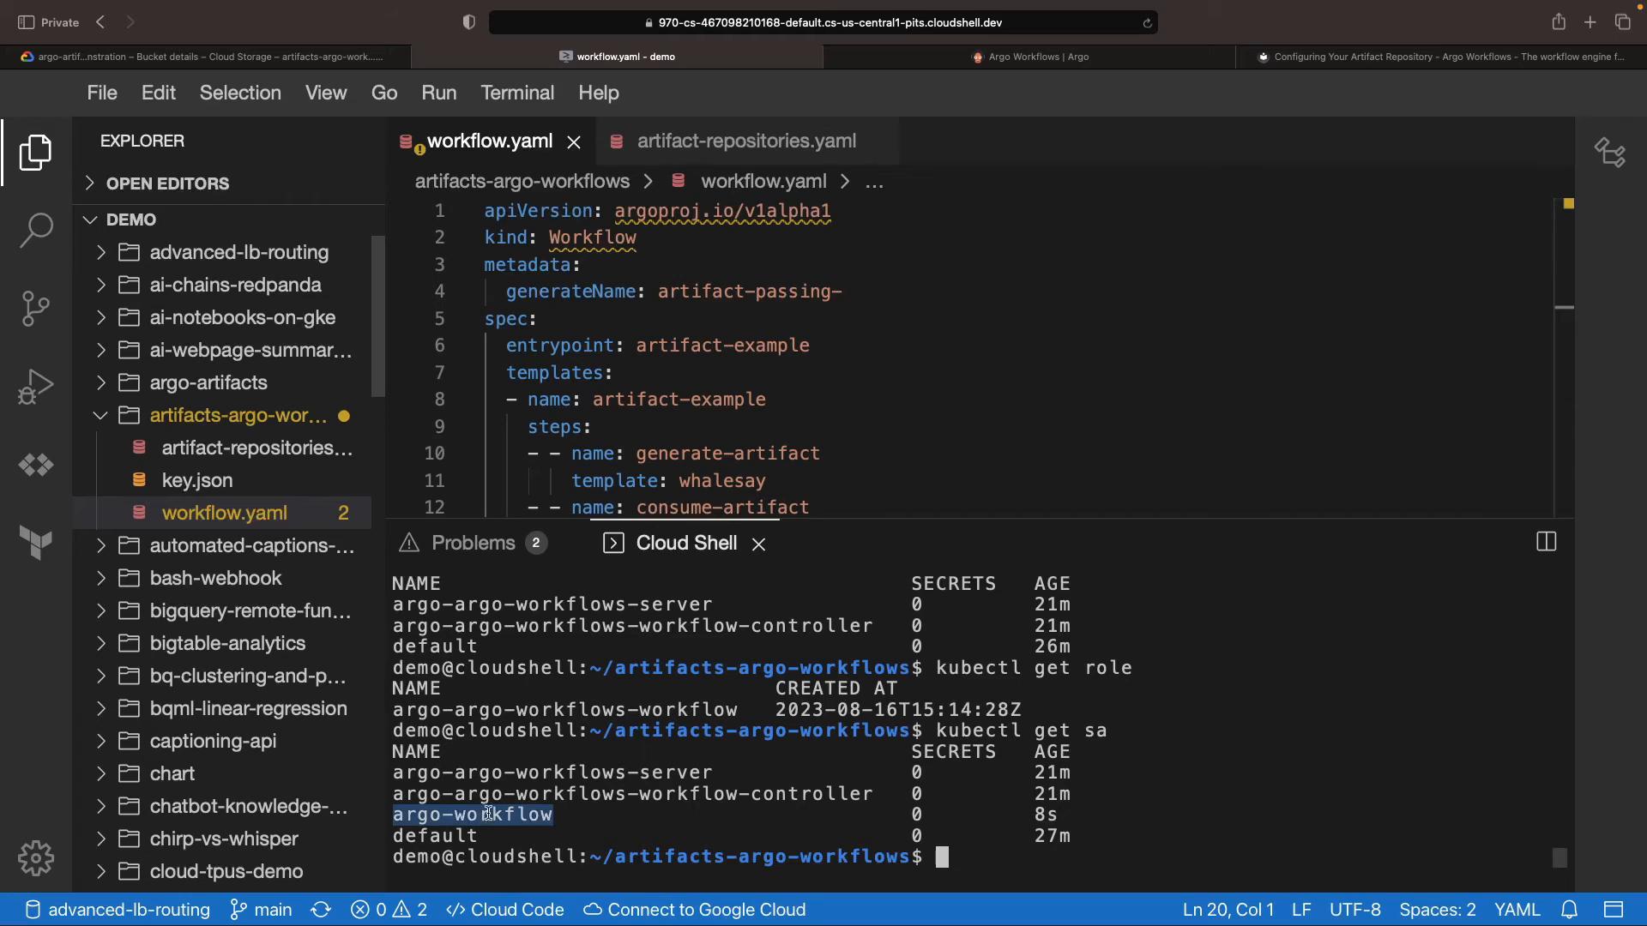
{"action": "type", "text": "kubectl get r"}
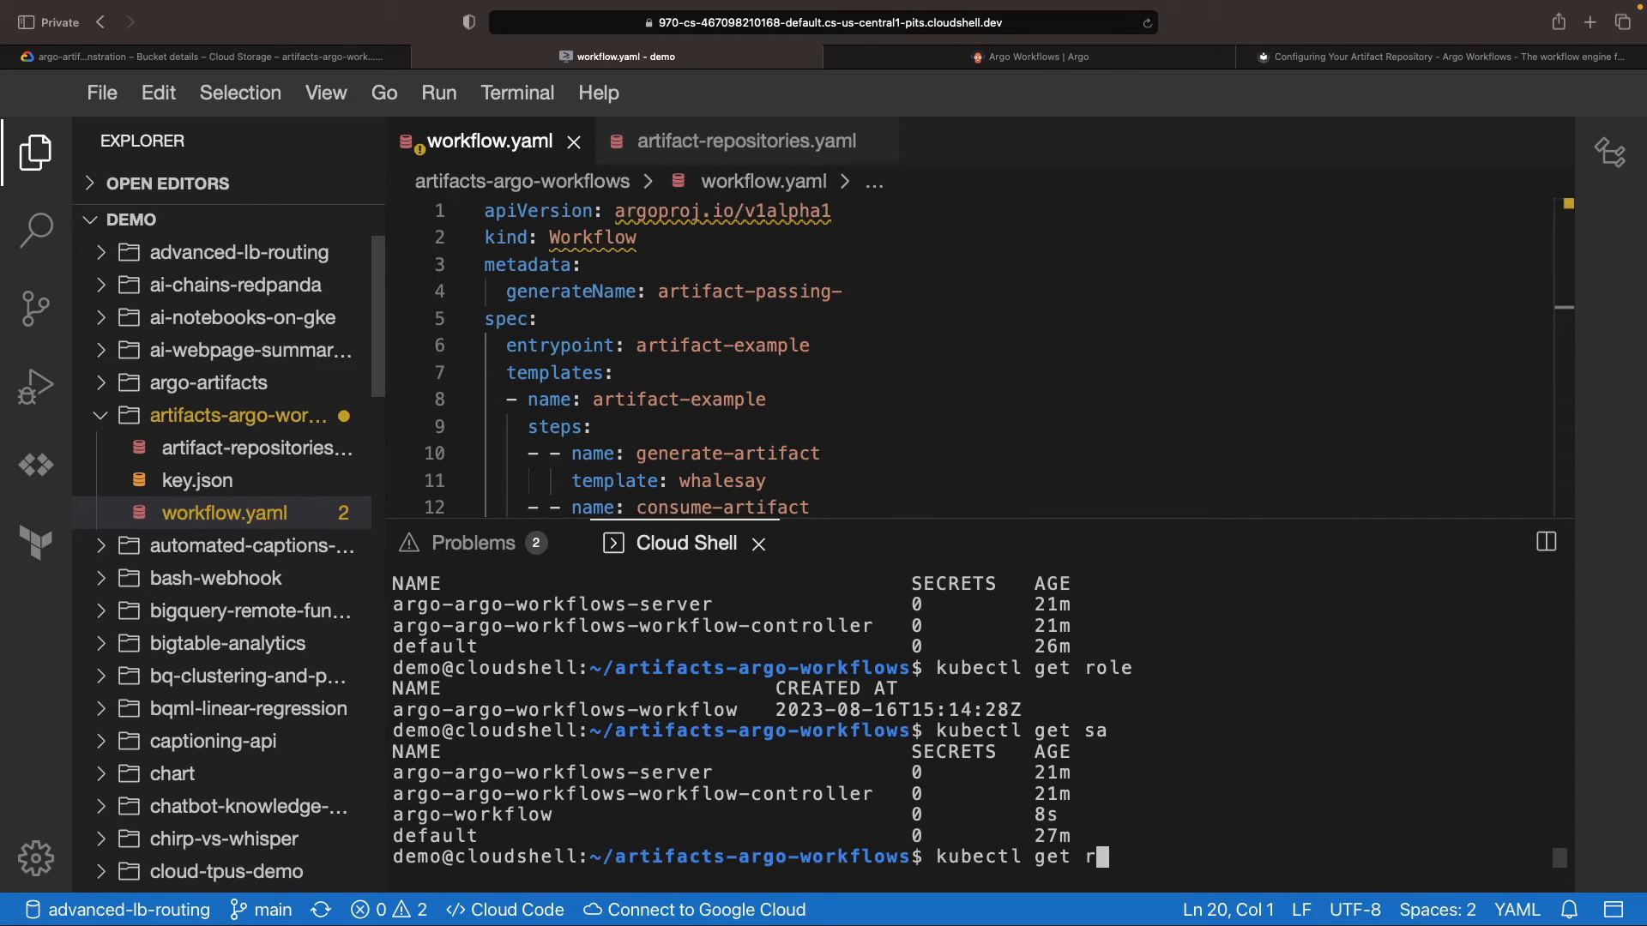
{"action": "type", "text": "olebindings"}
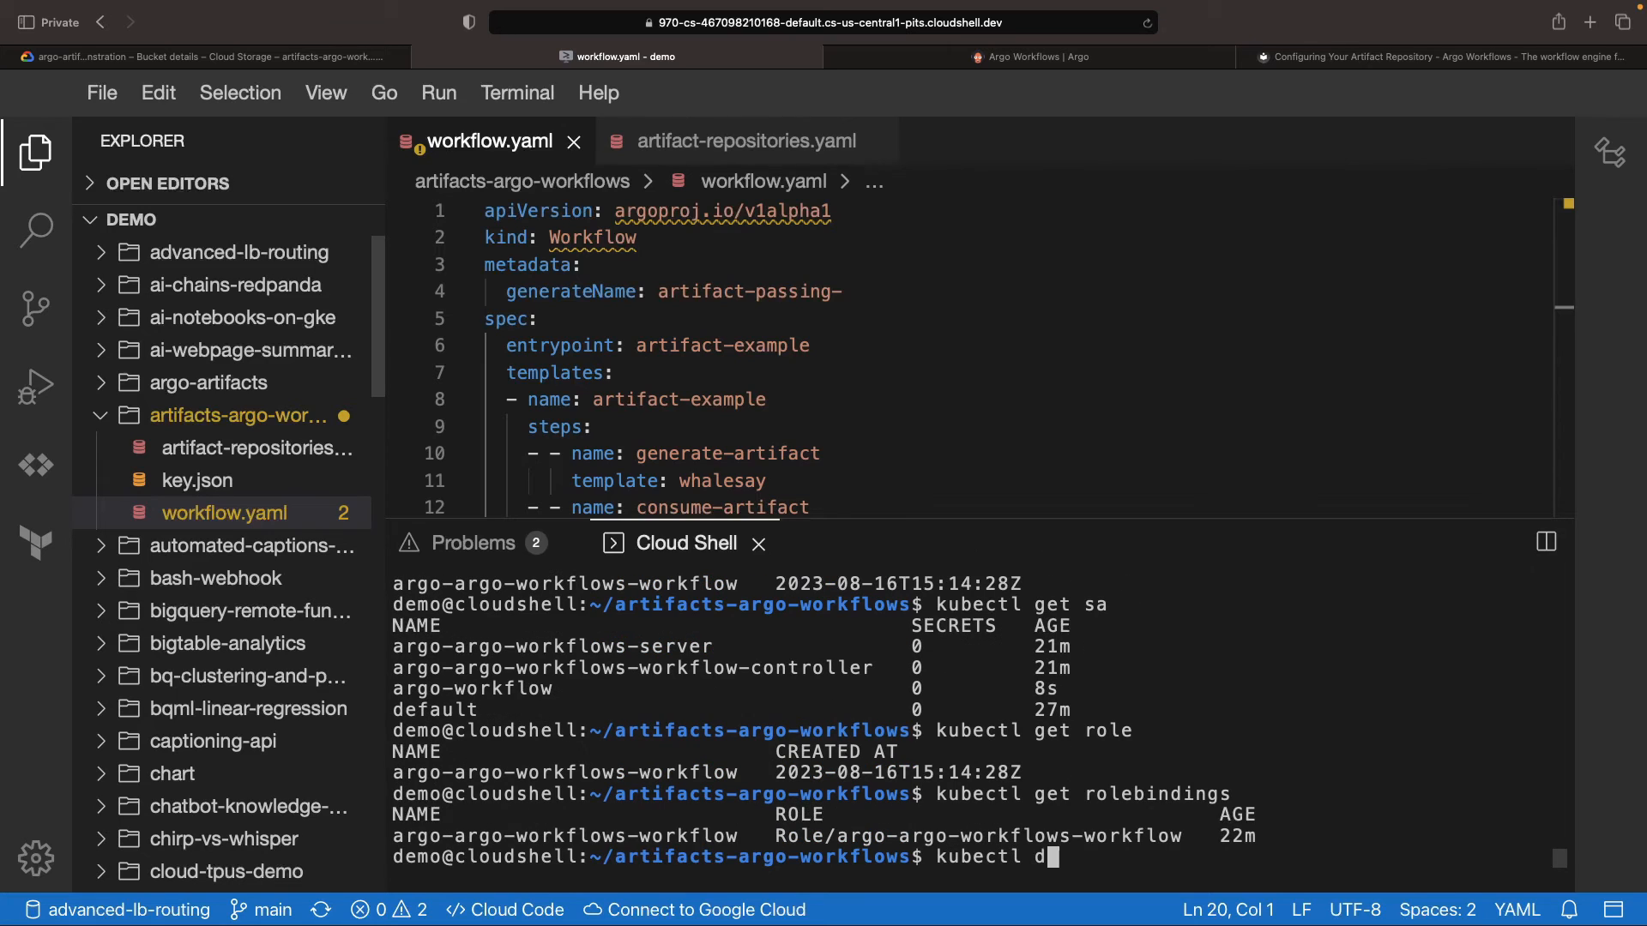
{"action": "type", "text": "escribe rolebindings"}
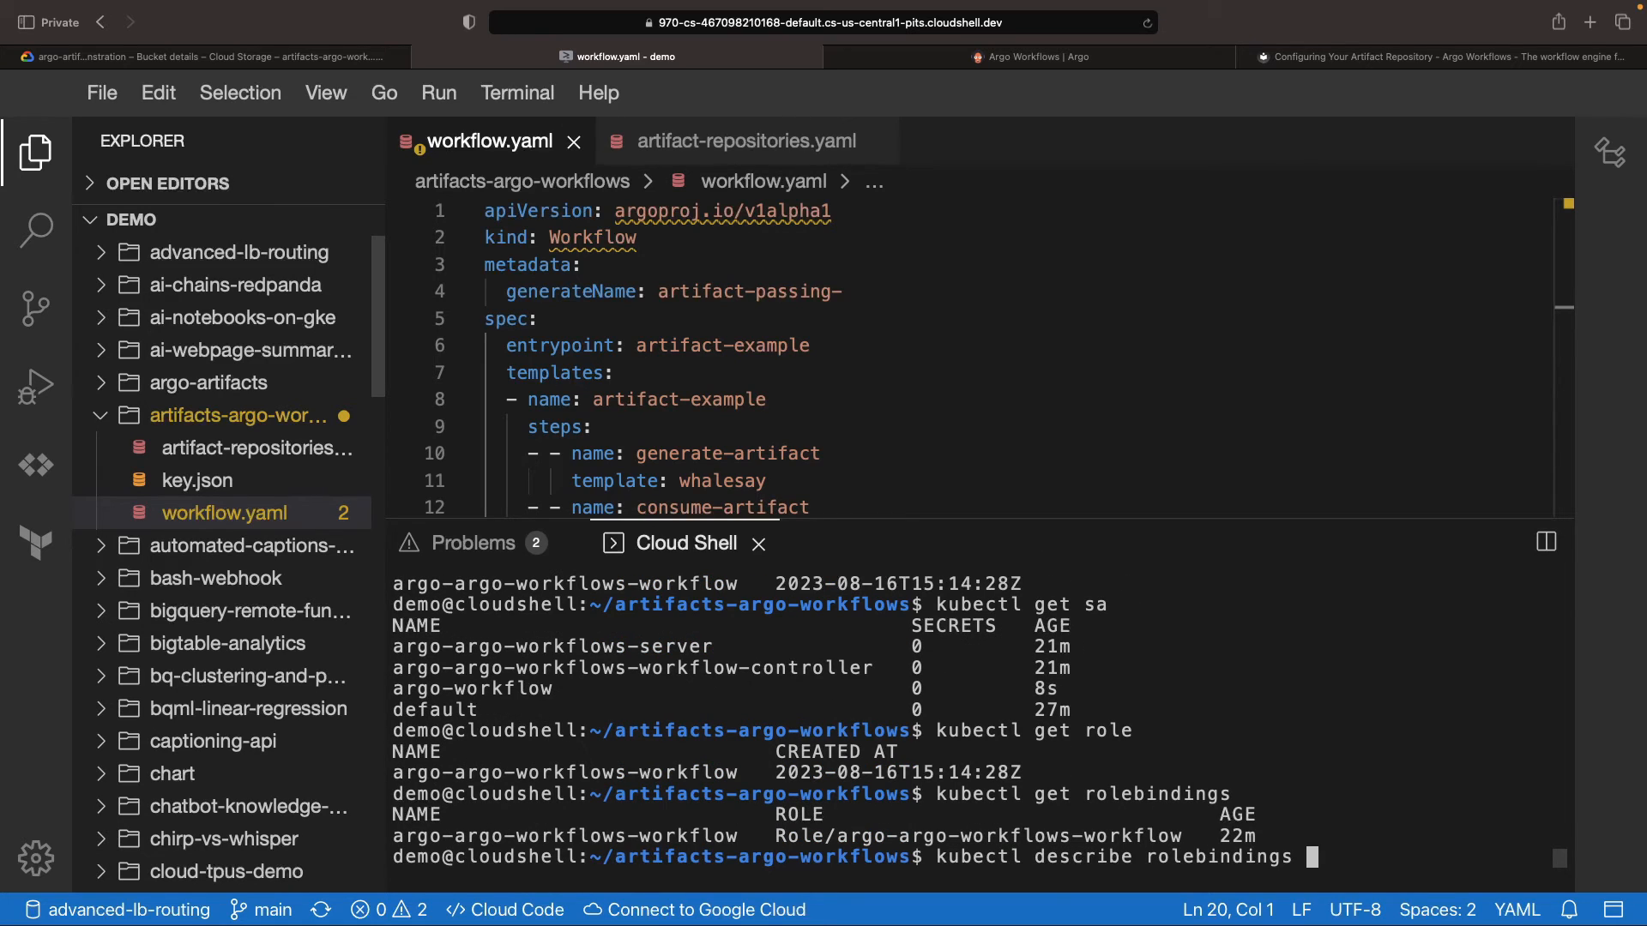
{"action": "type", "text": "argo-argo-workflows-workflow"}
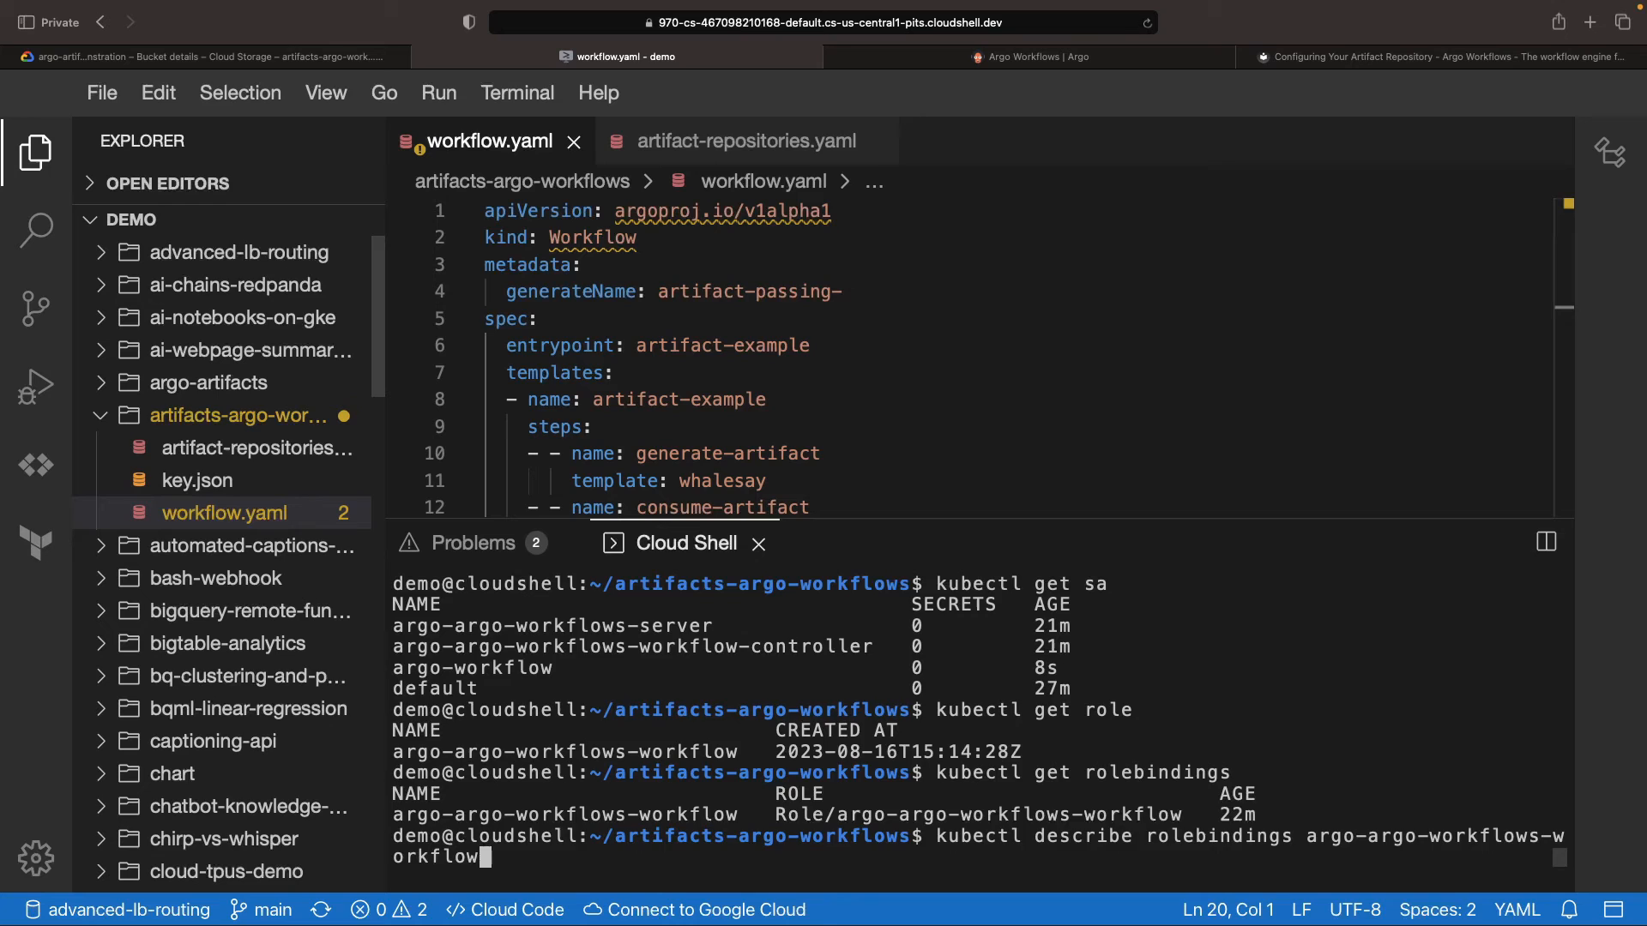
{"action": "key", "text": "Enter"}
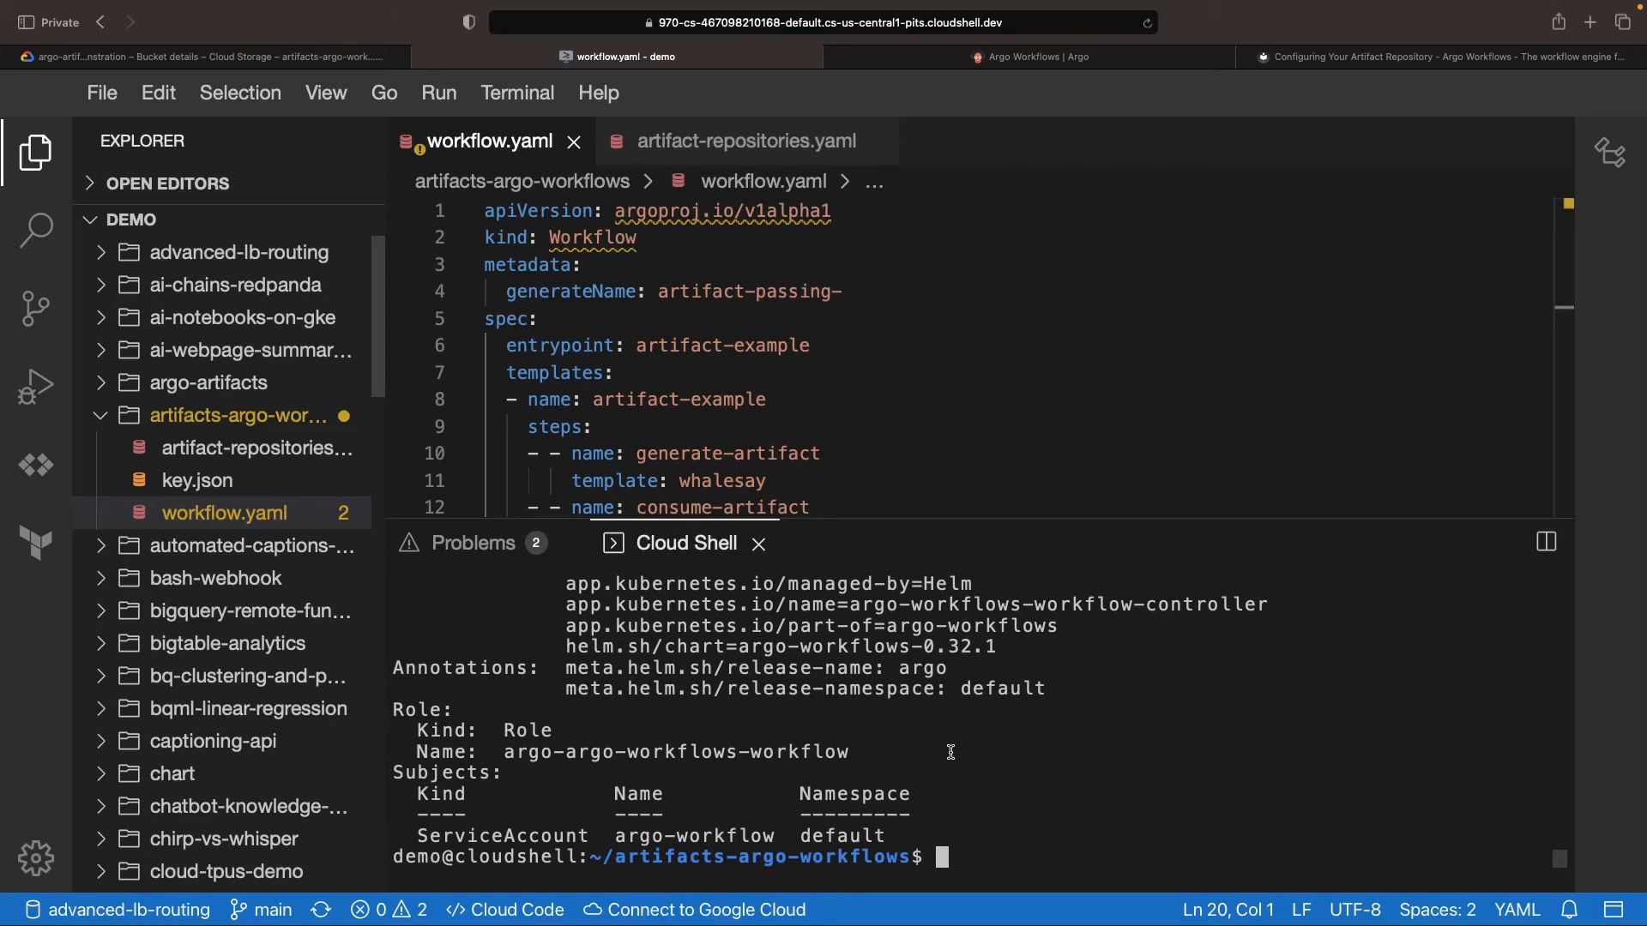
{"action": "mouse_move", "coordinate": [696, 813]}
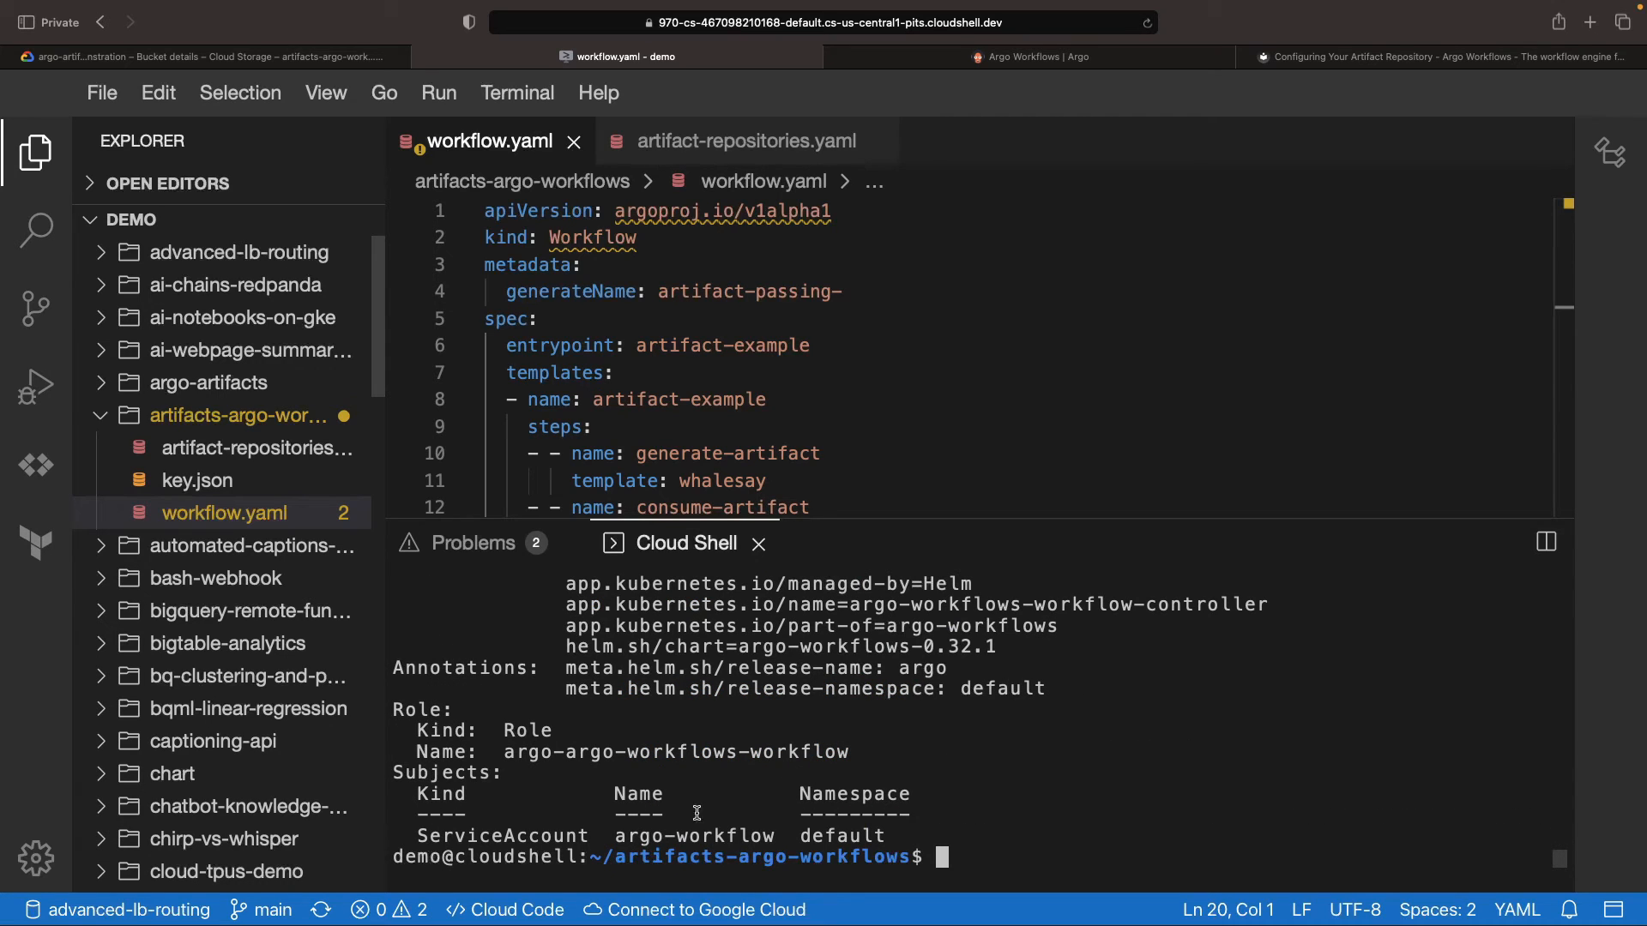
{"action": "mouse_move", "coordinate": [667, 837]}
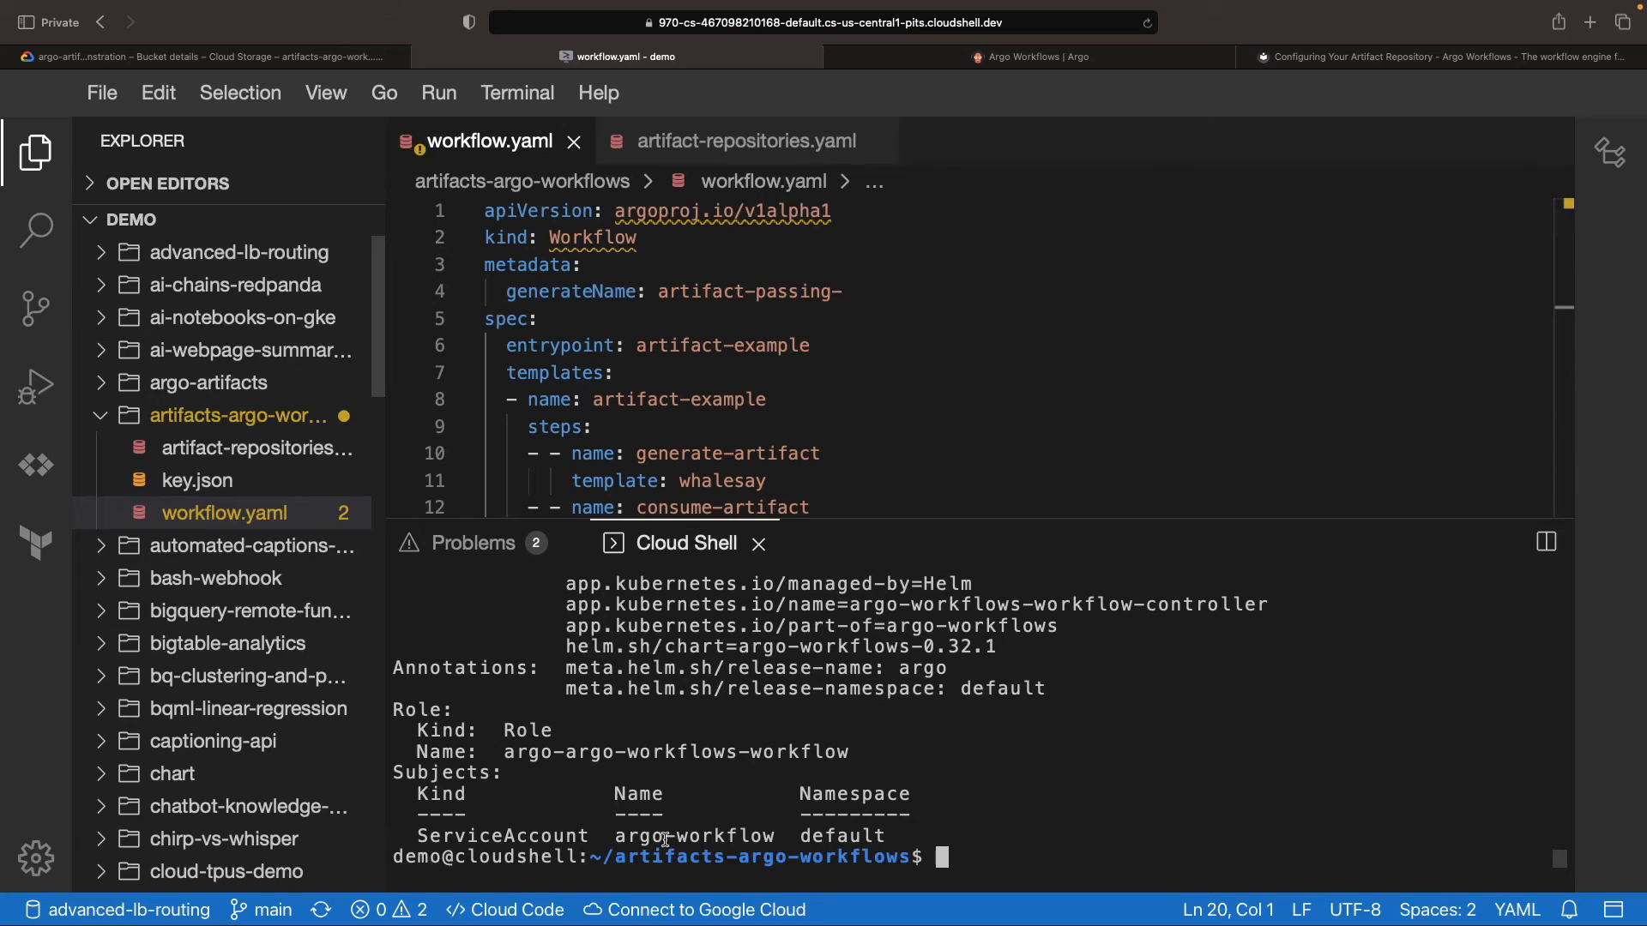
- Review the role's pod patch permissions, then clear the terminal output
{"action": "type", "text": "kubectl get rolebindings"}
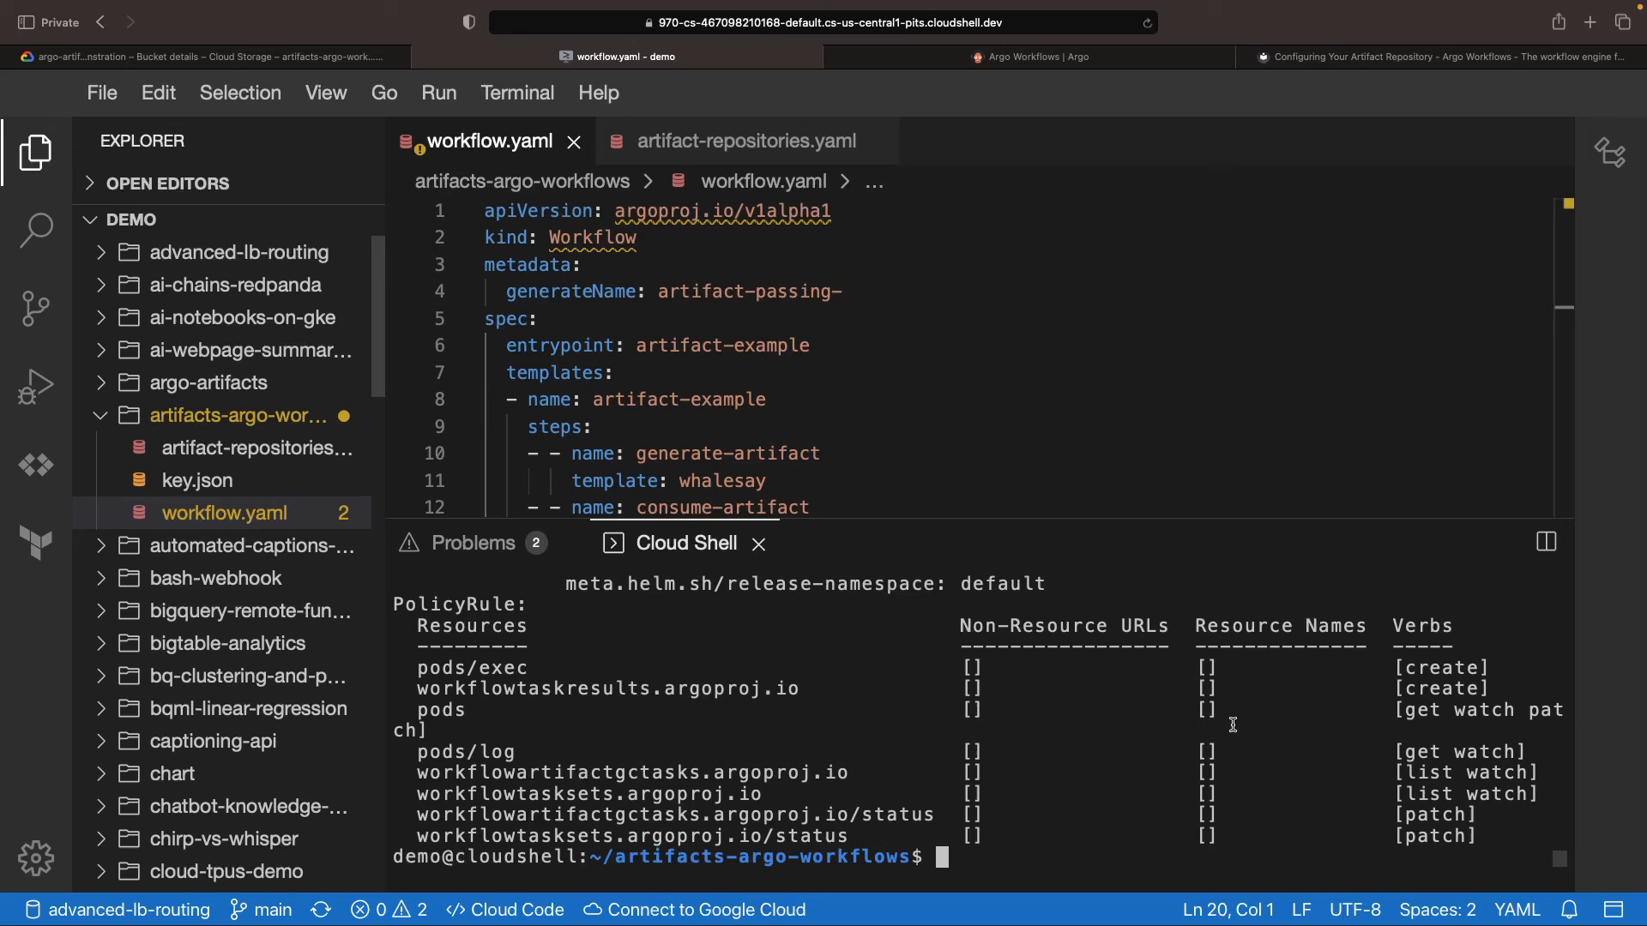
{"action": "mouse_move", "coordinate": [990, 802]}
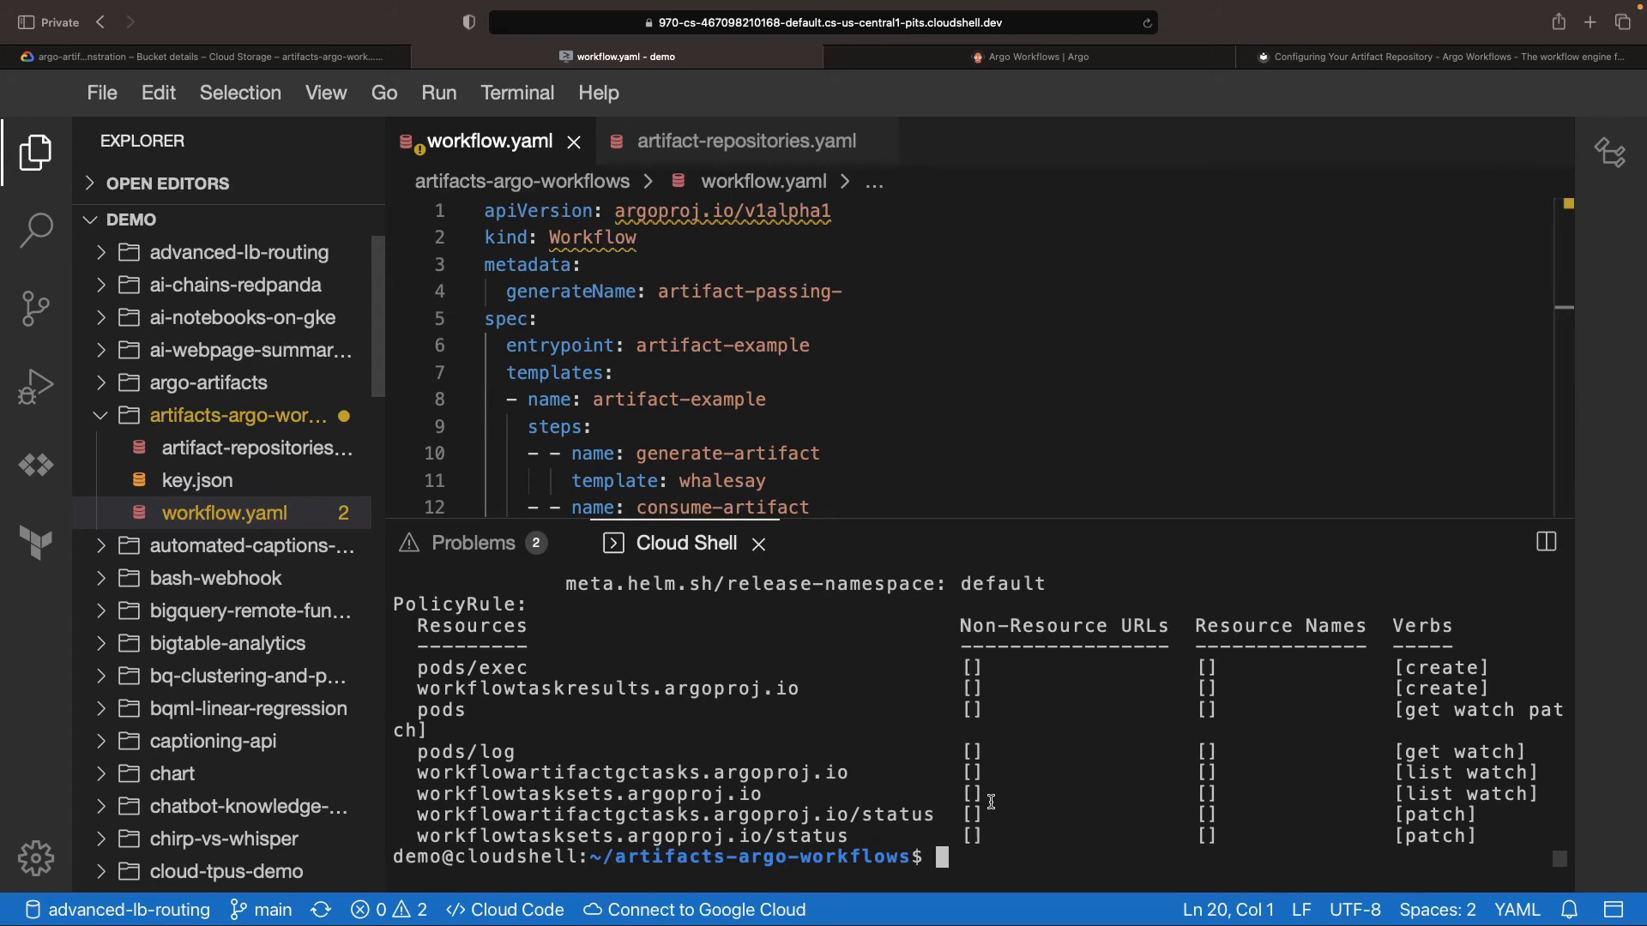
{"action": "type", "text": "clear"}
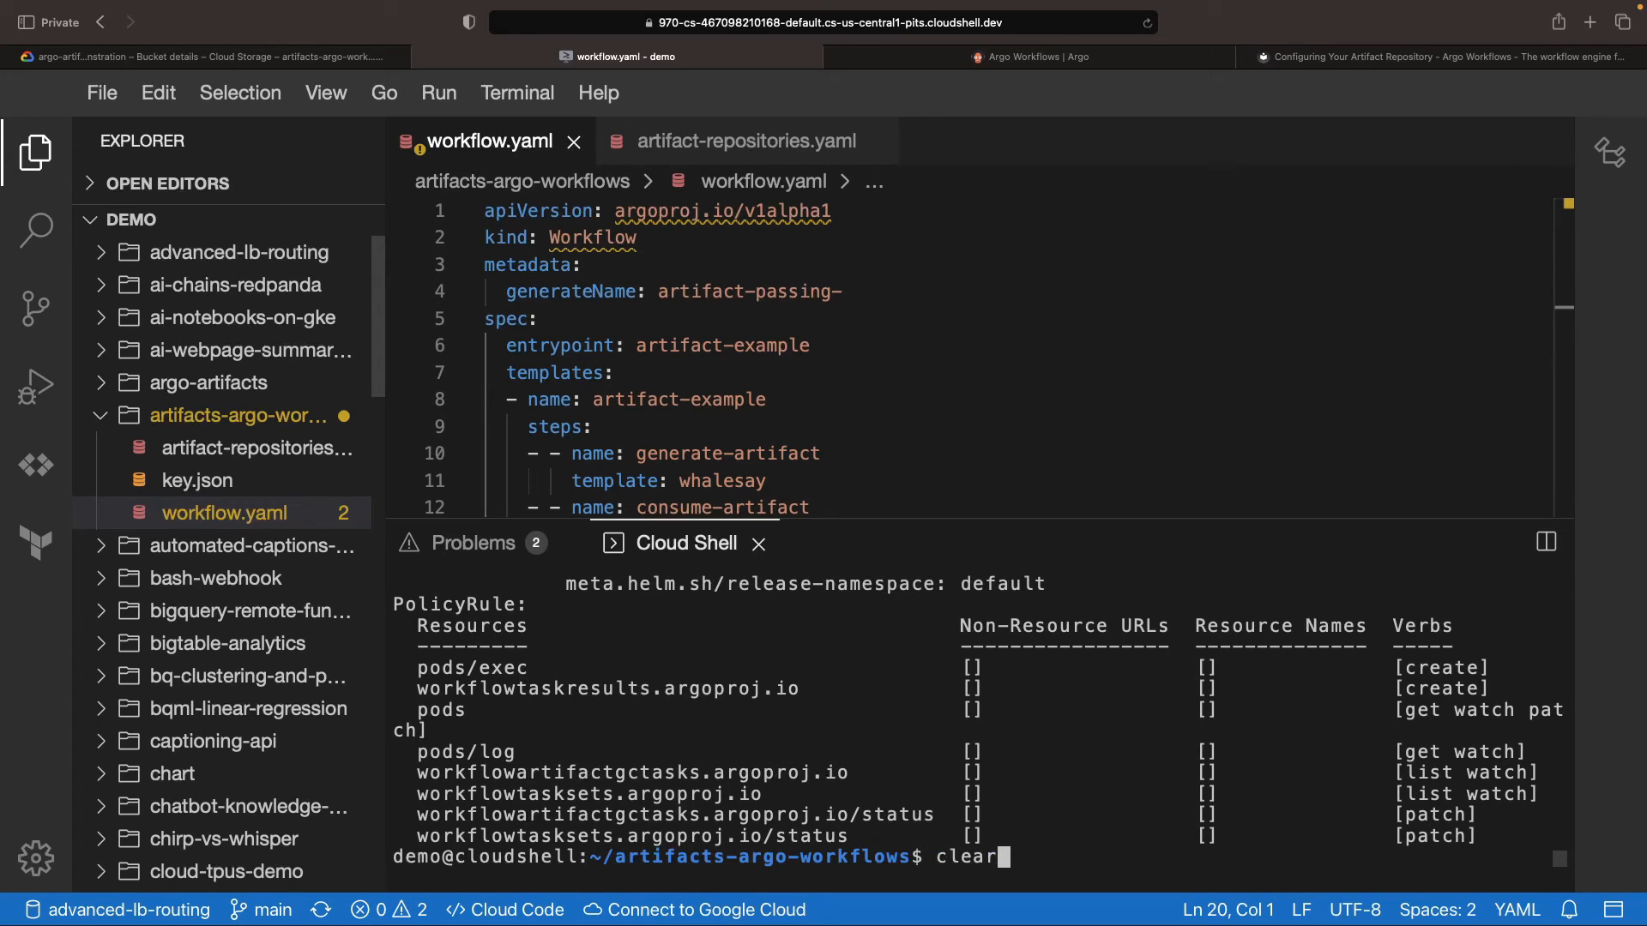
{"action": "key", "text": "Enter"}
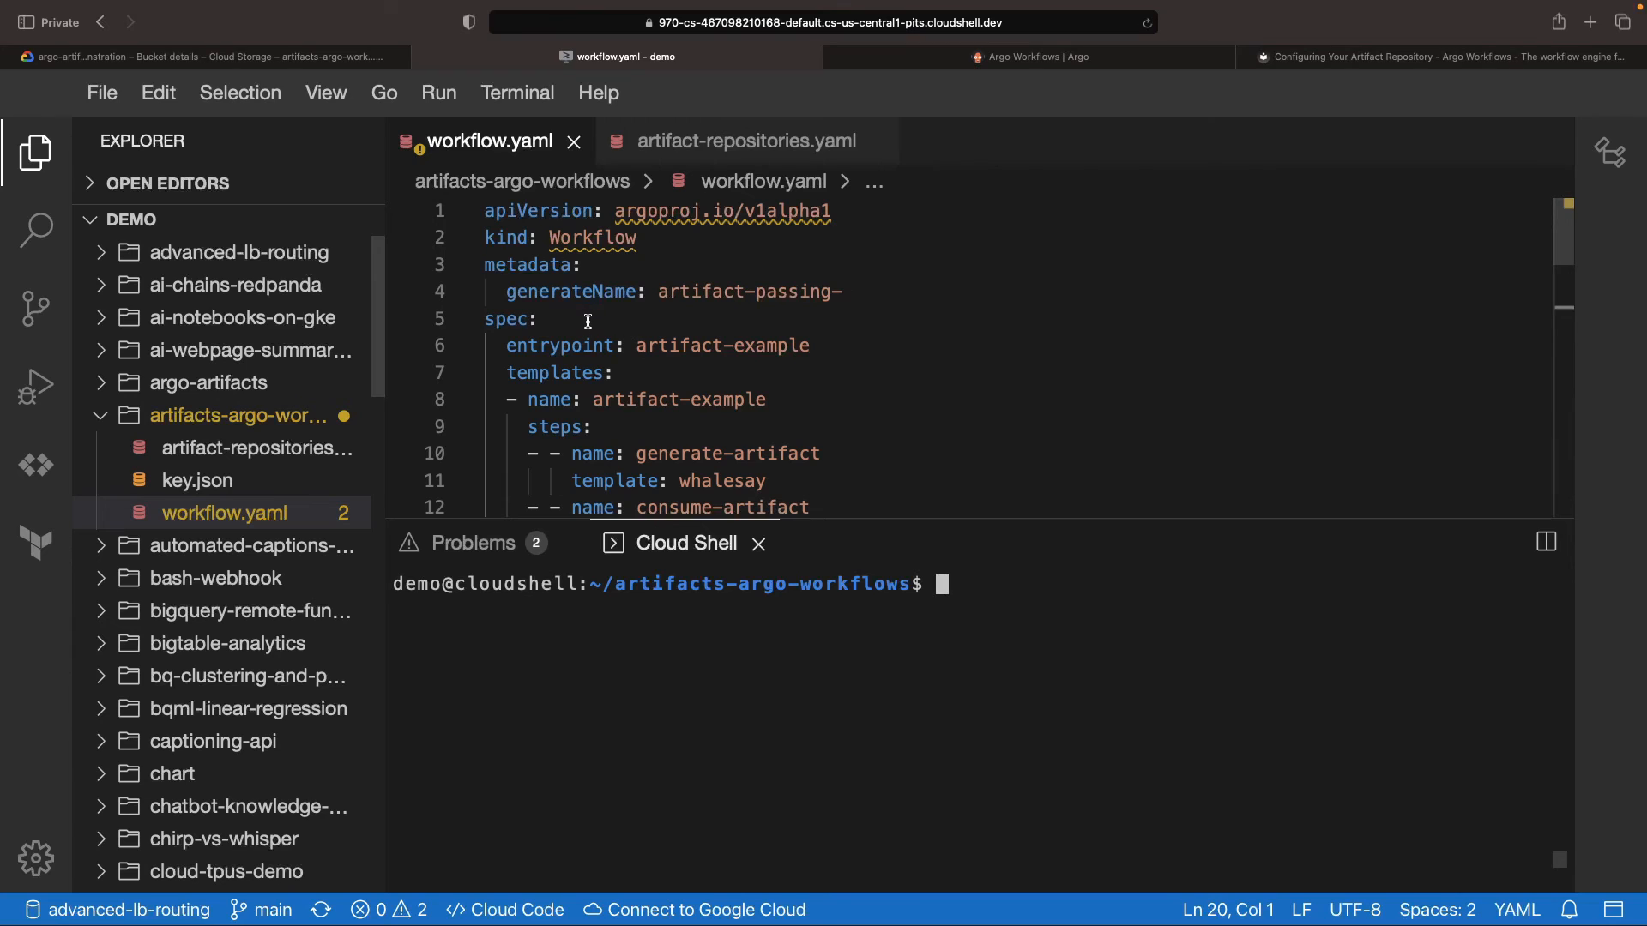
- Set serviceAccountName argo-workflow in workflow.yaml, resubmit it and watch its pods complete
{"action": "type", "text": "serviceAccountName: some-serviceaccount"}
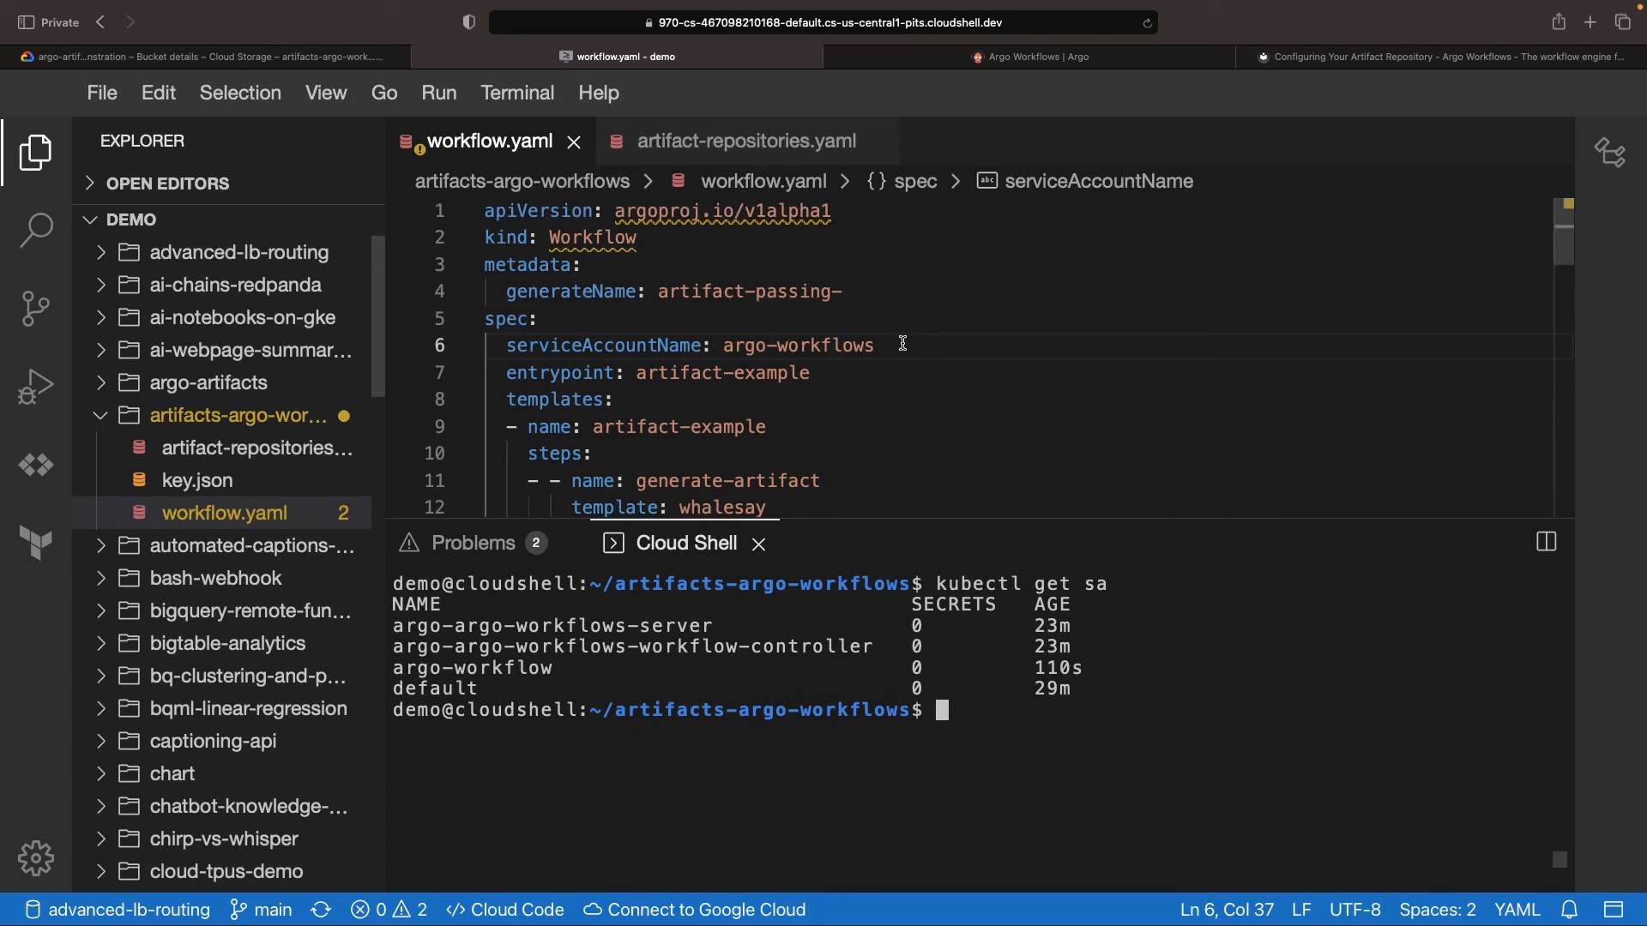
{"action": "key", "text": "Ctrl+r"}
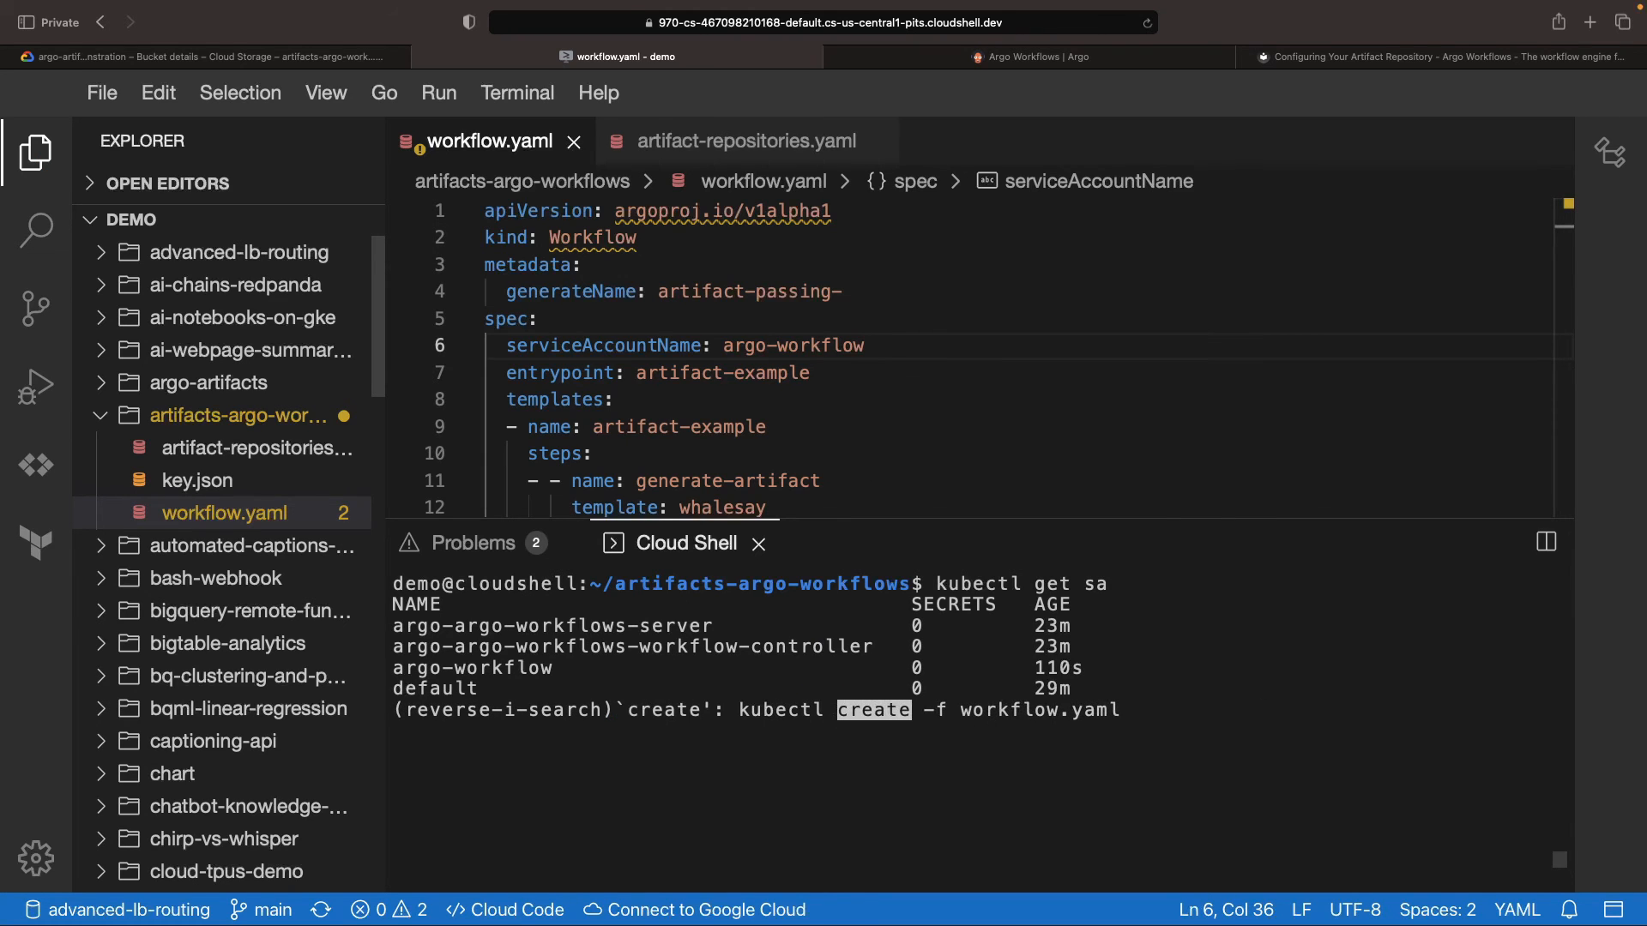
{"action": "type", "text": "watc"}
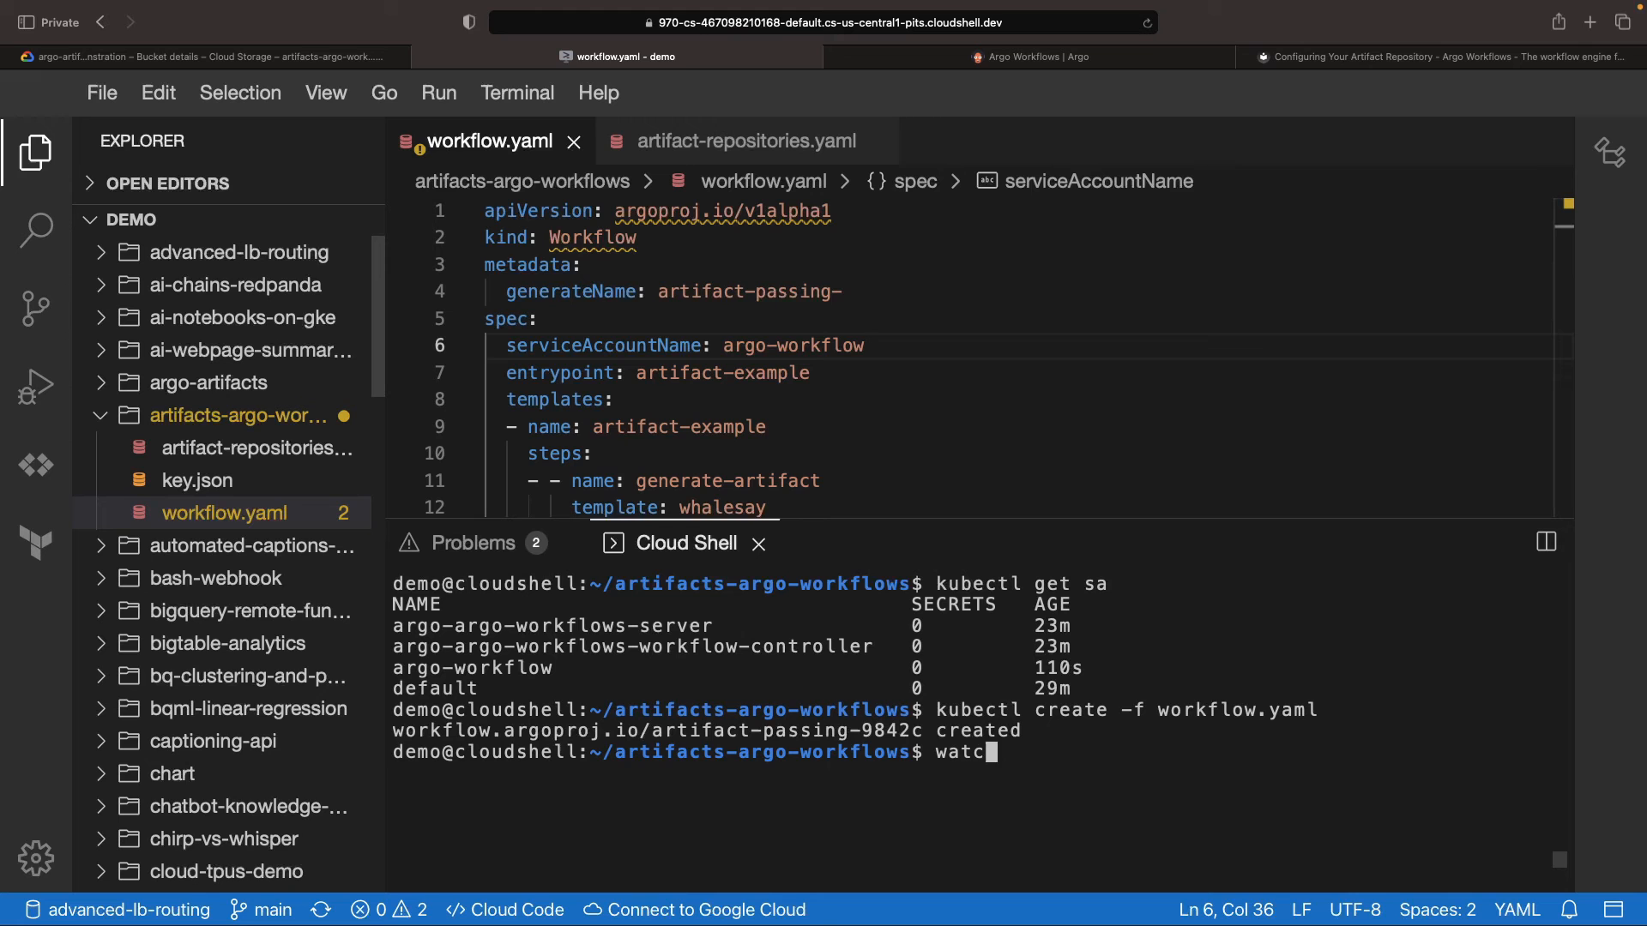
{"action": "key", "text": "Enter"}
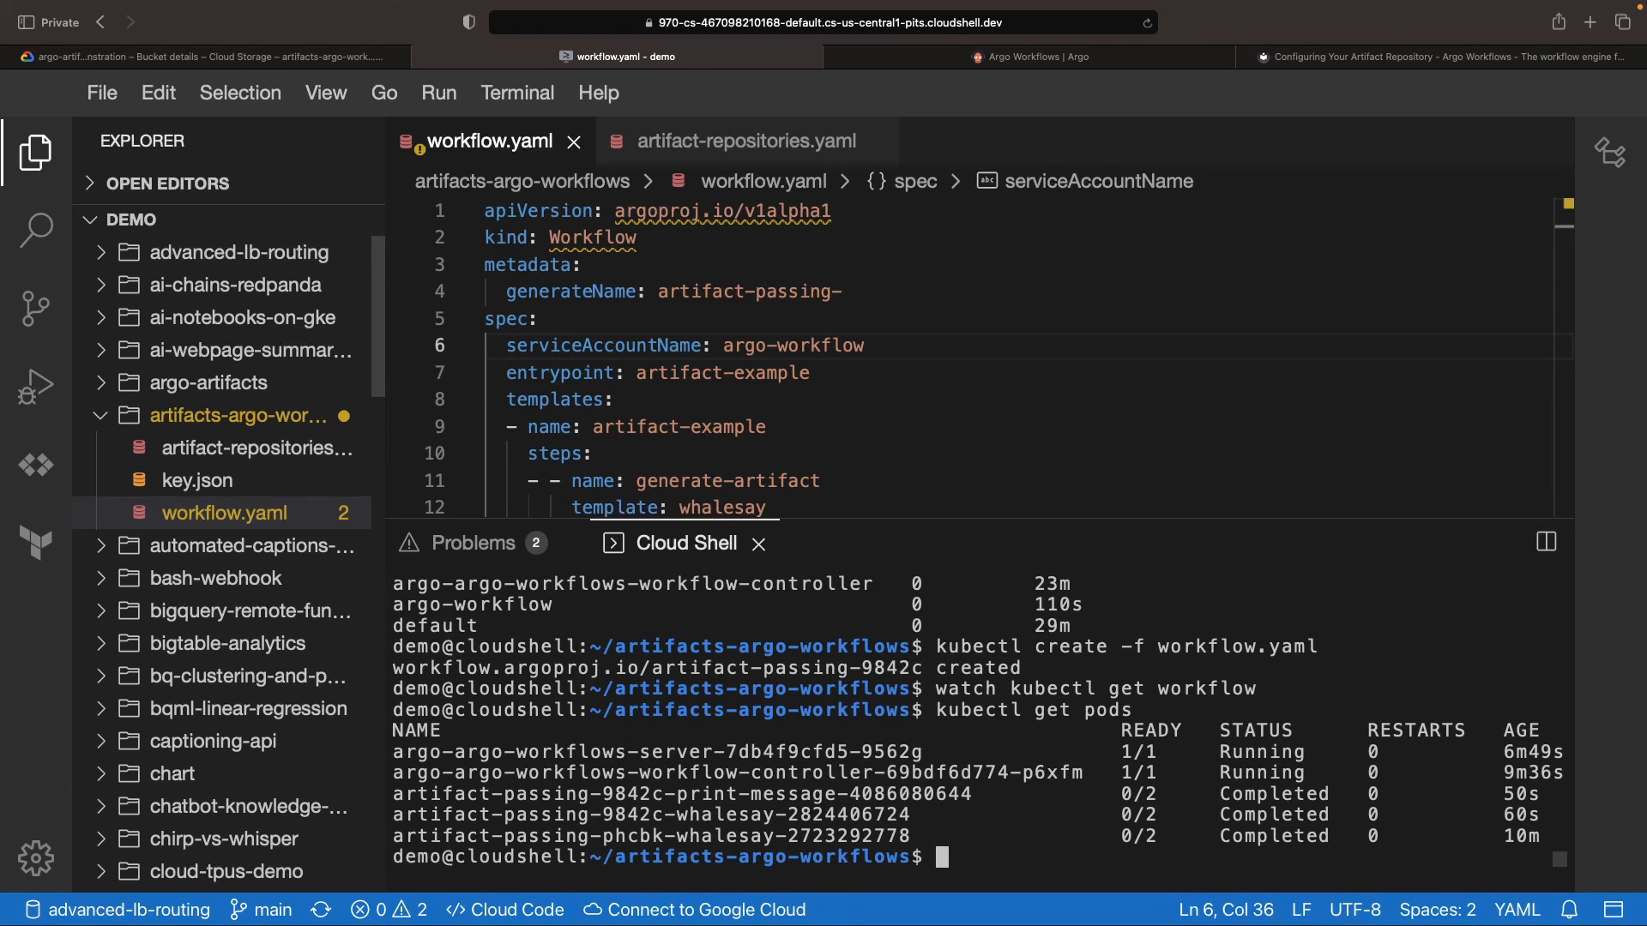
{"action": "mouse_move", "coordinate": [851, 689]}
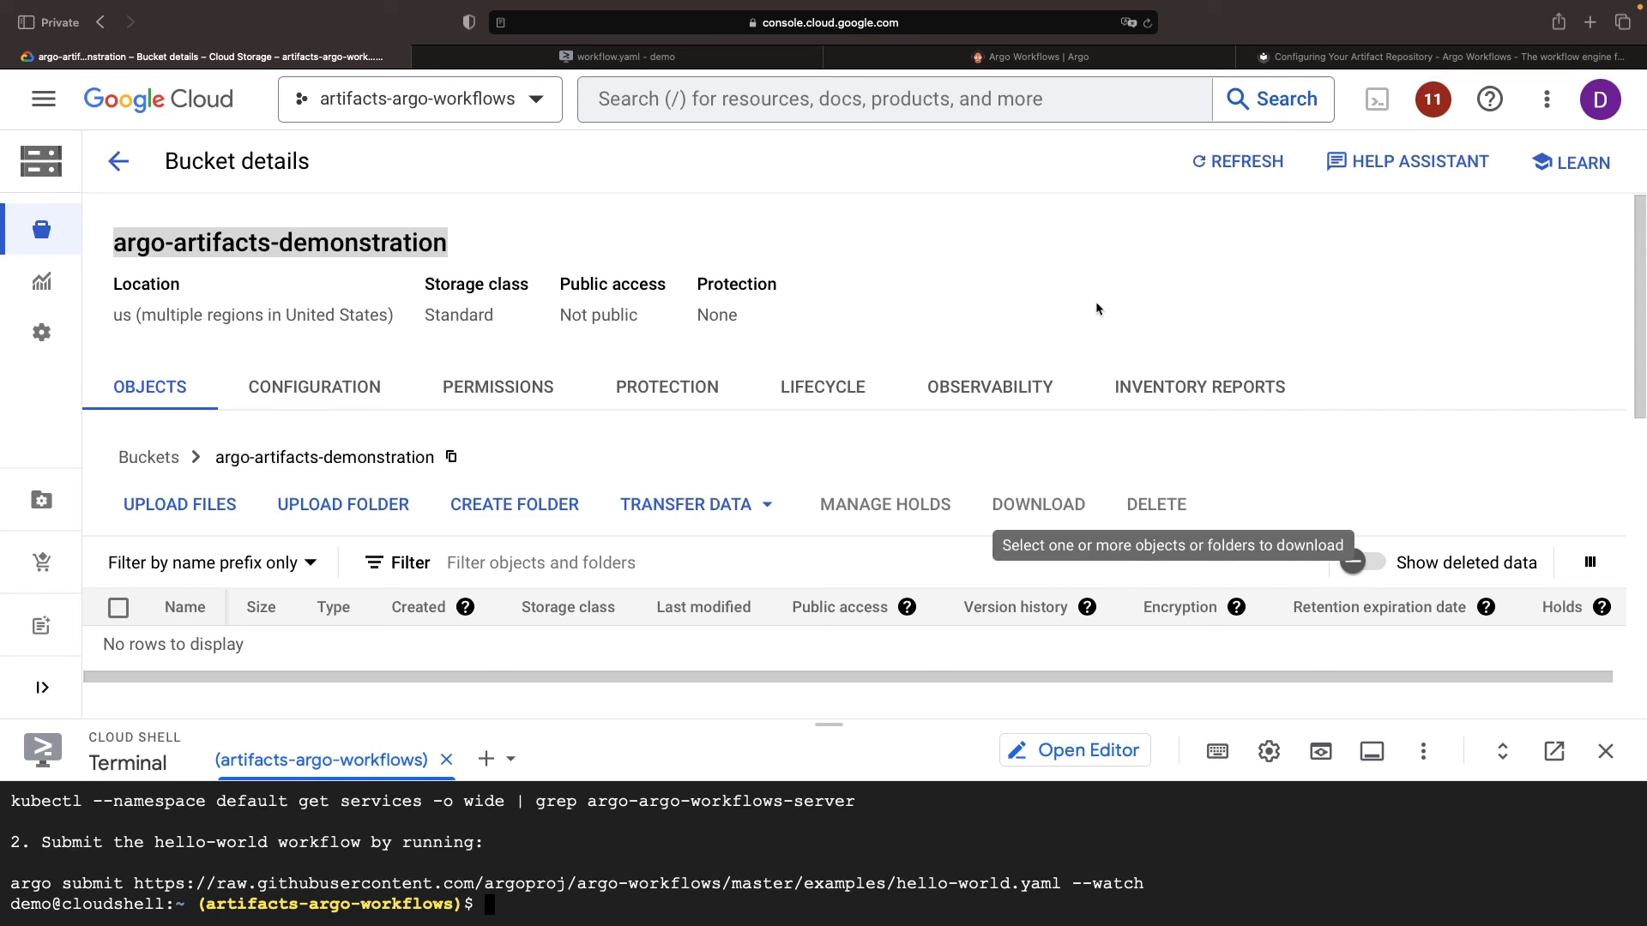
- Refresh the bucket and find whalesay hello-art.tgz under artifact-passing-9842c and artifact-passing-phcbk
{"action": "left_click", "coordinate": [1237, 161]}
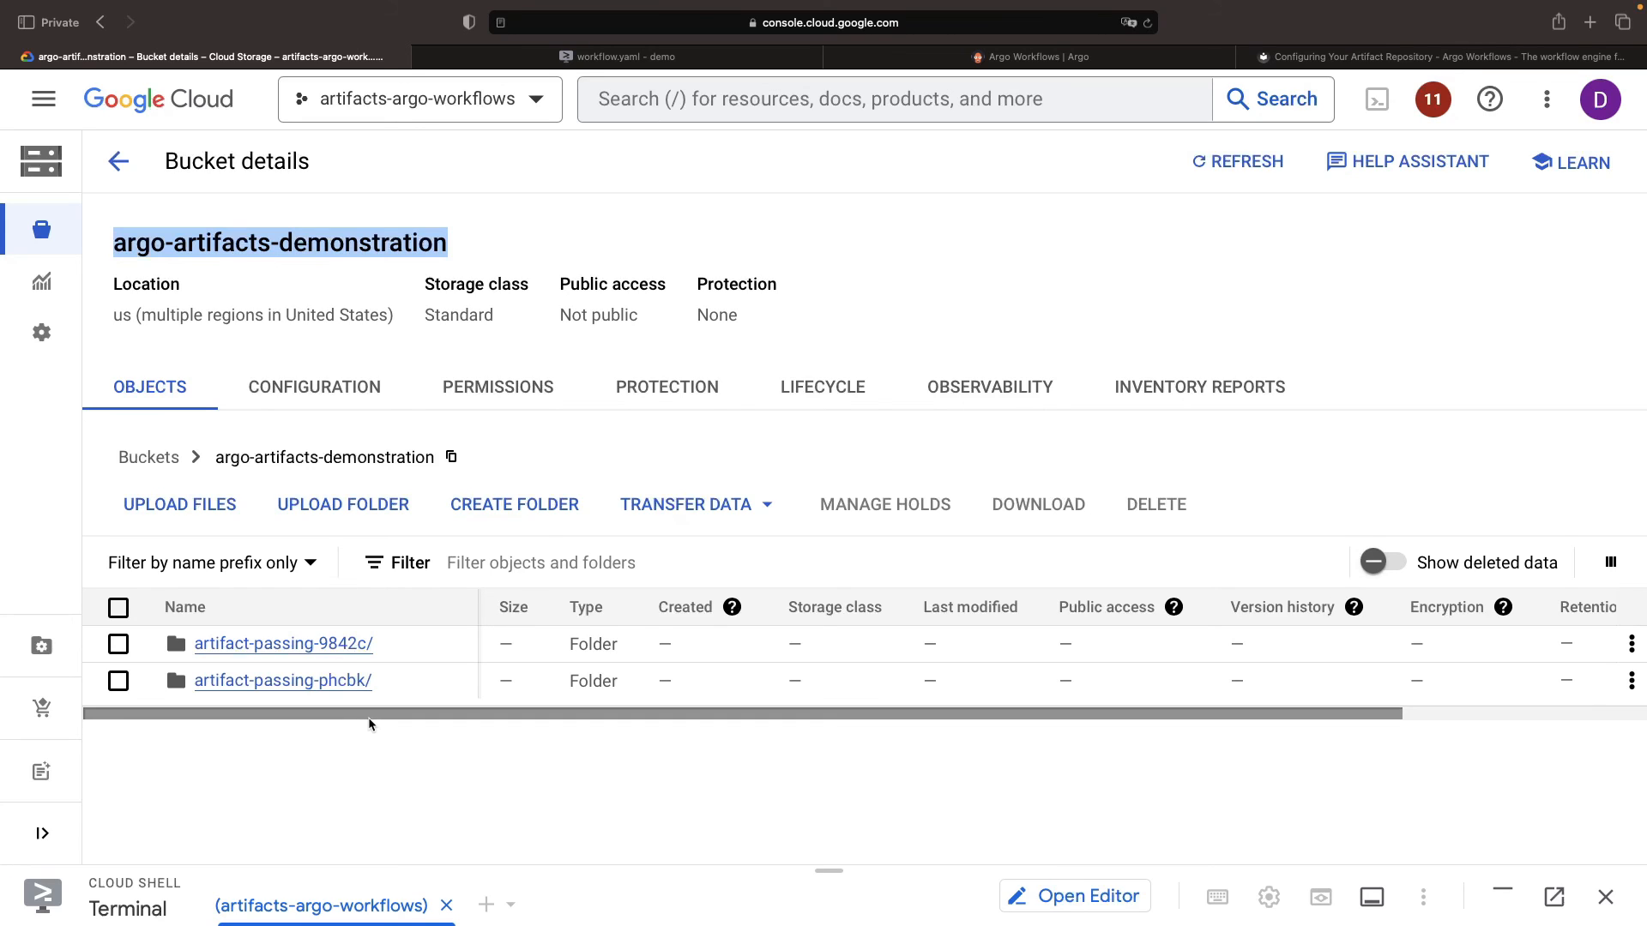
{"action": "mouse_move", "coordinate": [296, 643]}
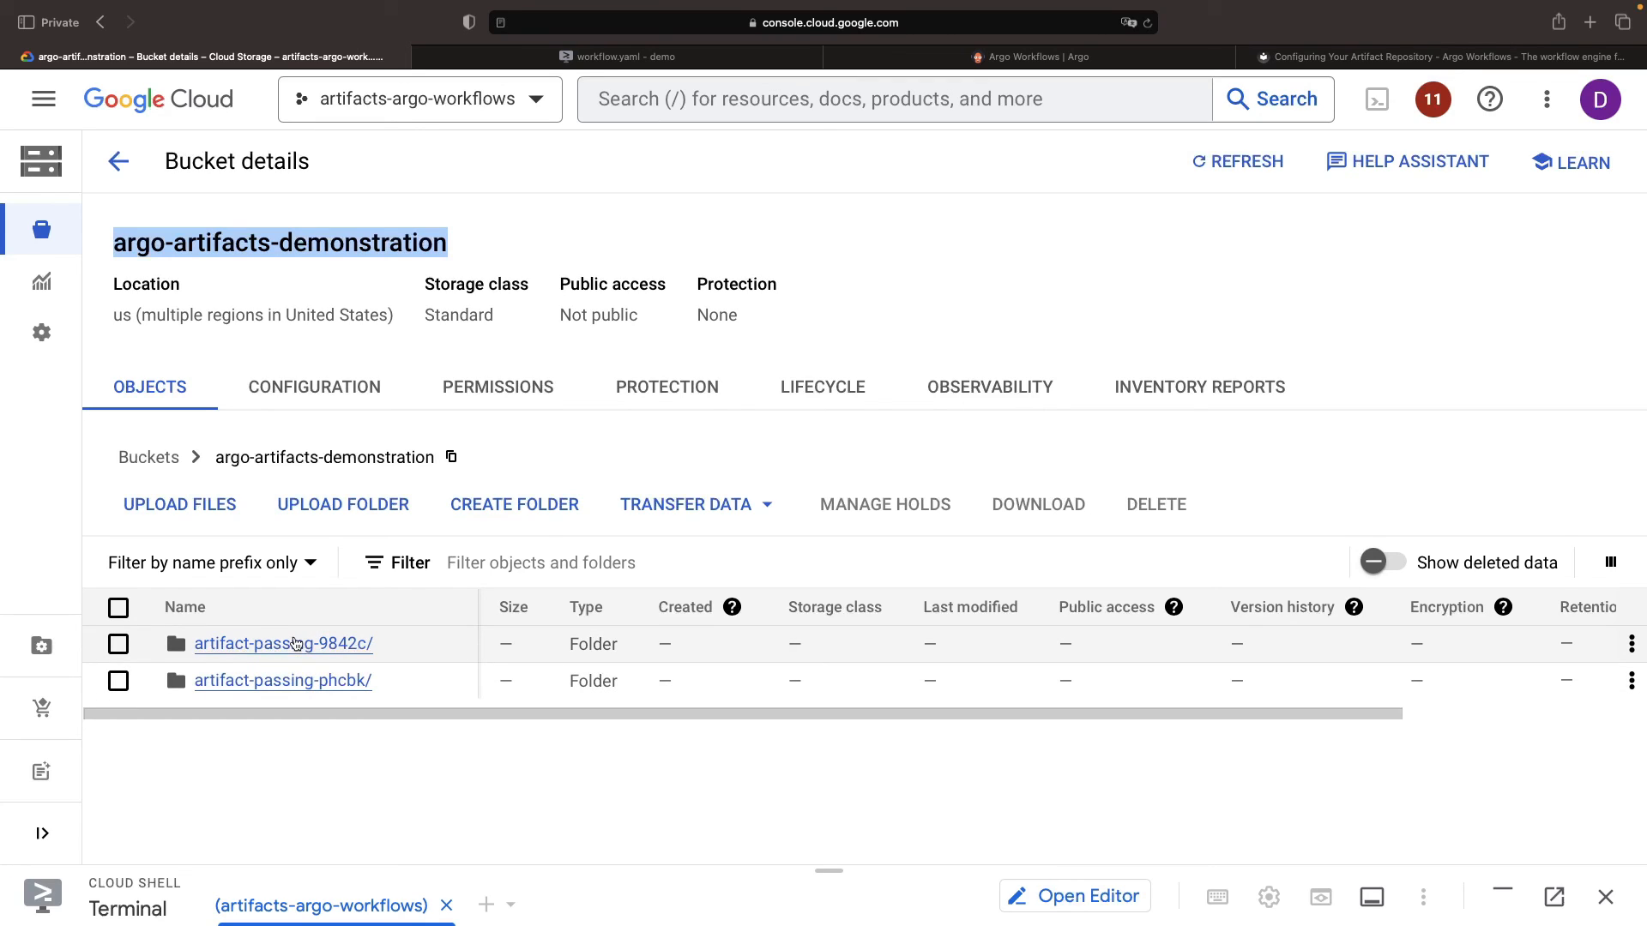
{"action": "left_click", "coordinate": [283, 643]}
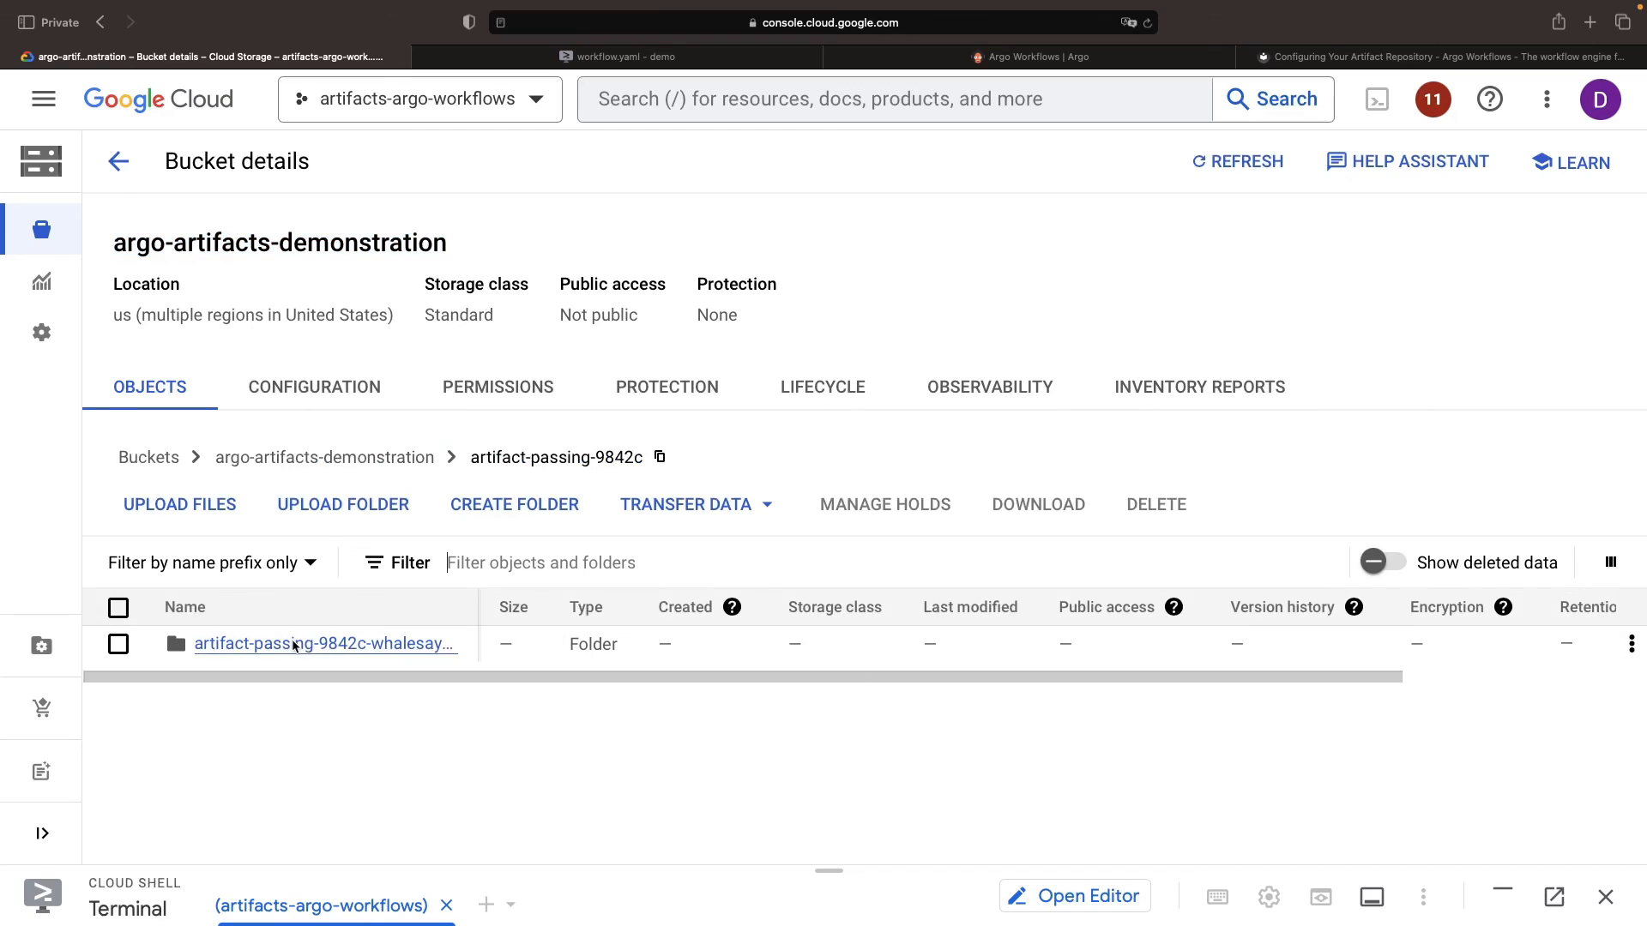
{"action": "left_click", "coordinate": [326, 643]}
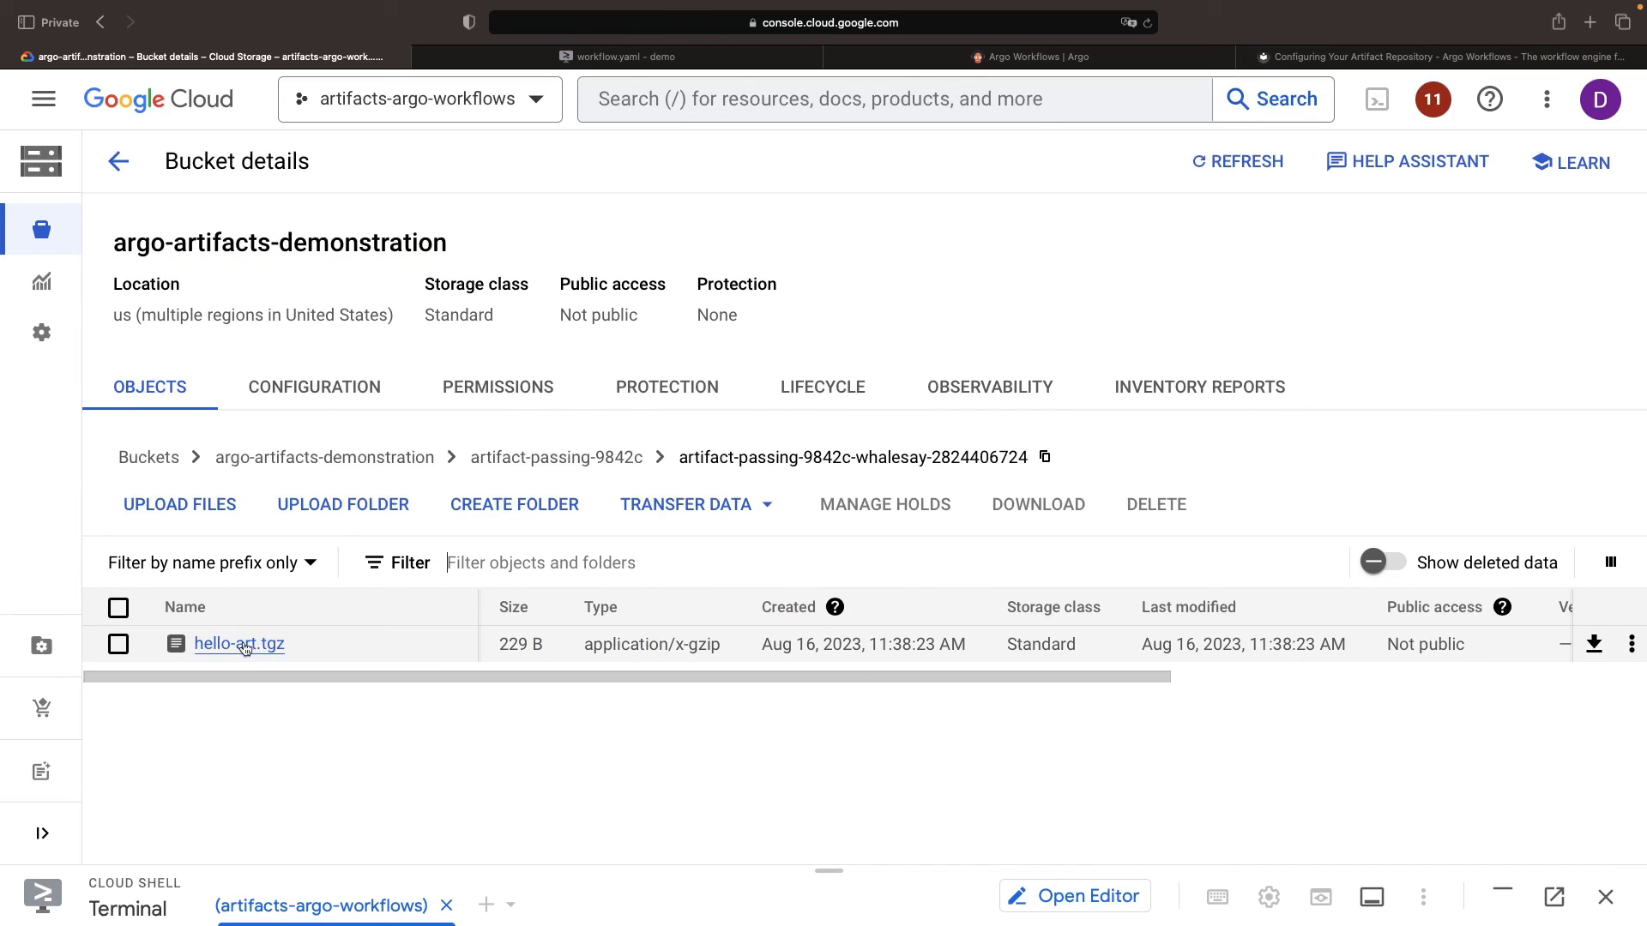
{"action": "left_click", "coordinate": [324, 456]}
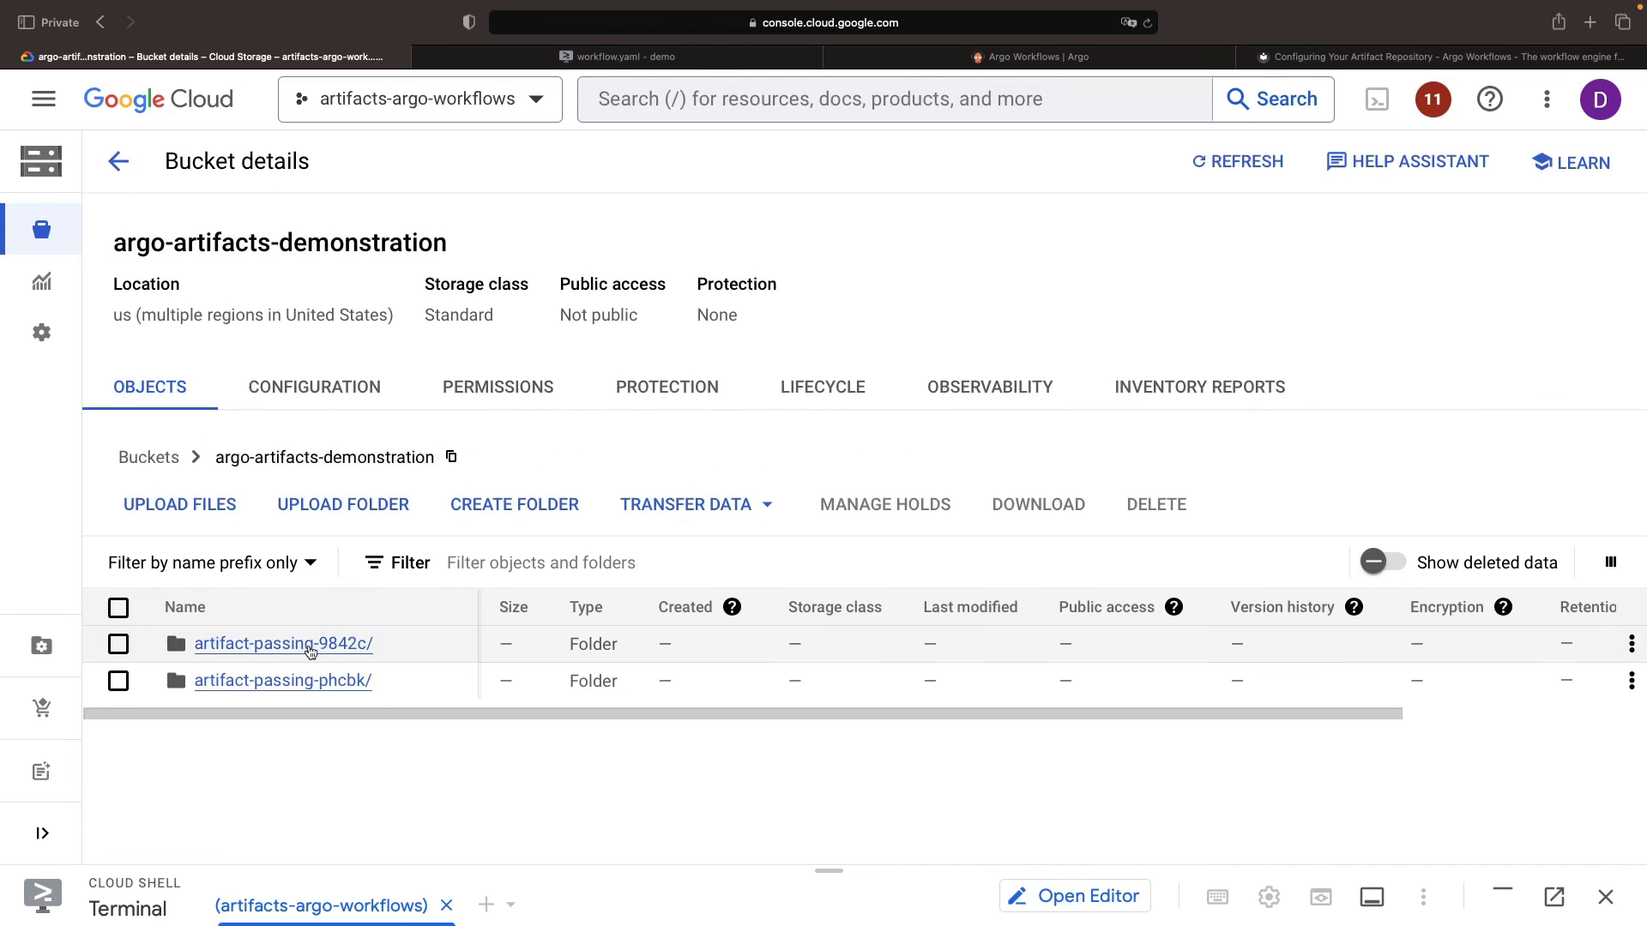
{"action": "left_click", "coordinate": [283, 681]}
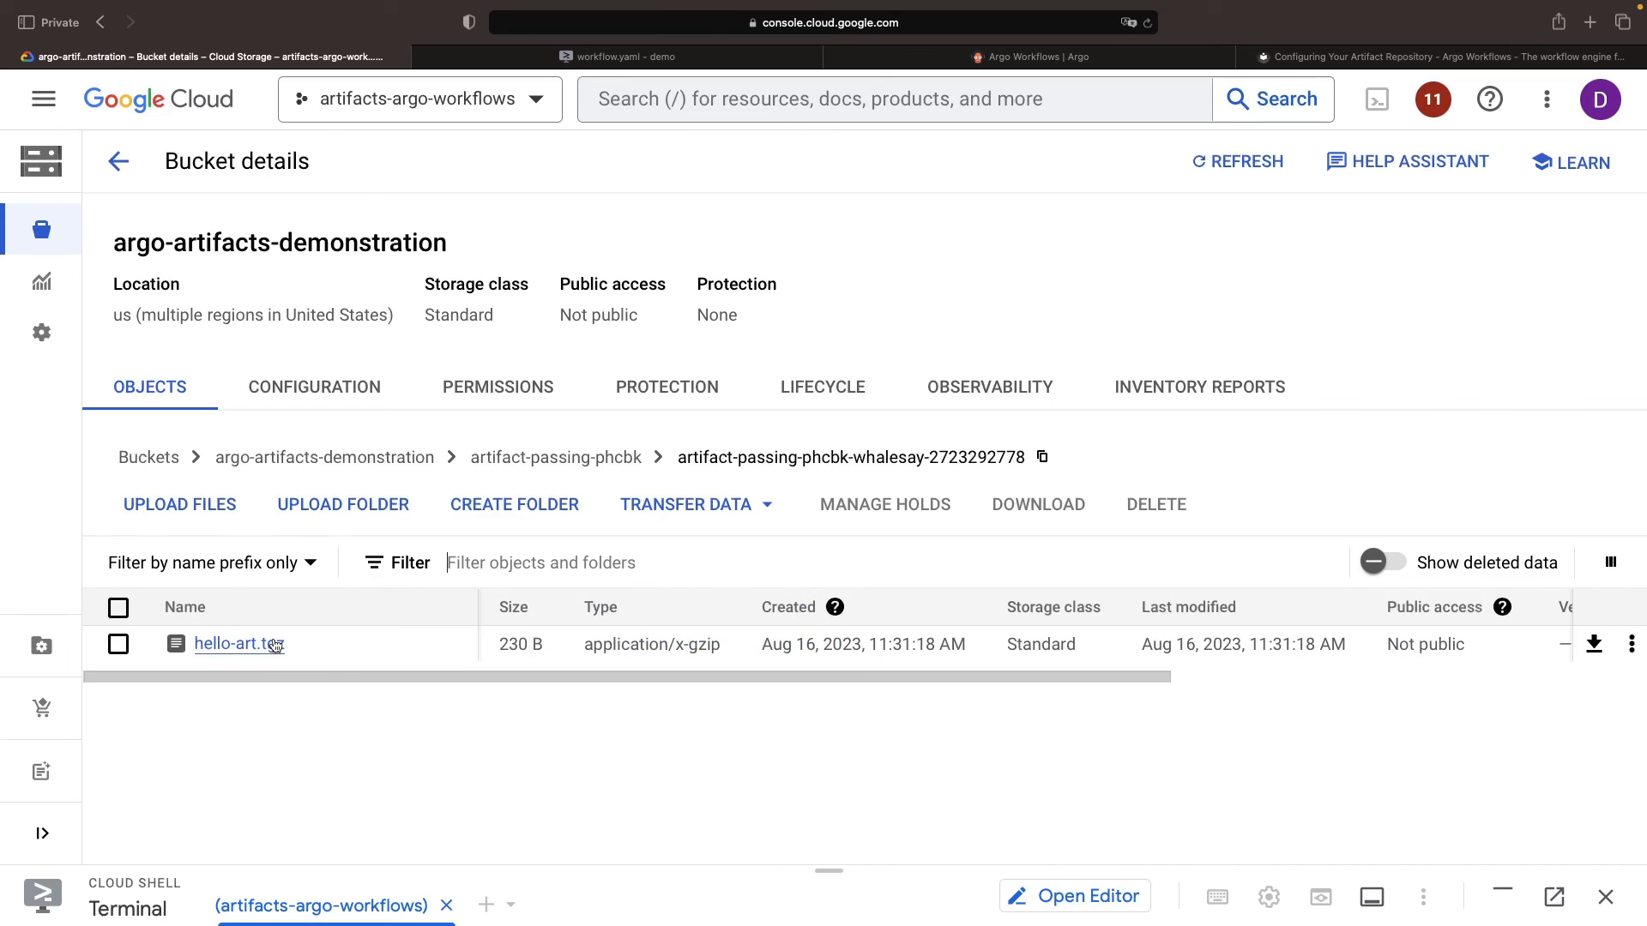
{"action": "mouse_move", "coordinate": [373, 599]}
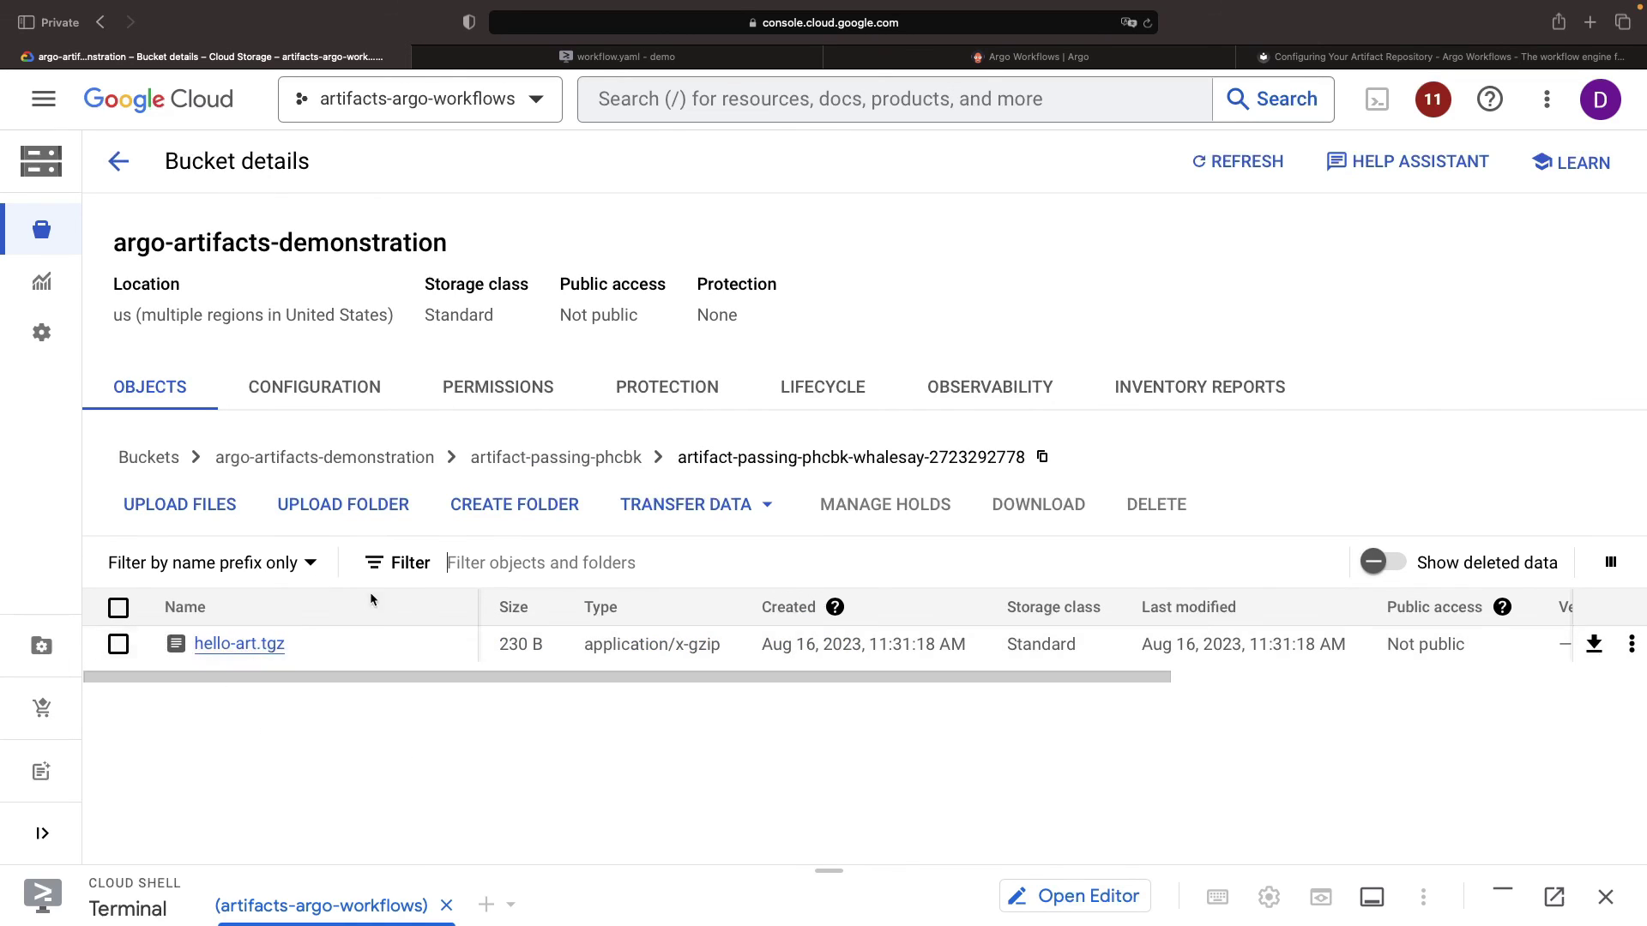